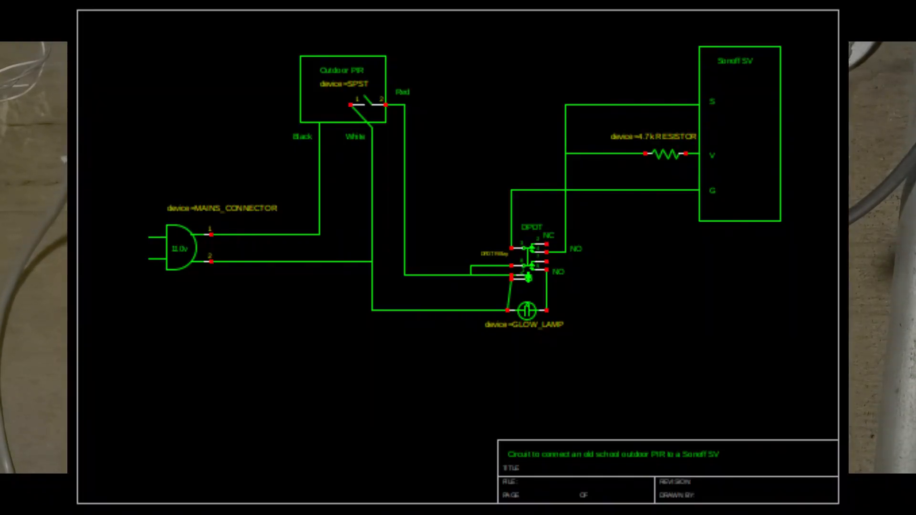
Bring up the garage_door Tasmota Main Menu at 192.168.57.87
click(709, 23)
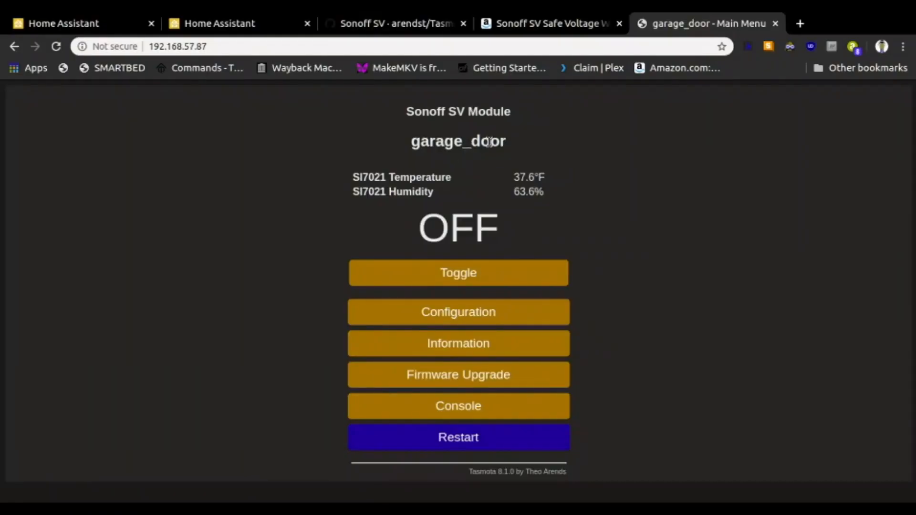
mouse_move(504, 162)
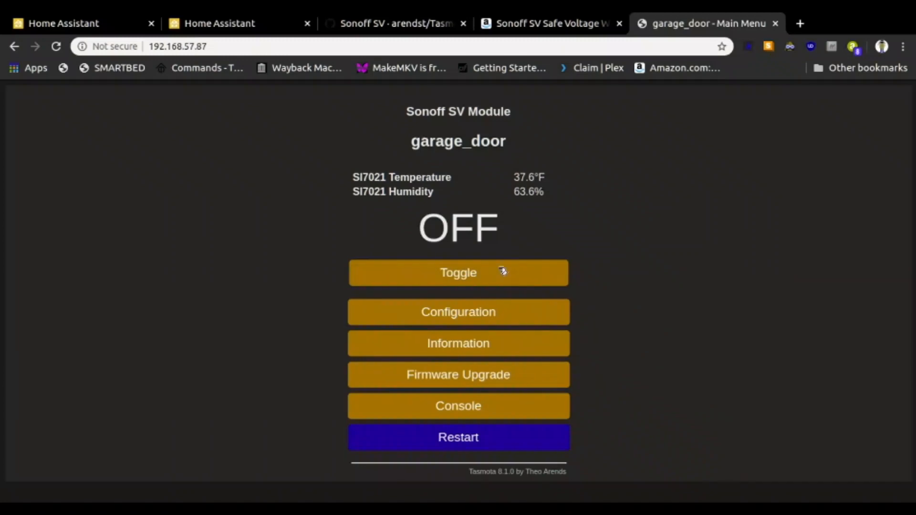
mouse_move(492, 354)
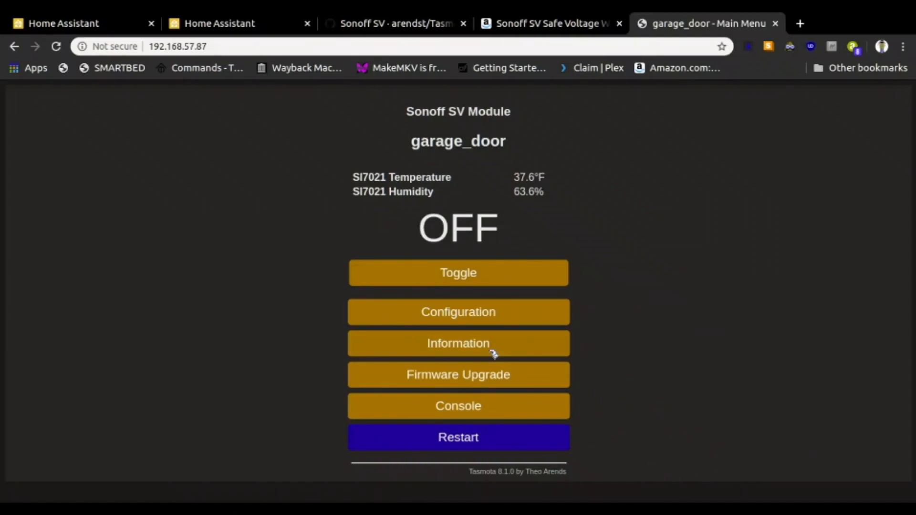
mouse_move(505, 376)
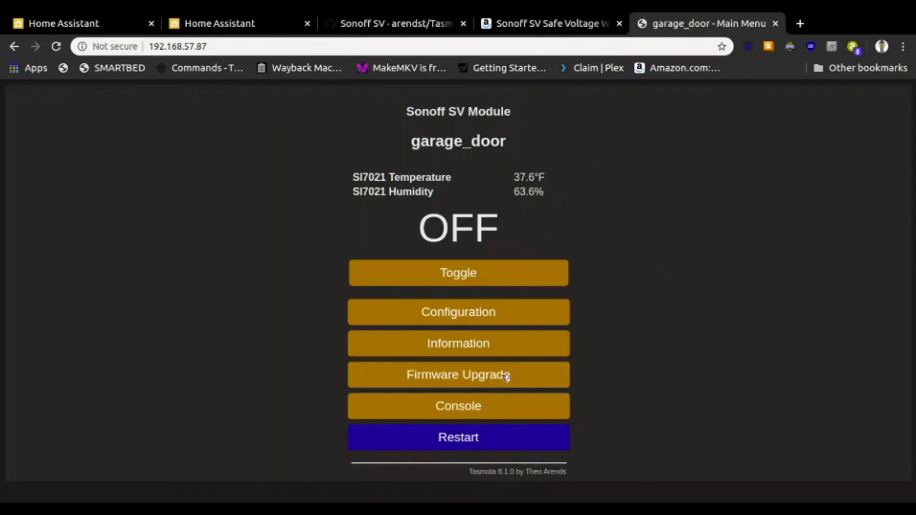
mouse_move(400, 230)
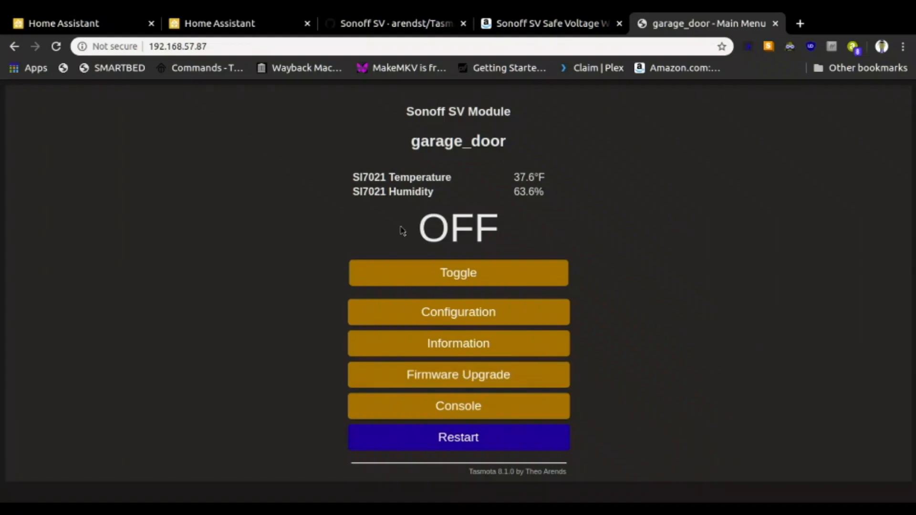
mouse_move(464, 135)
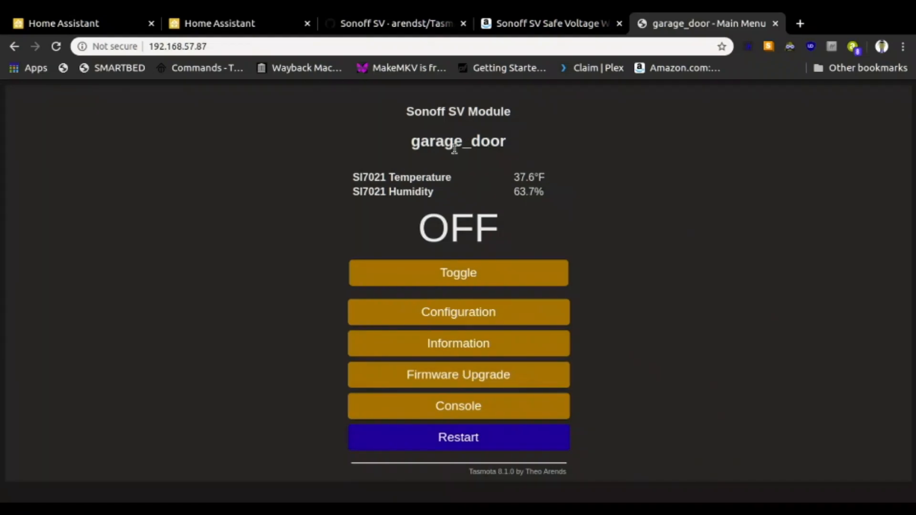
mouse_move(470, 215)
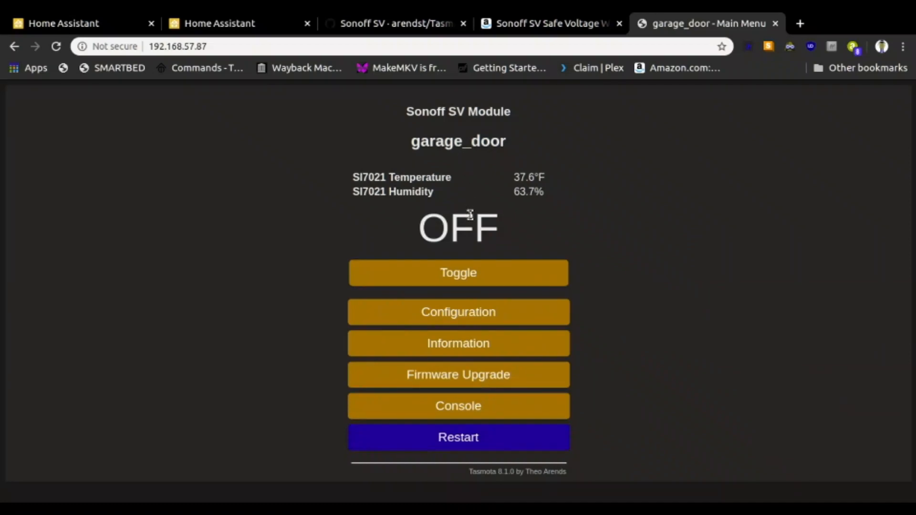
click(458, 272)
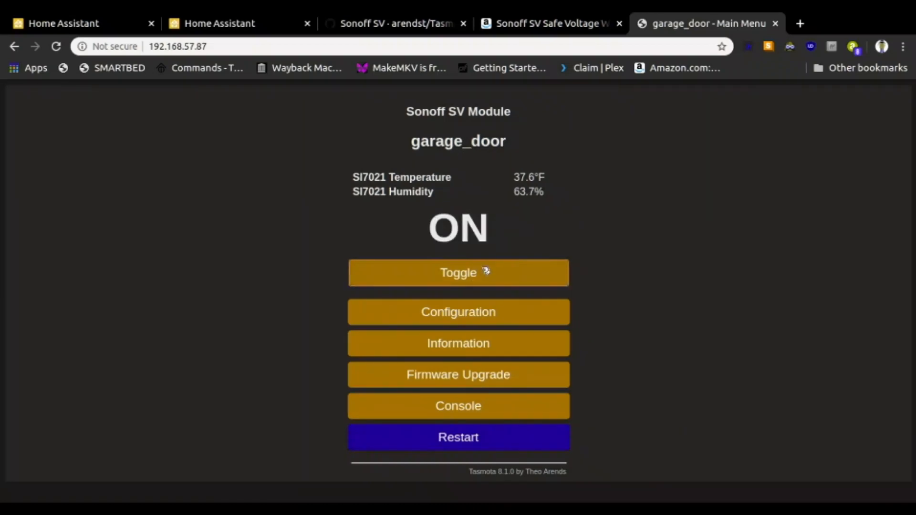
click(458, 272)
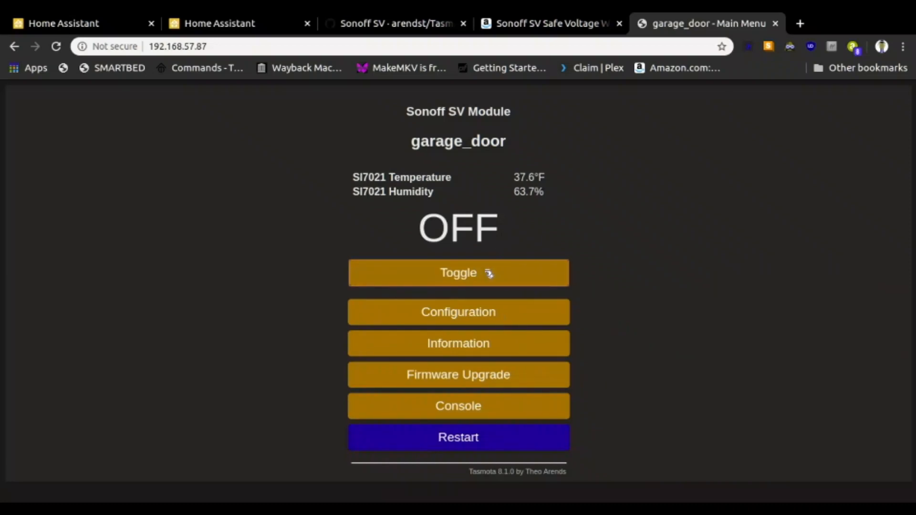
mouse_move(506, 260)
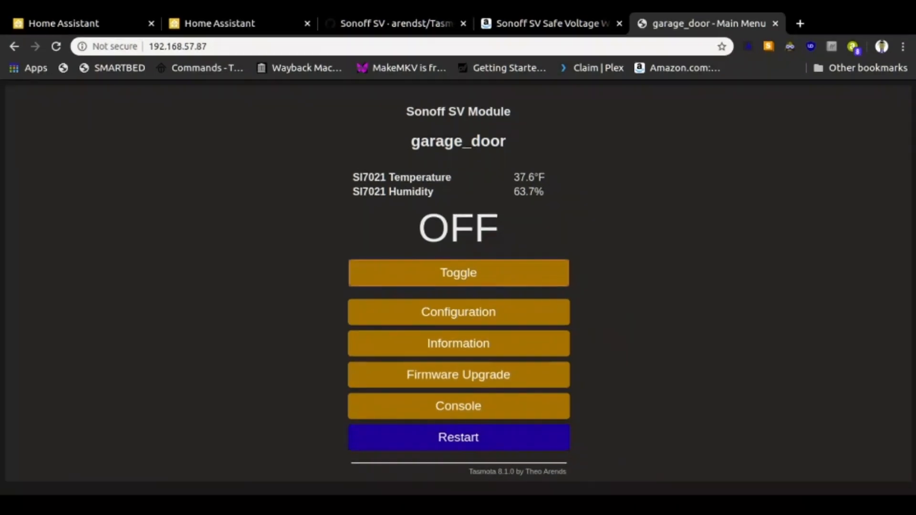
mouse_move(763, 455)
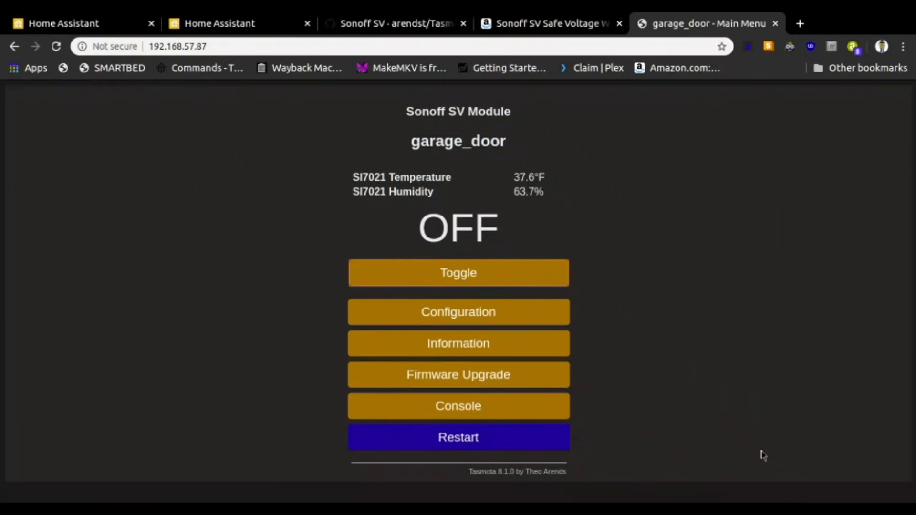
mouse_move(634, 181)
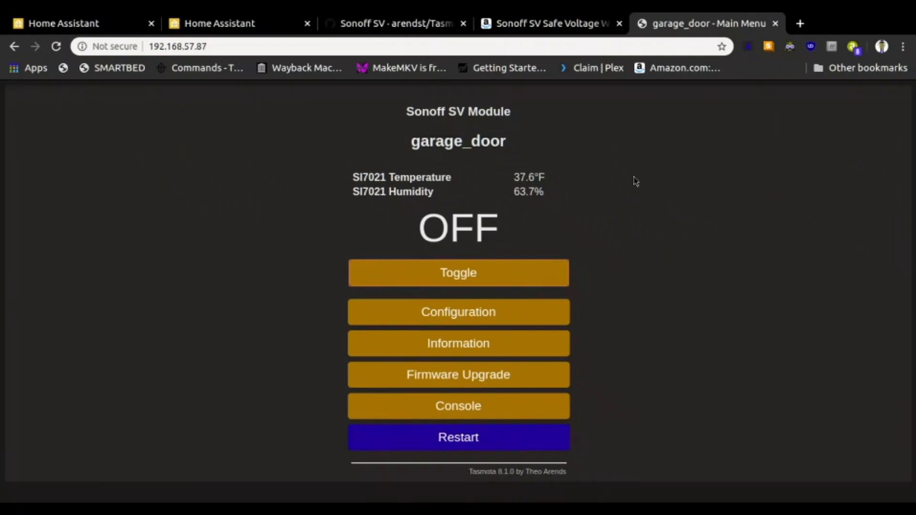
mouse_move(479, 258)
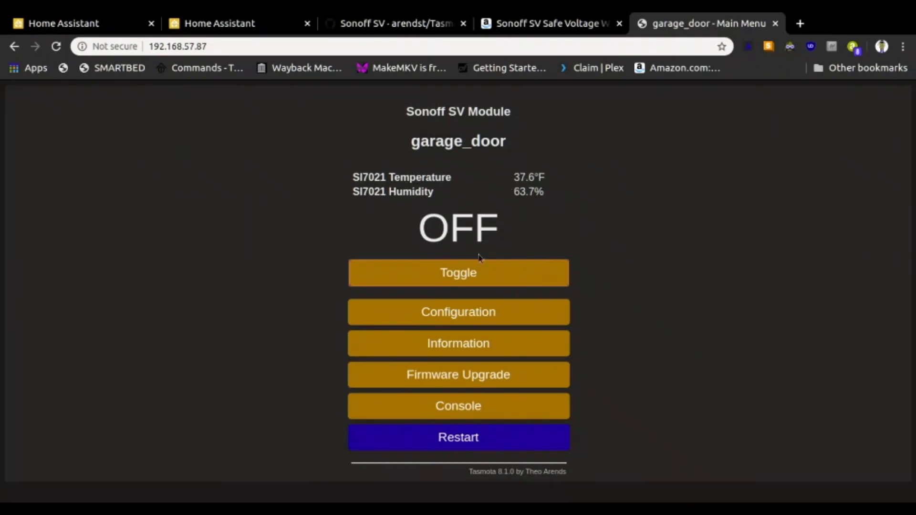
mouse_move(343, 211)
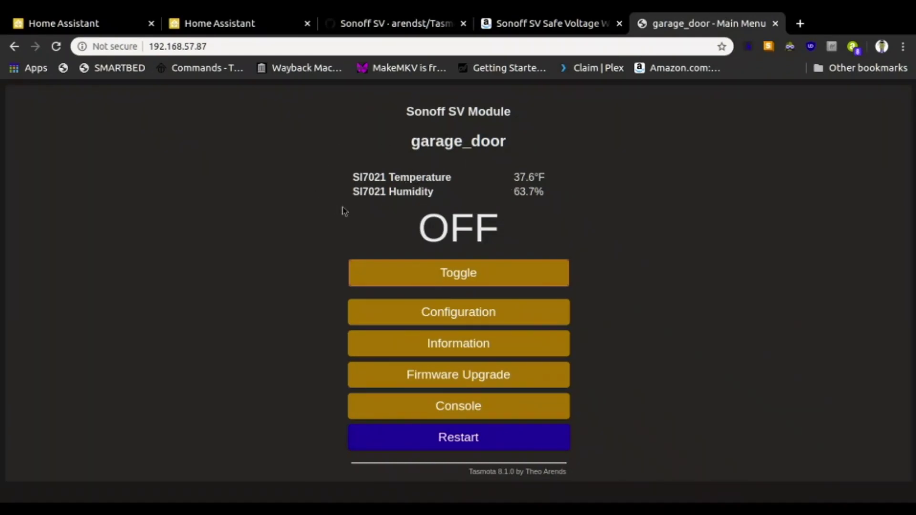
mouse_move(539, 226)
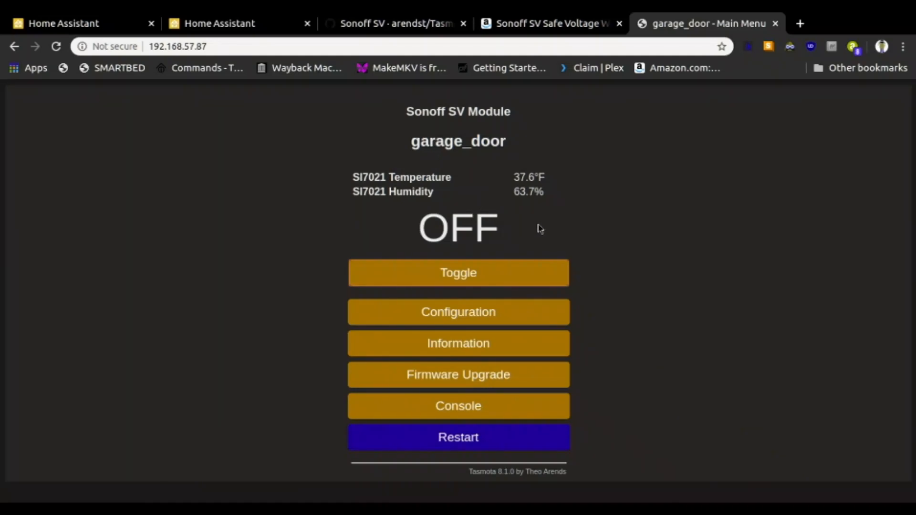
mouse_move(559, 218)
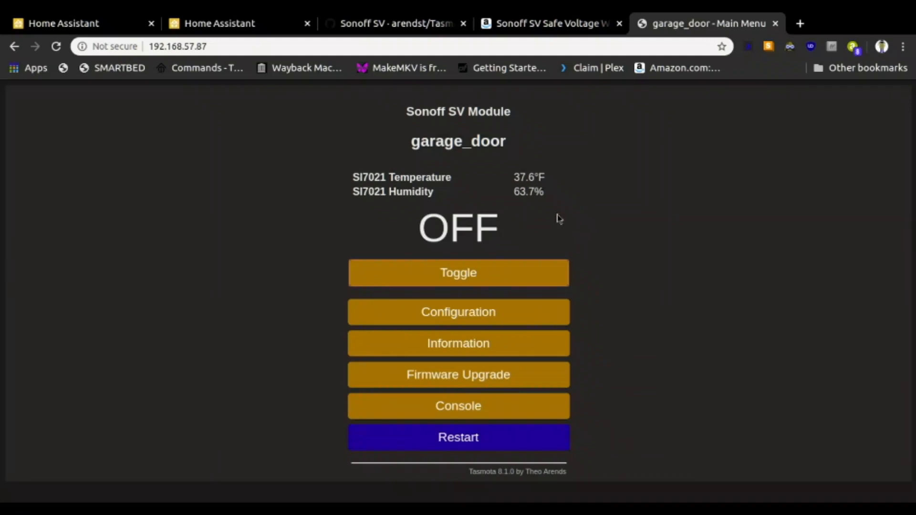
mouse_move(570, 174)
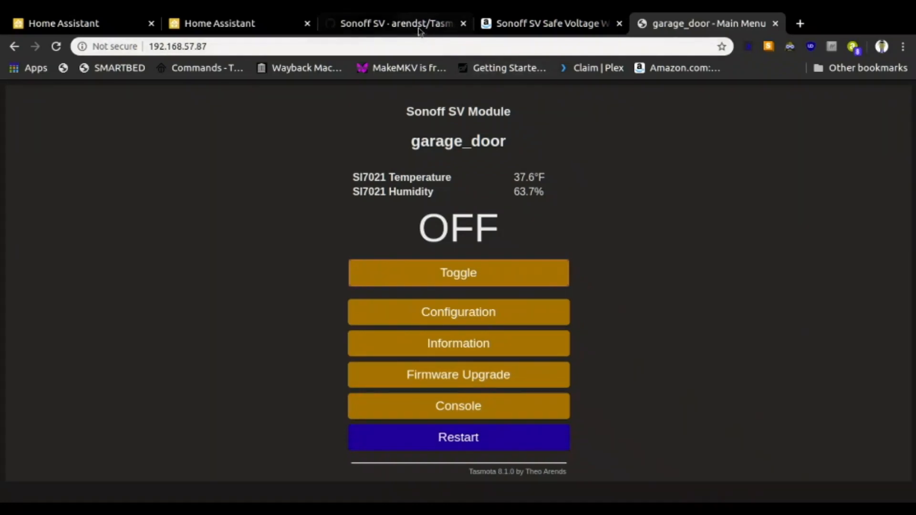
Scroll through the GitHub Sonoff SV wiki page to the board's labeled pin photo
click(397, 23)
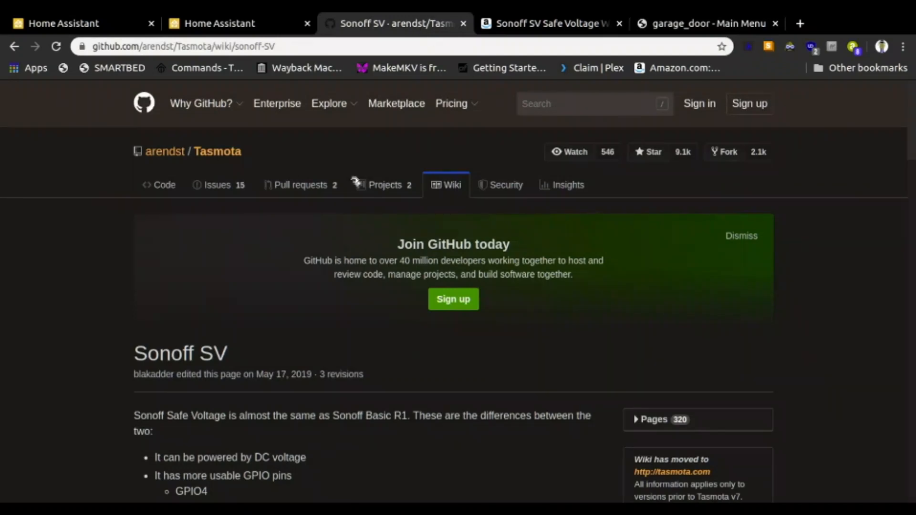
mouse_move(286, 305)
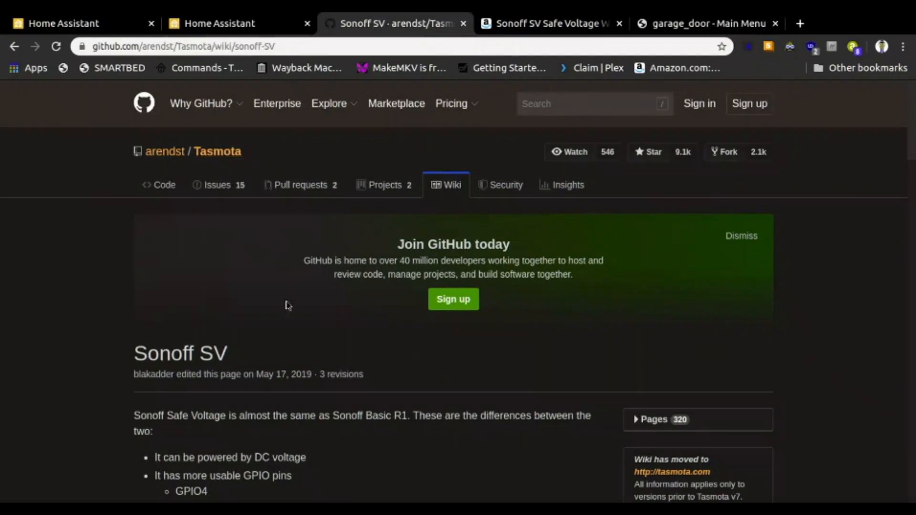
scroll(down, 3)
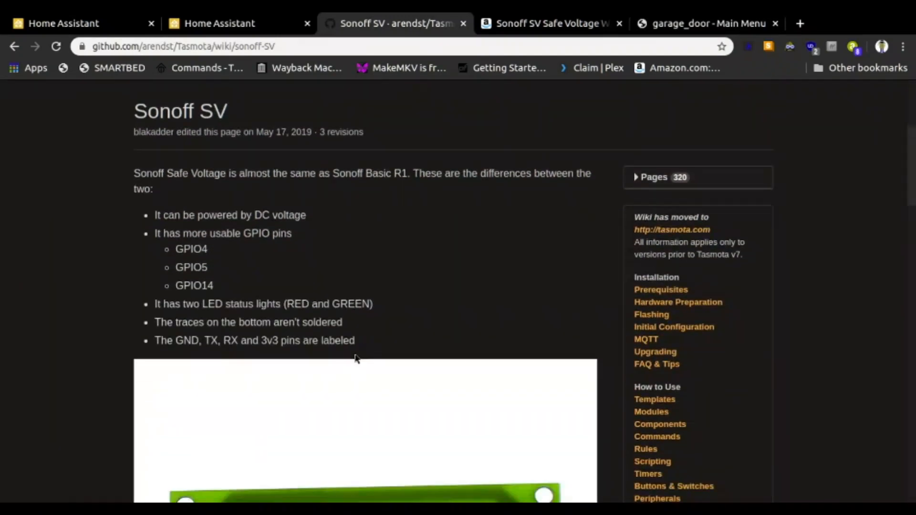
scroll(down, 3)
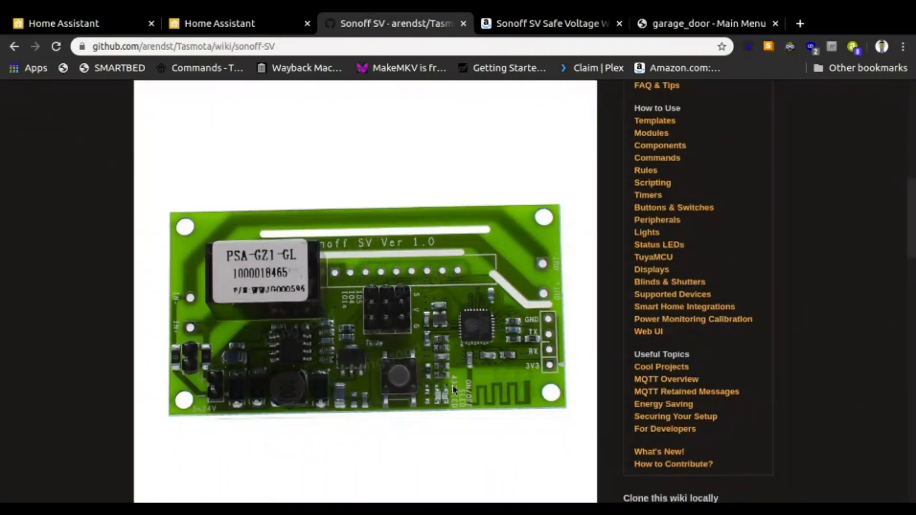
scroll(down, 3)
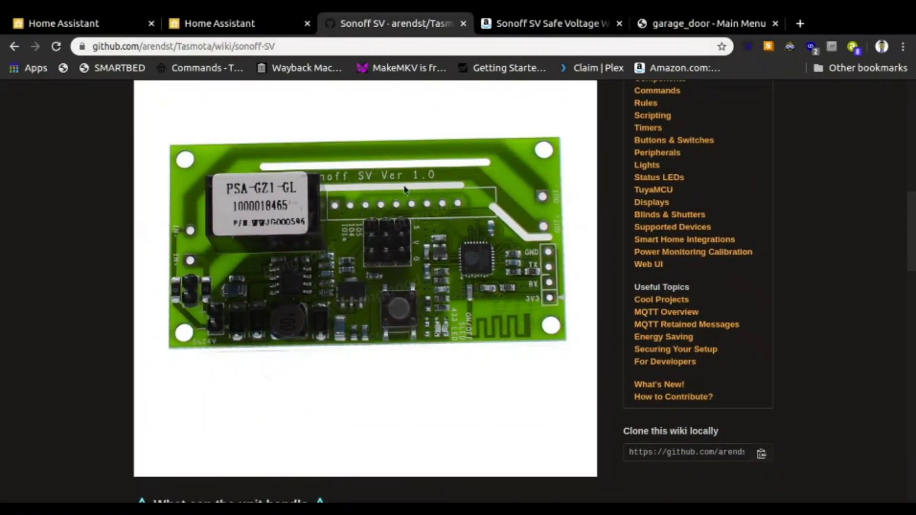
mouse_move(375, 265)
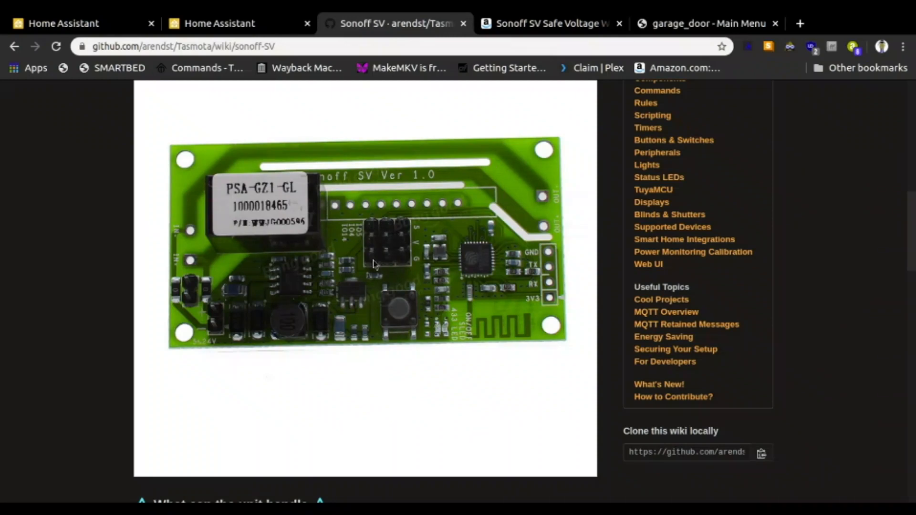
mouse_move(344, 243)
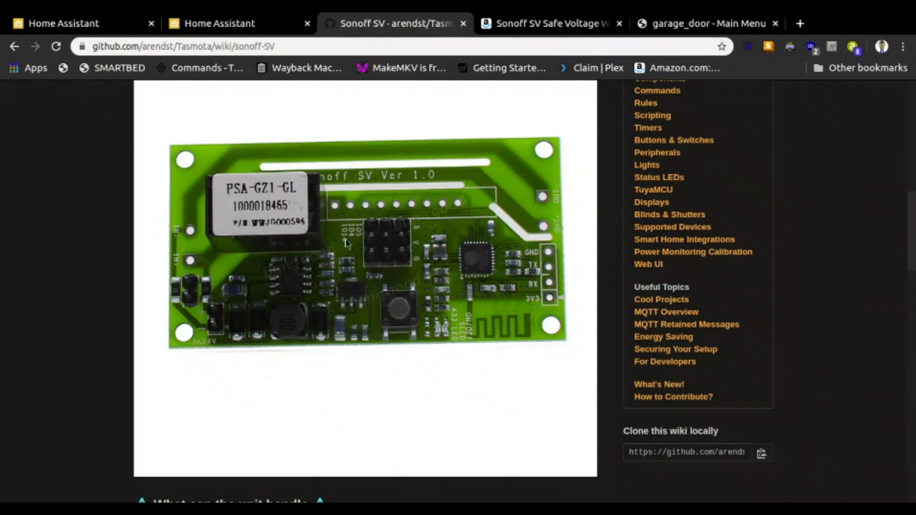
mouse_move(368, 258)
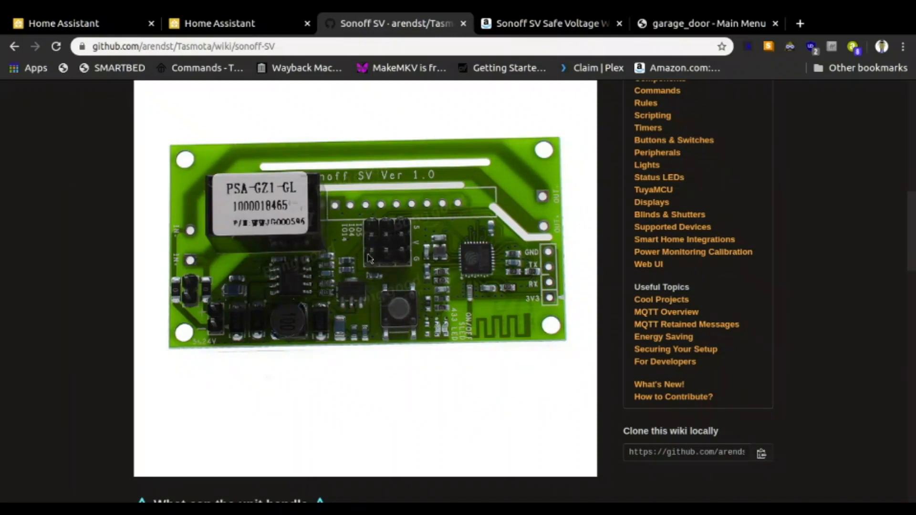
mouse_move(377, 220)
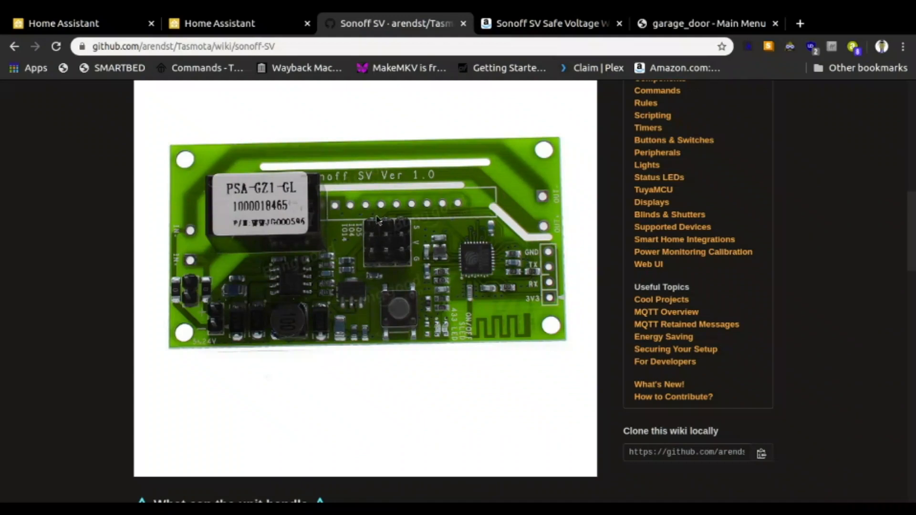
mouse_move(369, 268)
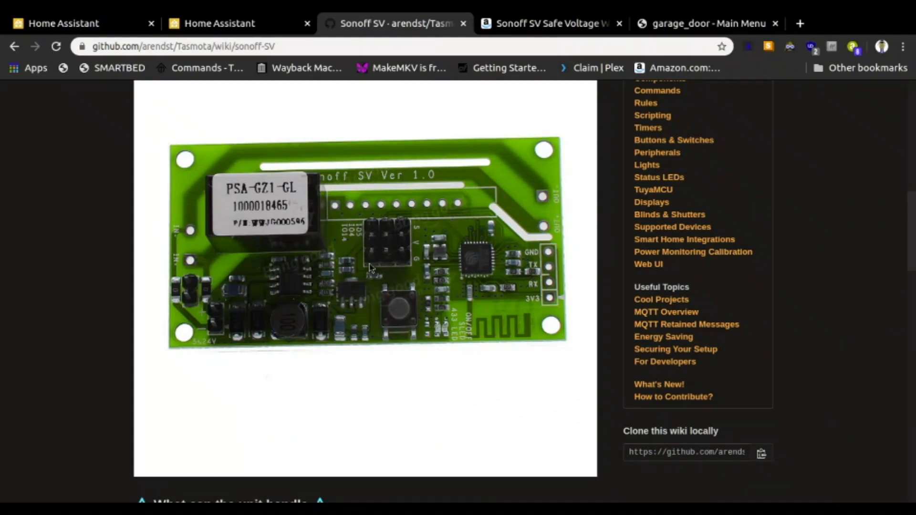
mouse_move(388, 215)
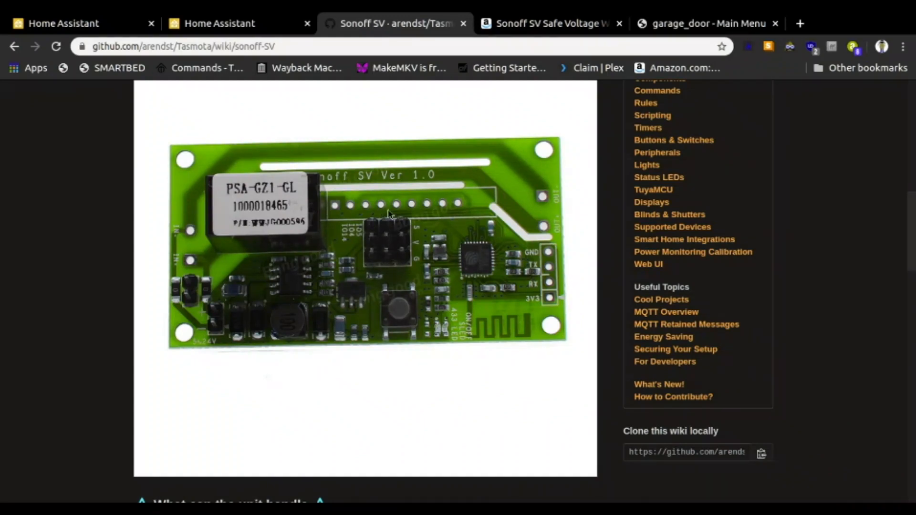
mouse_move(384, 220)
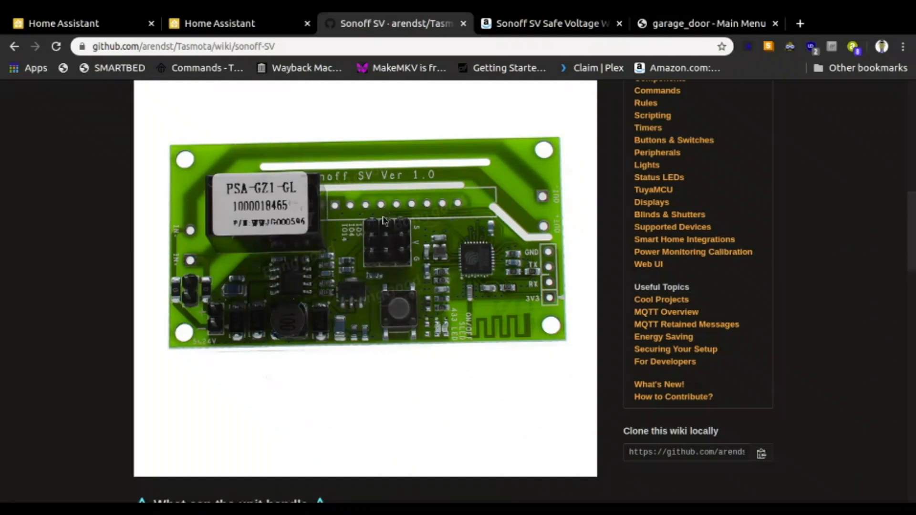
mouse_move(383, 238)
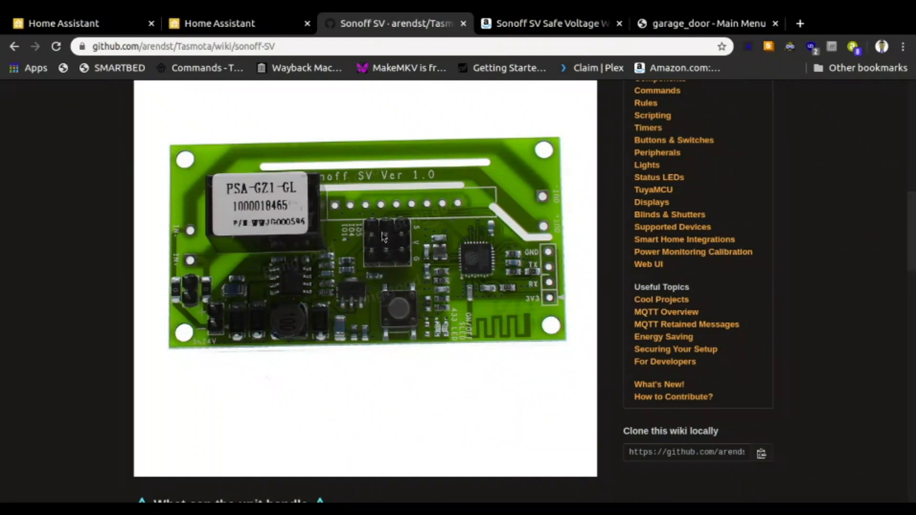
mouse_move(402, 240)
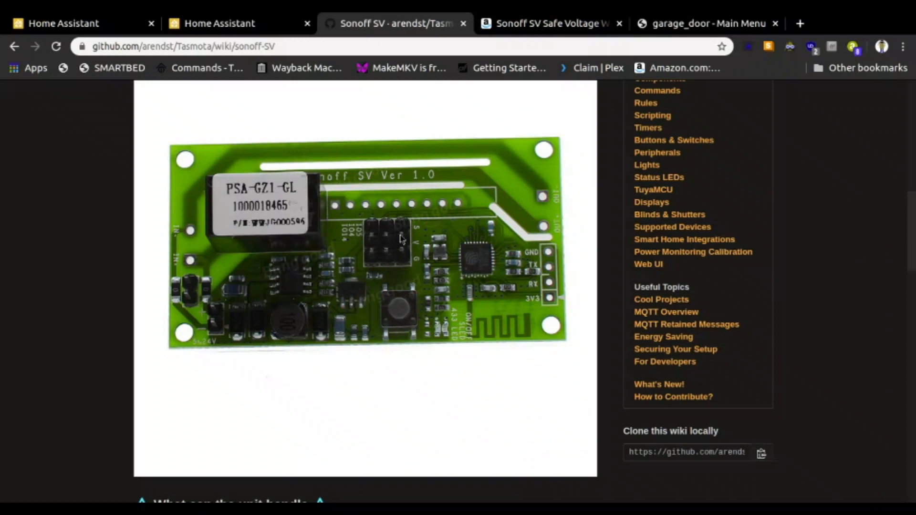
mouse_move(409, 254)
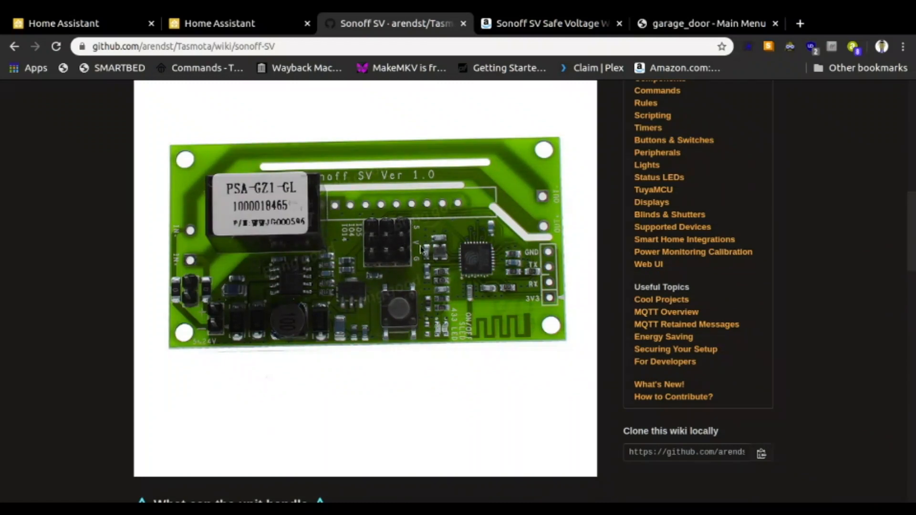
mouse_move(429, 258)
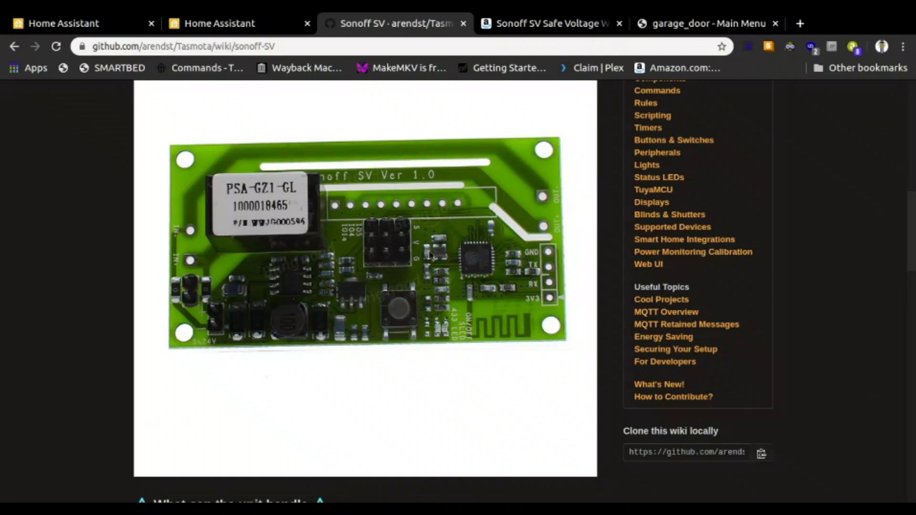
mouse_move(362, 240)
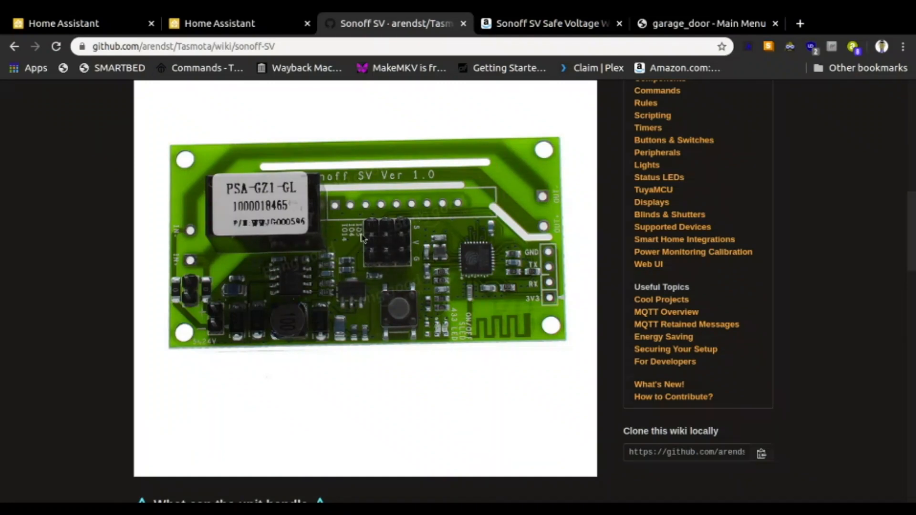
mouse_move(398, 237)
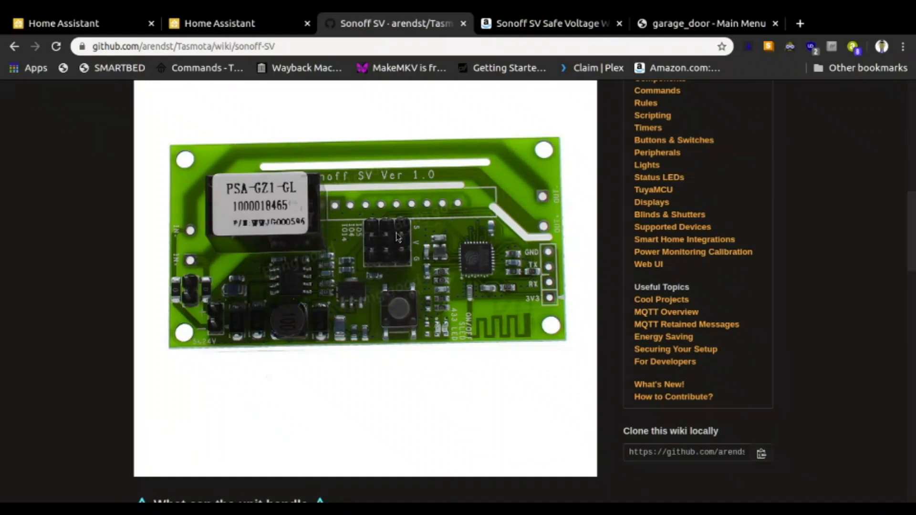
mouse_move(383, 224)
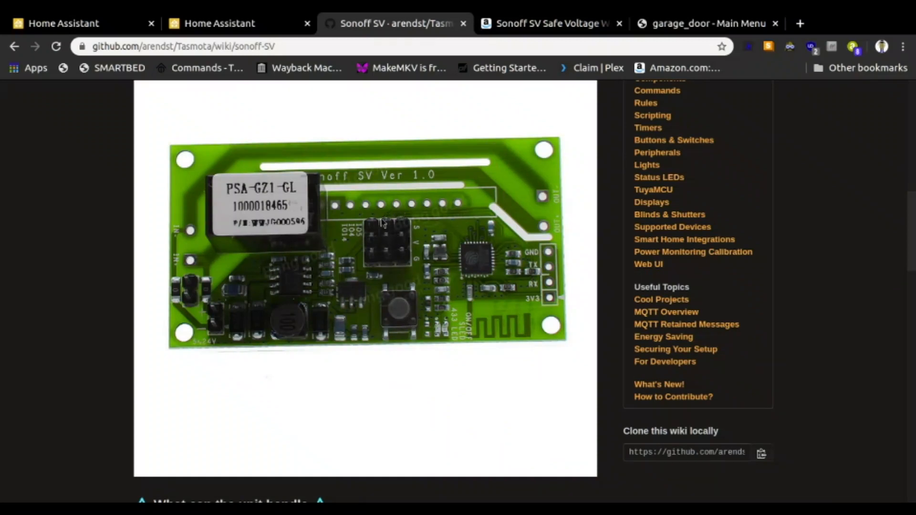
mouse_move(372, 261)
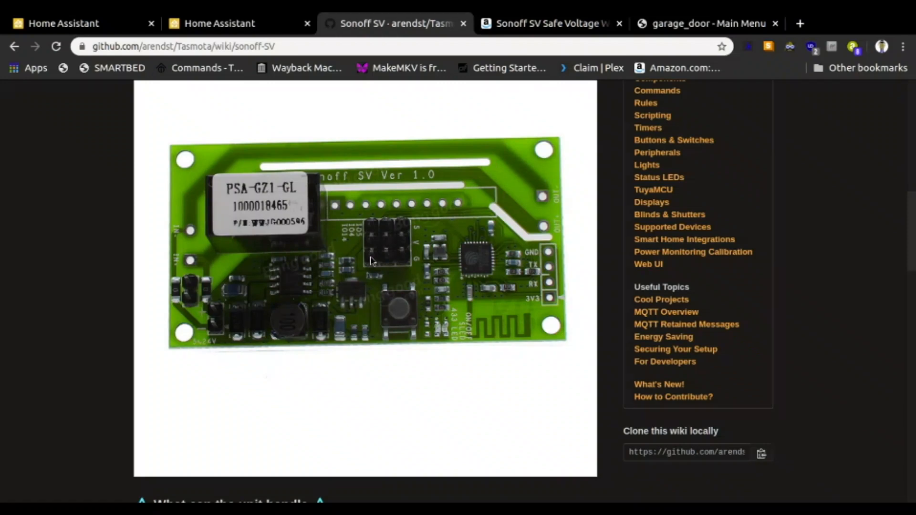
scroll(up, 3)
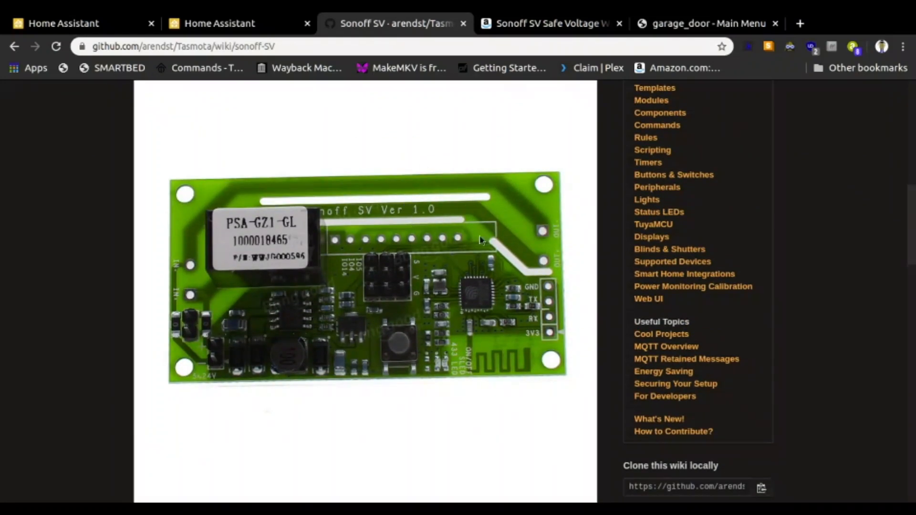
mouse_move(422, 144)
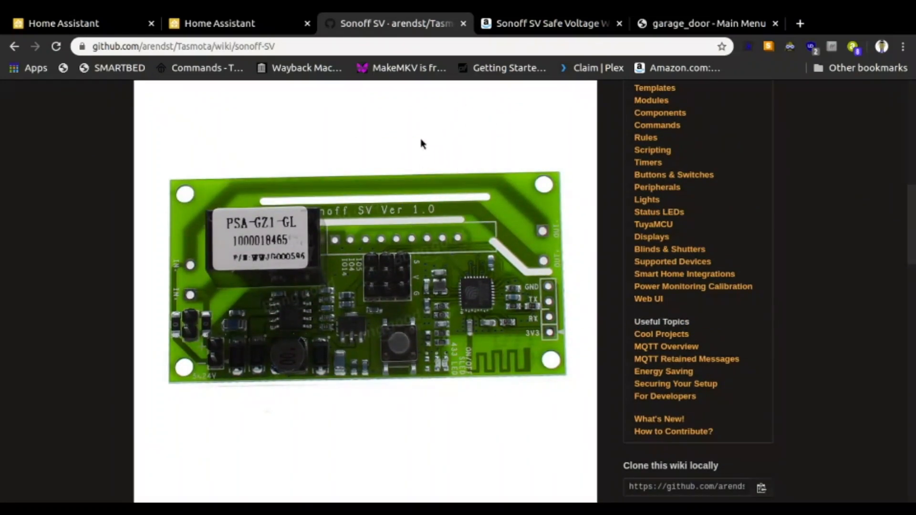
mouse_move(549, 24)
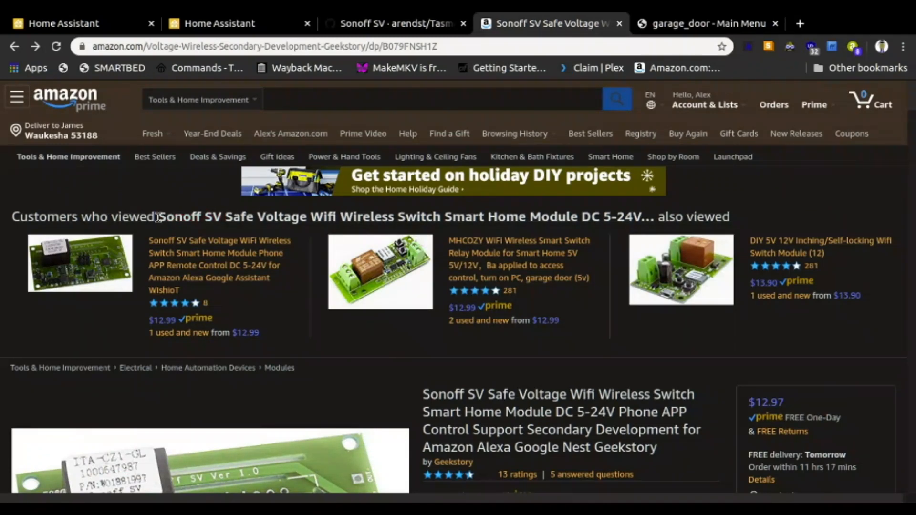
double_click(181, 216)
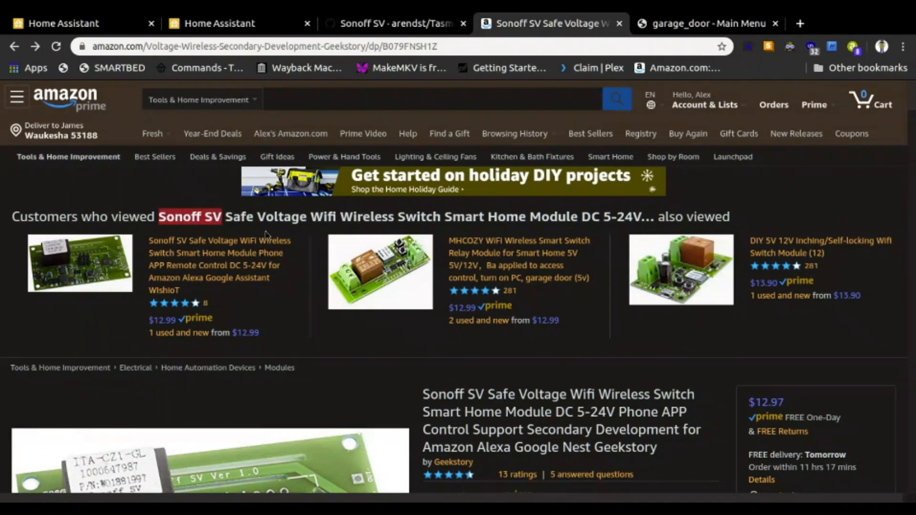
scroll(down, 3)
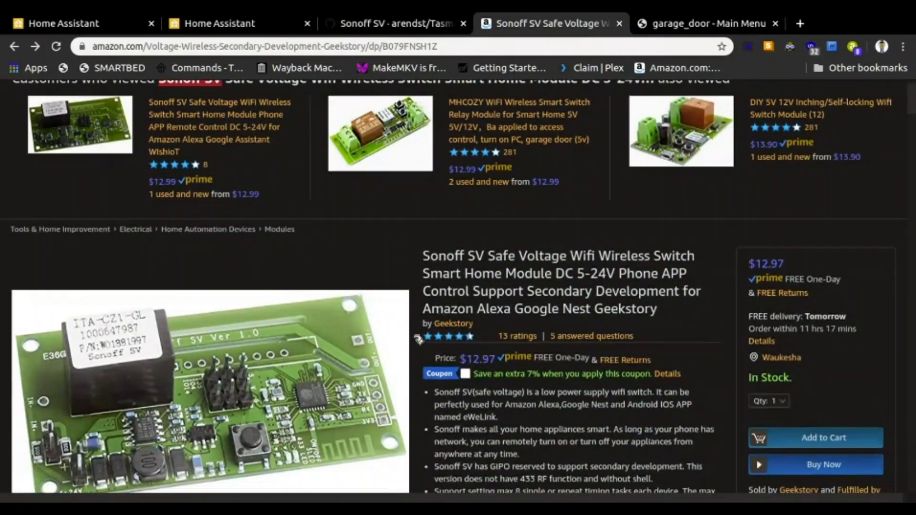
scroll(up, 3)
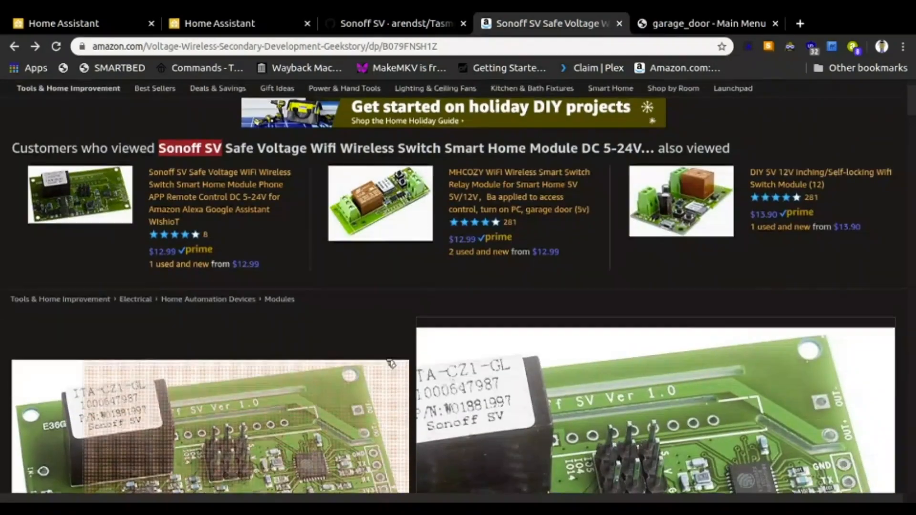
scroll(up, 3)
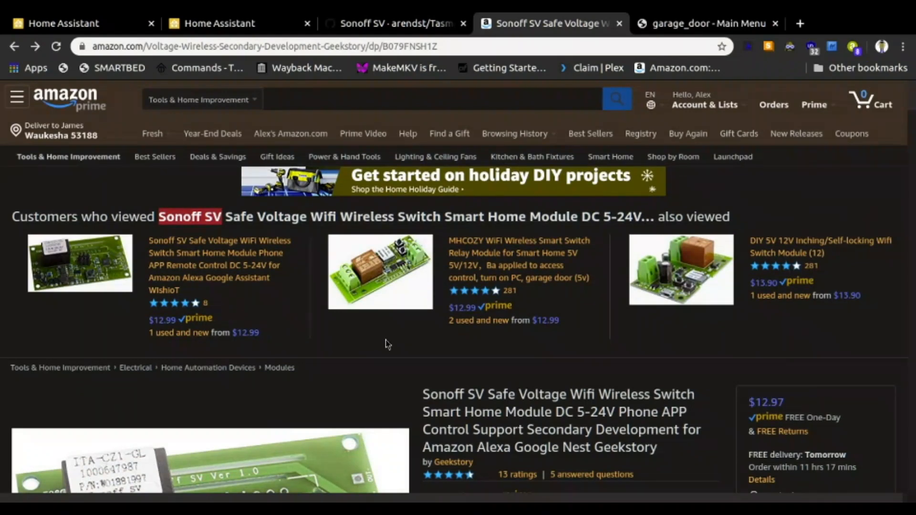
mouse_move(370, 365)
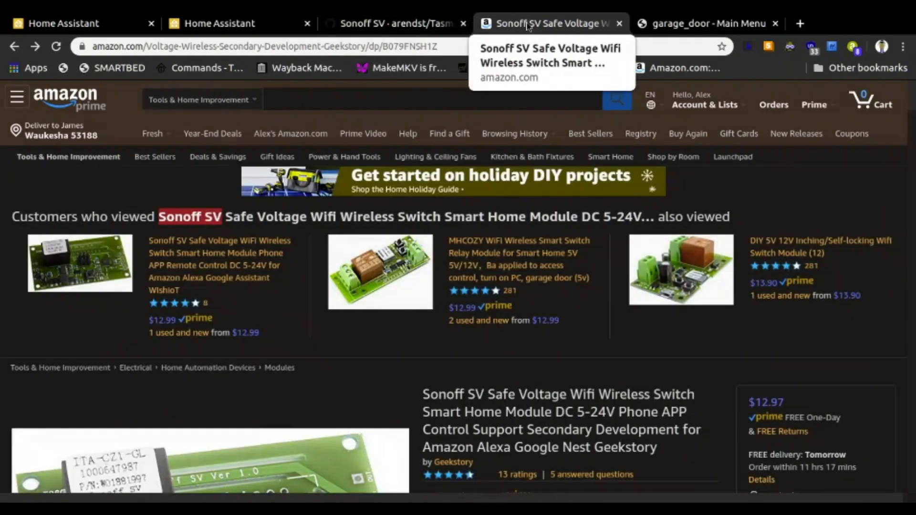
Toggle the garage_door relay on and off from its Tasmota main page
click(707, 24)
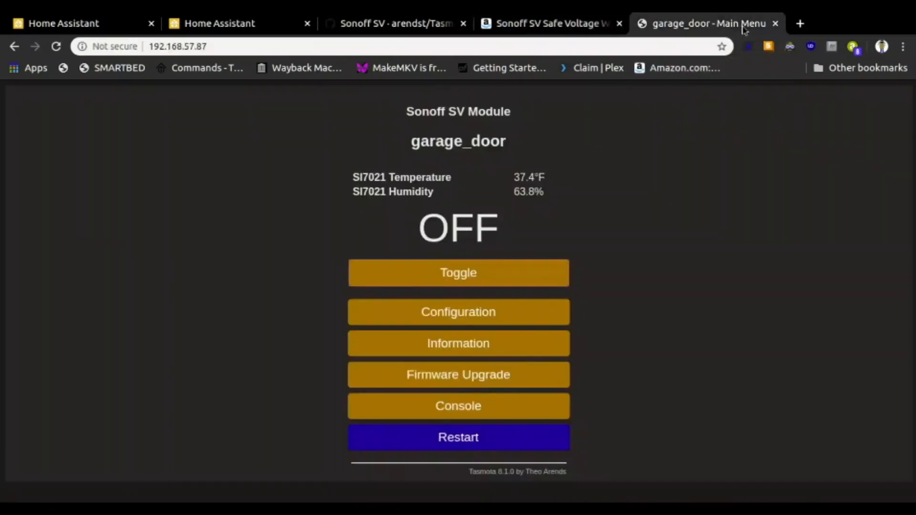
mouse_move(568, 481)
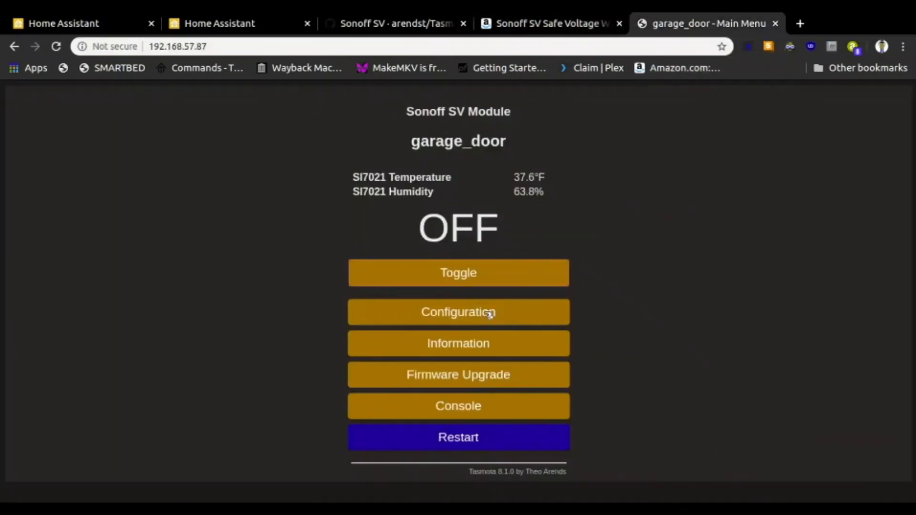
mouse_move(463, 236)
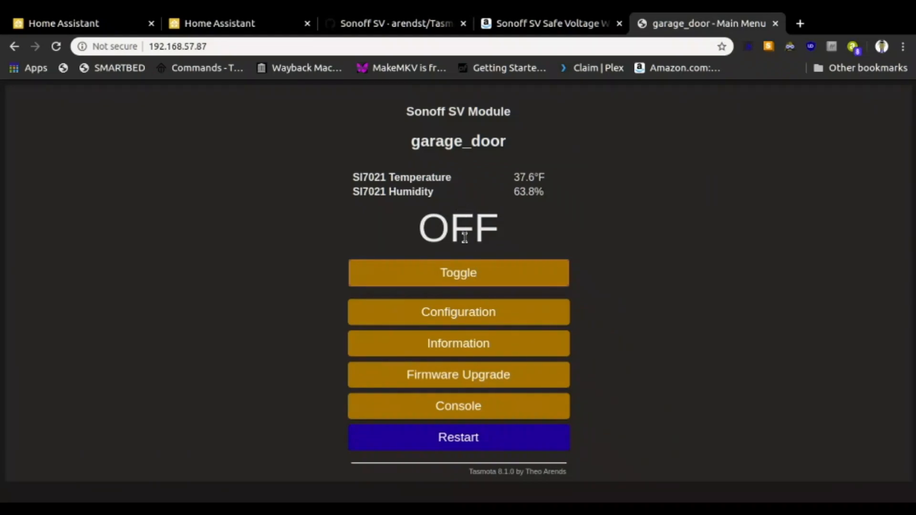
click(458, 273)
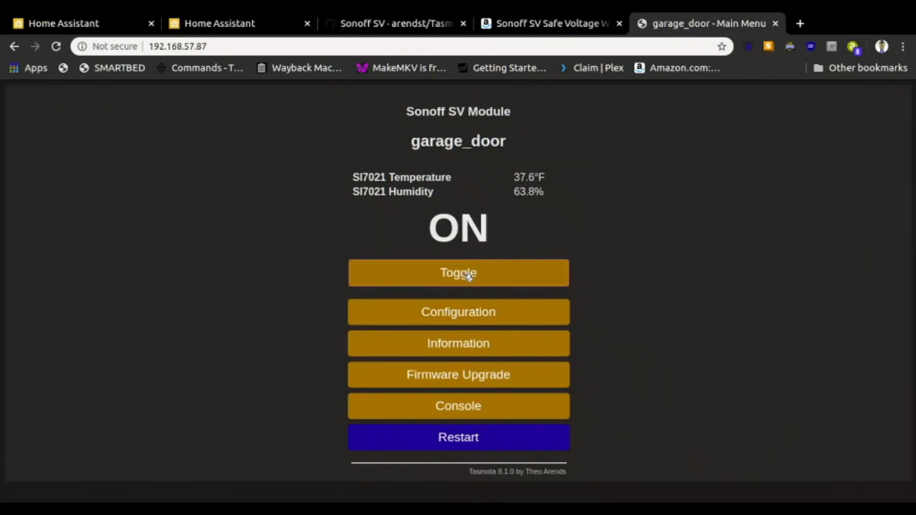
mouse_move(569, 234)
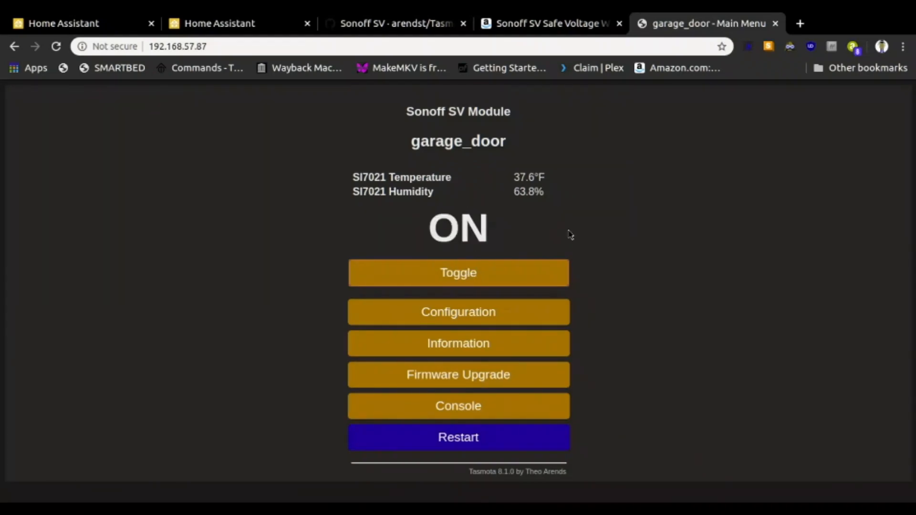
click(458, 273)
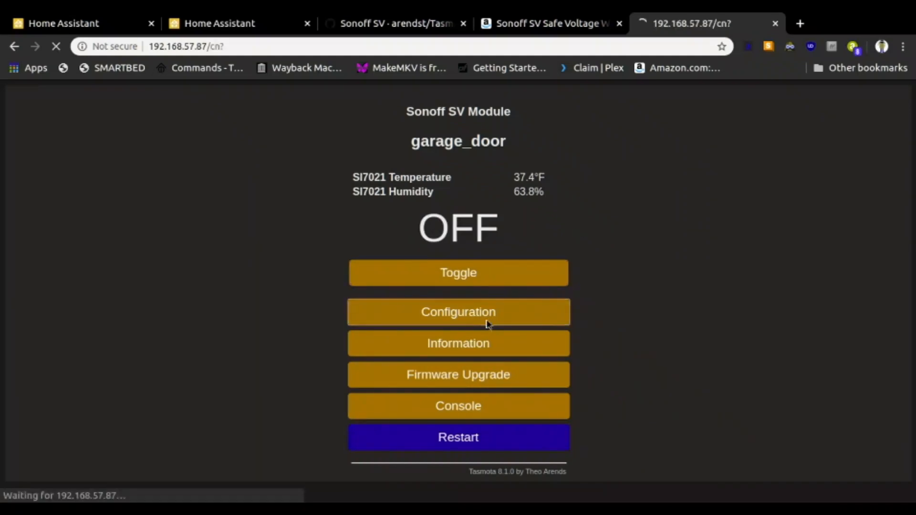
Set GPIO5 to Switch2 (10) and GPIO4 to Relay2 (22) in Configure Module and save
click(458, 312)
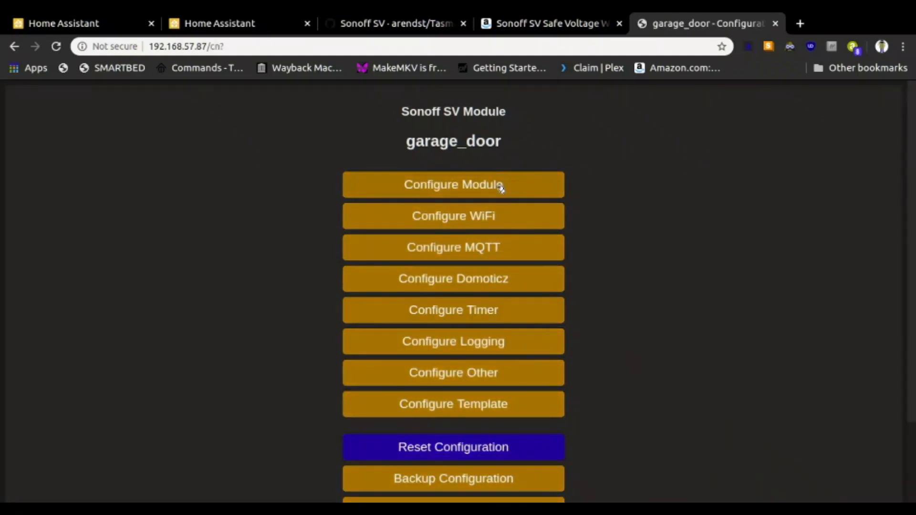
click(453, 185)
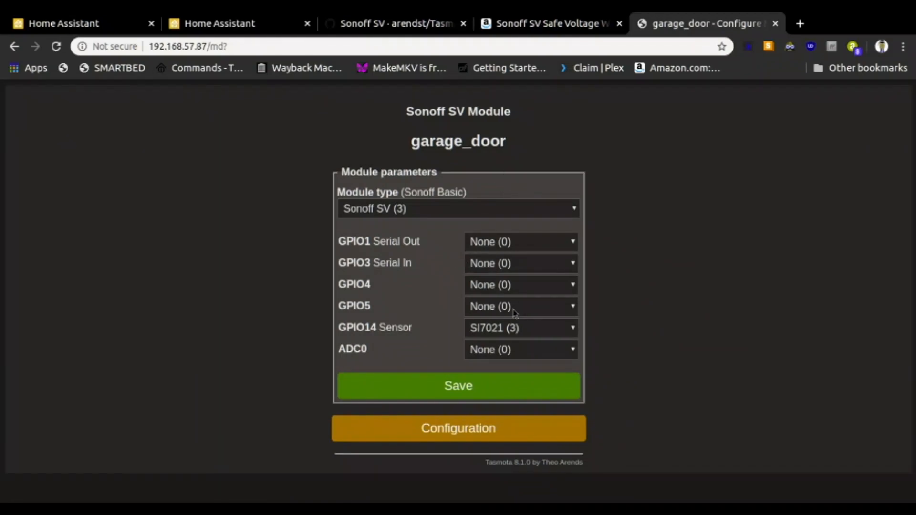
mouse_move(570, 315)
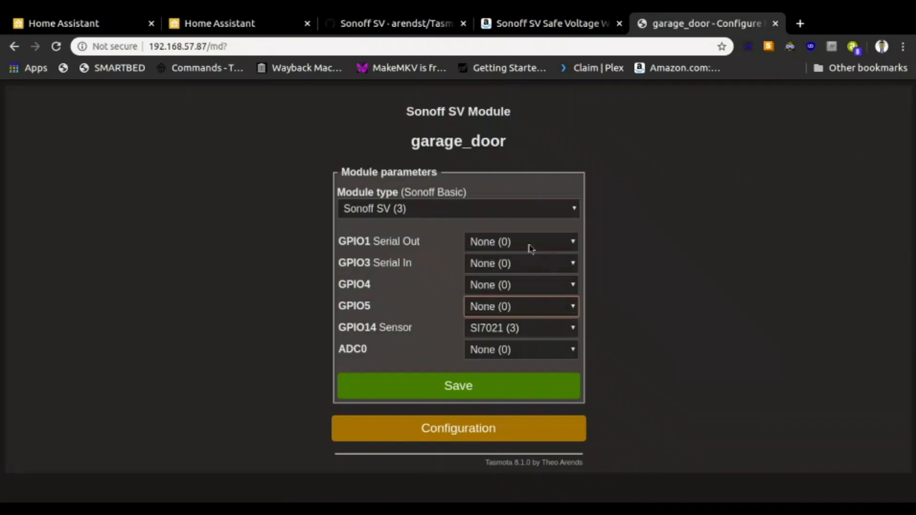
click(519, 307)
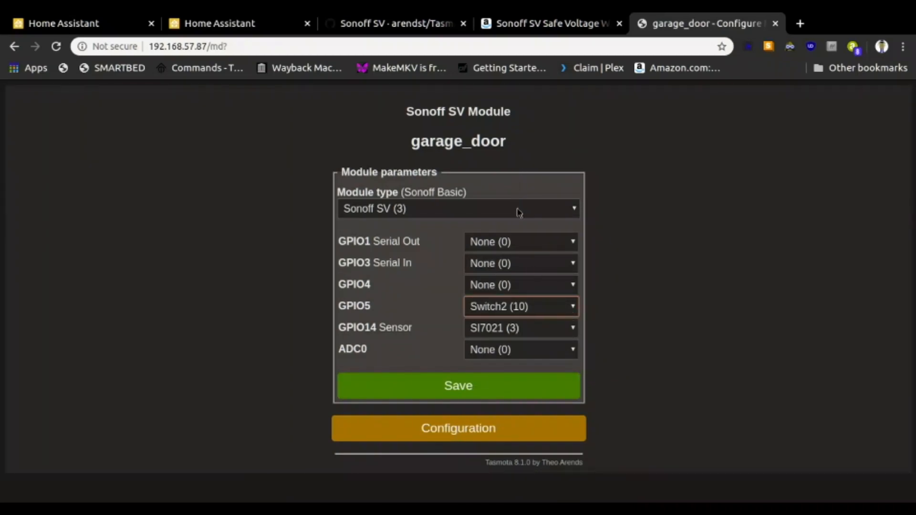
mouse_move(578, 293)
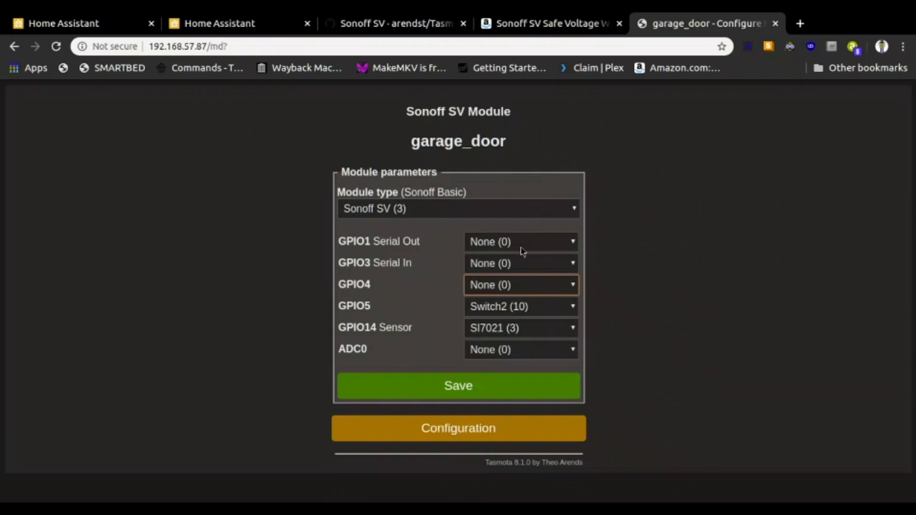
click(520, 284)
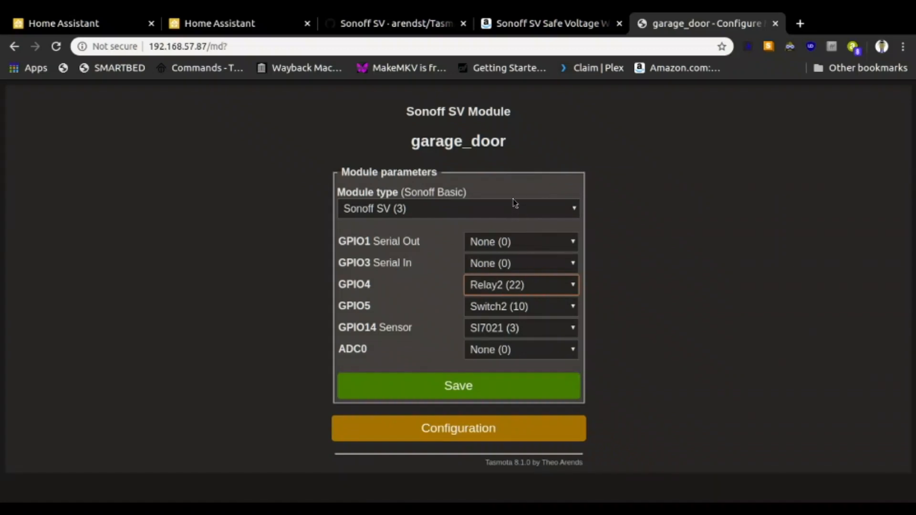
mouse_move(496, 293)
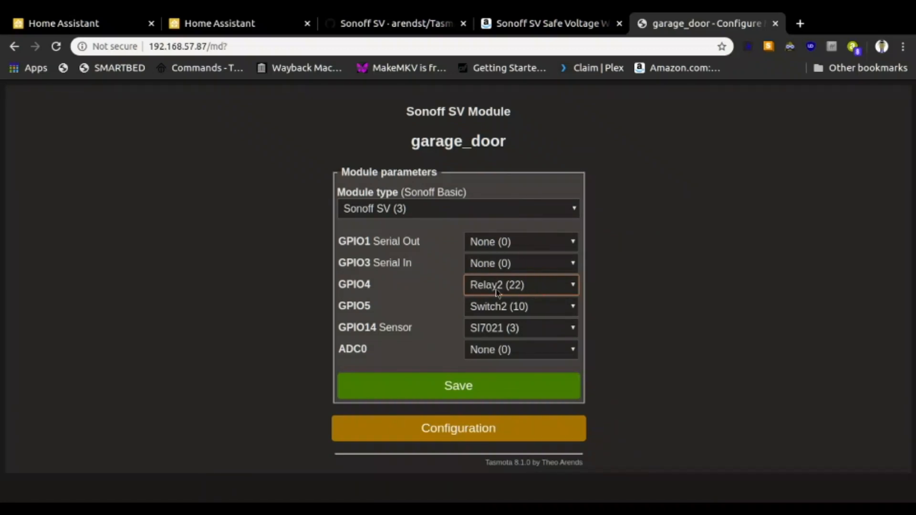
mouse_move(450, 296)
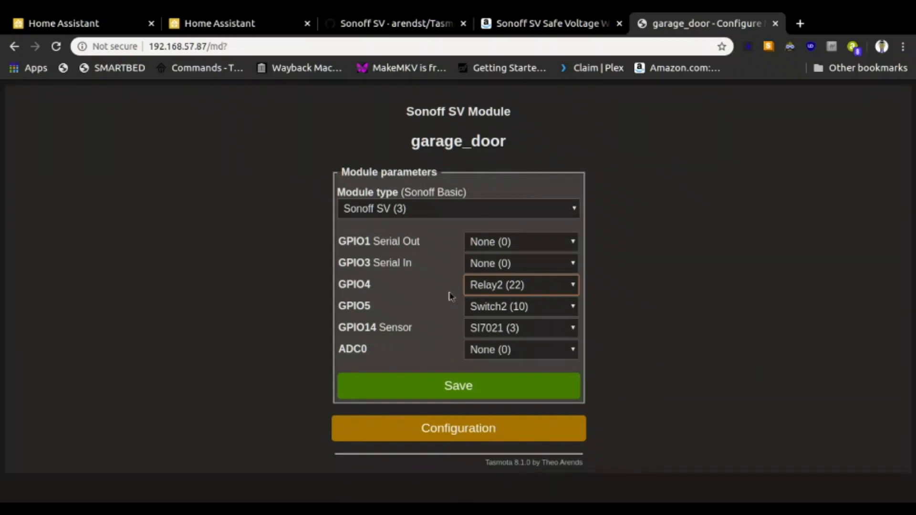
mouse_move(479, 297)
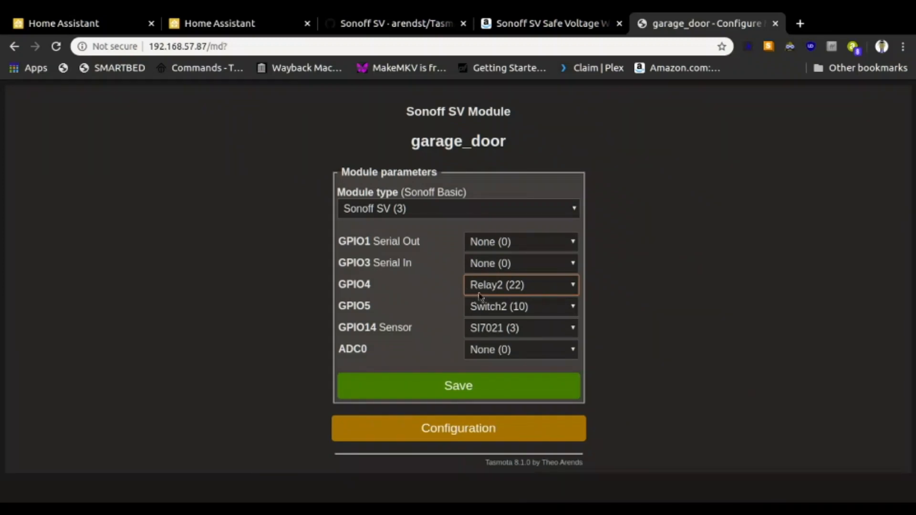
mouse_move(549, 292)
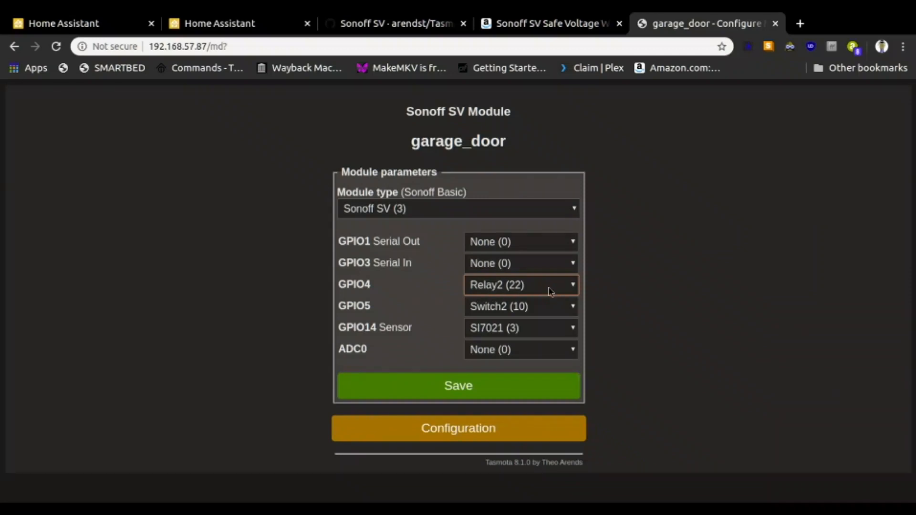
click(458, 385)
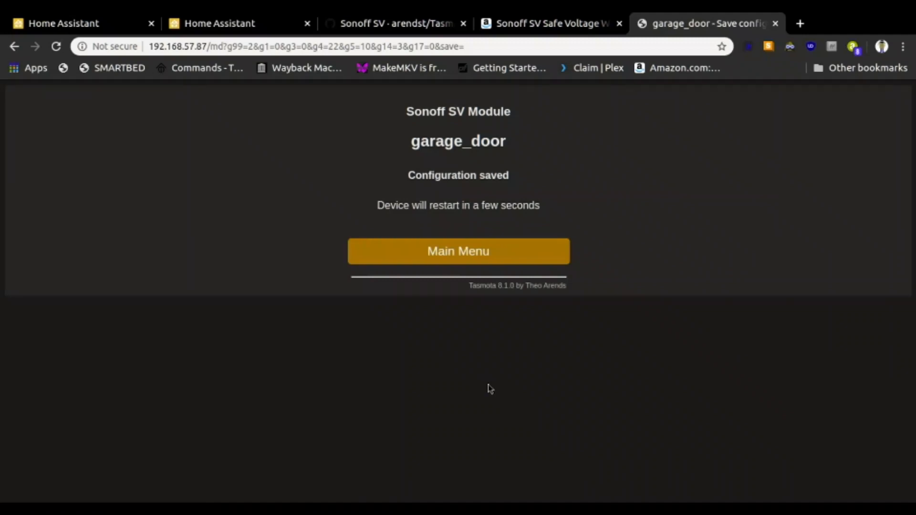
click(458, 251)
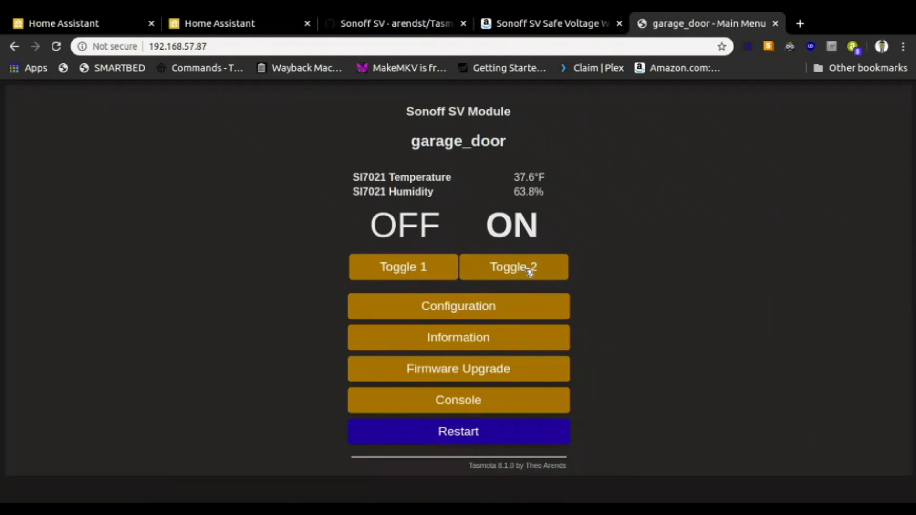
click(513, 266)
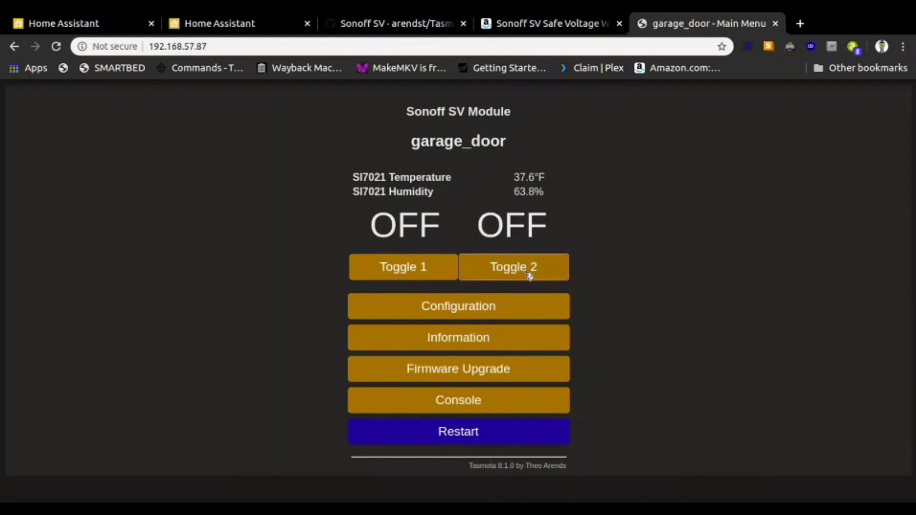
click(513, 267)
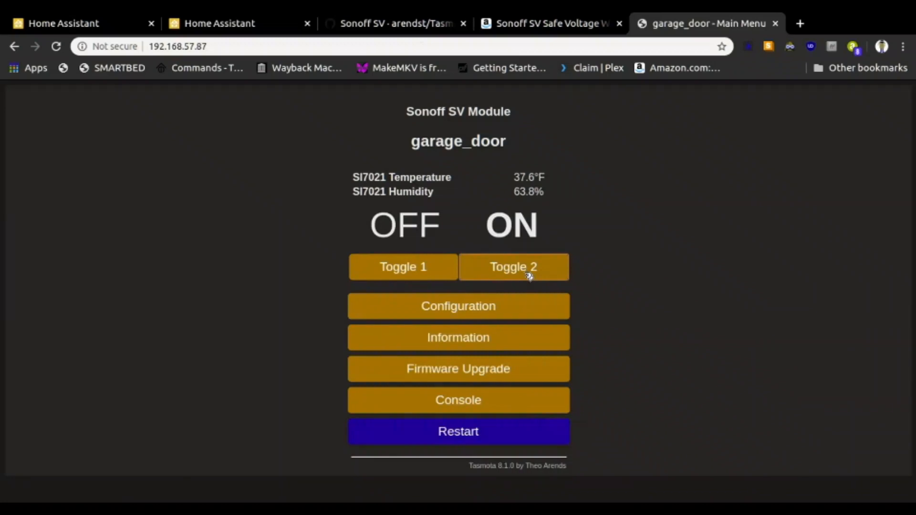
click(513, 267)
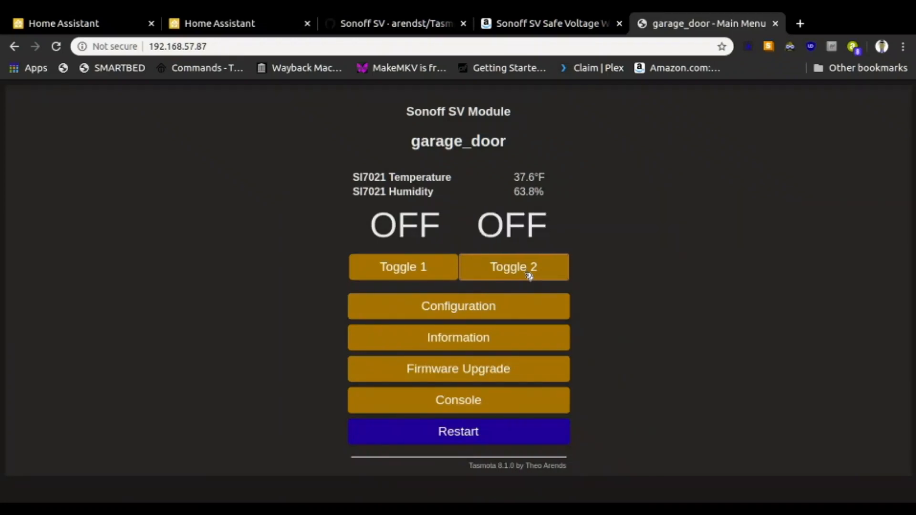
mouse_move(633, 251)
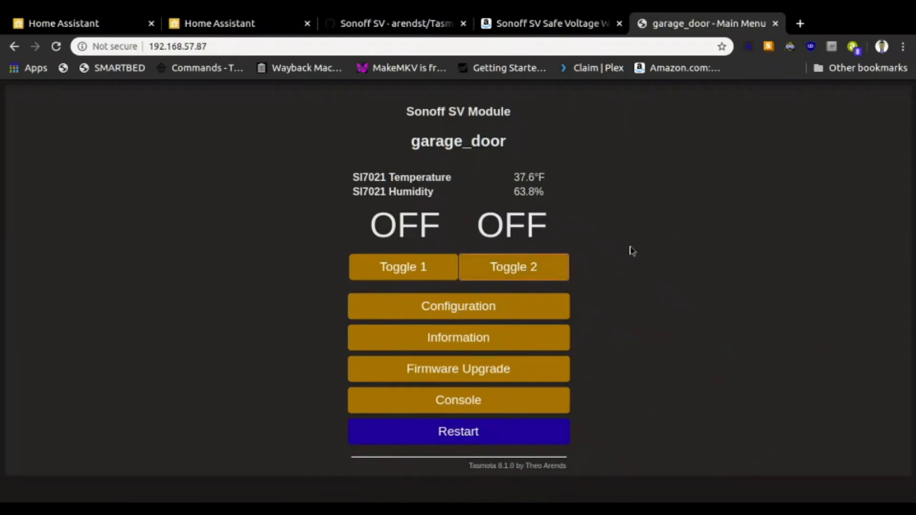
mouse_move(615, 257)
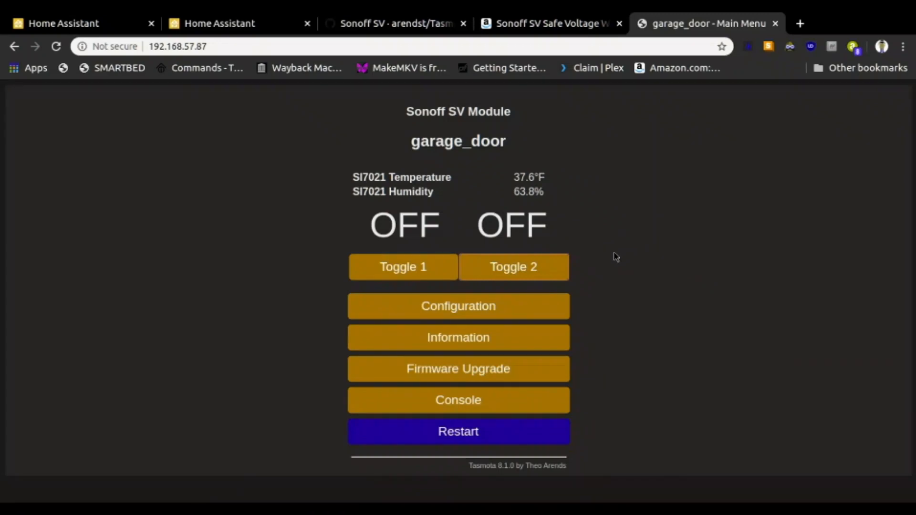
mouse_move(458, 400)
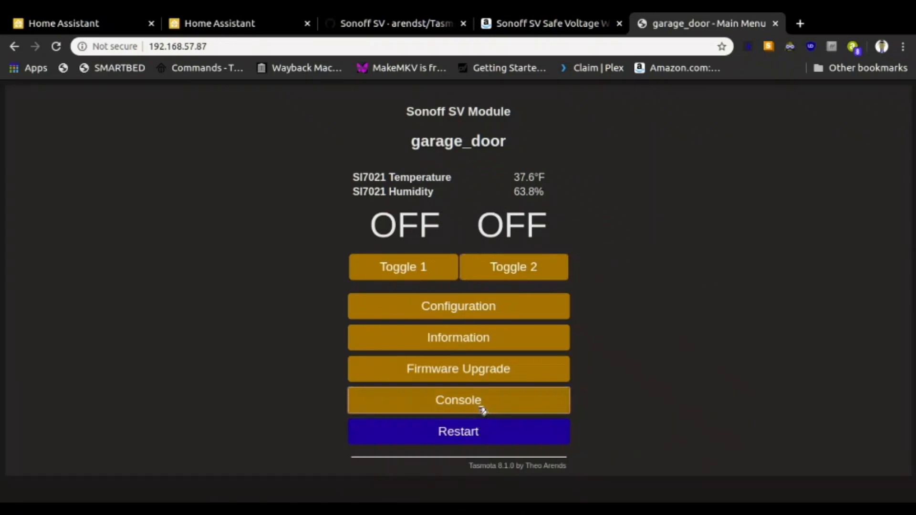
Run switchmode2 1 in the garage_door console, confirming SwitchMode2 = 1
click(458, 400)
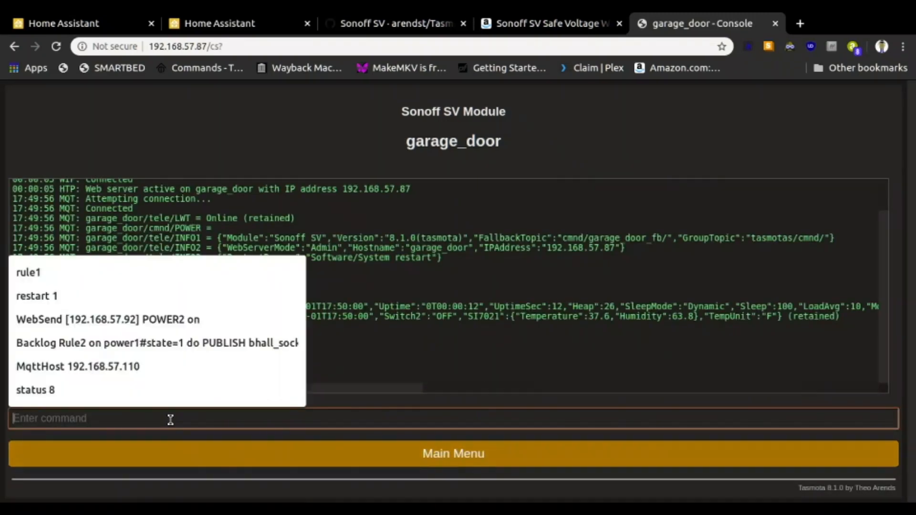
mouse_move(158, 425)
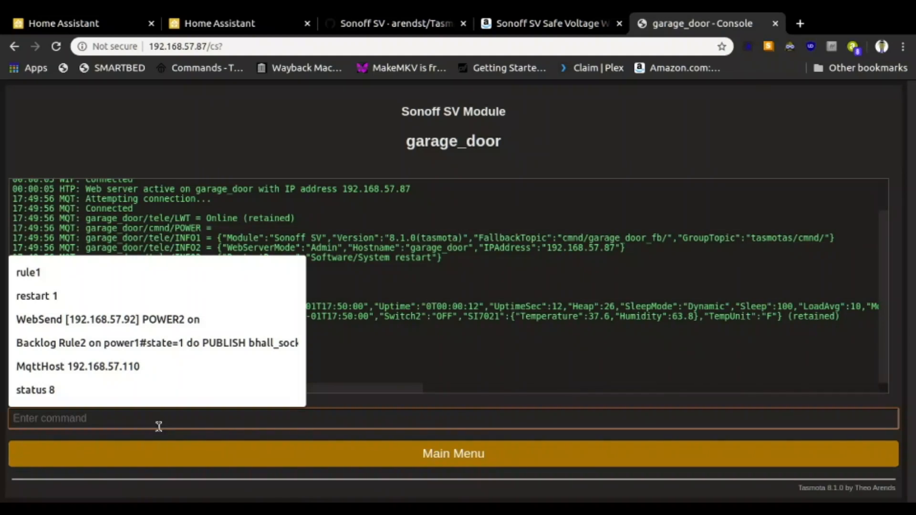
text(sw)
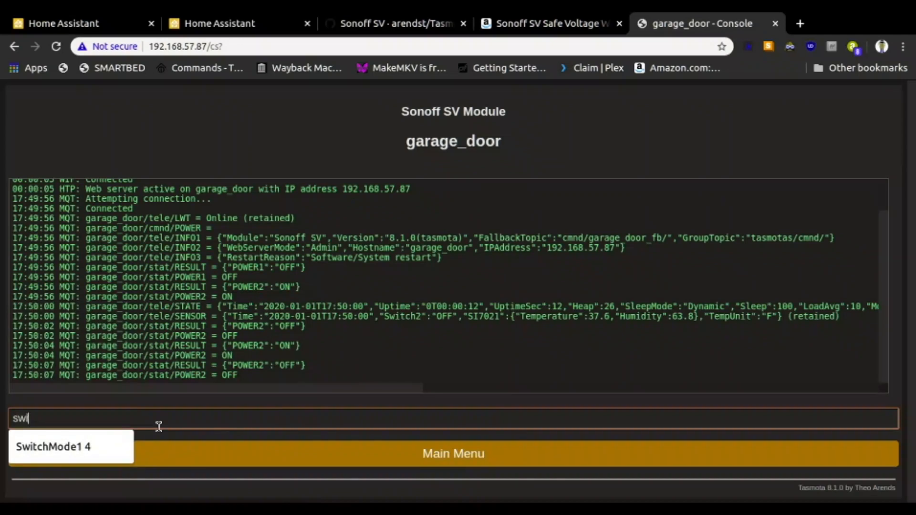
text(itchmode2)
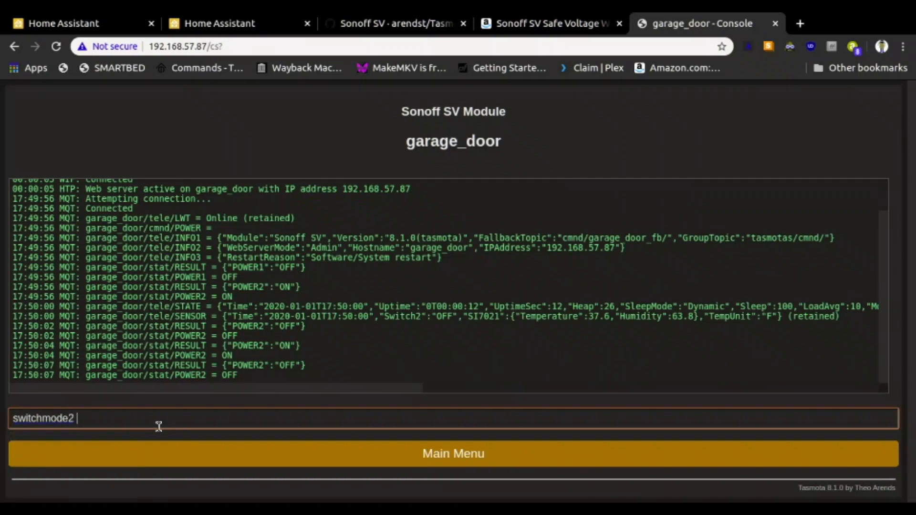
text(1)
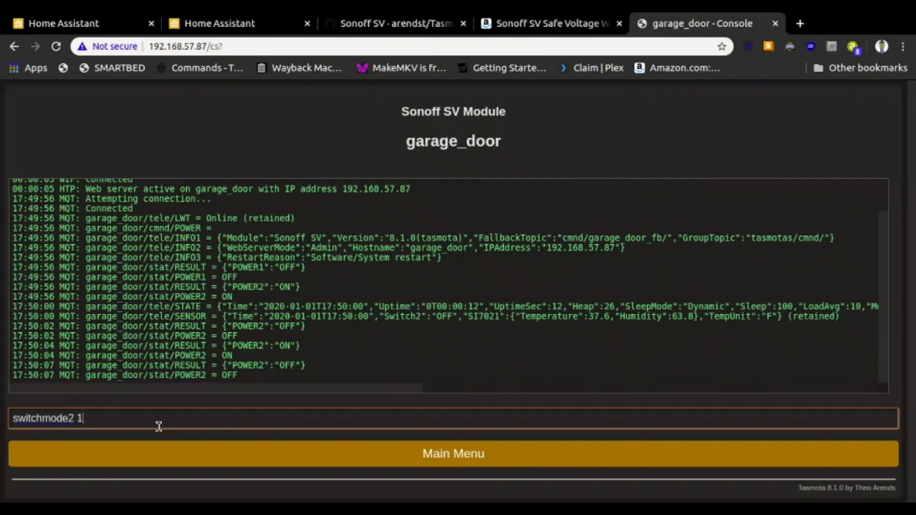
mouse_move(123, 419)
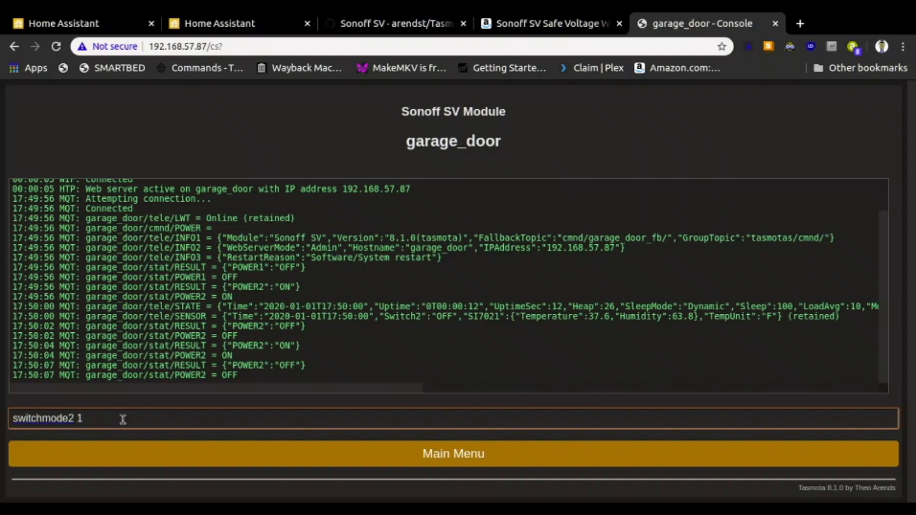
mouse_move(113, 419)
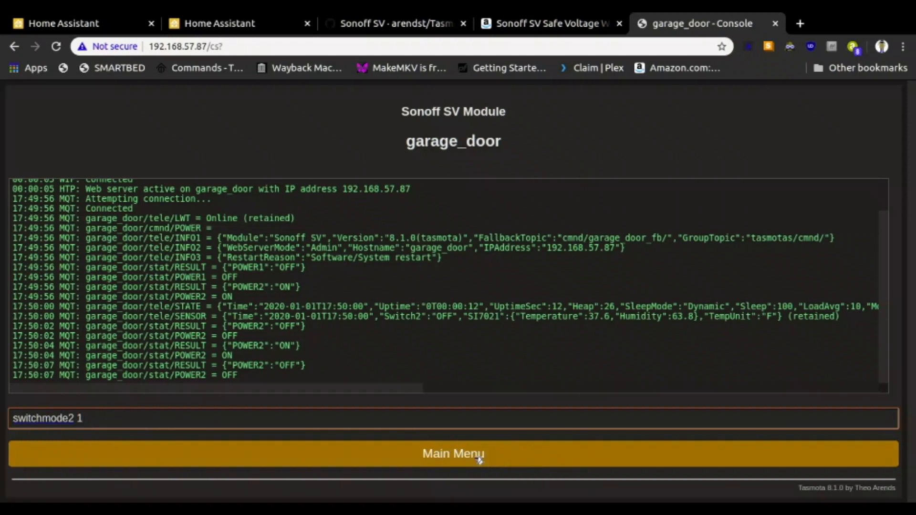
mouse_move(432, 398)
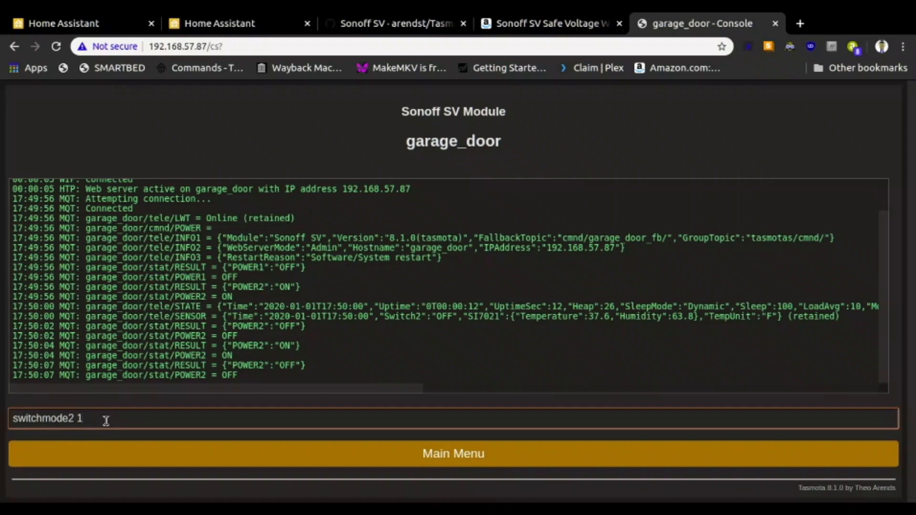
key(Return)
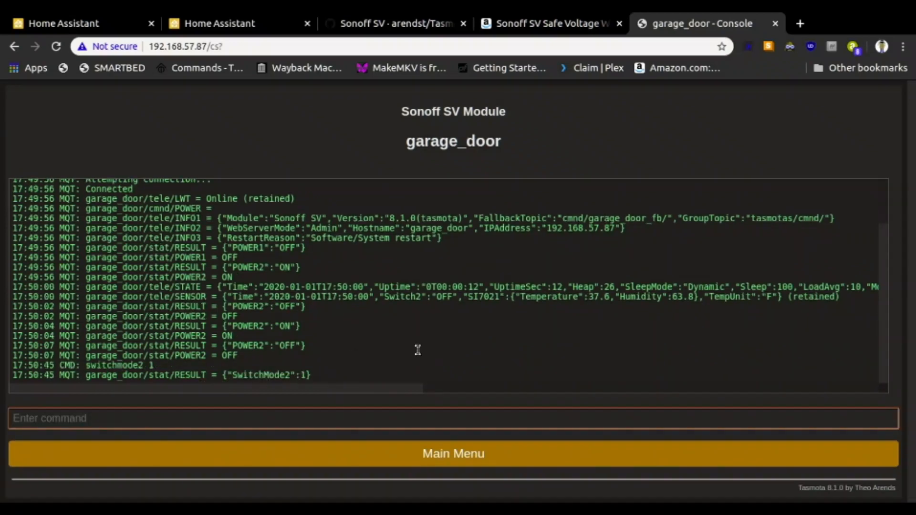
mouse_move(292, 377)
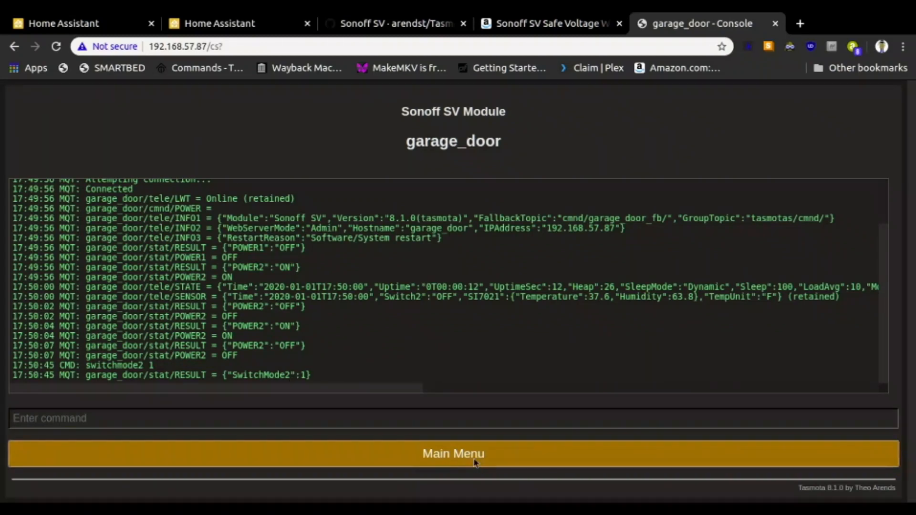
Go back to the garage_door main page, where relay 2 now reads ON
click(452, 454)
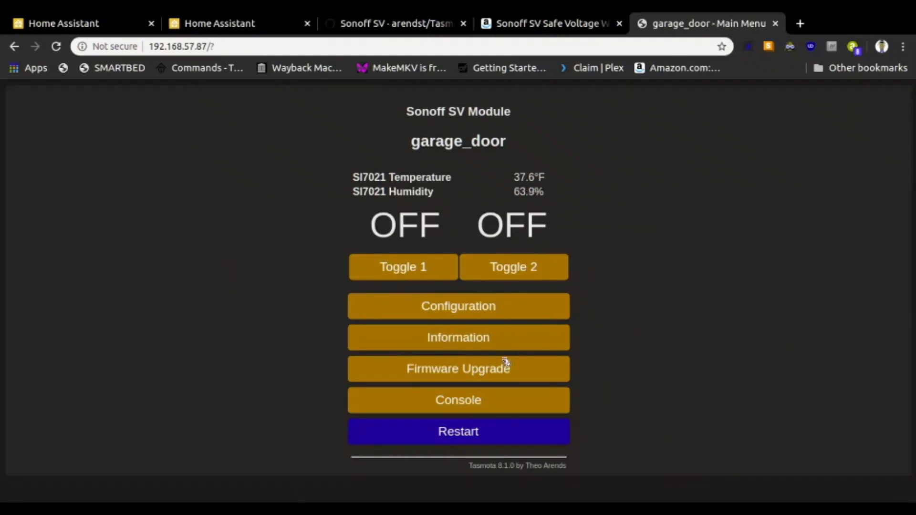
mouse_move(643, 229)
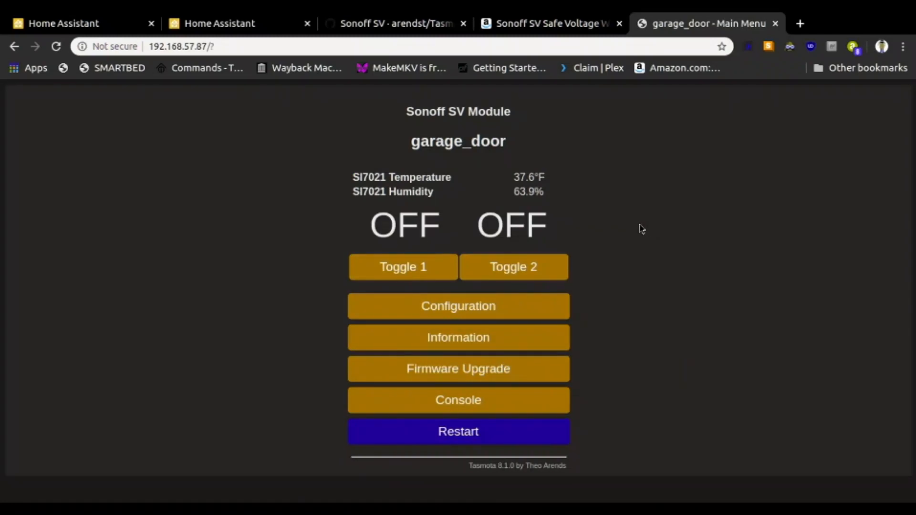
mouse_move(624, 209)
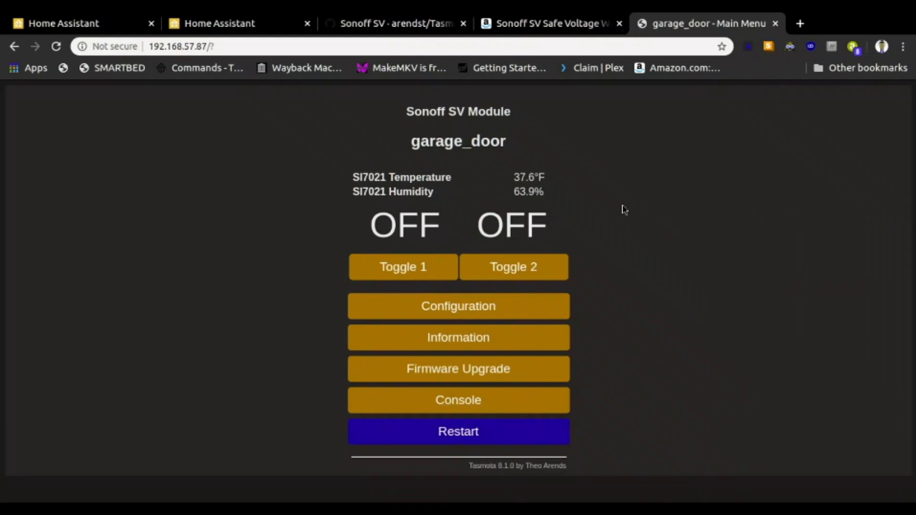
mouse_move(583, 237)
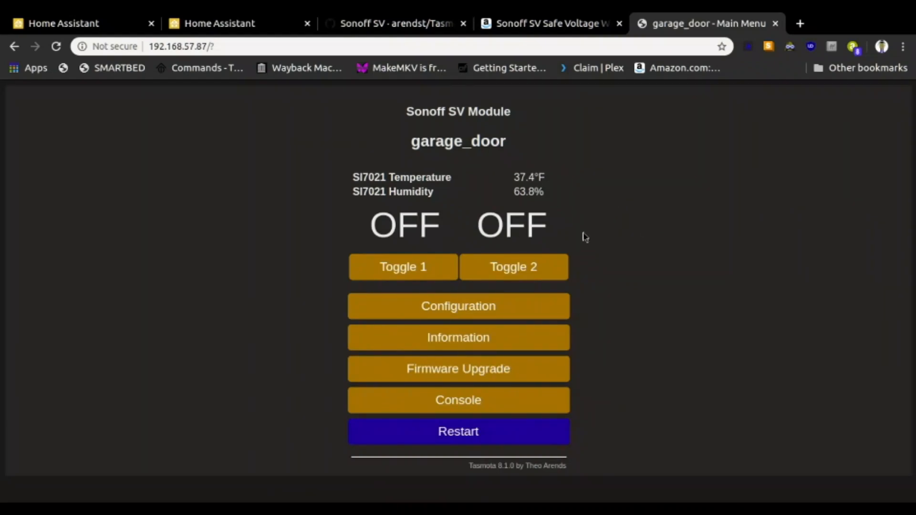
mouse_move(547, 252)
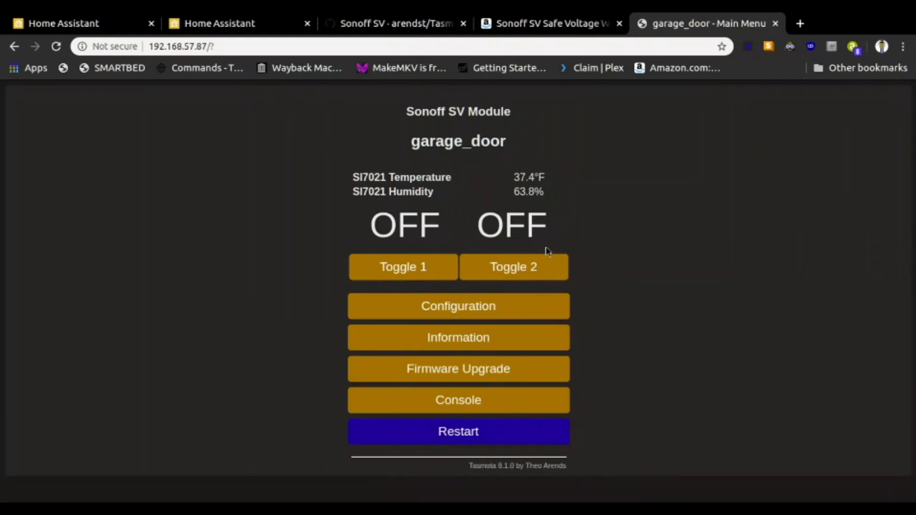
mouse_move(555, 252)
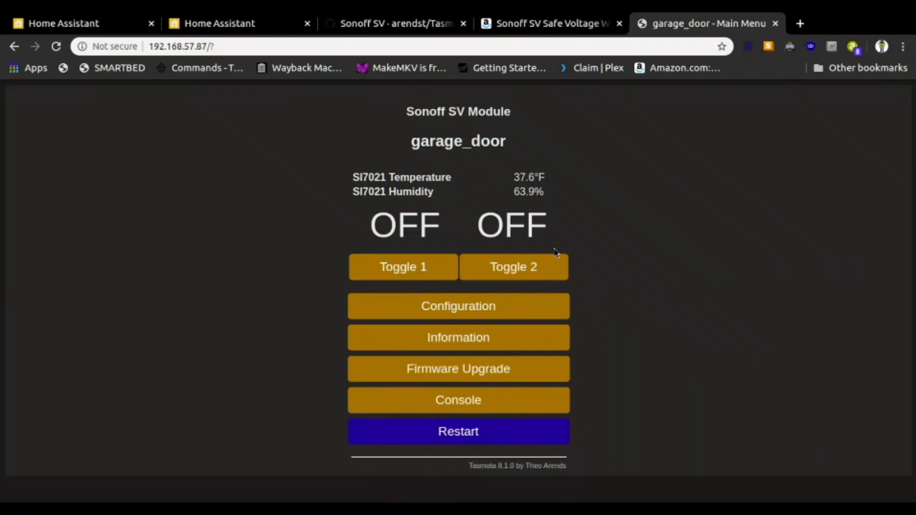
click(513, 266)
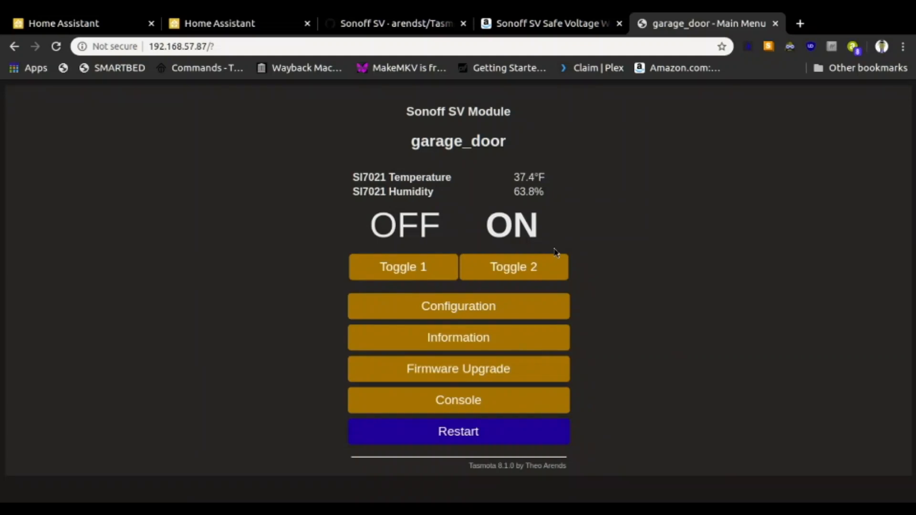
mouse_move(525, 211)
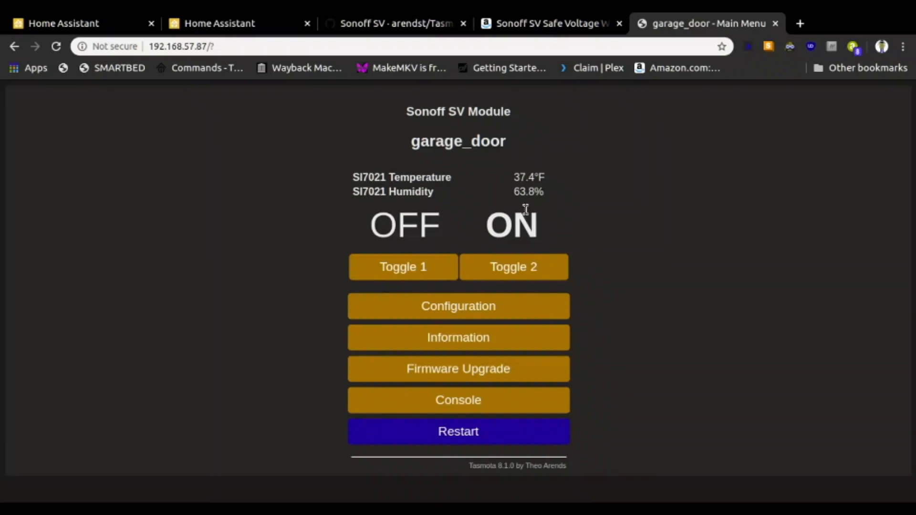
mouse_move(550, 242)
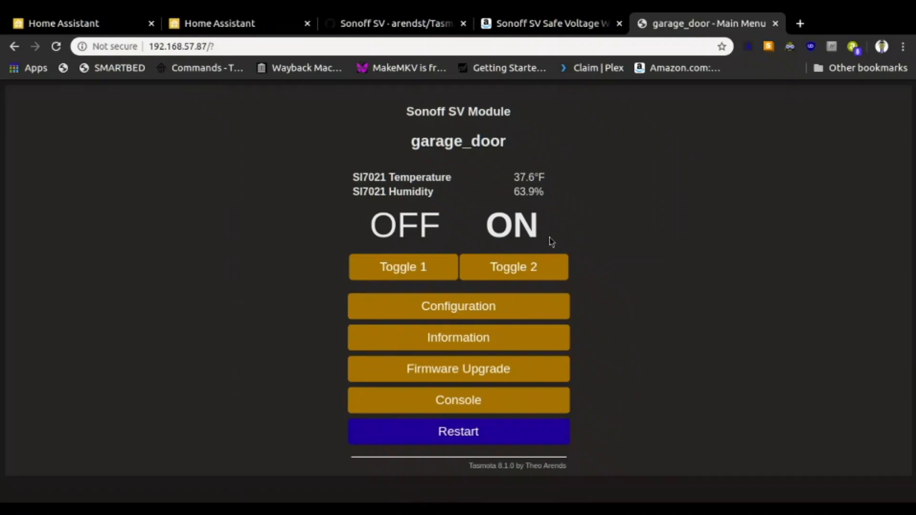
mouse_move(557, 238)
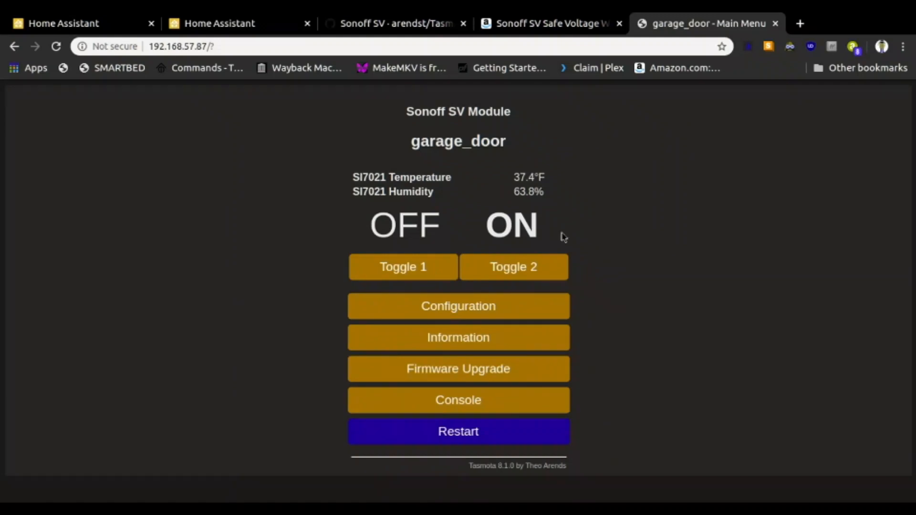
mouse_move(561, 278)
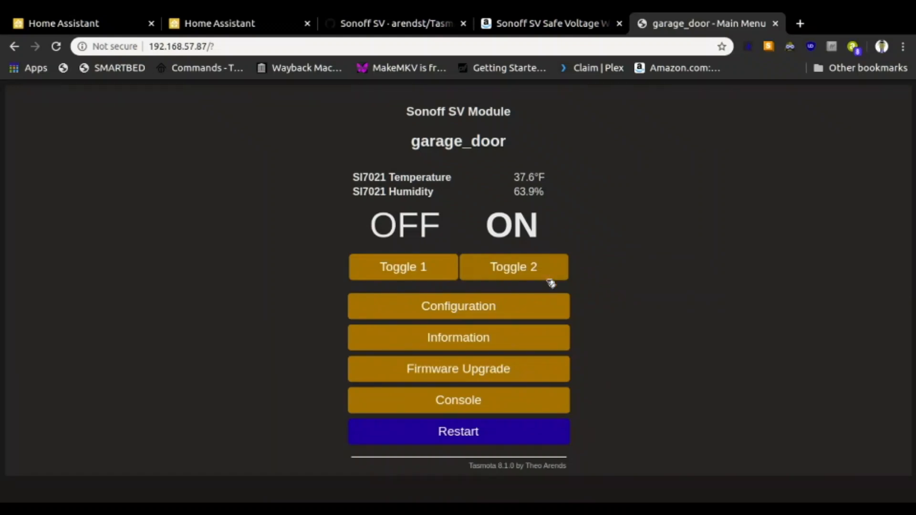
mouse_move(507, 309)
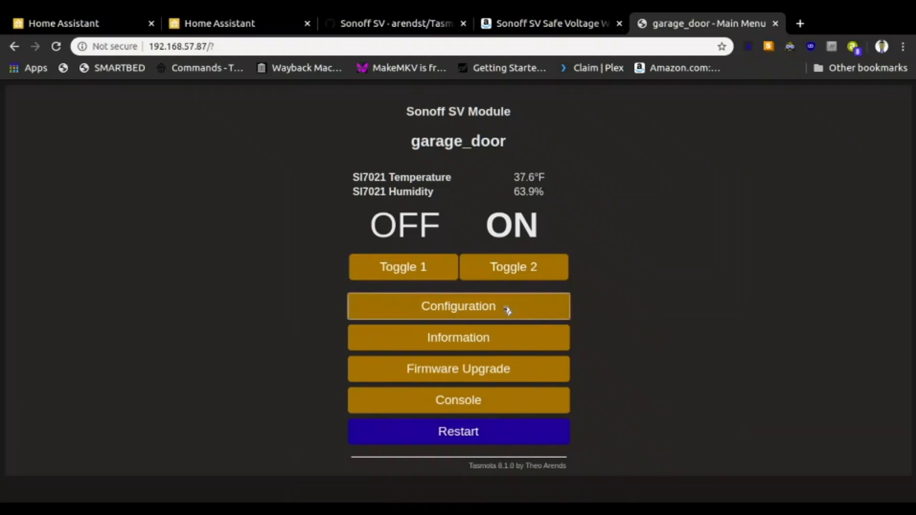
Enter Yard_PIR as Friendly Name 2 under Configure Other and save
click(458, 305)
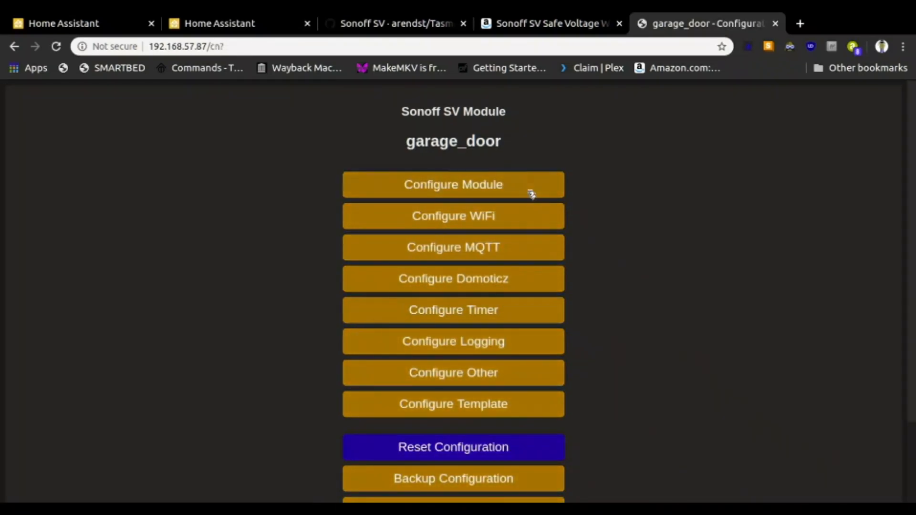
mouse_move(501, 263)
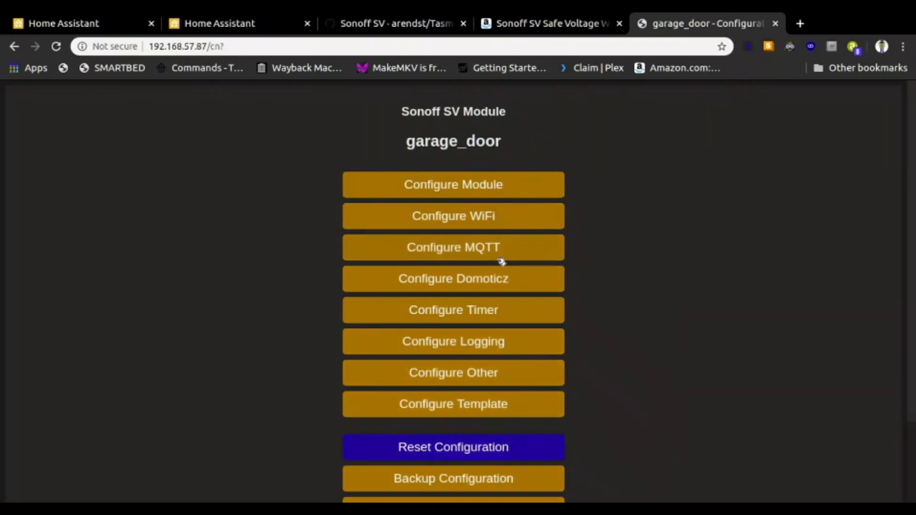
mouse_move(510, 291)
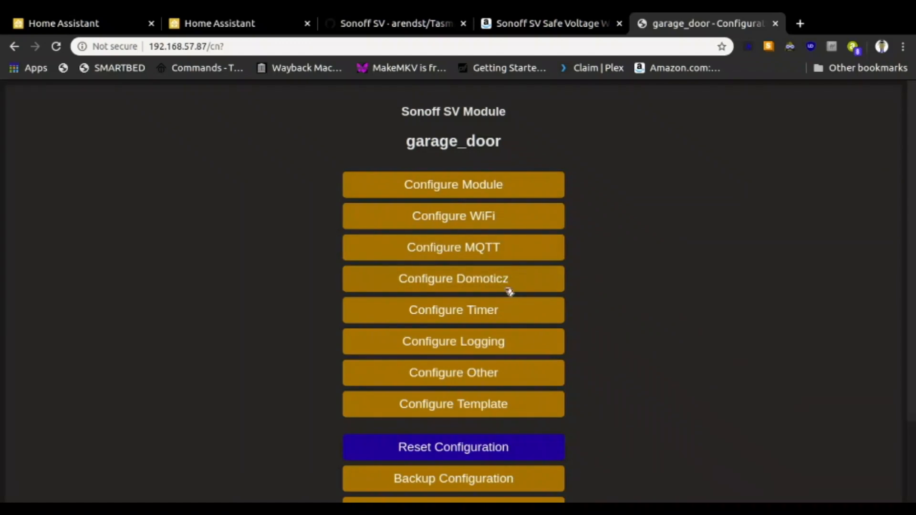
mouse_move(505, 369)
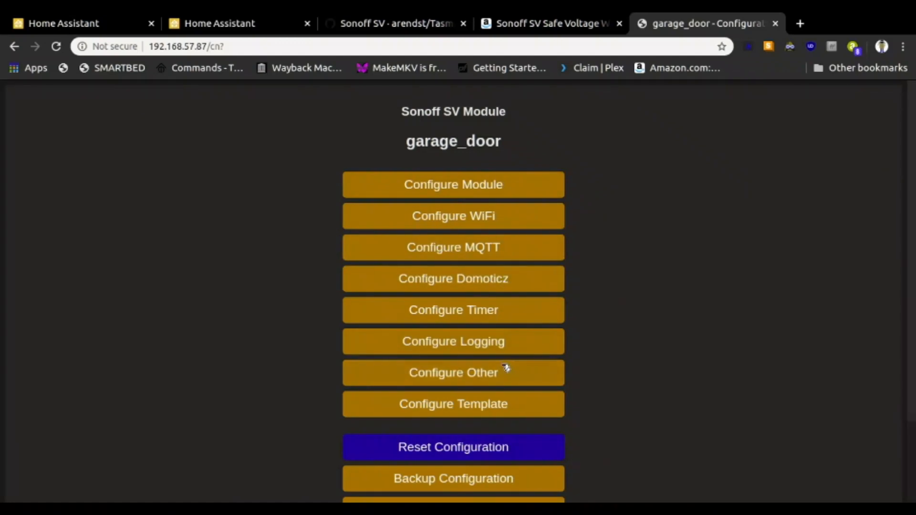
mouse_move(507, 377)
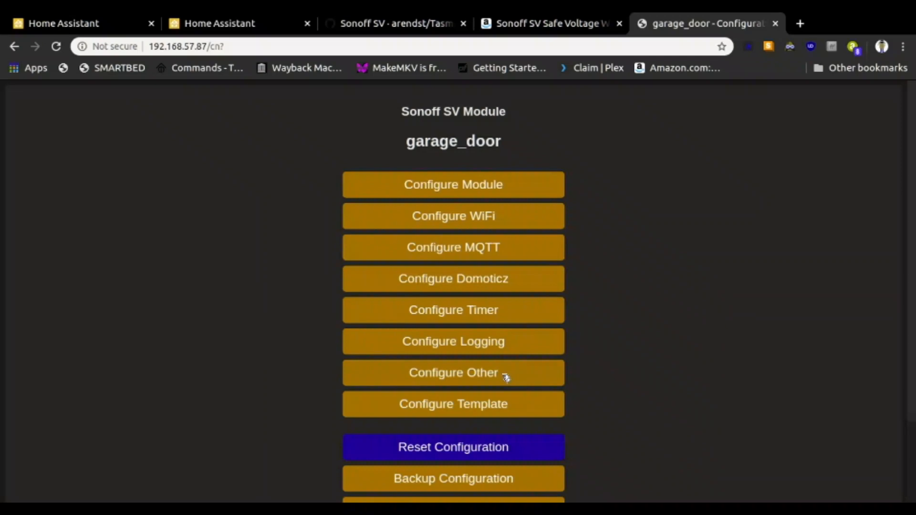
click(453, 373)
text(Y)
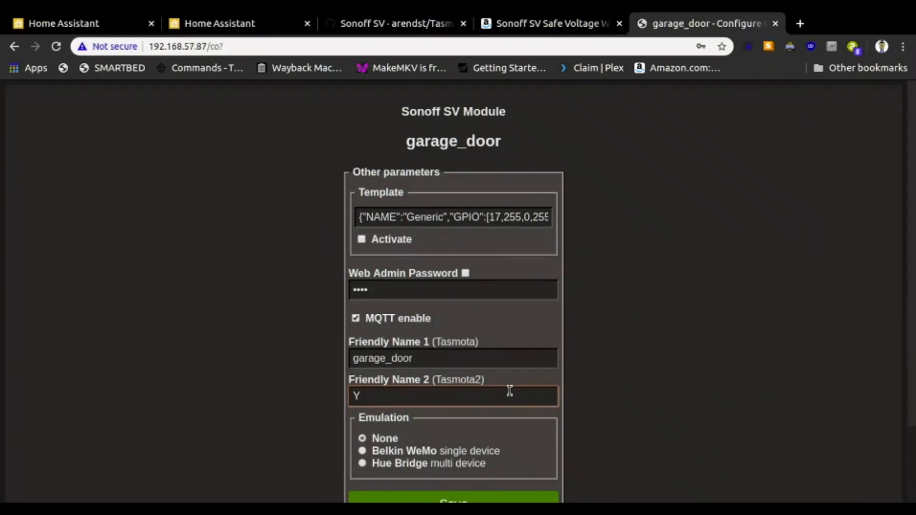
text(ar)
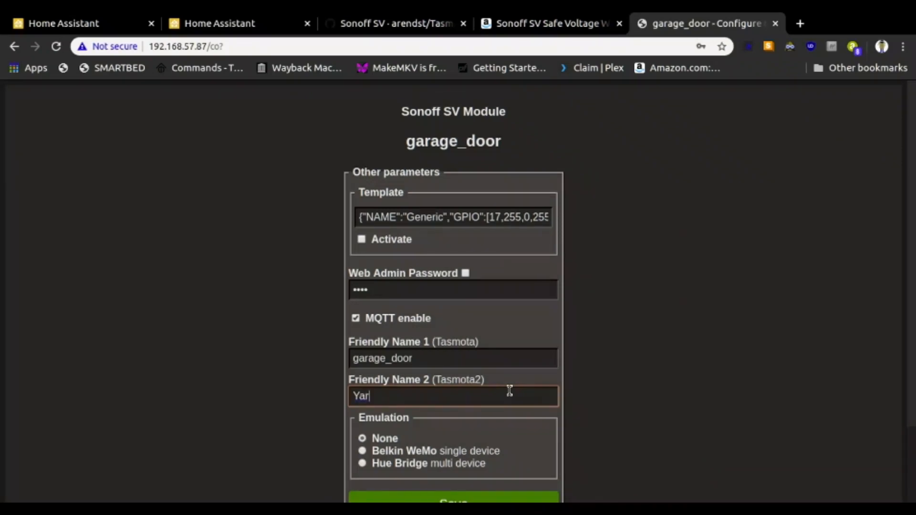
text(d_)
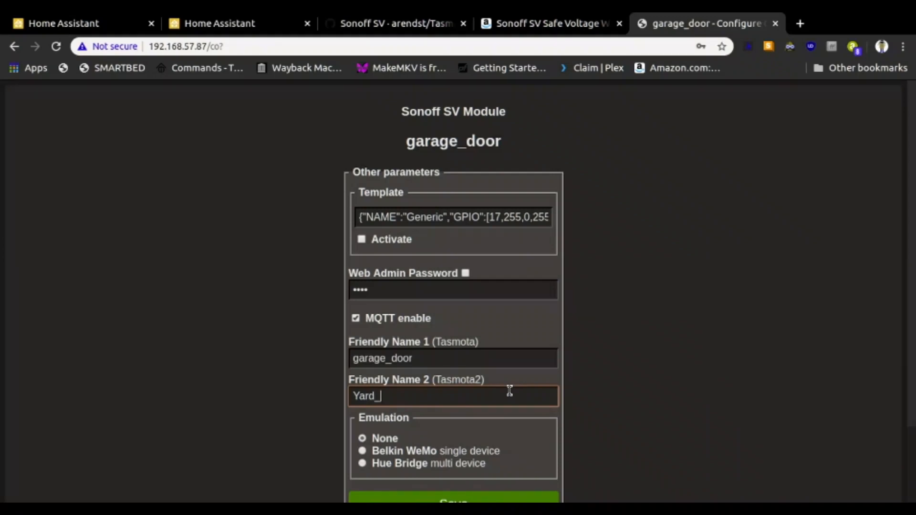
text(PIR)
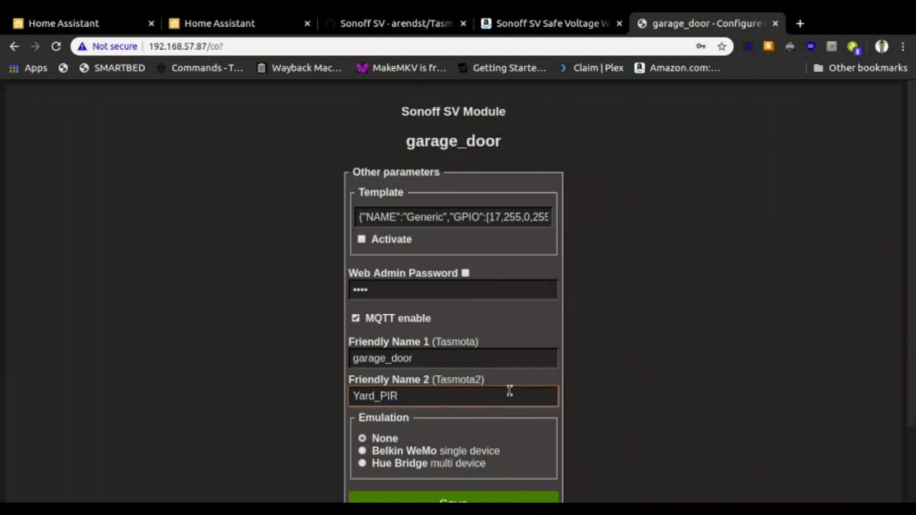
click(453, 396)
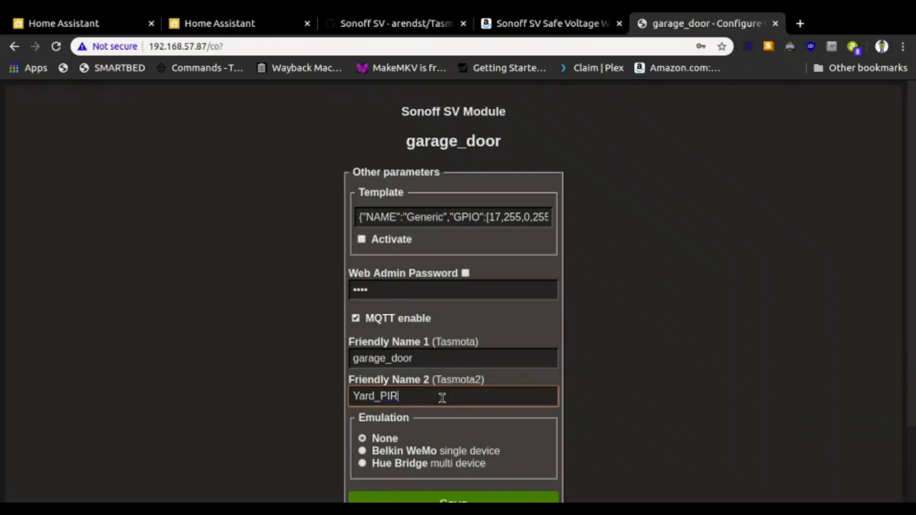
mouse_move(512, 366)
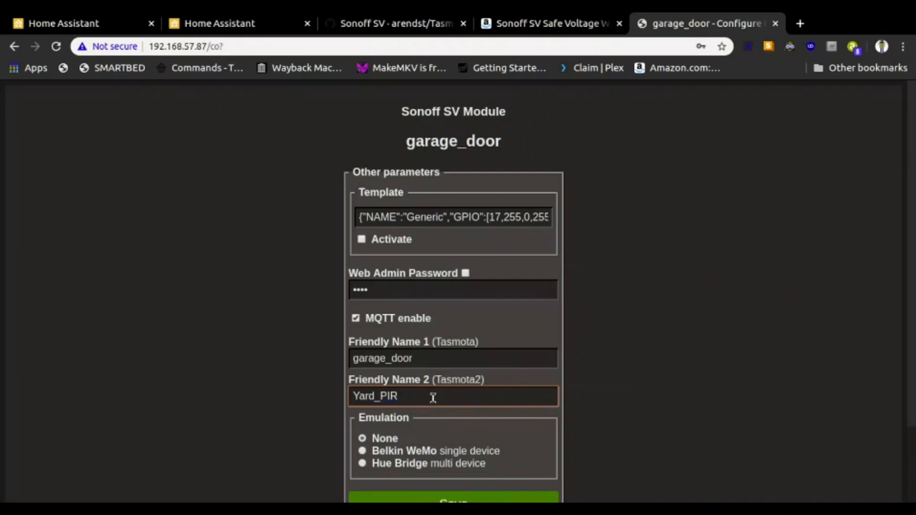
scroll(down, 3)
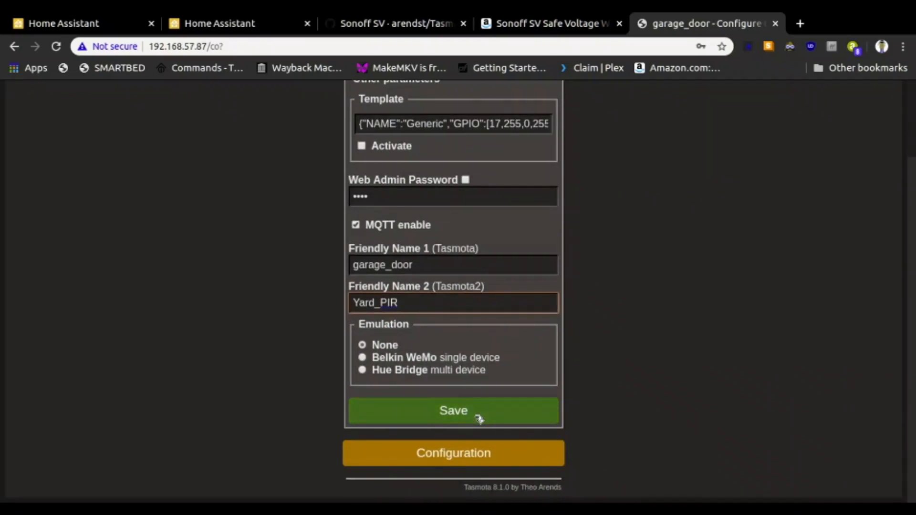
click(453, 410)
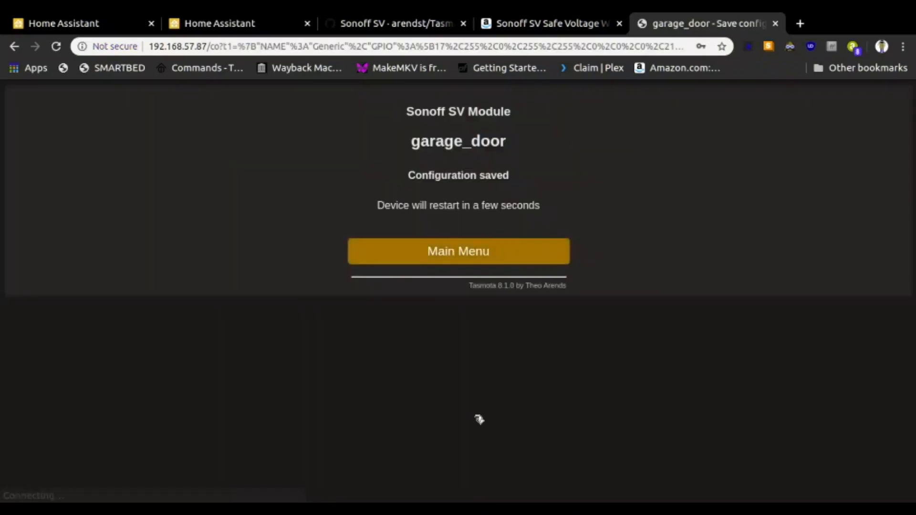
mouse_move(650, 287)
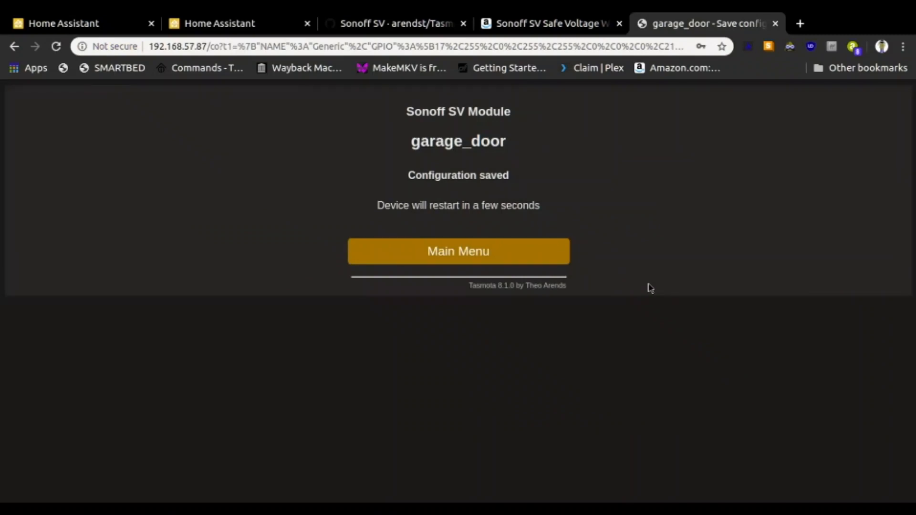
mouse_move(731, 156)
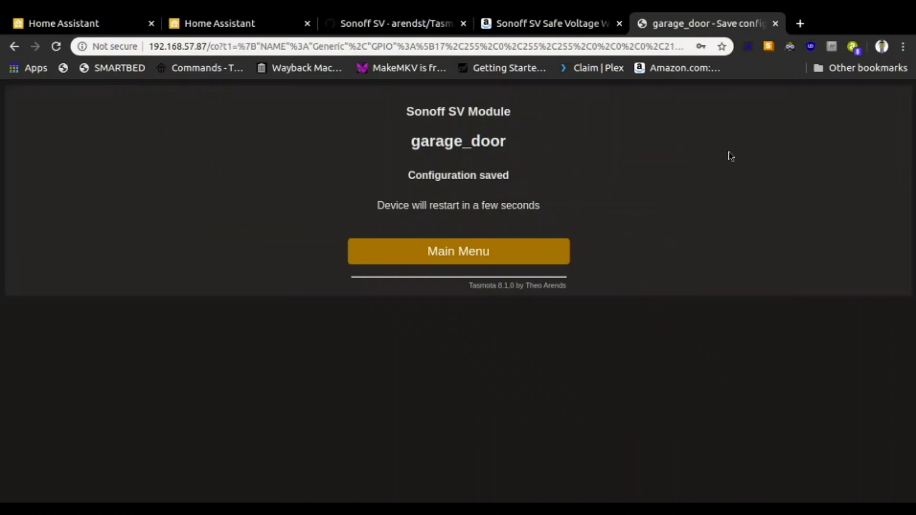
mouse_move(581, 178)
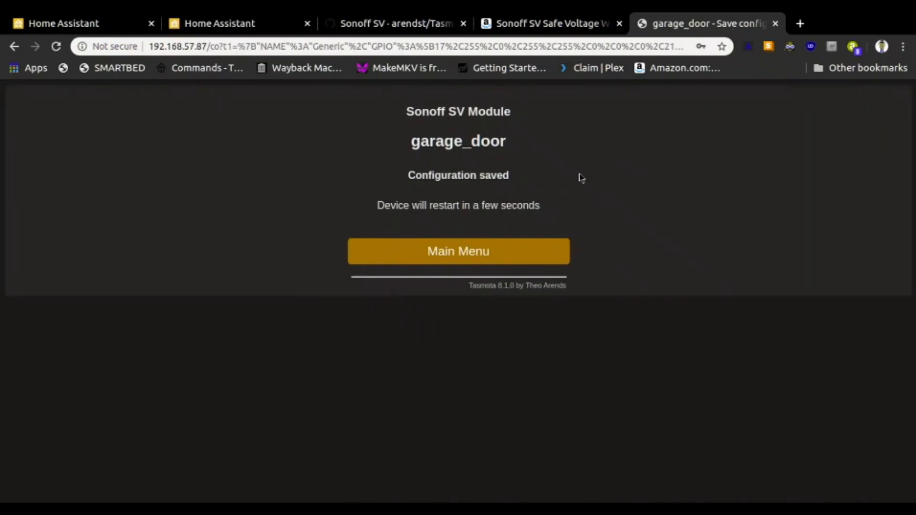
Reload the garage_door main page, then switch to the Home Assistant Visual Studio Code tab
click(458, 251)
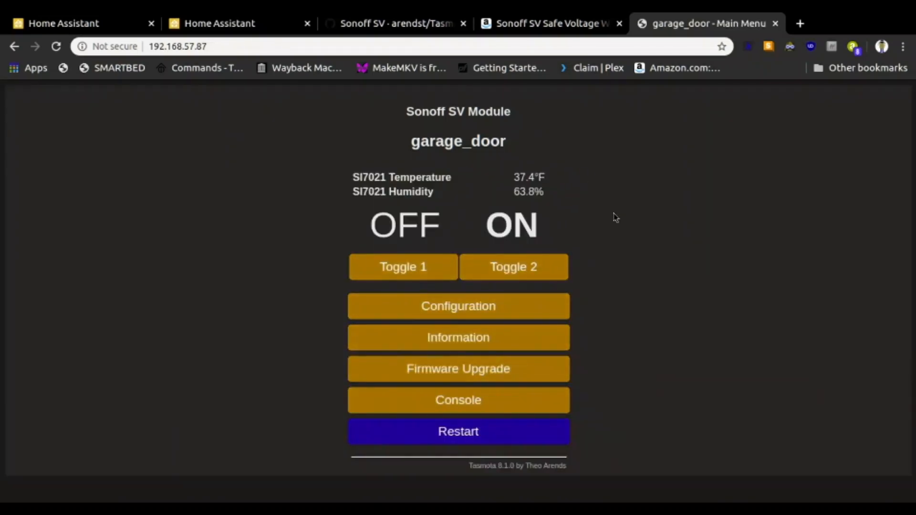
mouse_move(581, 262)
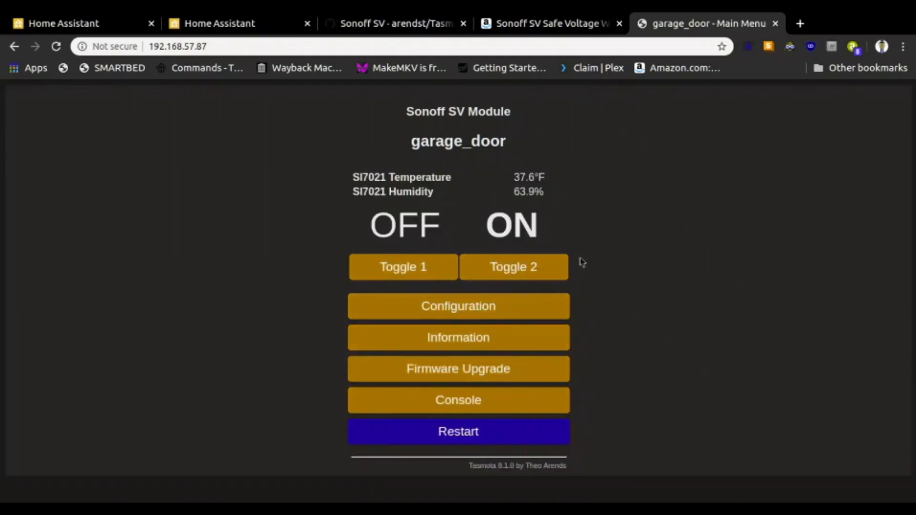
mouse_move(590, 199)
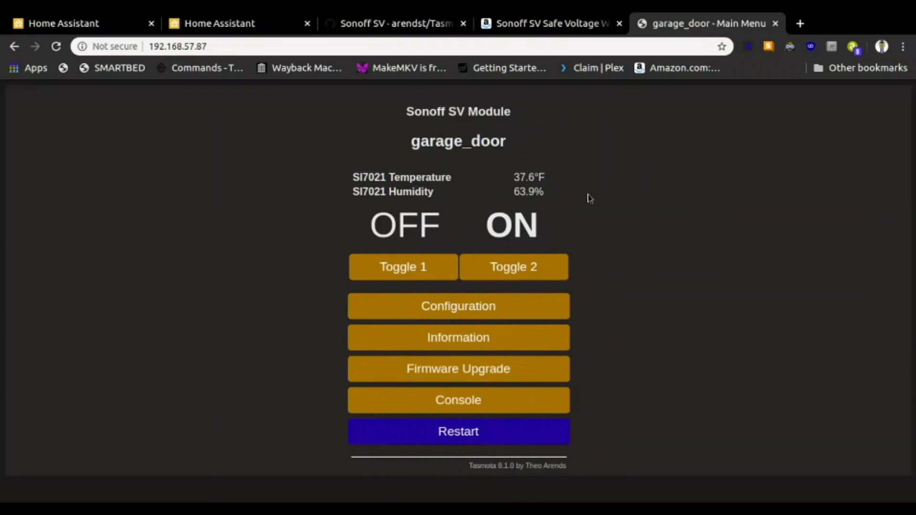
mouse_move(733, 120)
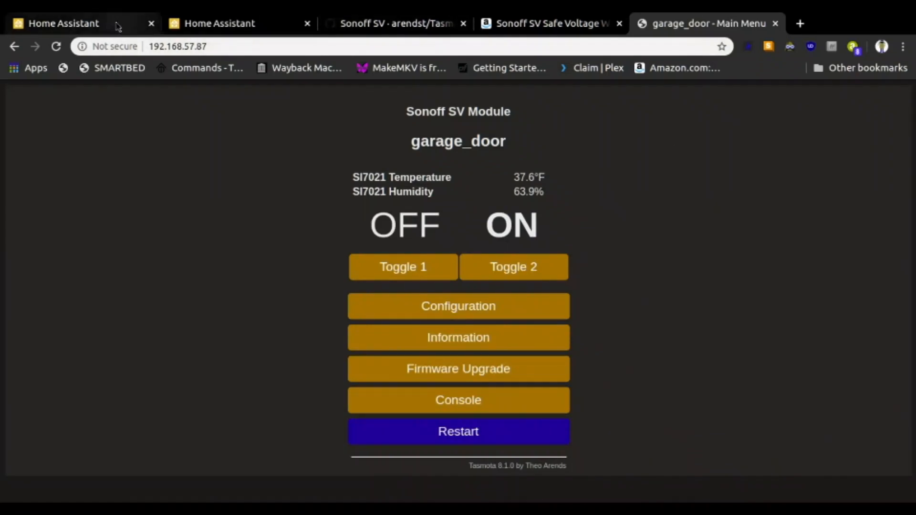
mouse_move(240, 23)
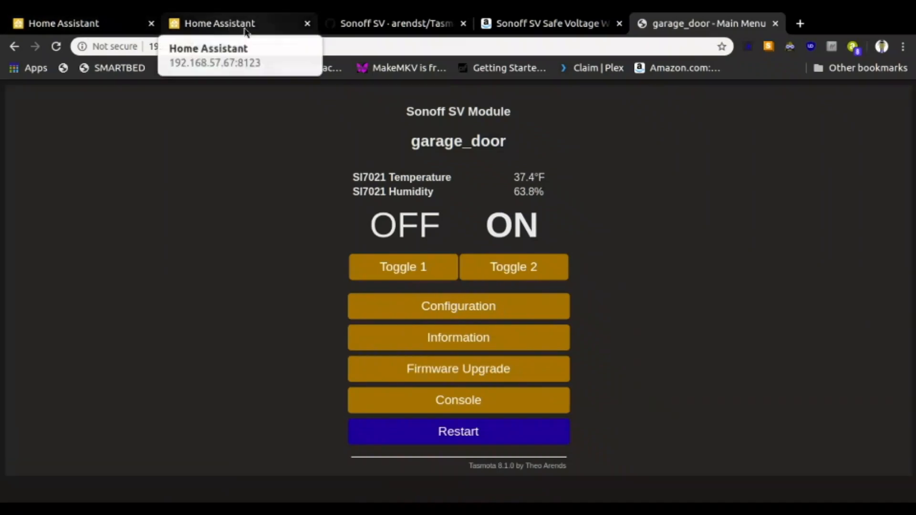
click(221, 23)
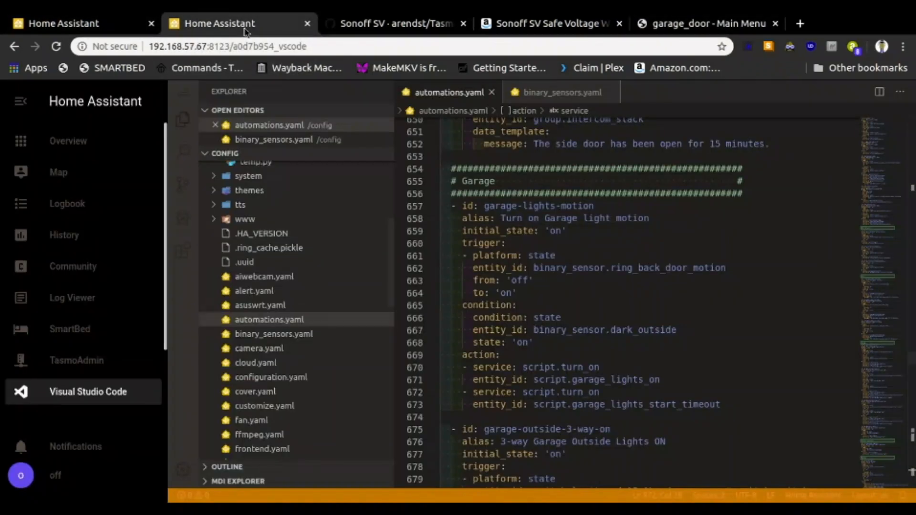
mouse_move(594, 335)
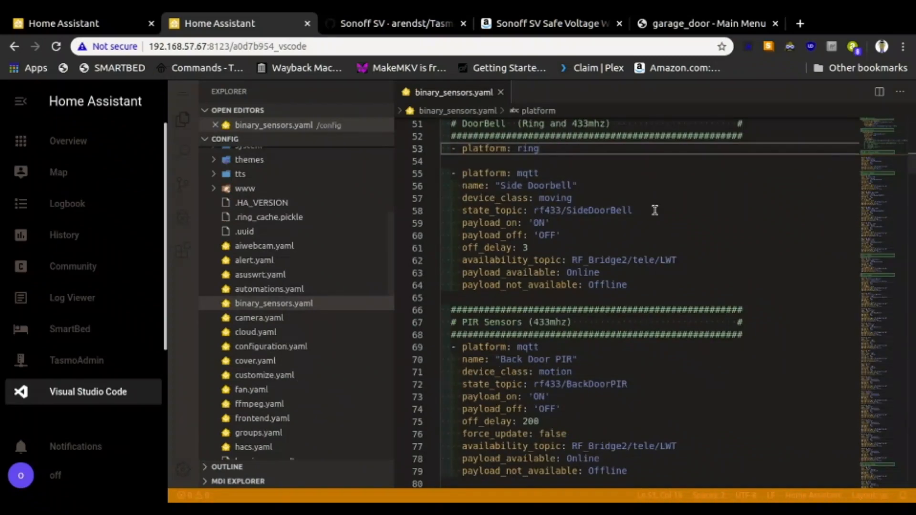
Copy the PIR Sensors block (lines 66–79) in binary_sensors.yaml
scroll(up, 3)
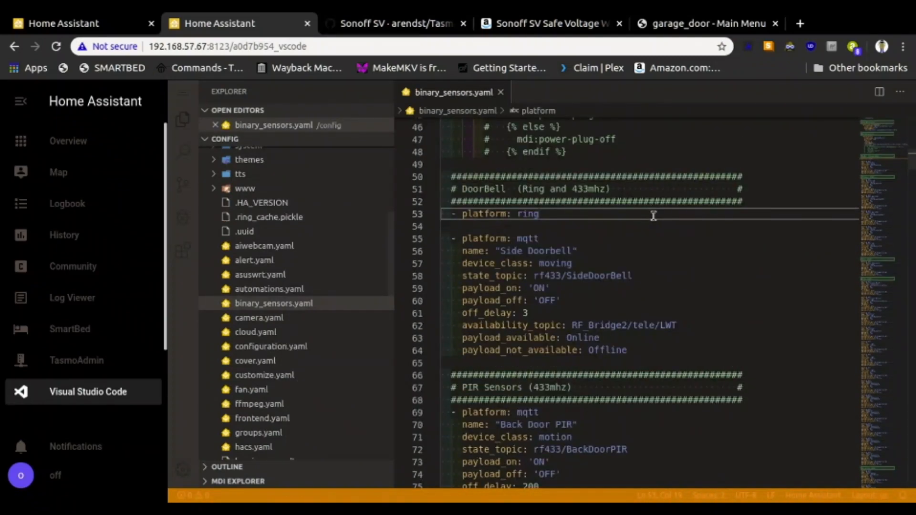
scroll(down, 3)
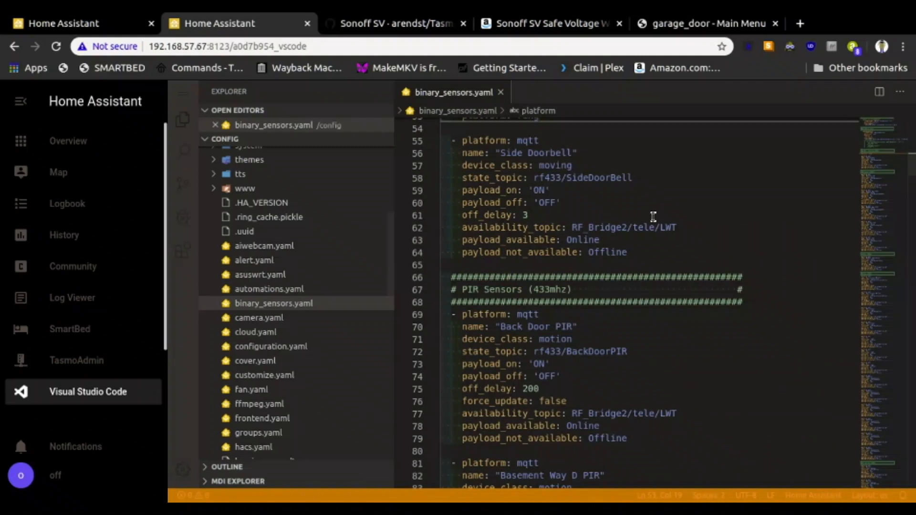
mouse_move(444, 273)
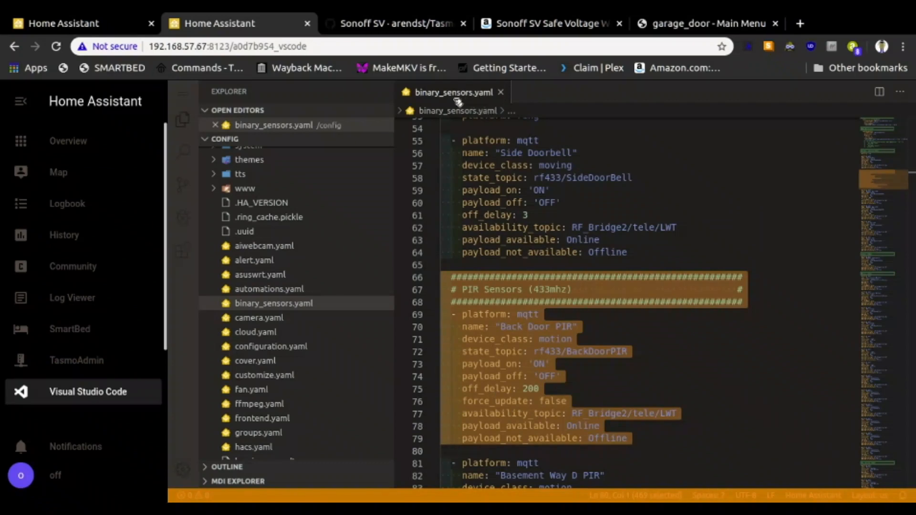
mouse_move(462, 108)
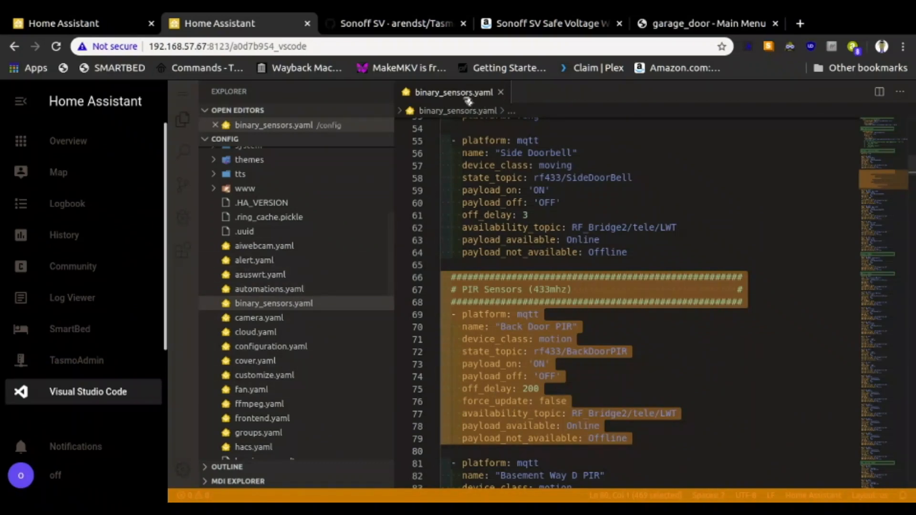
mouse_move(520, 294)
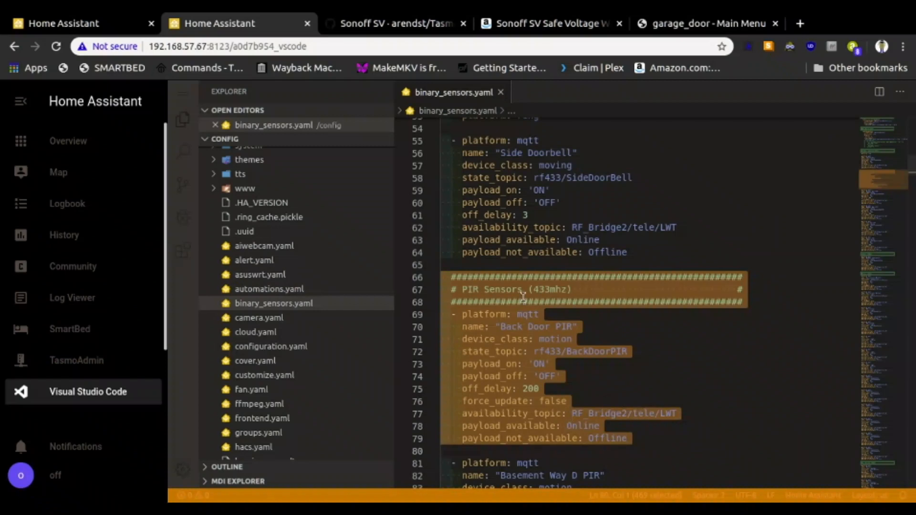
right_click(523, 289)
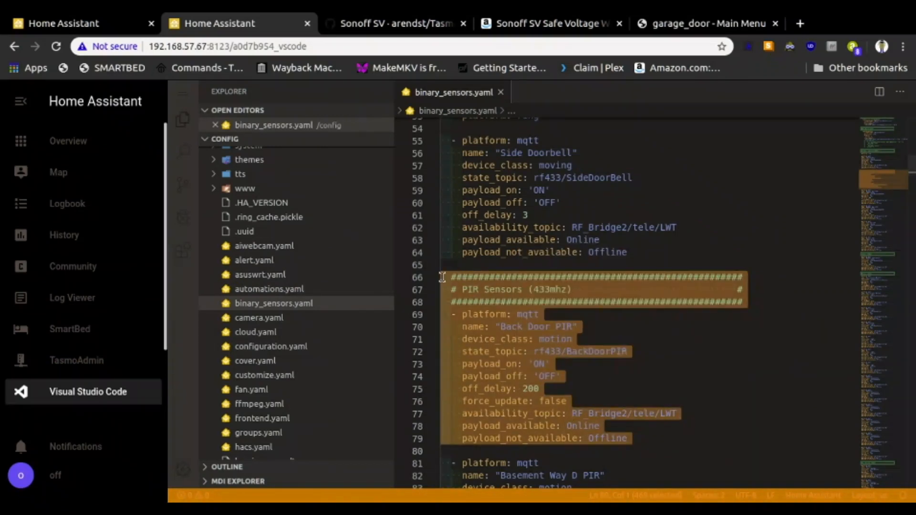
right_click(444, 278)
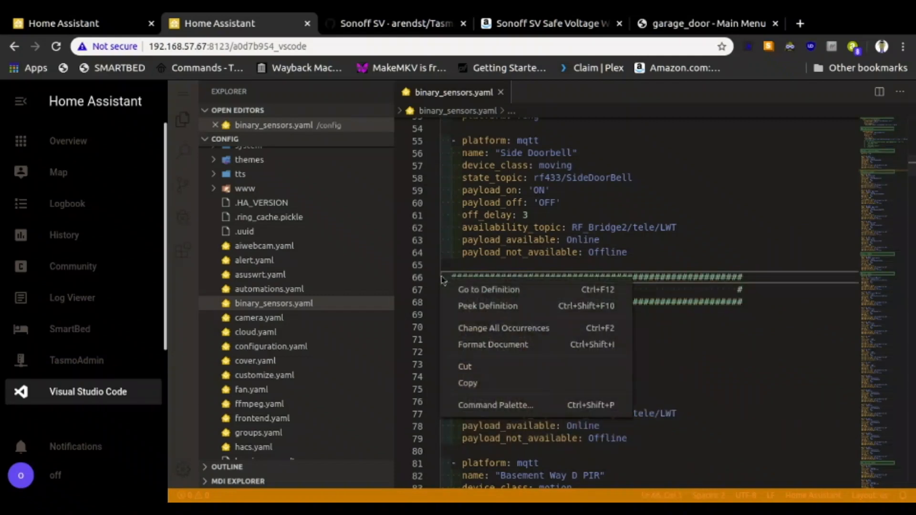
mouse_move(437, 284)
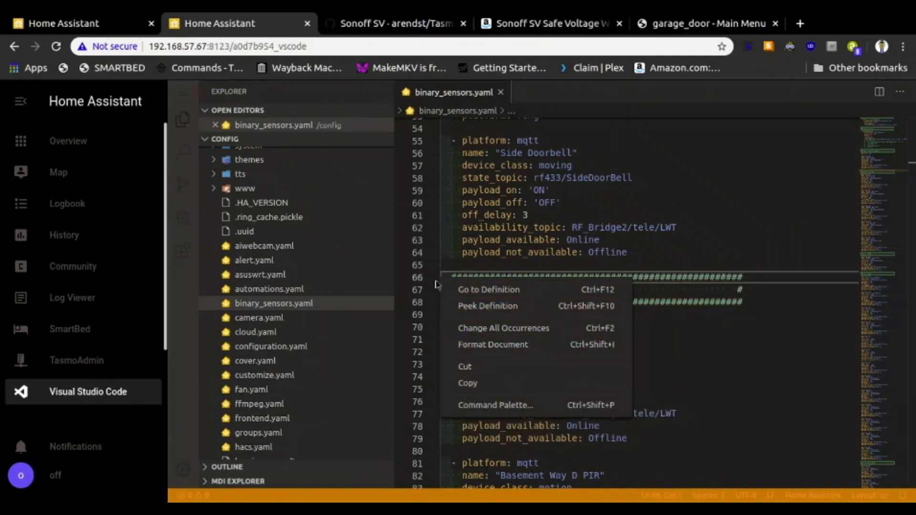
click(452, 277)
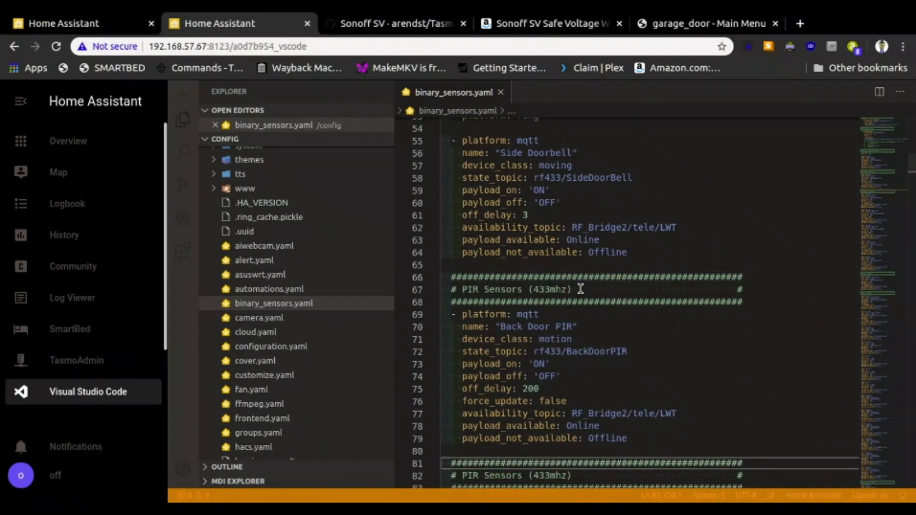
Change the heading's 433mhz to MQTT and rename the copied sensor to Yard Light PIR
double_click(549, 289)
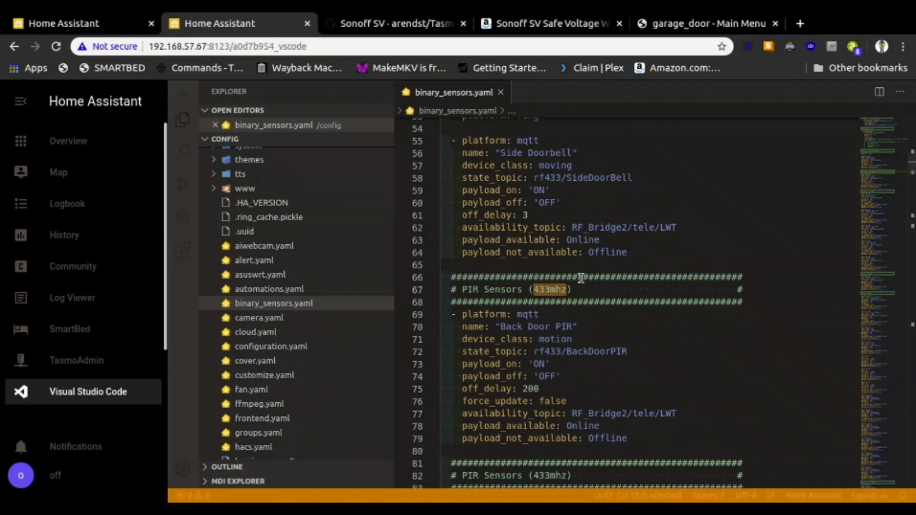
text(MQTT)
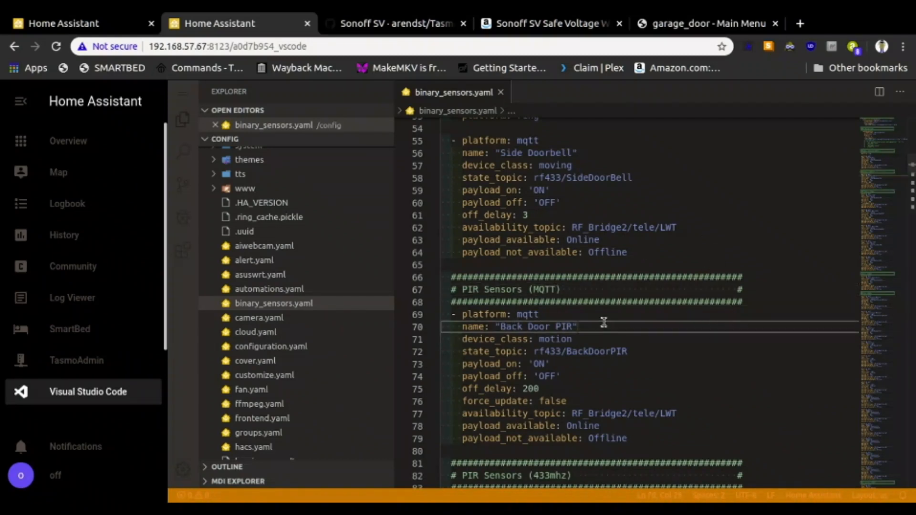
scroll(down, 3)
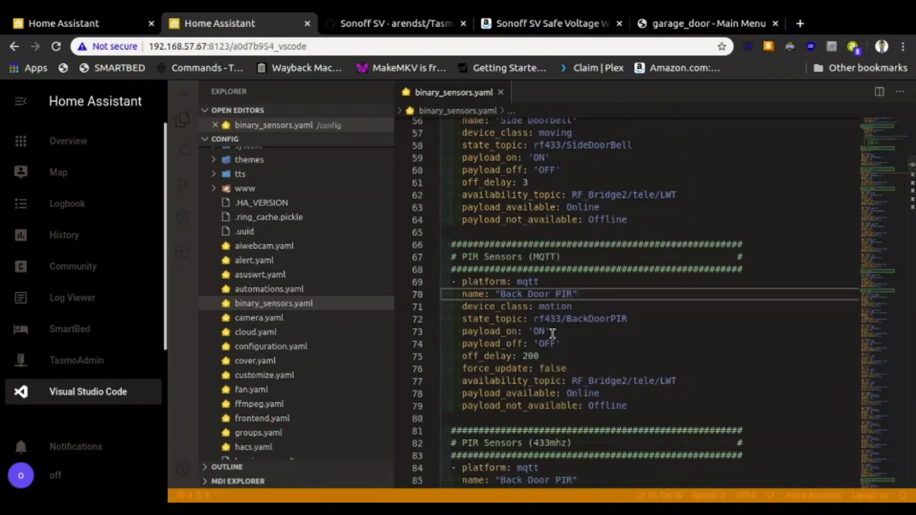
mouse_move(589, 287)
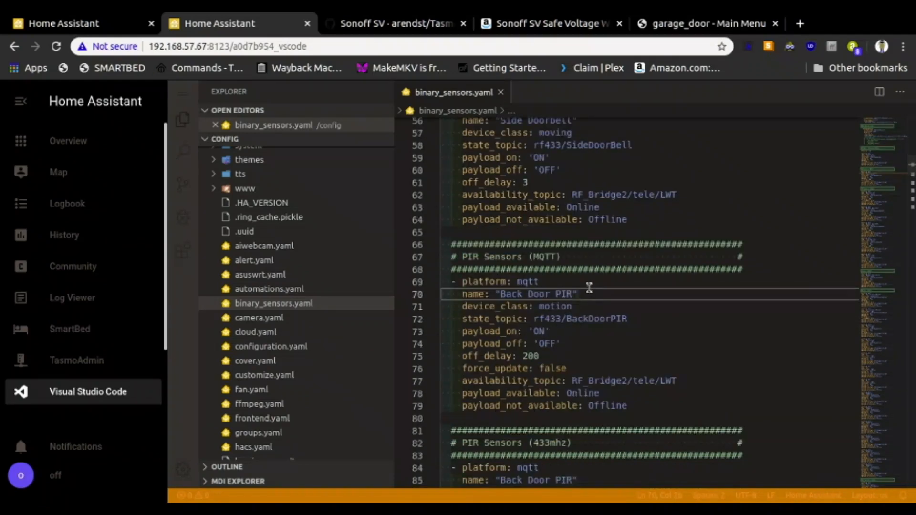
click(495, 294)
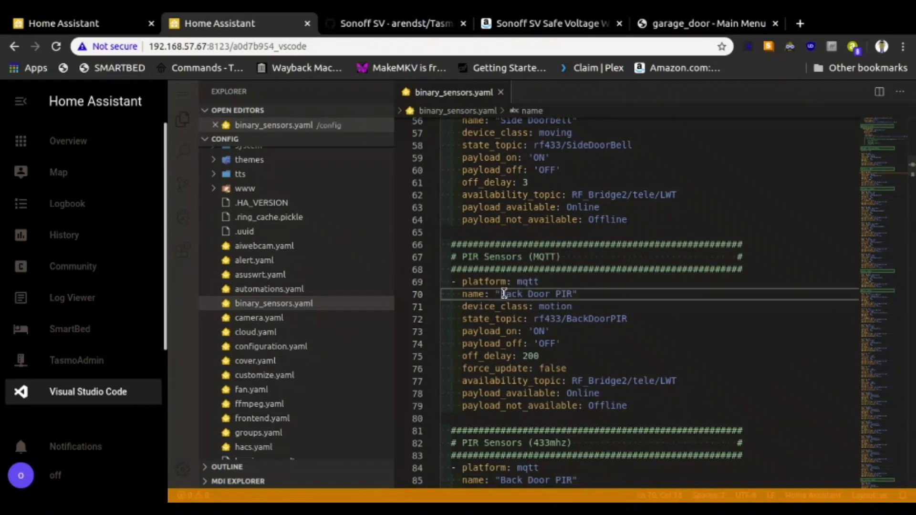
mouse_move(550, 294)
text(Yard)
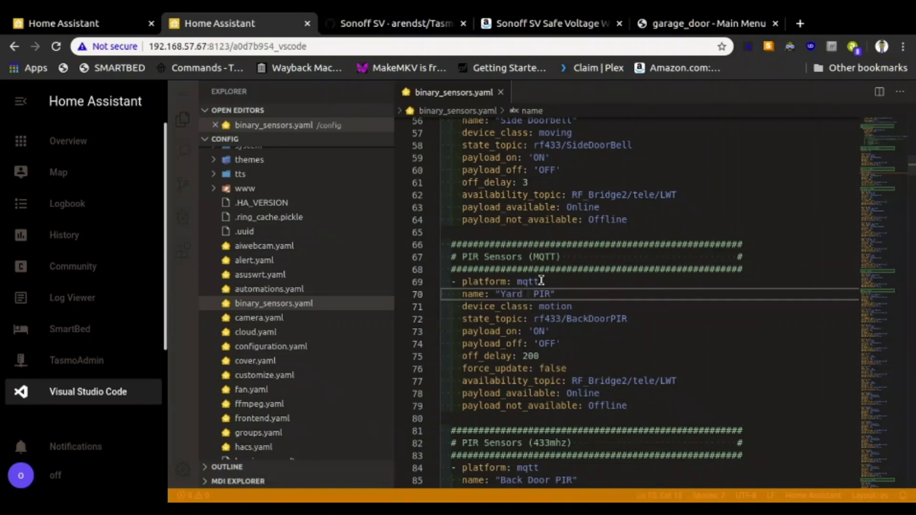
text(Light)
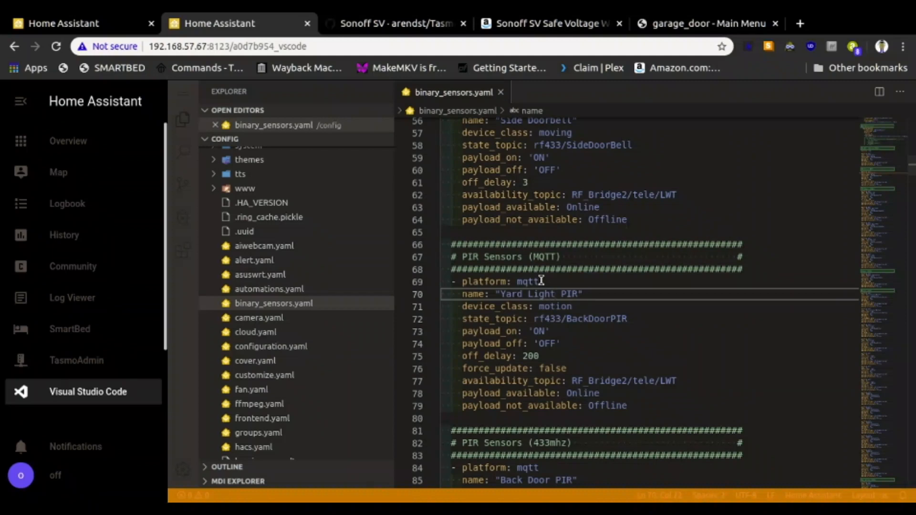
mouse_move(507, 327)
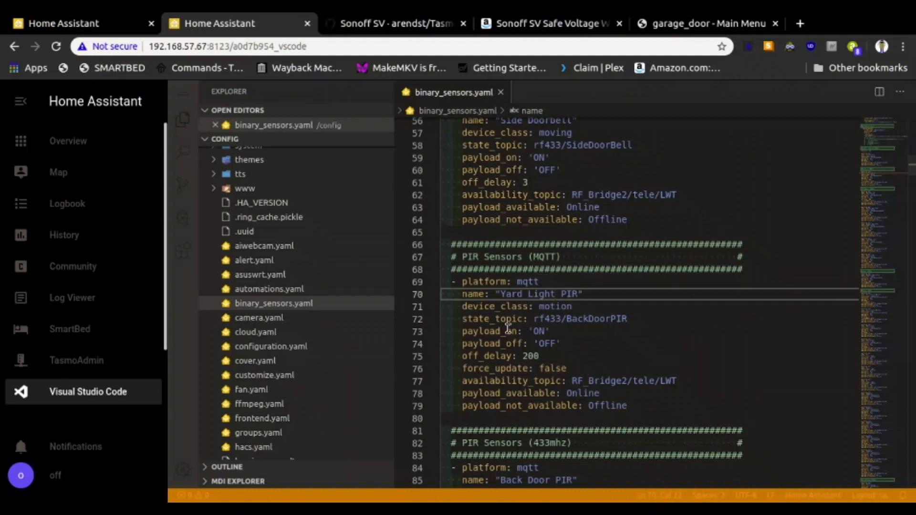
mouse_move(548, 322)
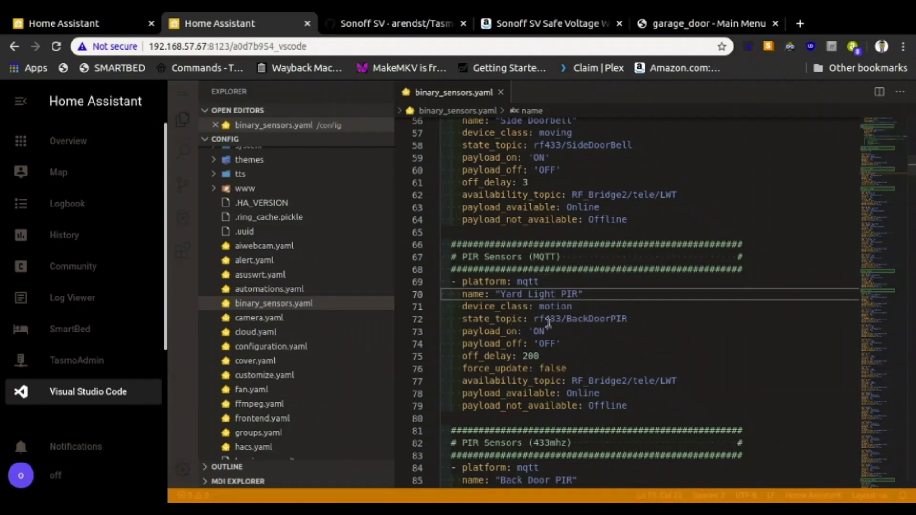
mouse_move(708, 23)
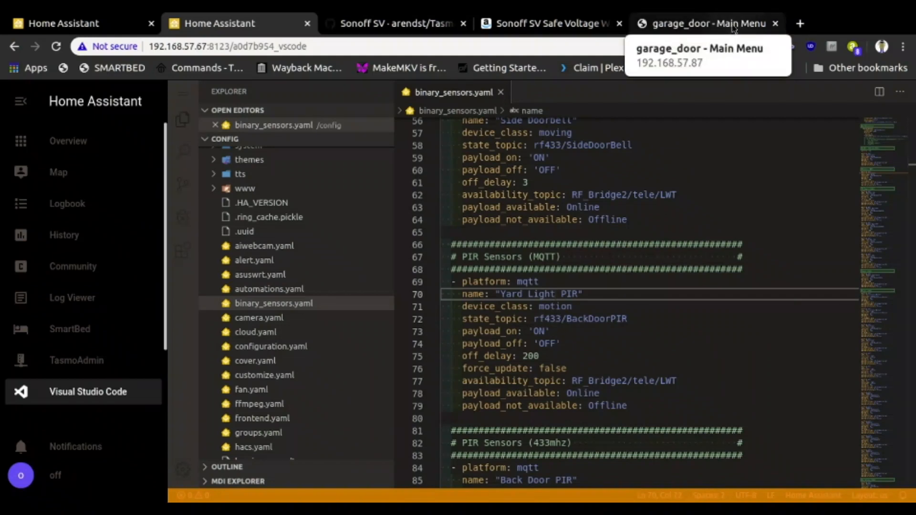
click(710, 23)
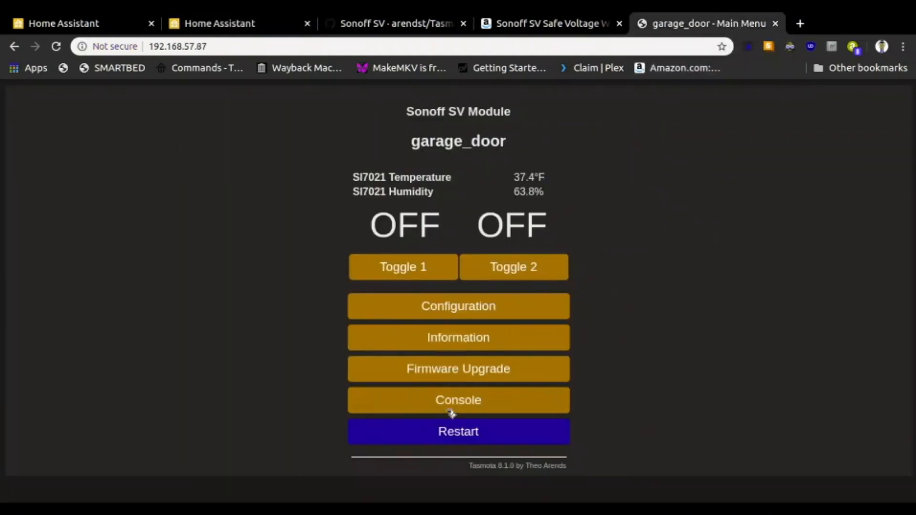
Check the garage_door console log for its MQTT topic prefix, then return to binary_sensors.yaml
click(459, 400)
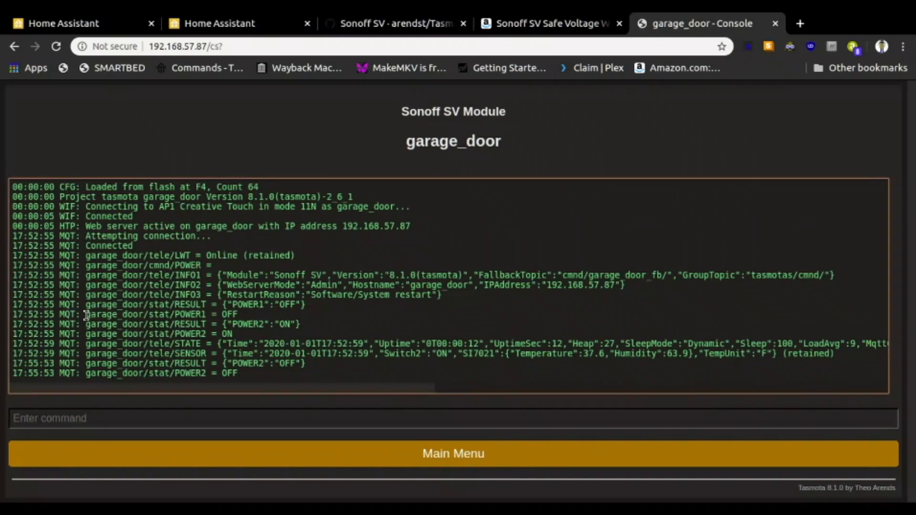
double_click(105, 314)
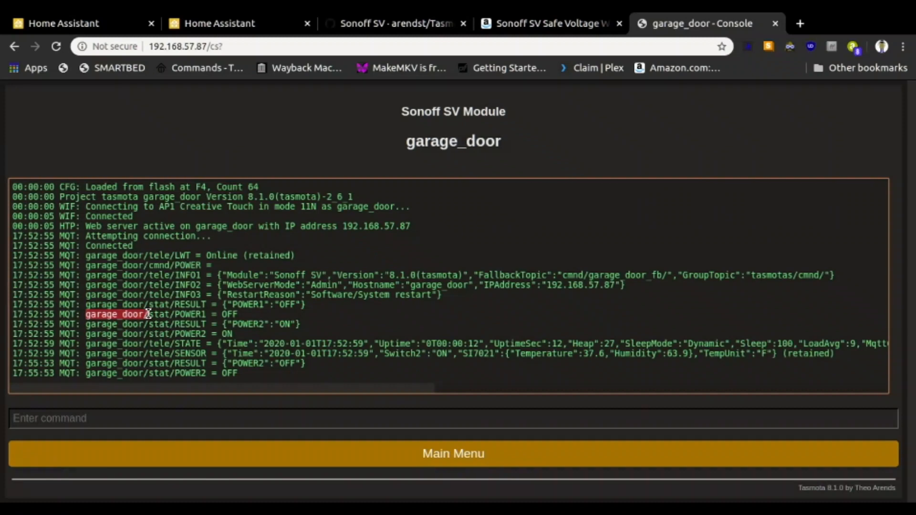
mouse_move(117, 314)
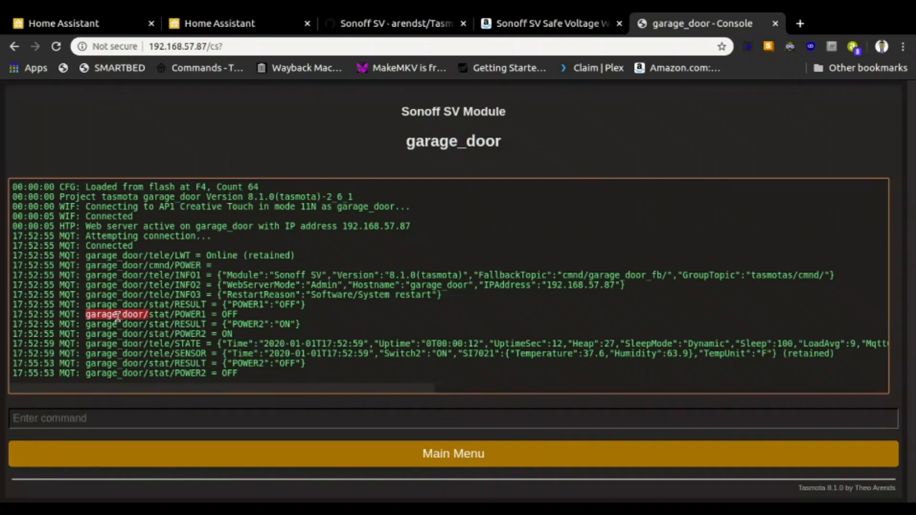
mouse_move(140, 323)
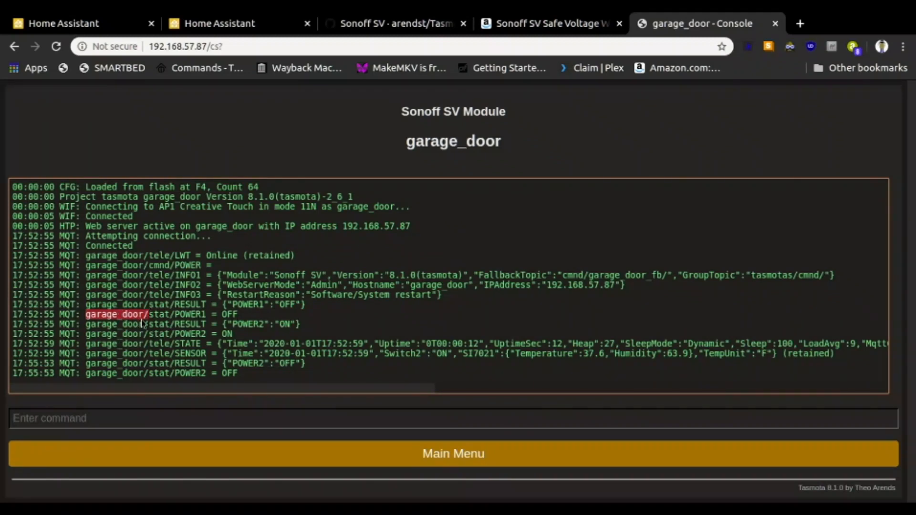
click(219, 23)
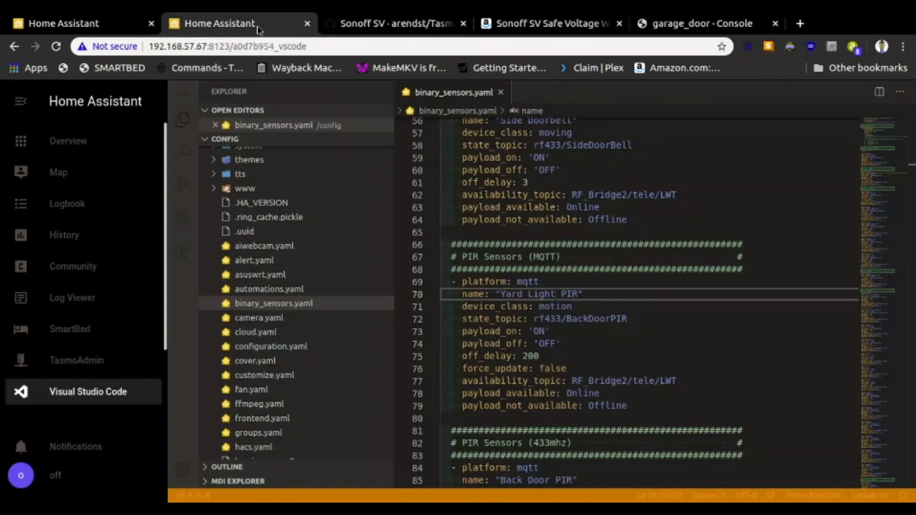
mouse_move(531, 317)
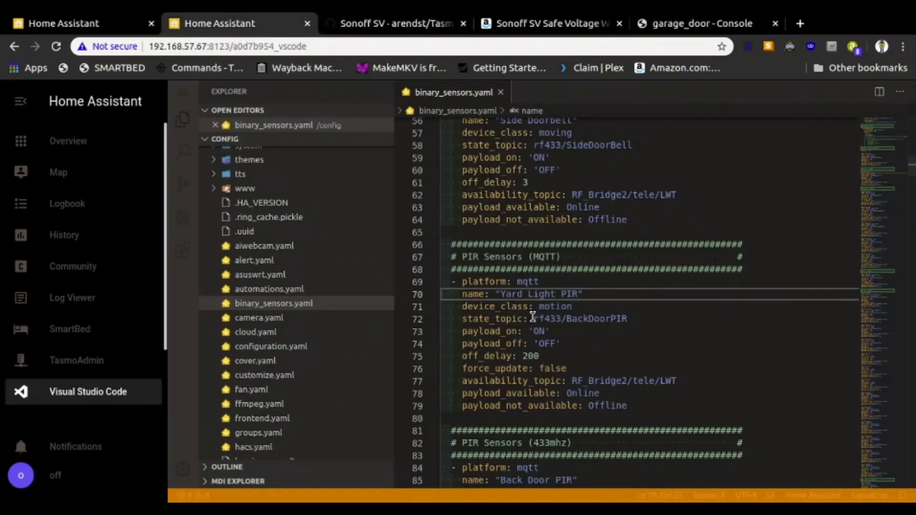
mouse_move(535, 319)
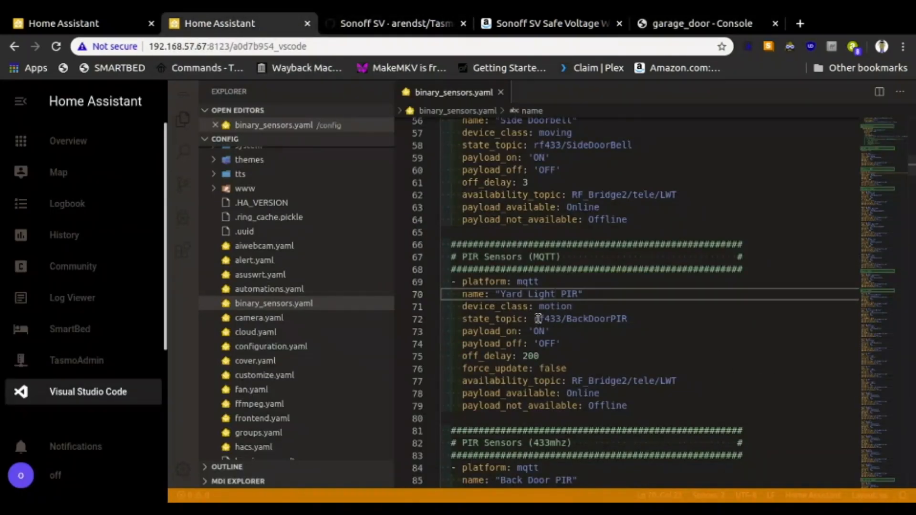
Replace rf433/BackDoorPIR in the Yard Light PIR state_topic with garage_door/
click(546, 318)
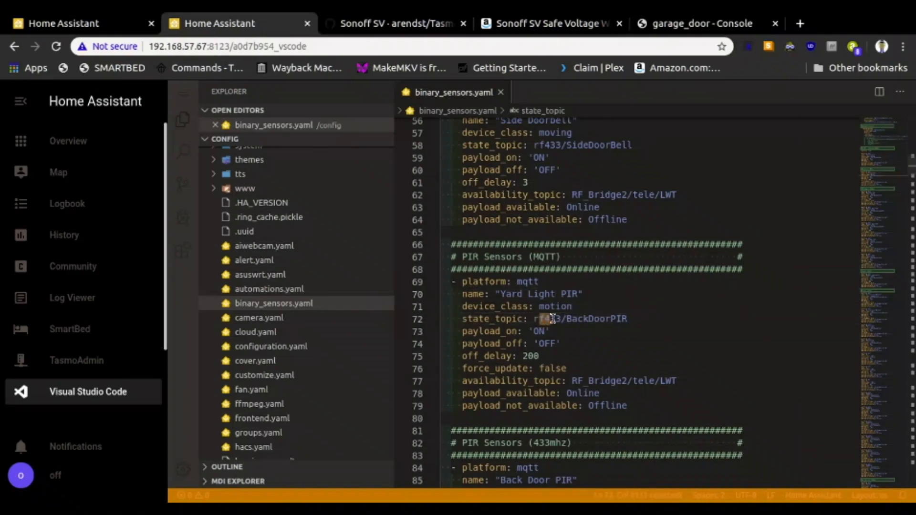
double_click(579, 318)
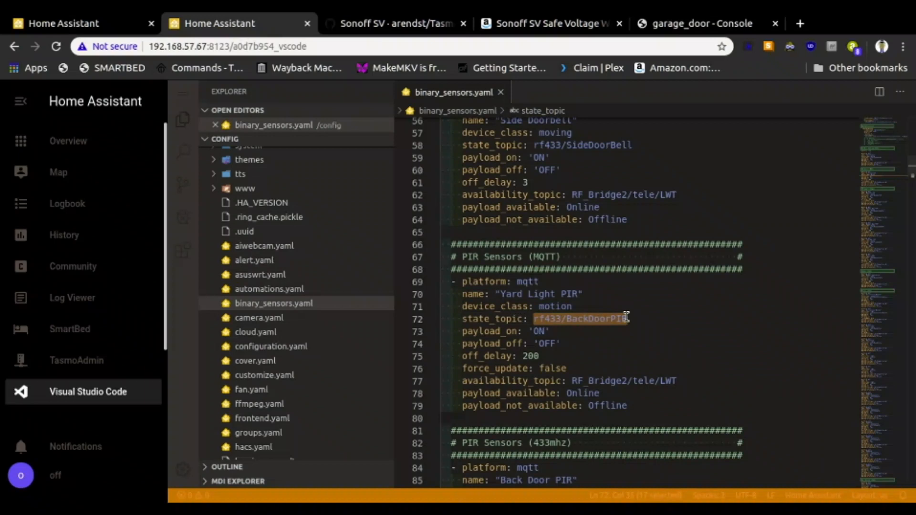
text(garage_door/)
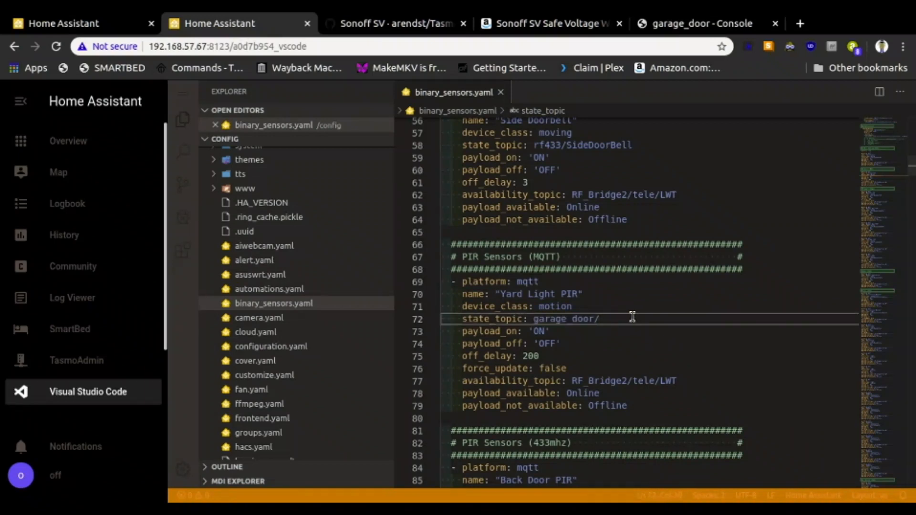
mouse_move(626, 320)
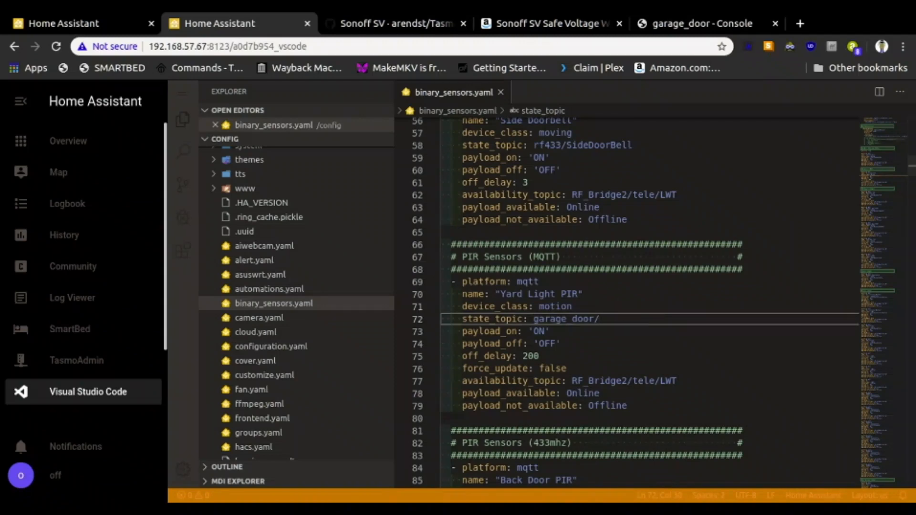
mouse_move(700, 23)
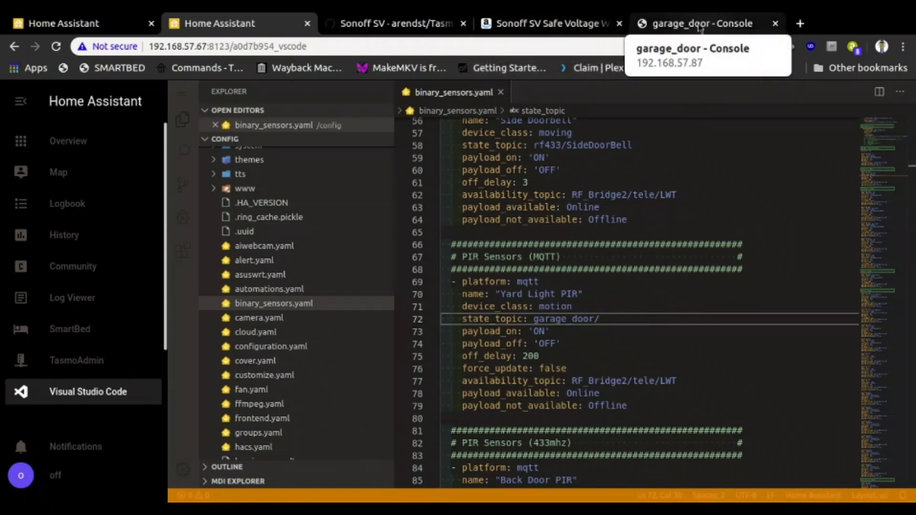
click(701, 23)
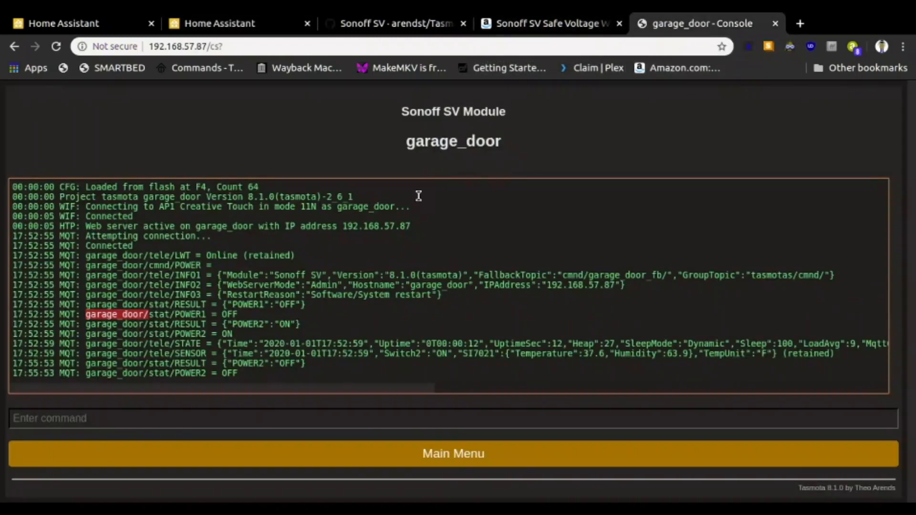
mouse_move(214, 324)
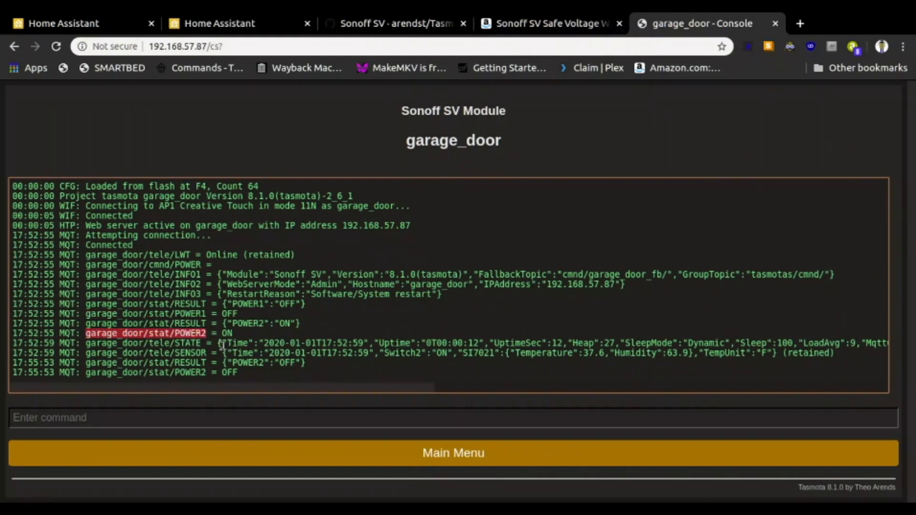
mouse_move(245, 332)
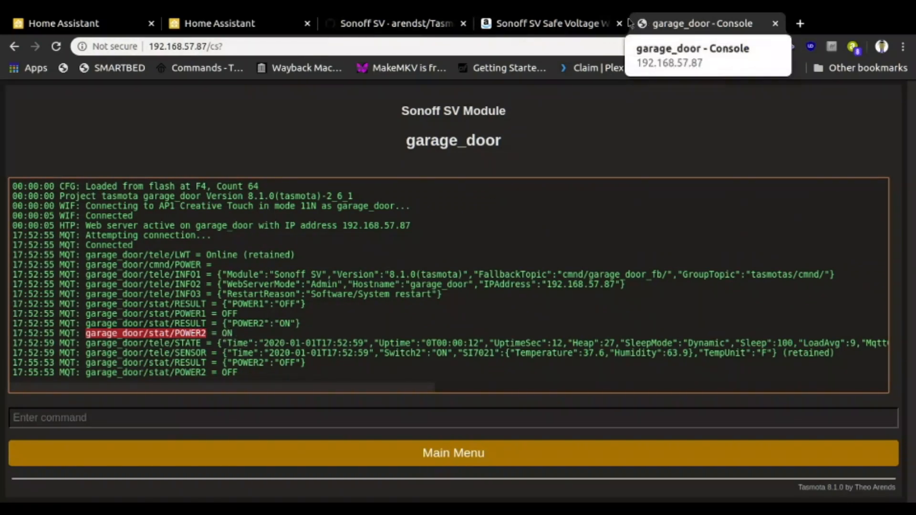
Go back to binary_sensors.yaml after checking the garage_door/stat/POWER2 topic
click(228, 23)
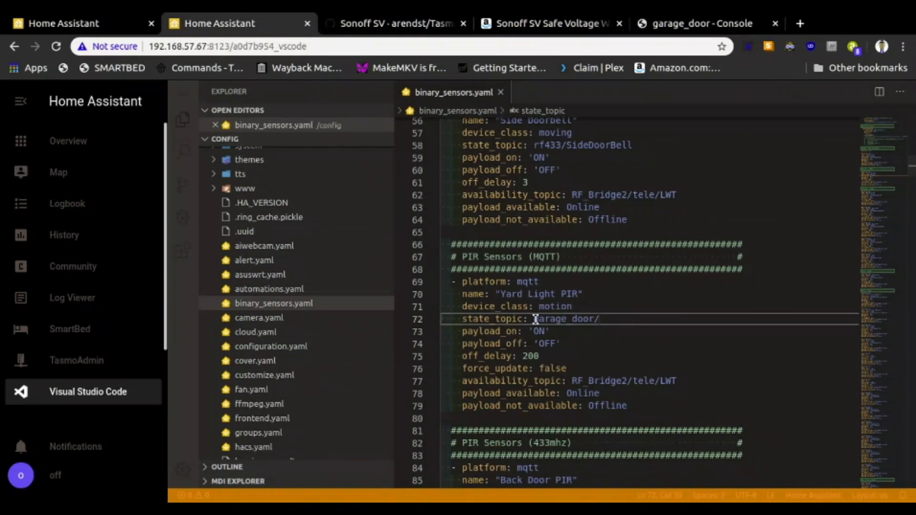
Complete state_topic as garage_door/stat/POWER2 and delete the off_delay line
double_click(564, 319)
text(stat/POWER2)
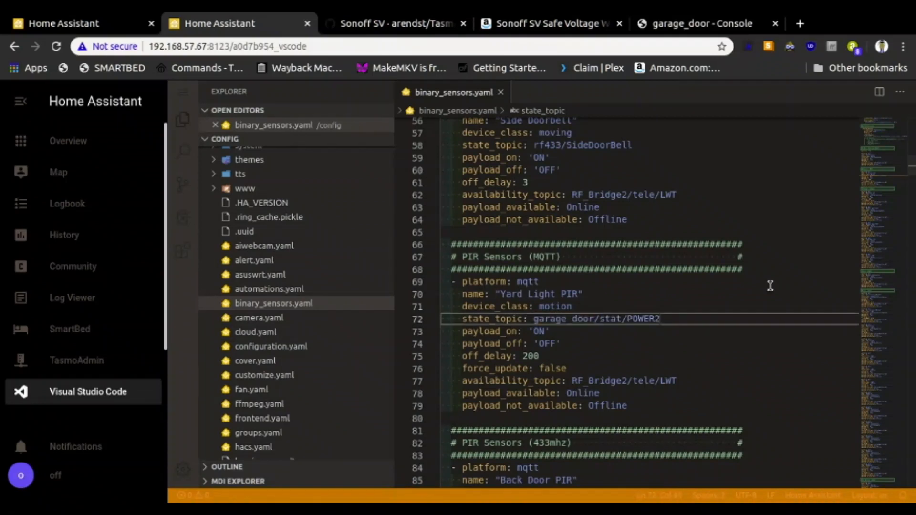
mouse_move(646, 323)
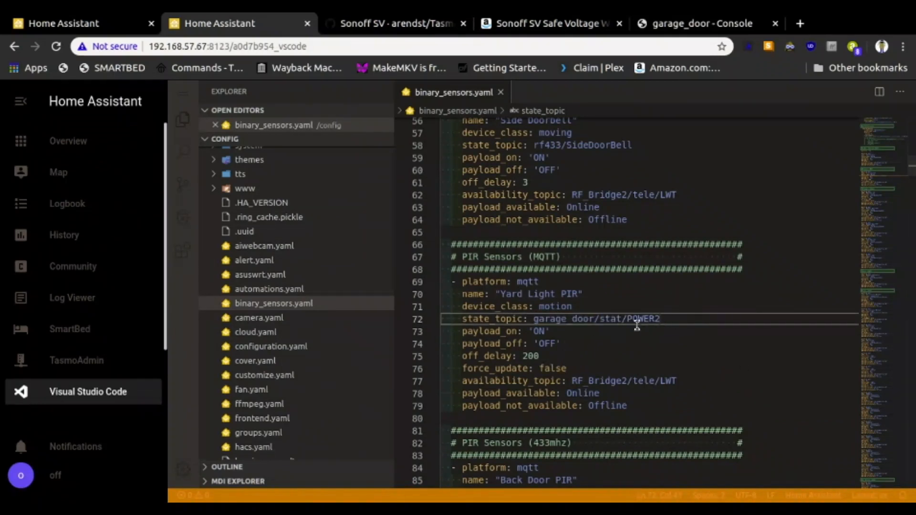
mouse_move(557, 335)
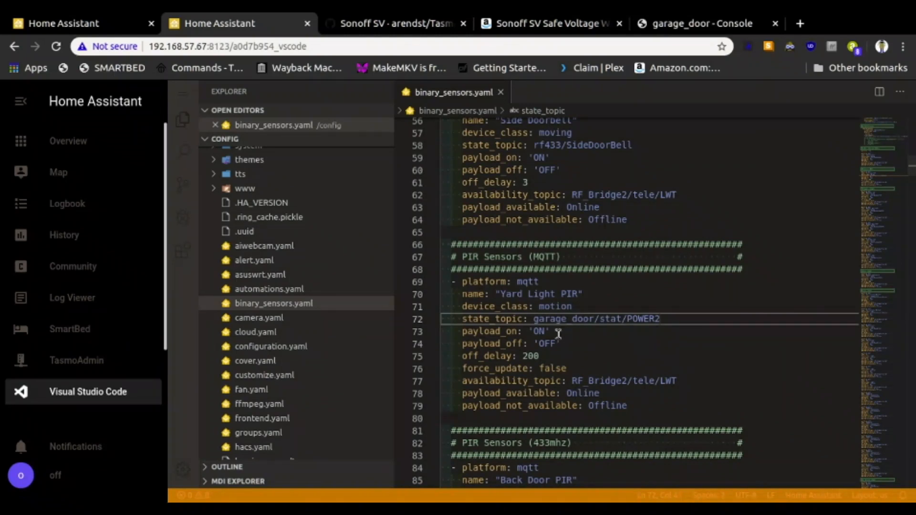
mouse_move(564, 347)
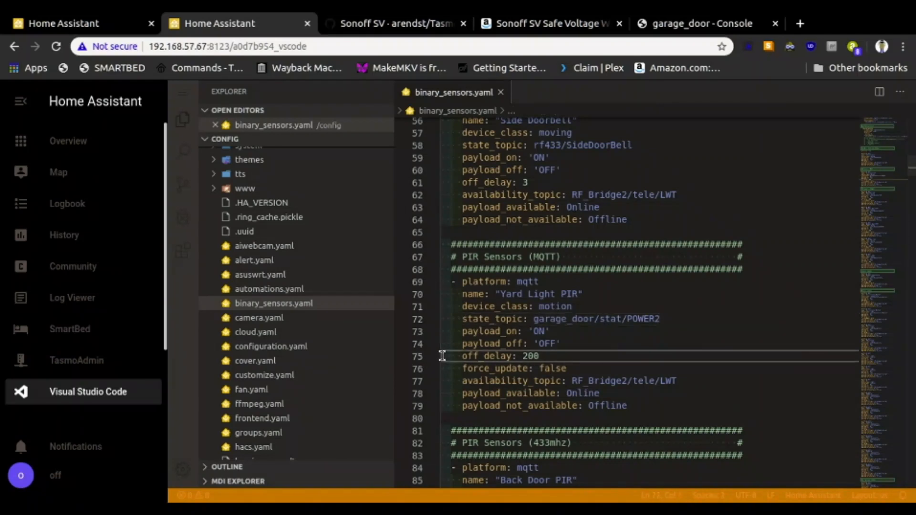
double_click(500, 356)
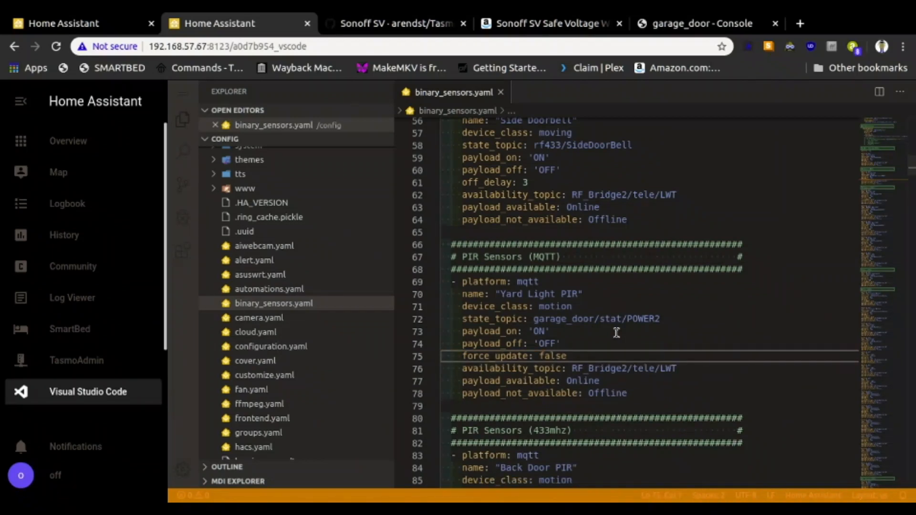
mouse_move(607, 333)
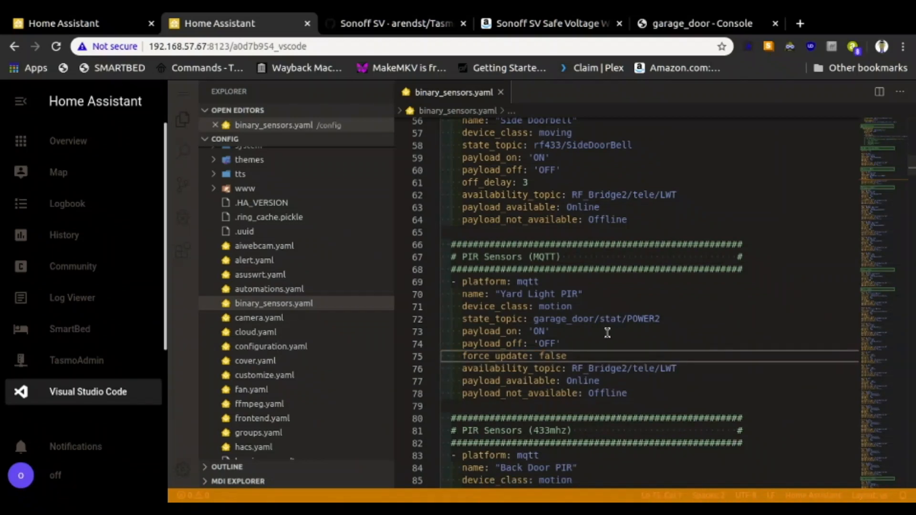
mouse_move(640, 380)
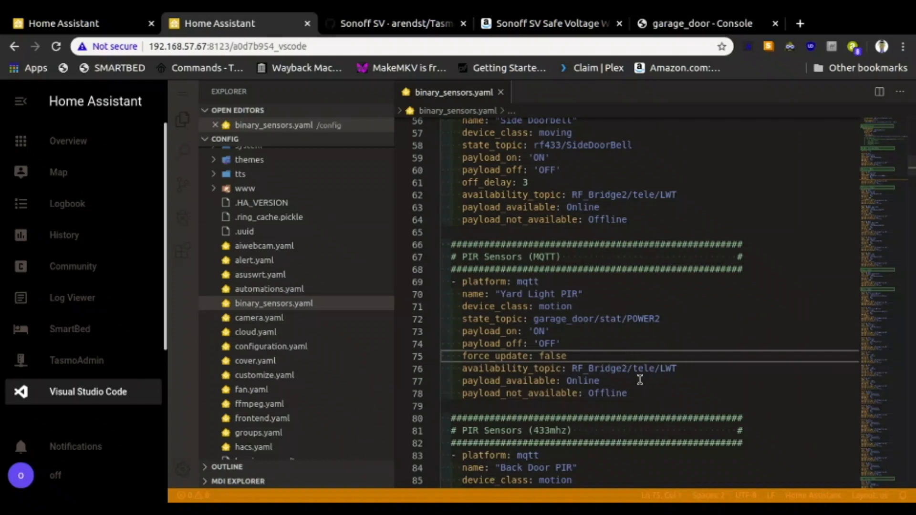
mouse_move(605, 348)
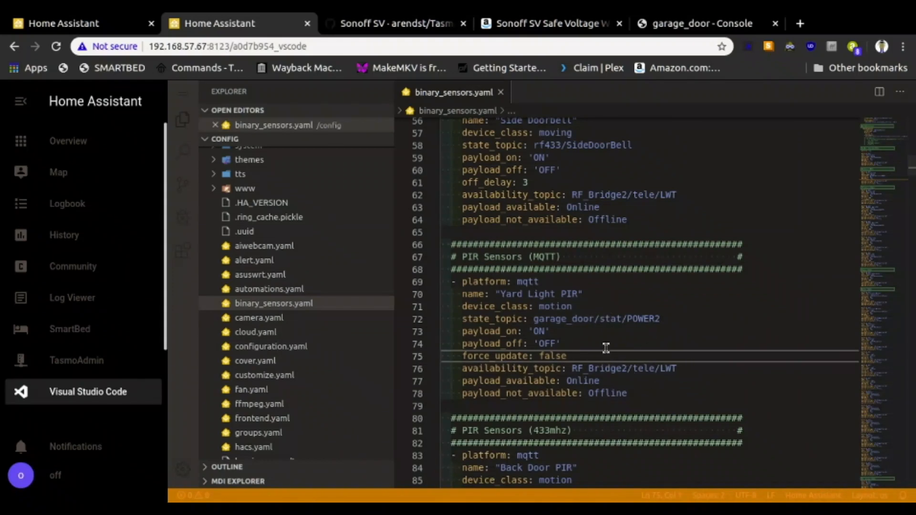
mouse_move(622, 312)
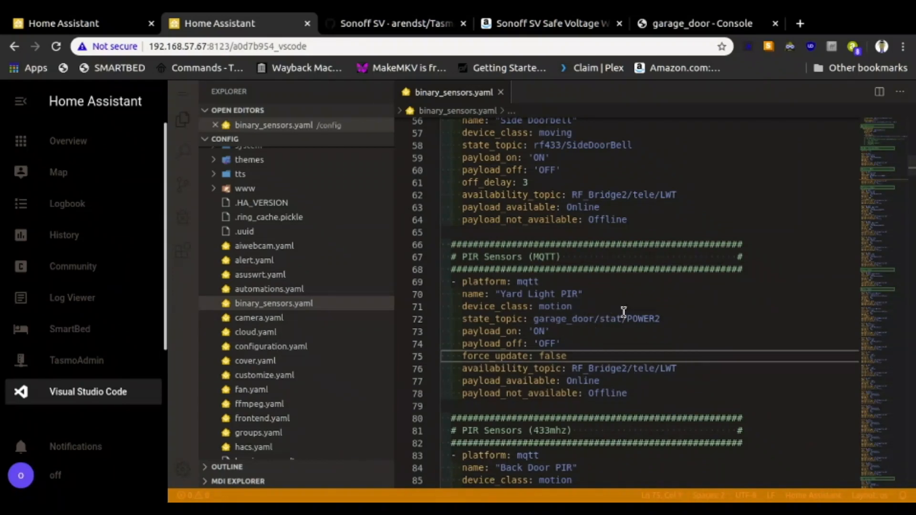
mouse_move(637, 326)
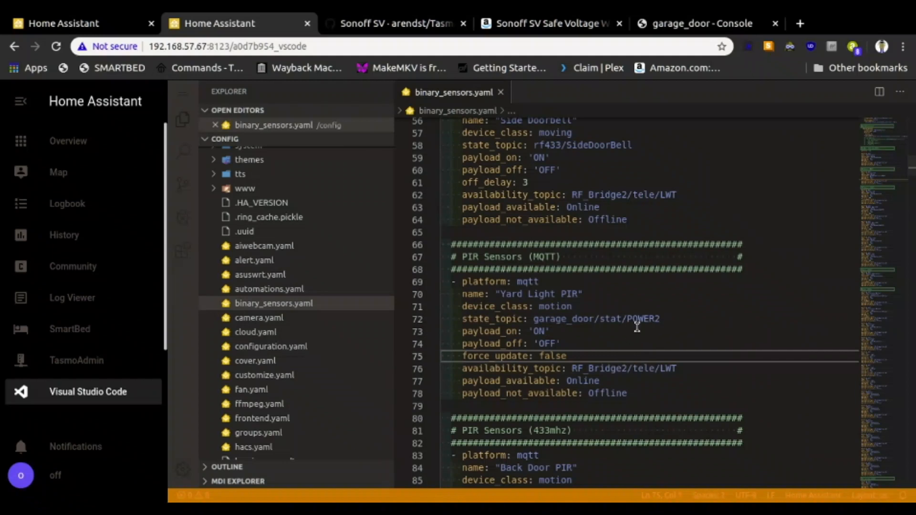
mouse_move(622, 203)
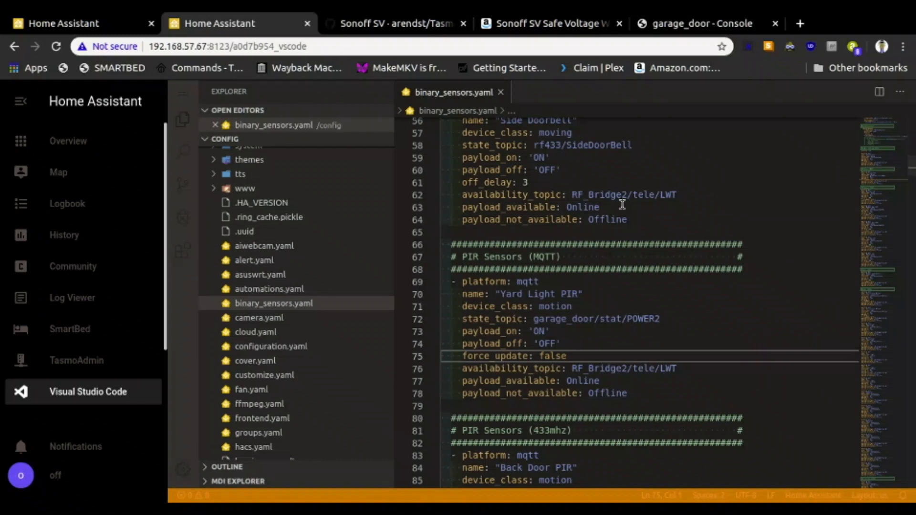
mouse_move(599, 356)
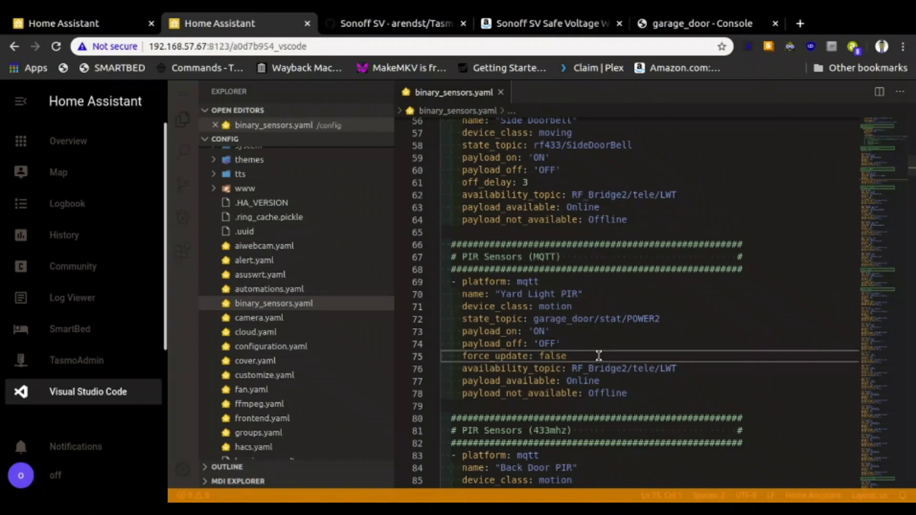
mouse_move(590, 354)
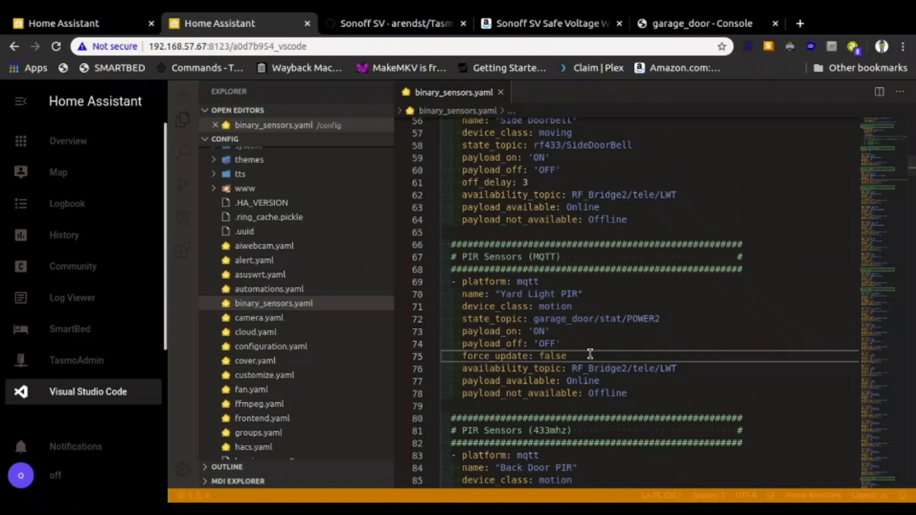
mouse_move(533, 318)
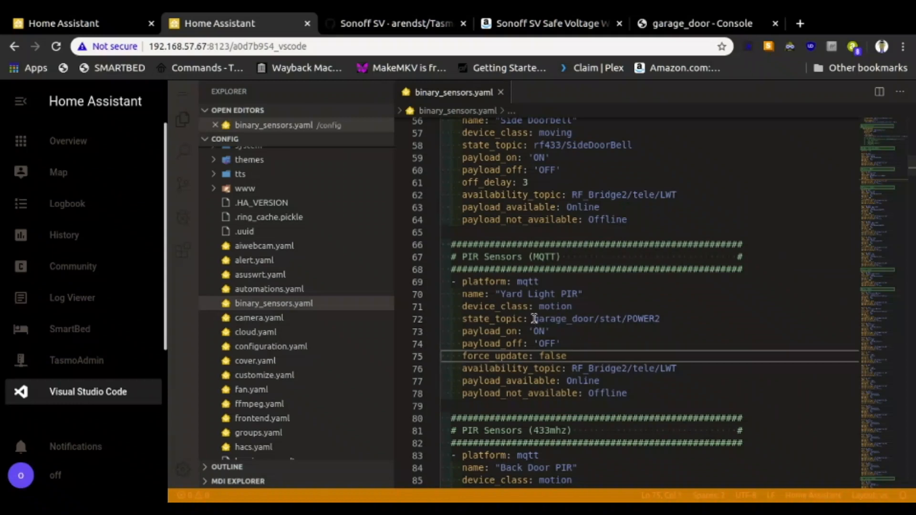
Paste garage_door over RF_Bridge2 so availability_topic reads garage_door/tele/LWT
double_click(555, 319)
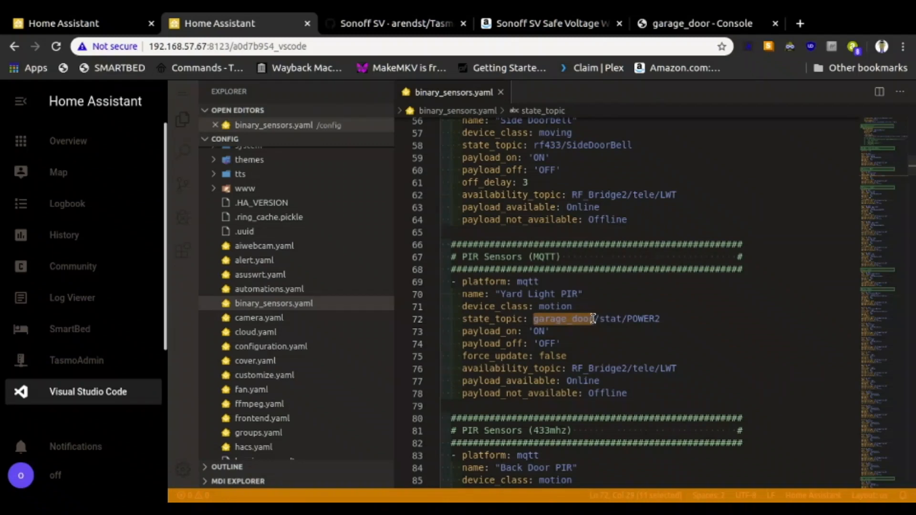
mouse_move(570, 369)
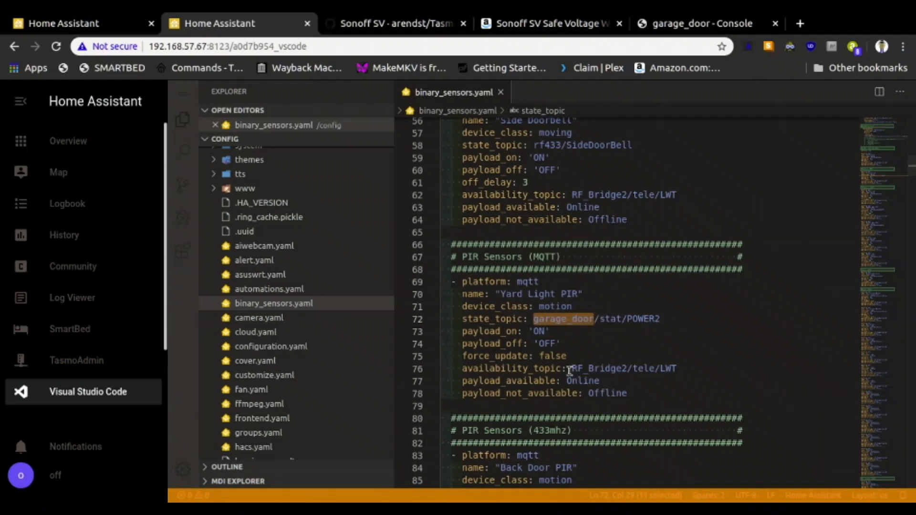
double_click(596, 369)
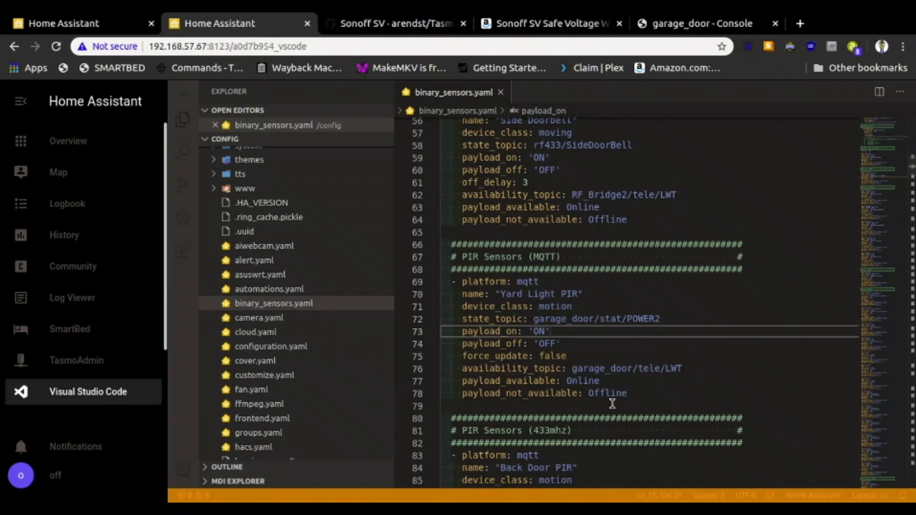
mouse_move(610, 218)
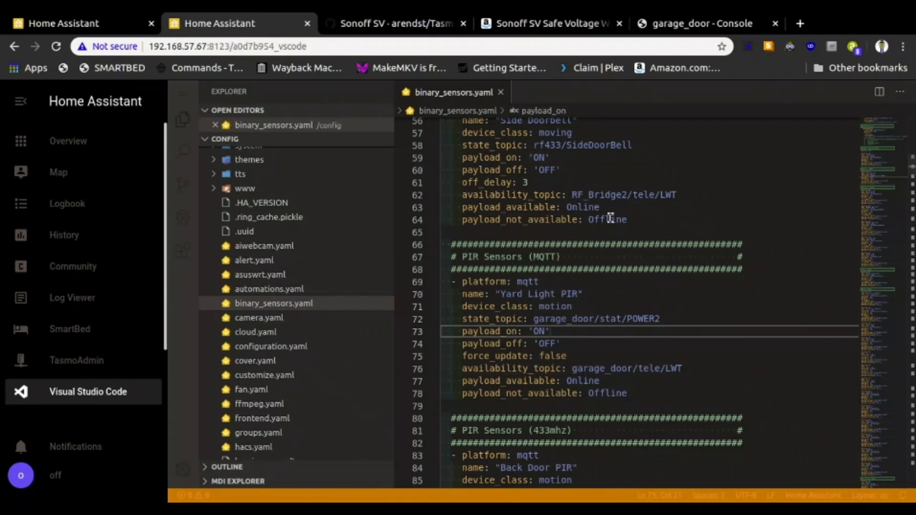
mouse_move(532, 263)
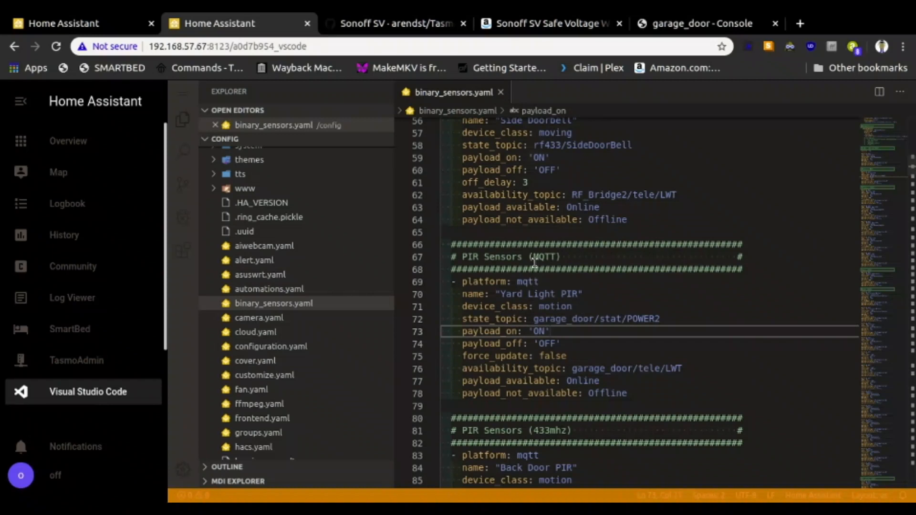
mouse_move(563, 257)
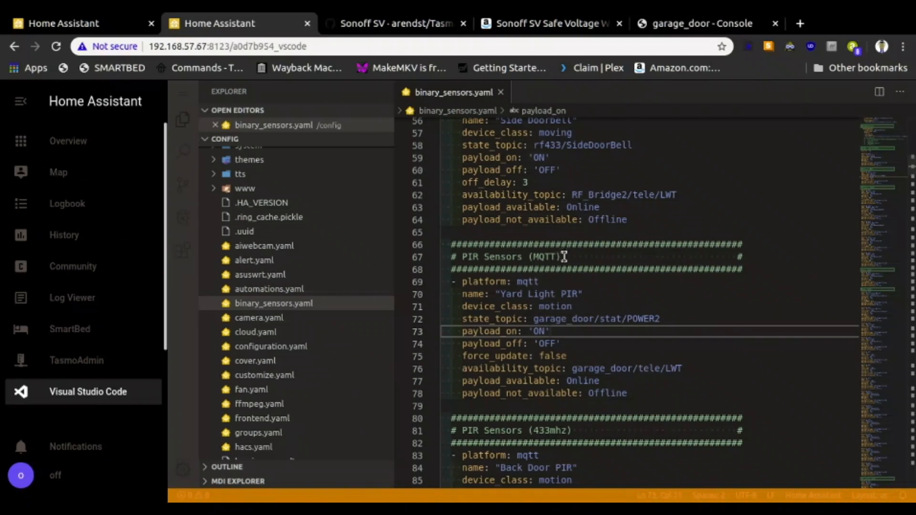
mouse_move(476, 268)
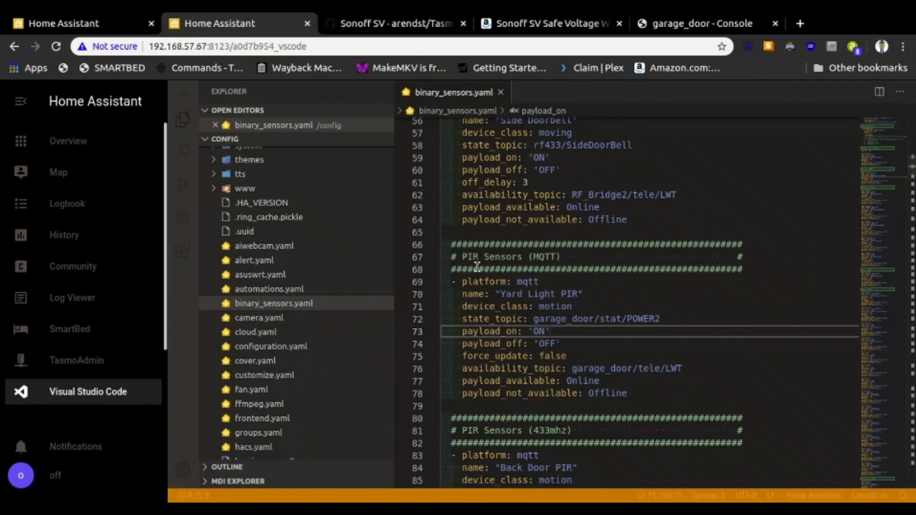
mouse_move(587, 271)
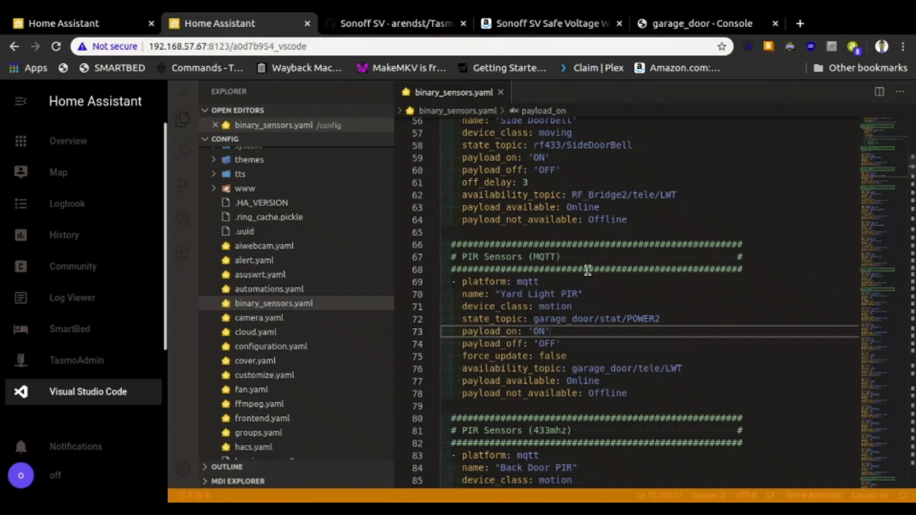
mouse_move(548, 294)
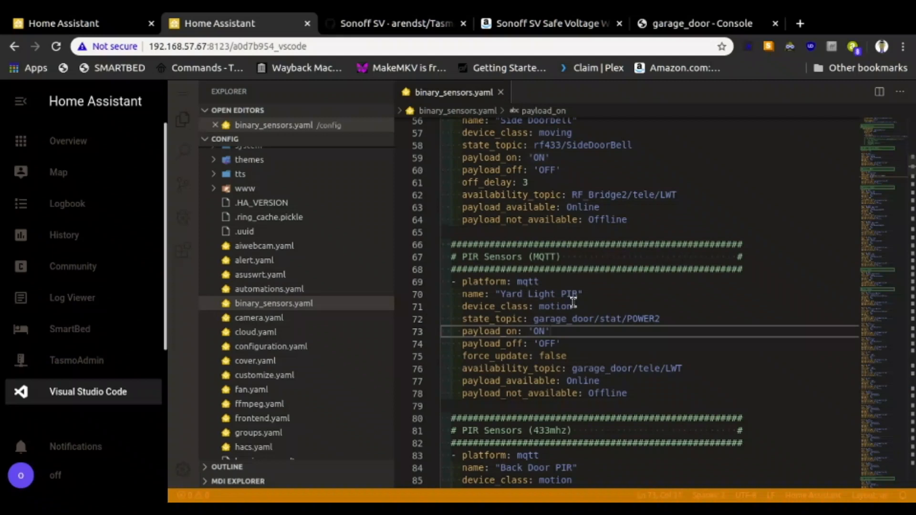
mouse_move(636, 325)
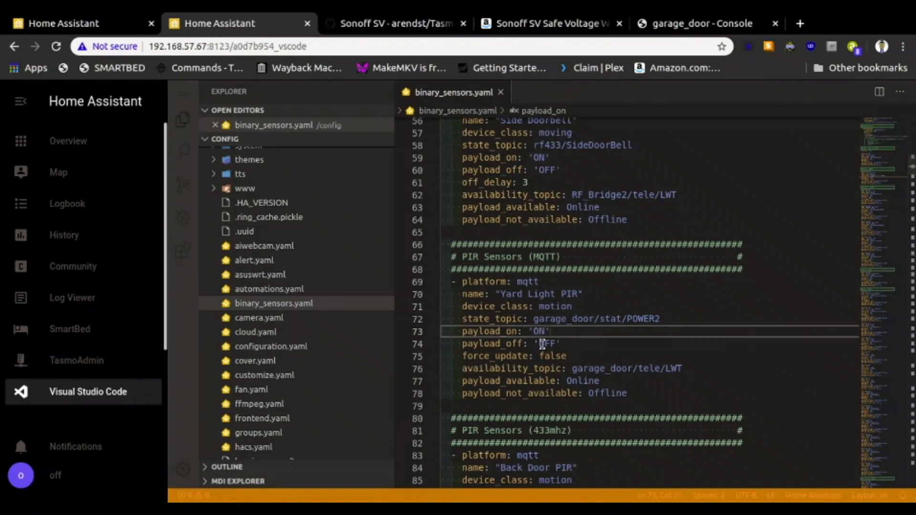
mouse_move(628, 383)
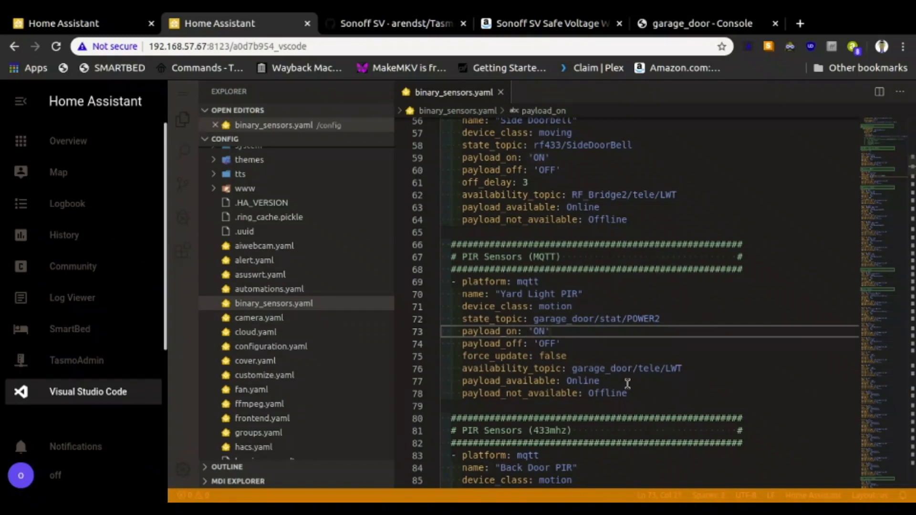
scroll(down, 3)
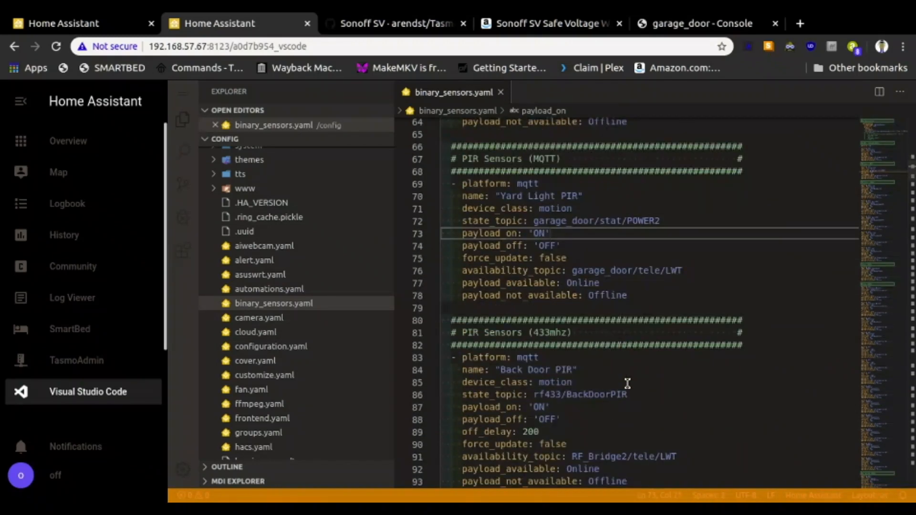
scroll(up, 3)
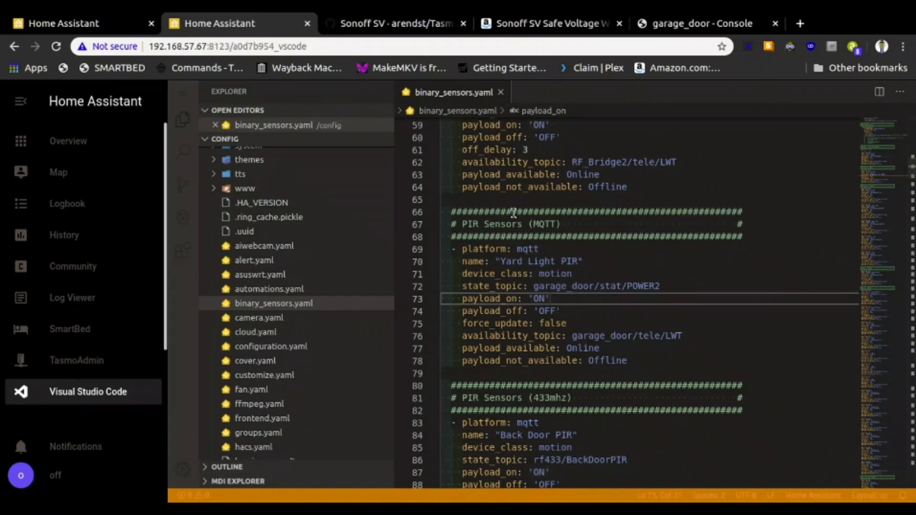
mouse_move(273, 63)
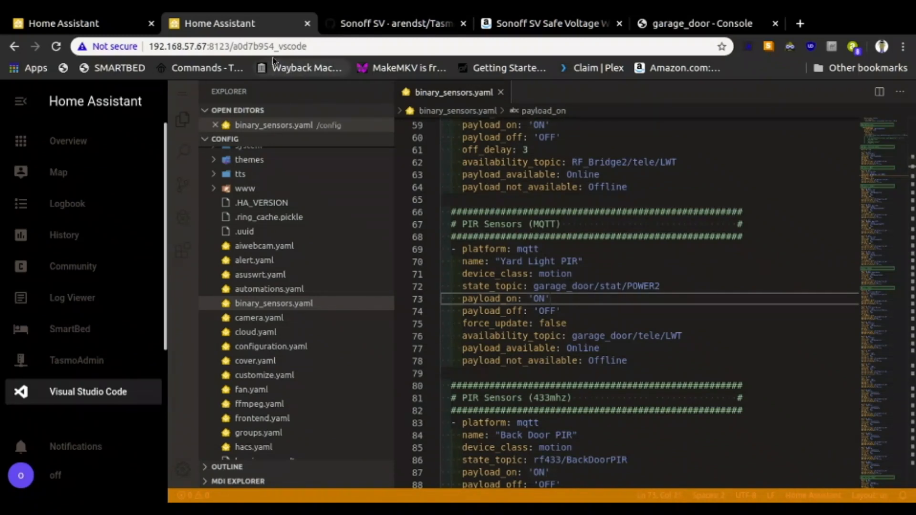
Run Check Config from Configuration > Server Controls on the Home Assistant dashboard
click(65, 23)
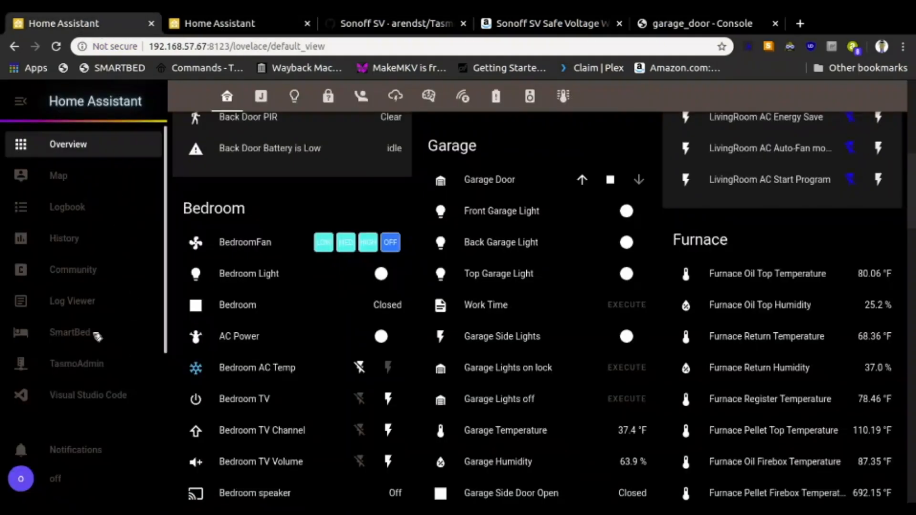
scroll(down, 3)
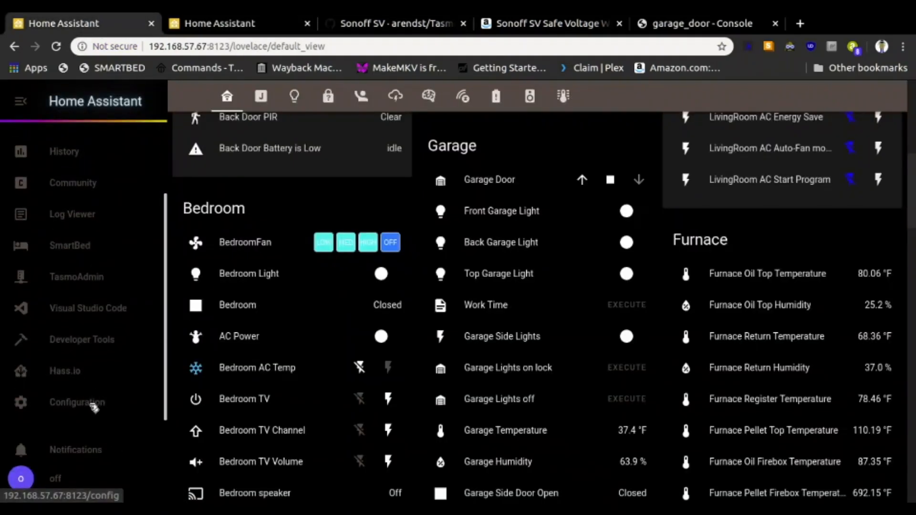
click(76, 402)
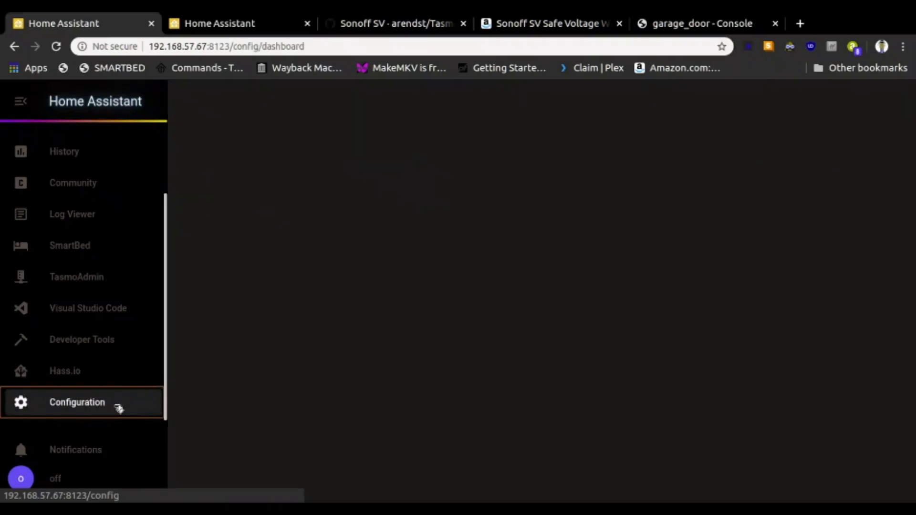
click(76, 401)
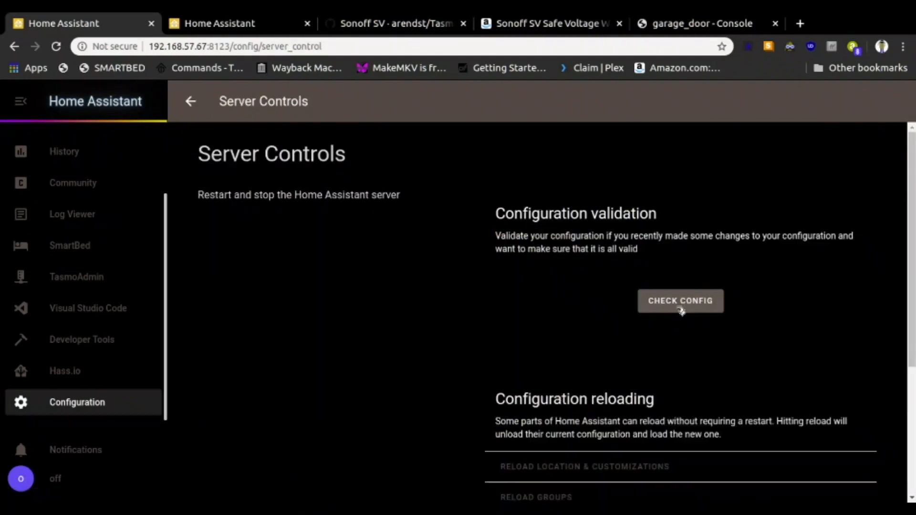
click(680, 301)
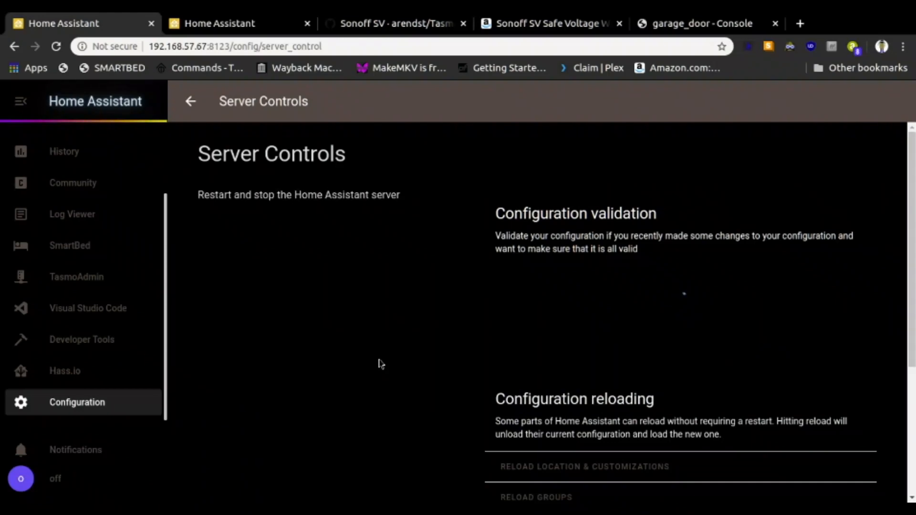
mouse_move(676, 320)
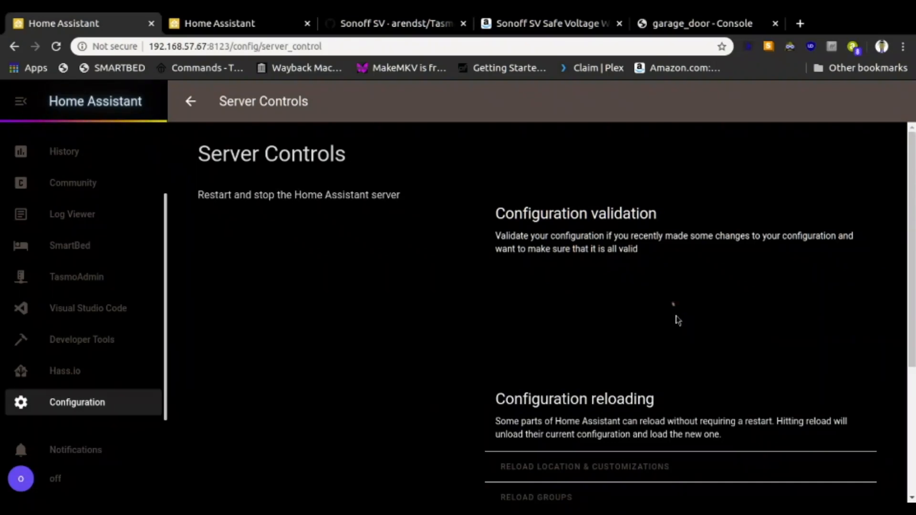
mouse_move(477, 308)
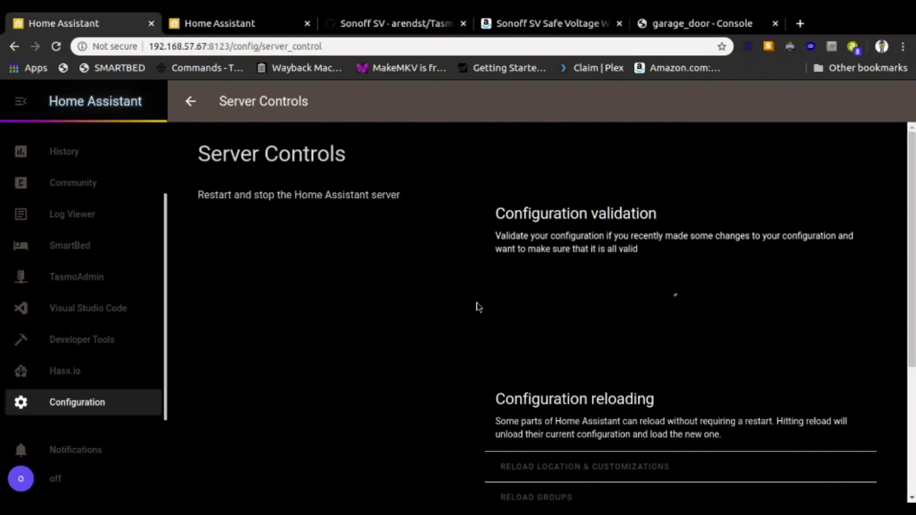
scroll(down, 3)
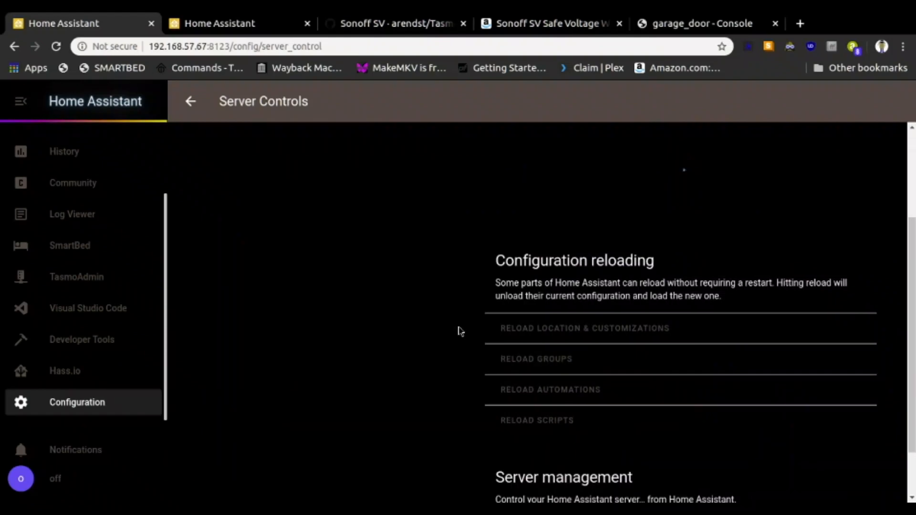
mouse_move(393, 421)
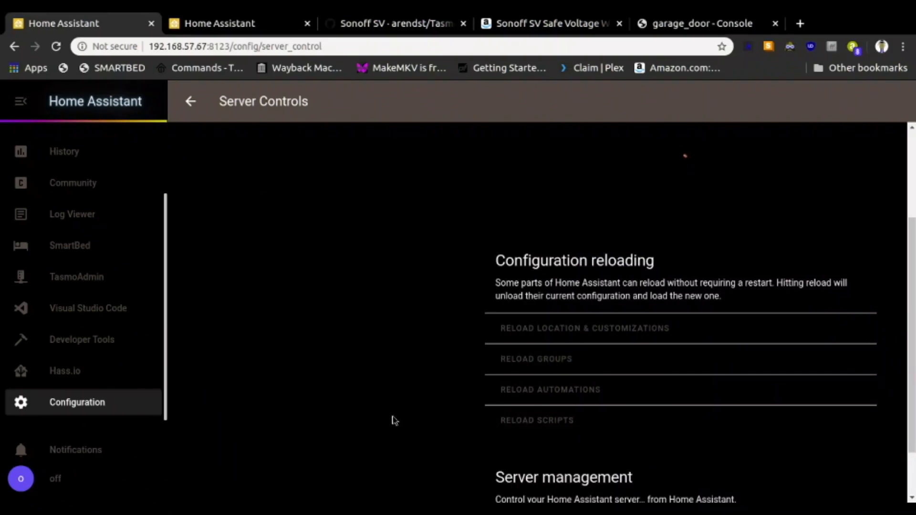
click(518, 466)
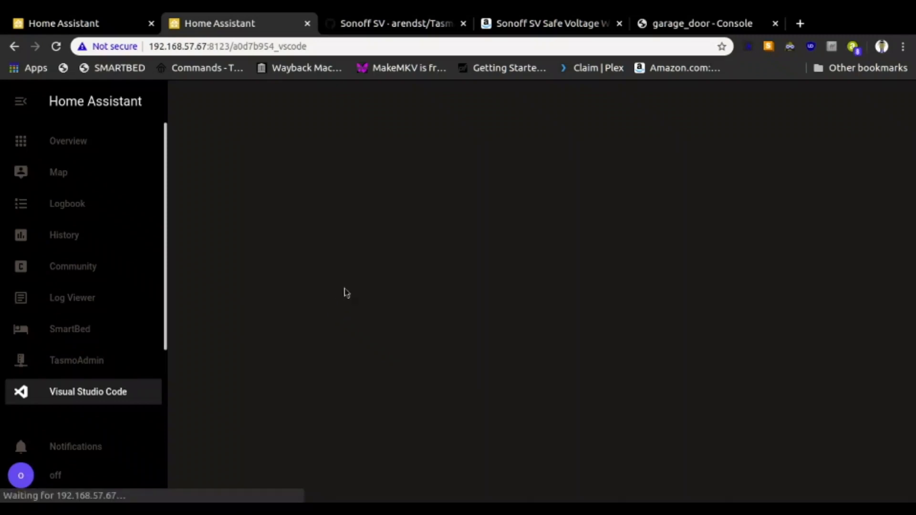
mouse_move(488, 252)
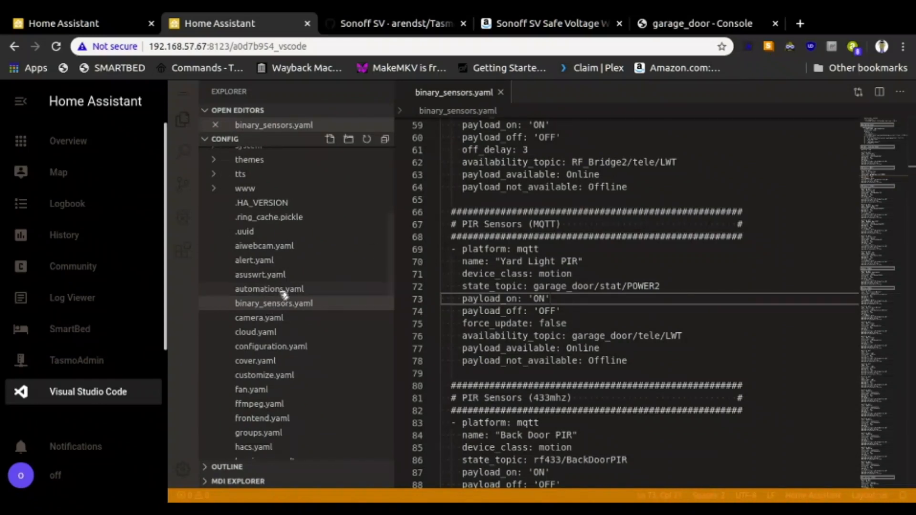
mouse_move(635, 254)
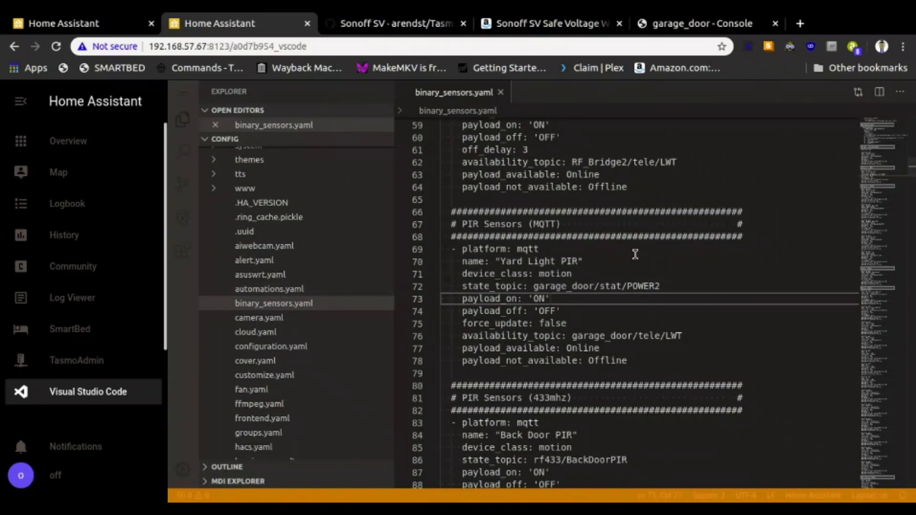
mouse_move(544, 254)
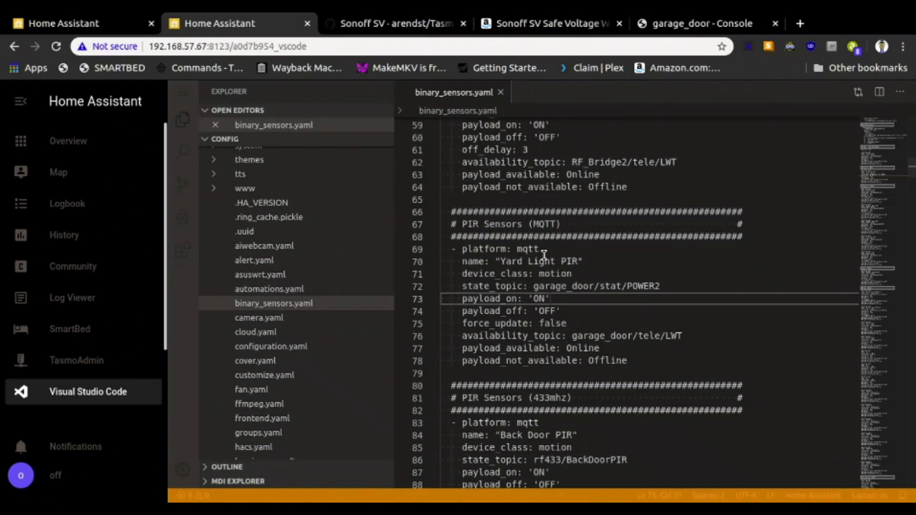
mouse_move(286, 293)
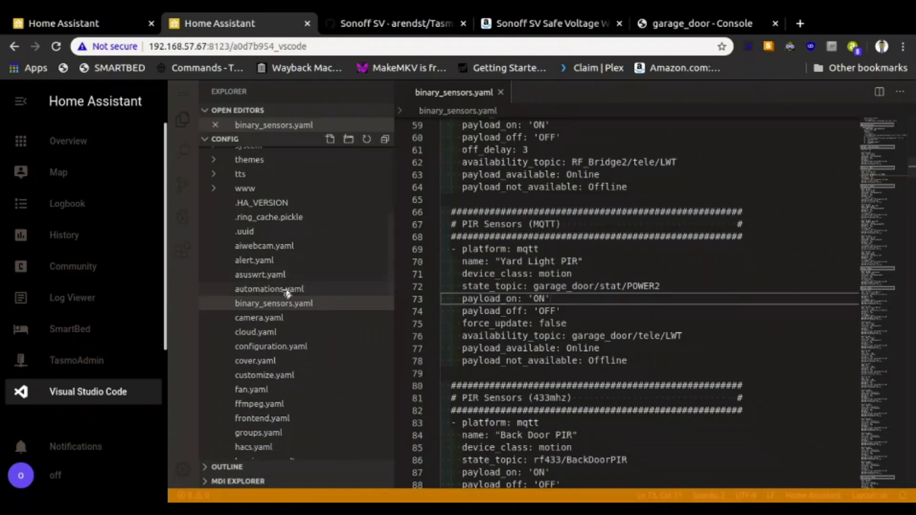
In automations.yaml, change the yard_light_pir trigger platform from mqtt to state
click(269, 289)
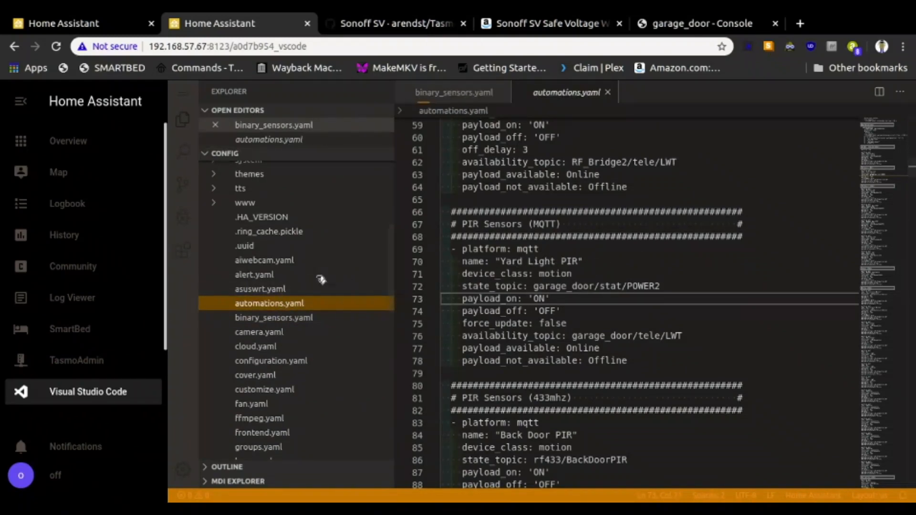
scroll(down, 3)
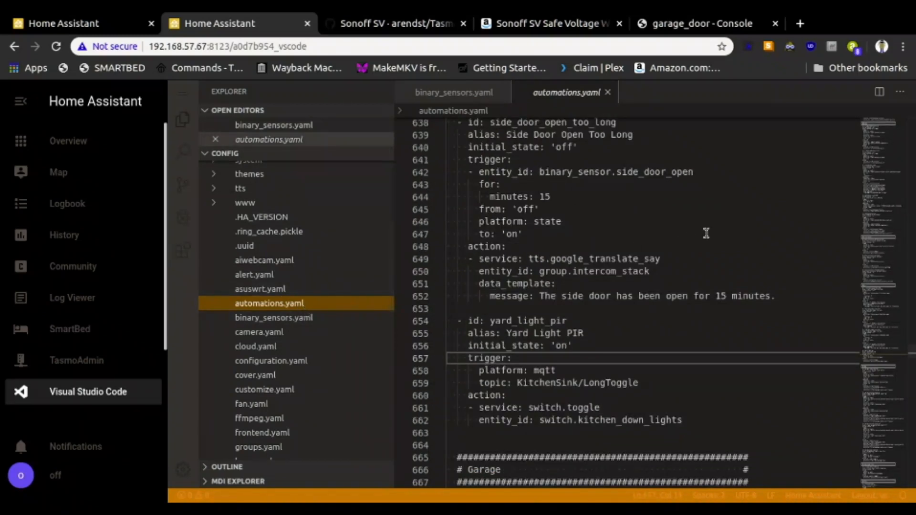
mouse_move(747, 222)
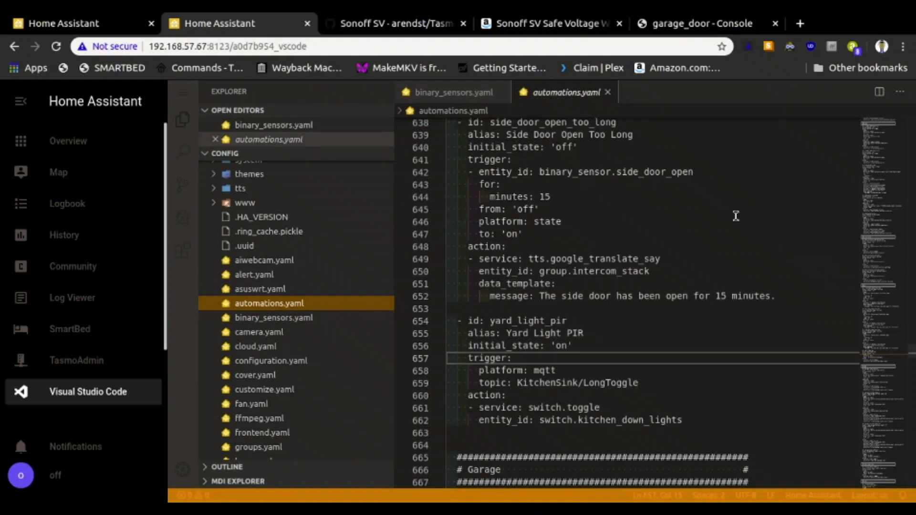
mouse_move(696, 259)
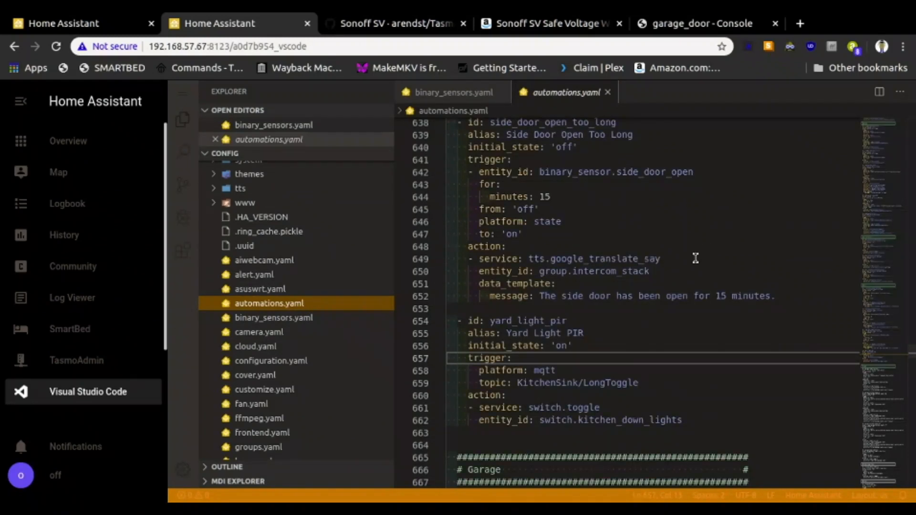
mouse_move(570, 326)
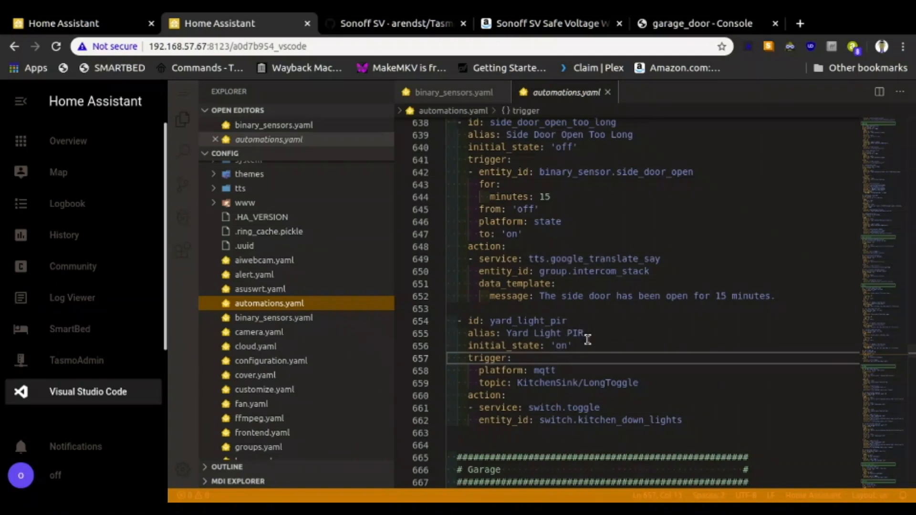
mouse_move(645, 384)
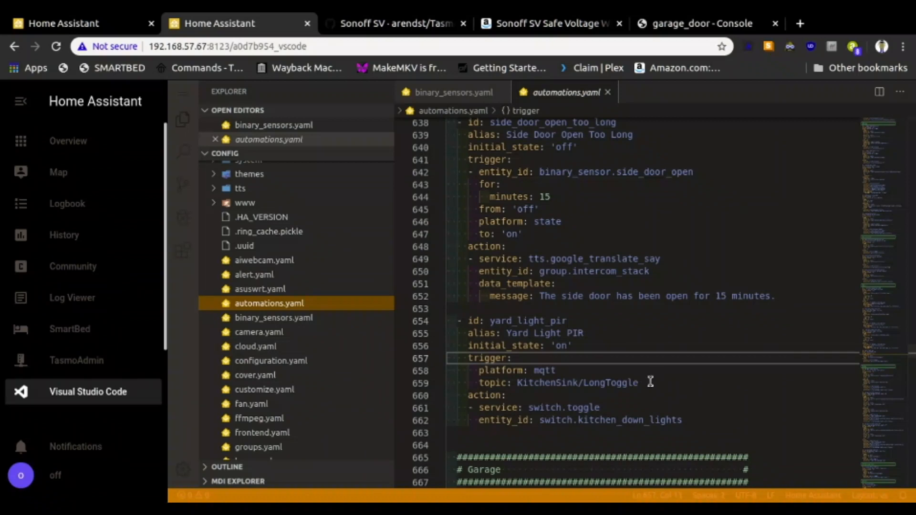
mouse_move(554, 369)
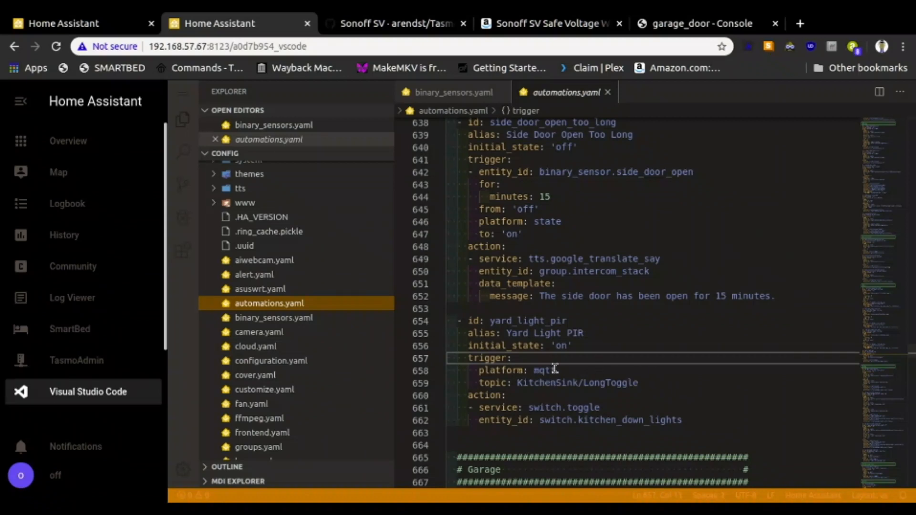
double_click(542, 370)
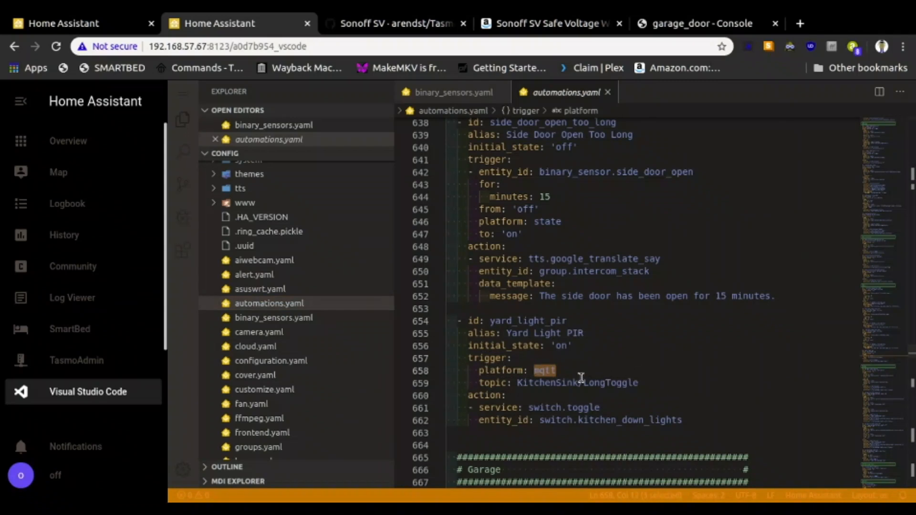
mouse_move(598, 368)
text(s)
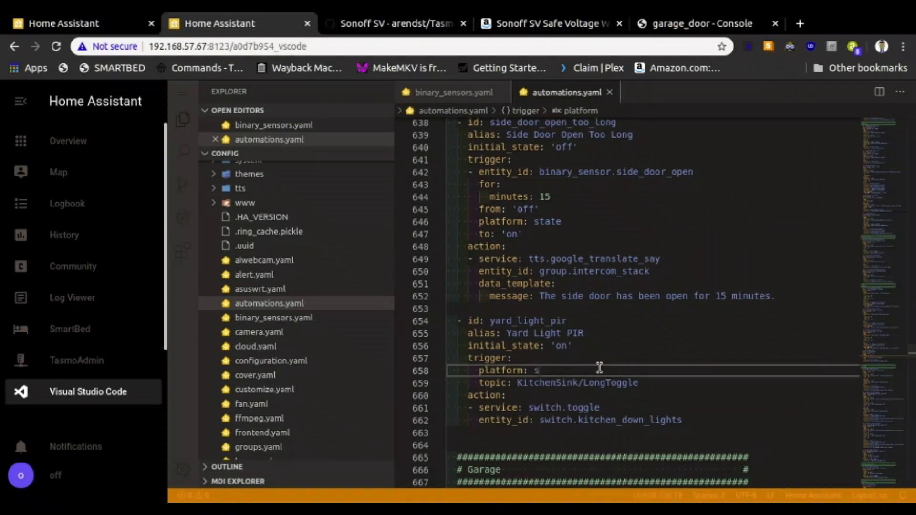
text(tate)
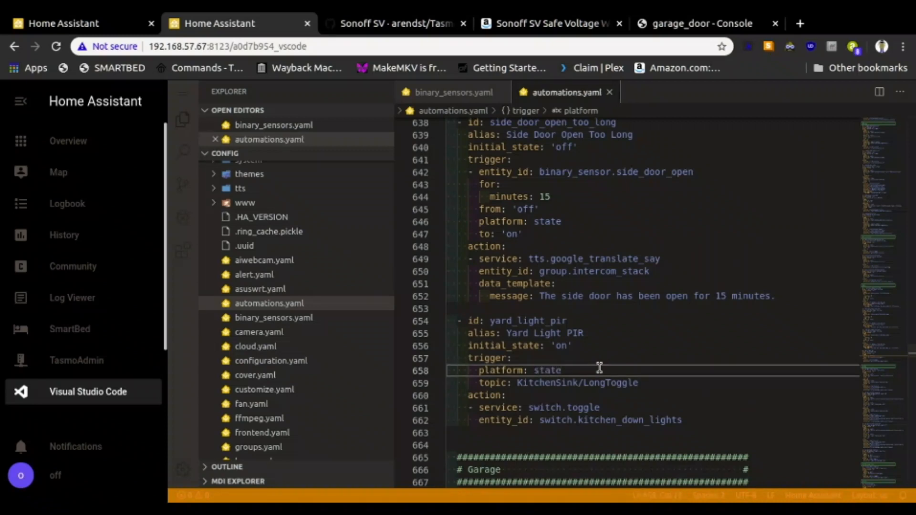
mouse_move(562, 385)
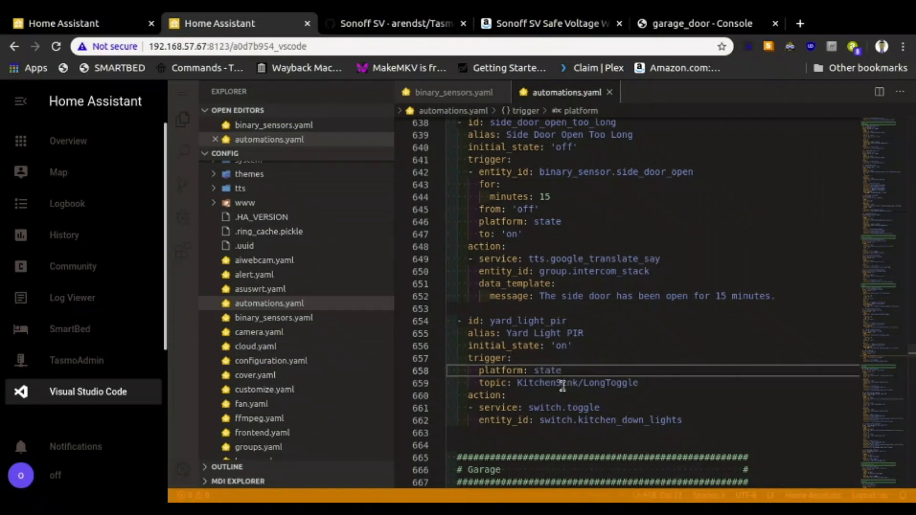
mouse_move(456, 204)
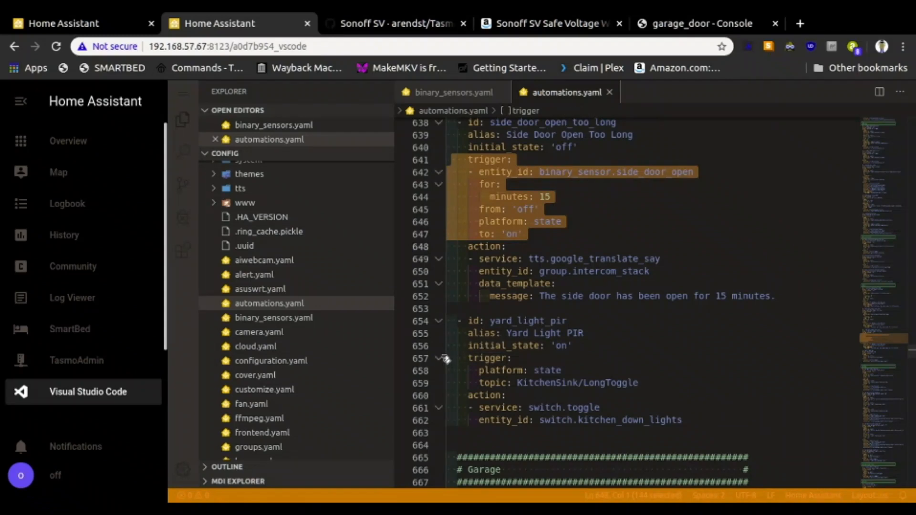
Copy the side_door_open_too_long state trigger into yard_light_pir, replacing the KitchenSink trigger
click(491, 358)
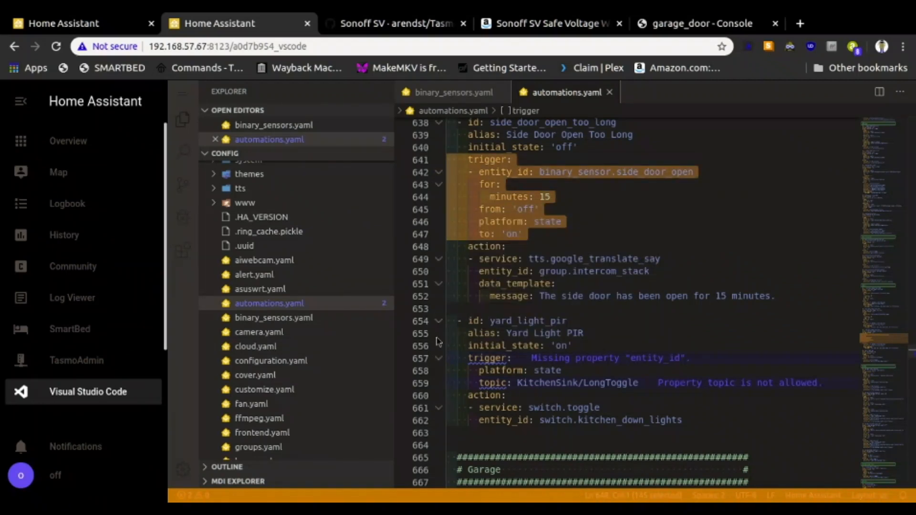
mouse_move(448, 365)
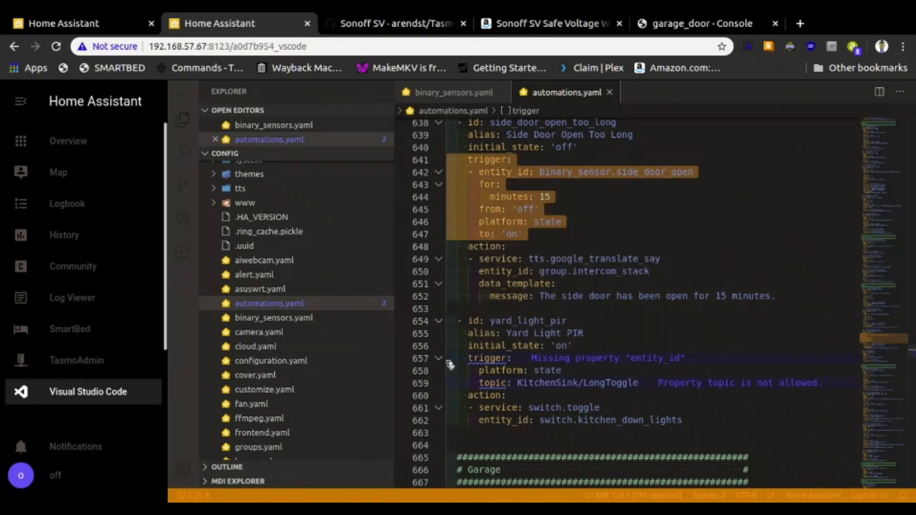
click(516, 345)
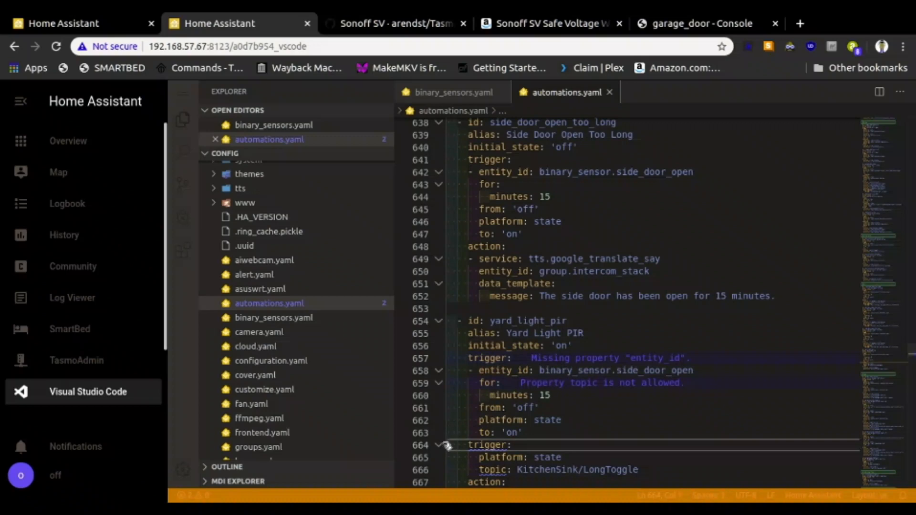
scroll(down, 3)
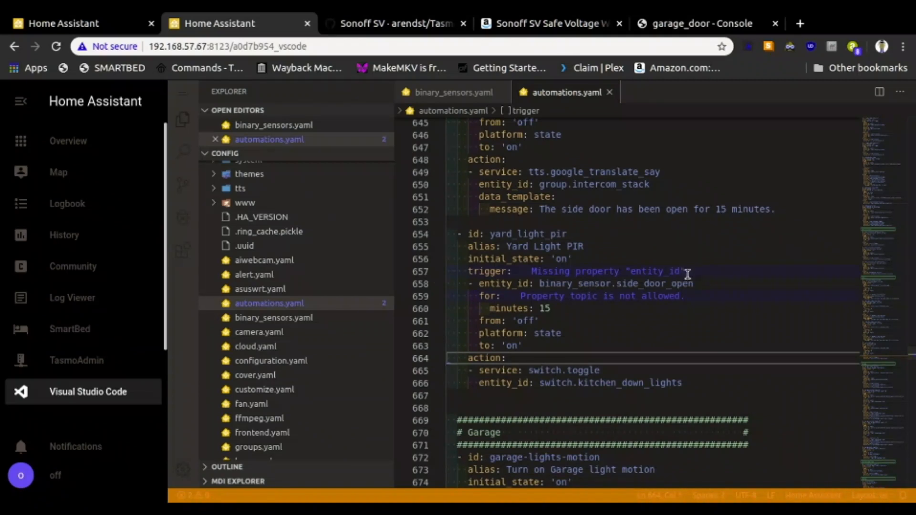
mouse_move(701, 285)
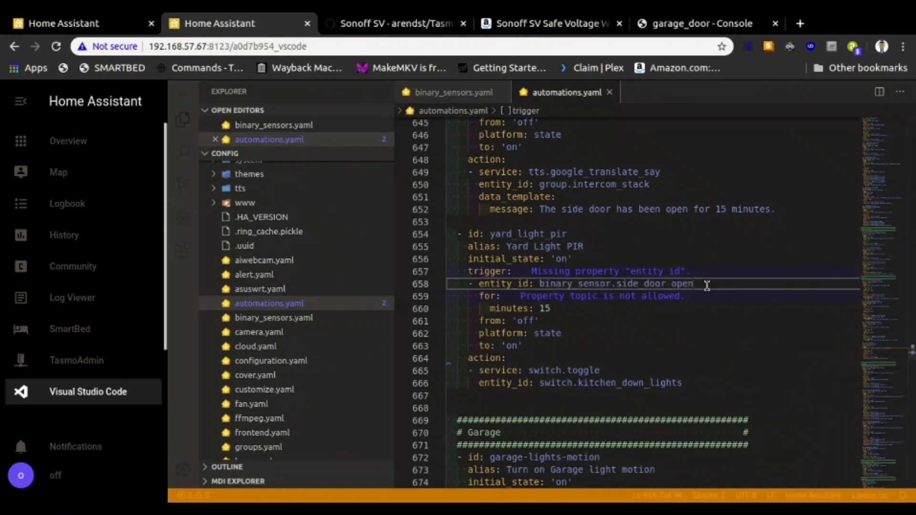
Point the trigger at binary_sensor.yard_light_pir and remove the 'for: minutes: 15' wait
double_click(642, 283)
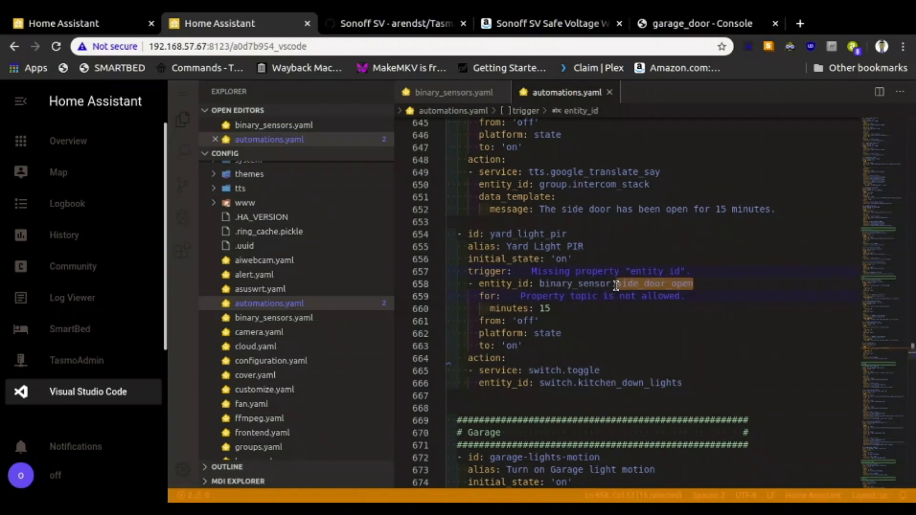
mouse_move(731, 281)
text(y)
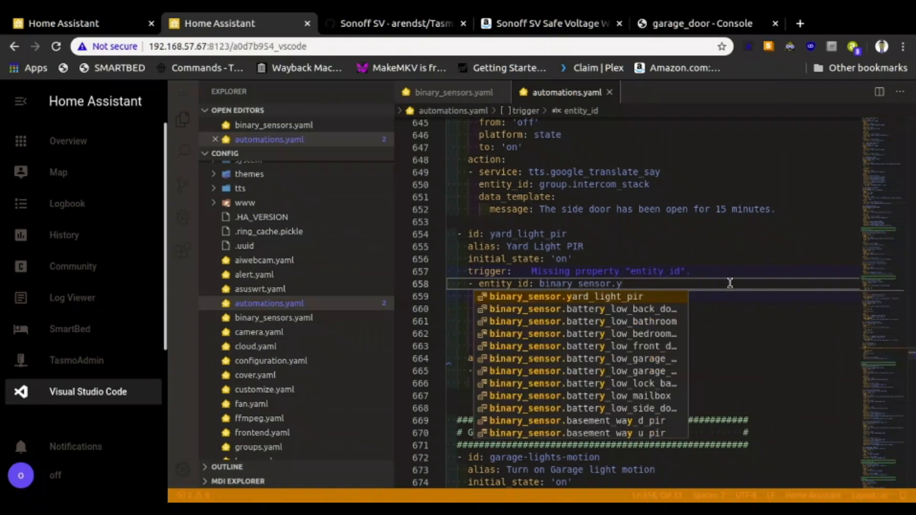
click(563, 296)
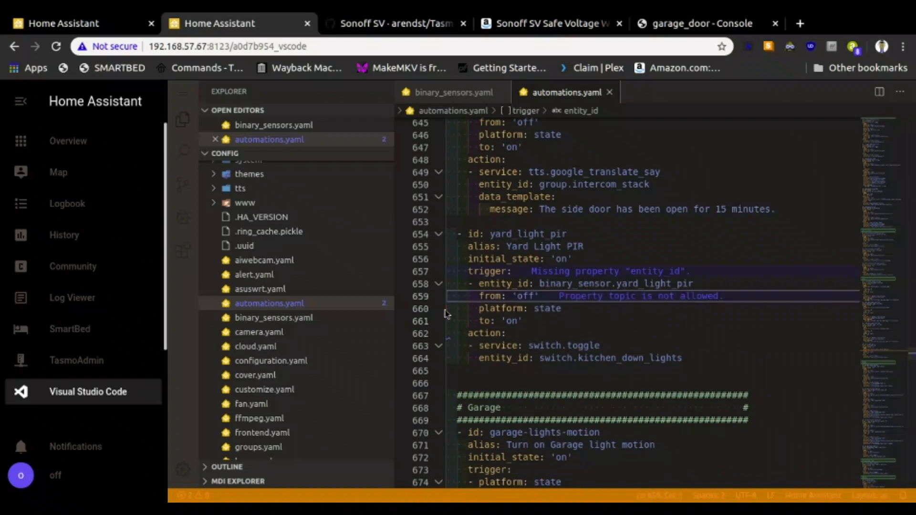
mouse_move(672, 325)
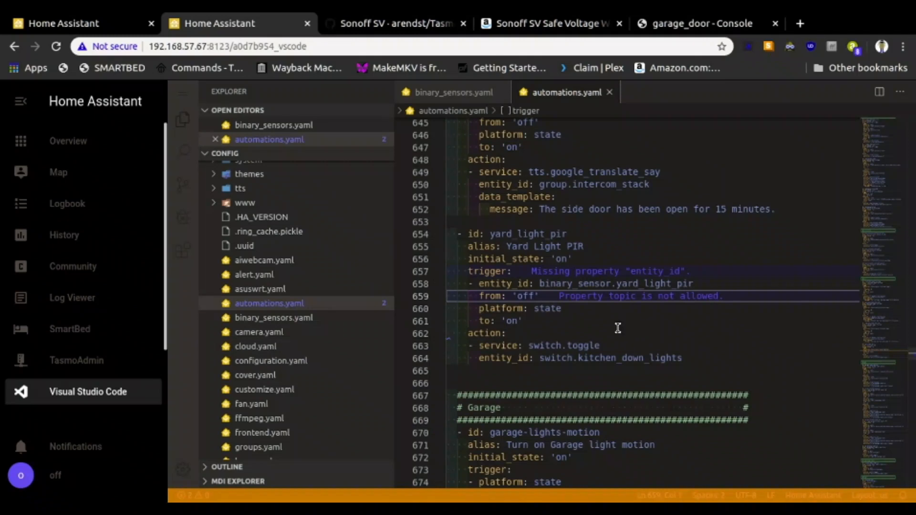
mouse_move(539, 308)
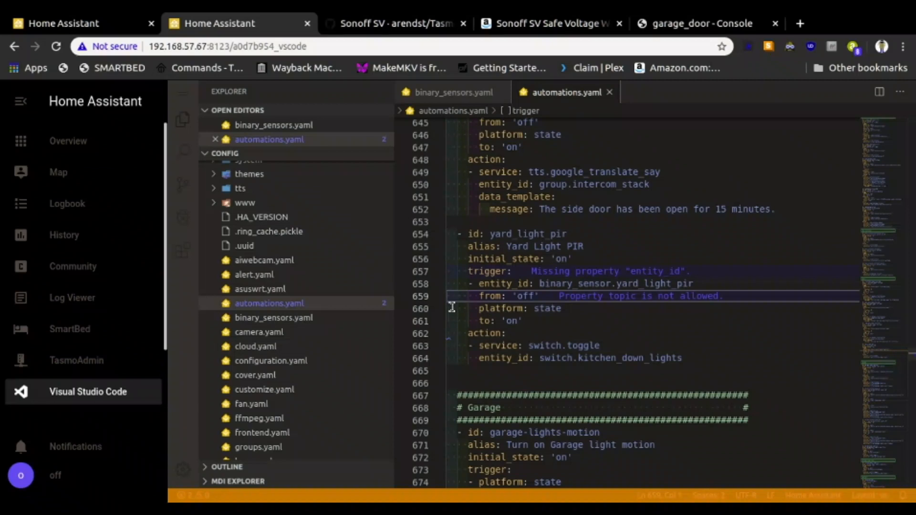
mouse_move(447, 314)
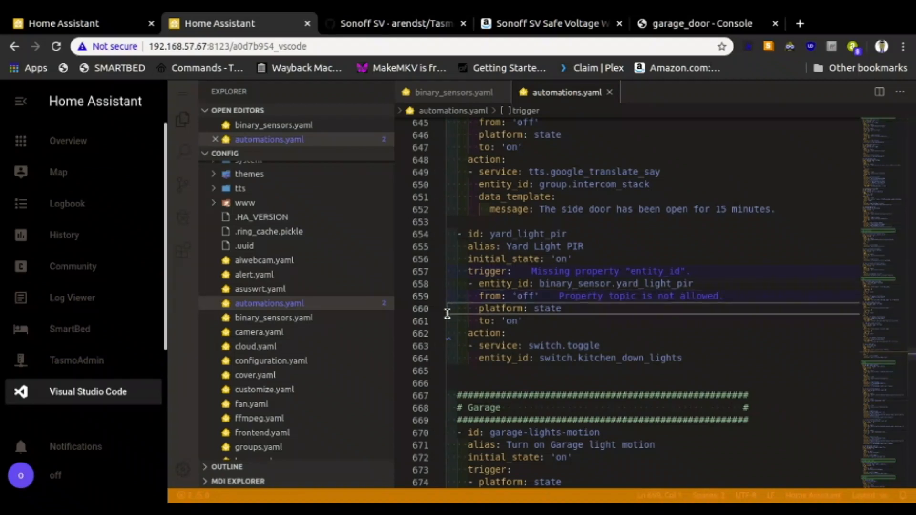
Remove the 'platform: state' line and uppercase the from/to values to 'OFF' and 'ON'
double_click(519, 308)
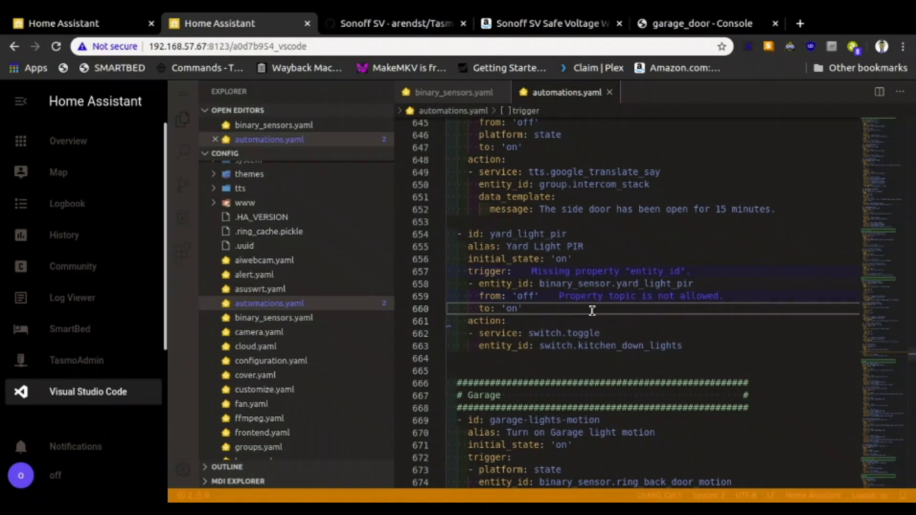
click(523, 296)
text(OFF)
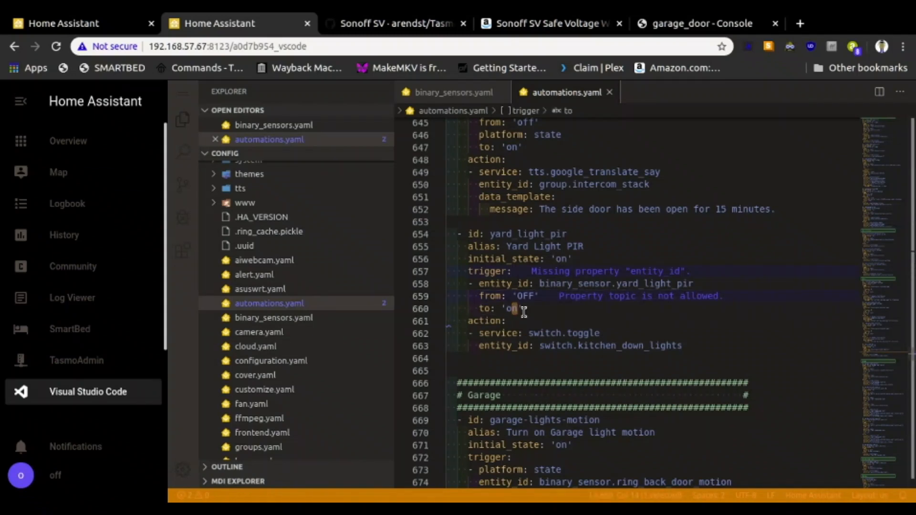
key(Backspace)
text(ON)
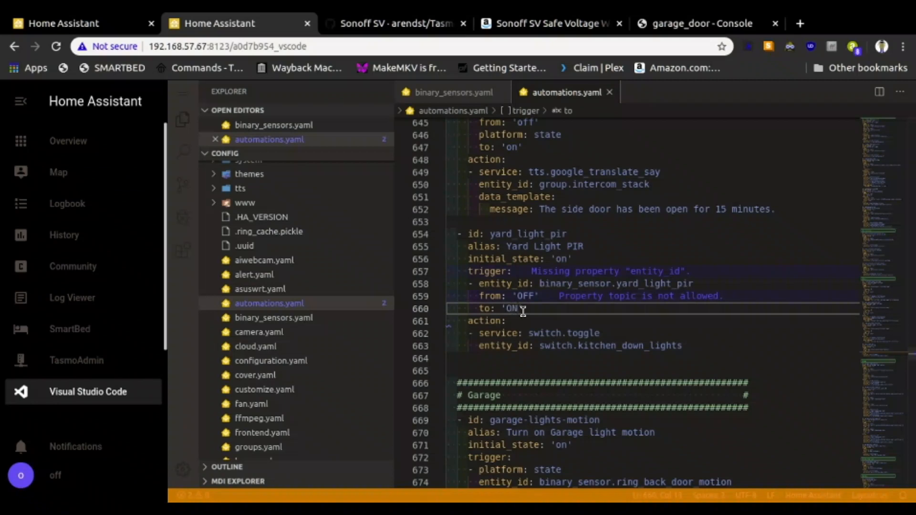
mouse_move(652, 278)
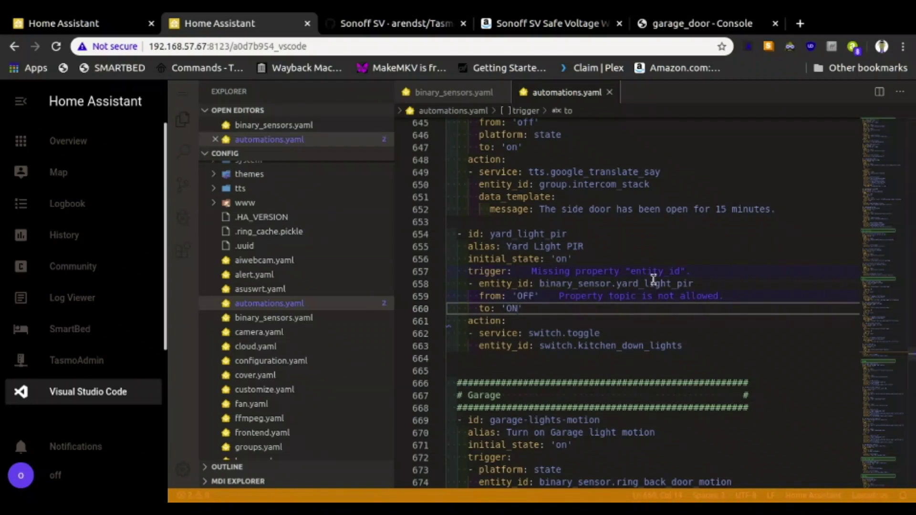
mouse_move(650, 284)
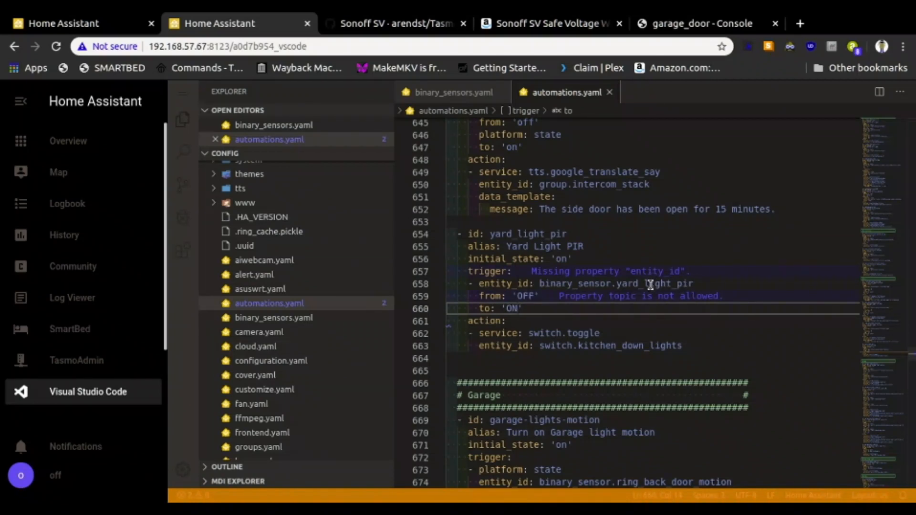
mouse_move(532, 233)
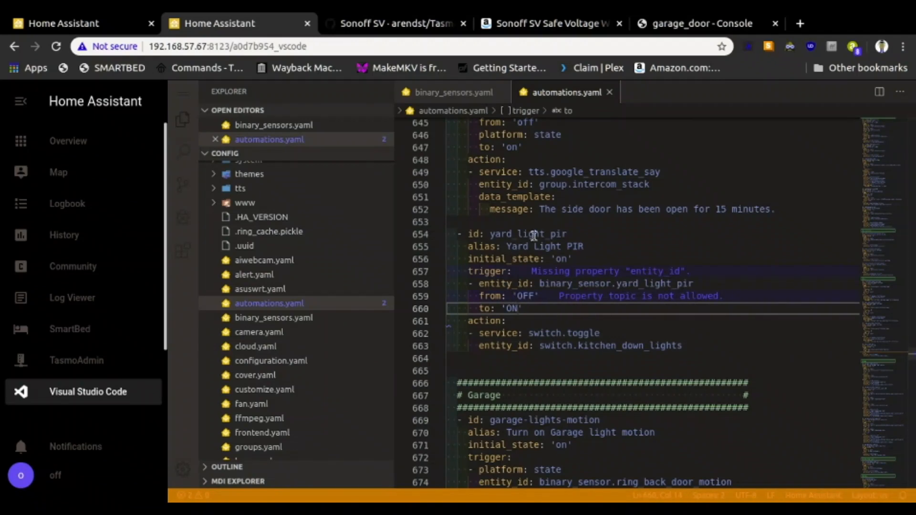
Restore 'platform: state' under the Yard Light PIR trigger, copied from the side door automation
scroll(up, 3)
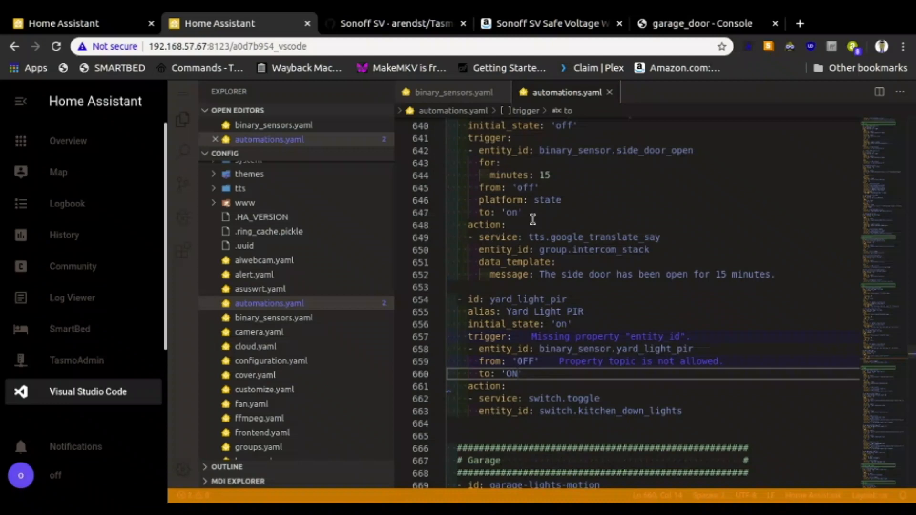
scroll(up, 3)
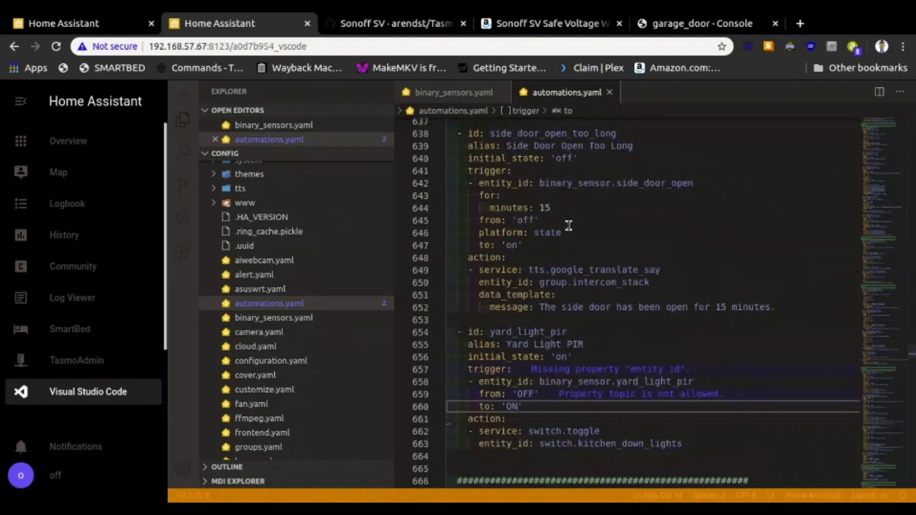
scroll(up, 3)
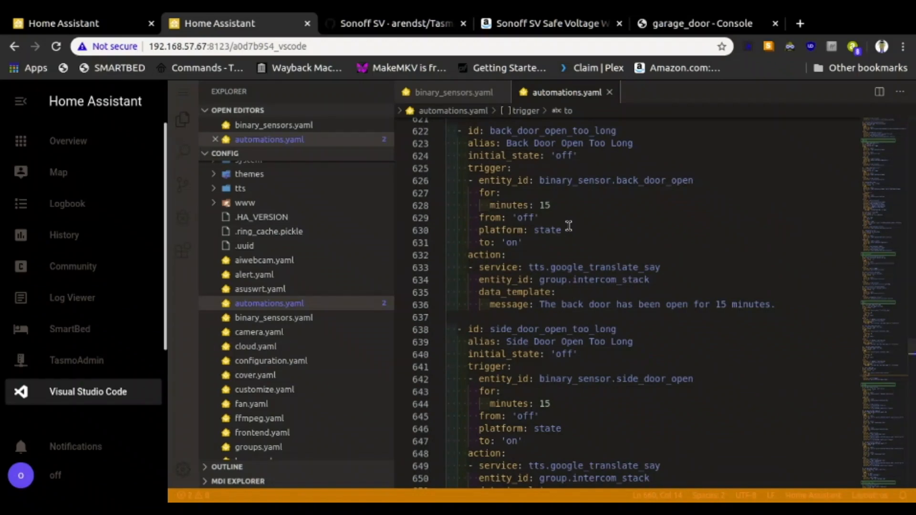
mouse_move(567, 229)
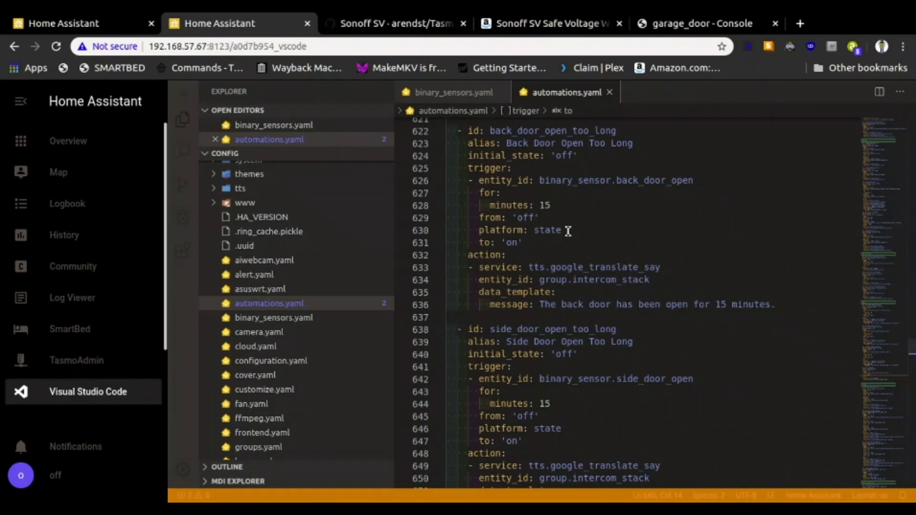
scroll(down, 3)
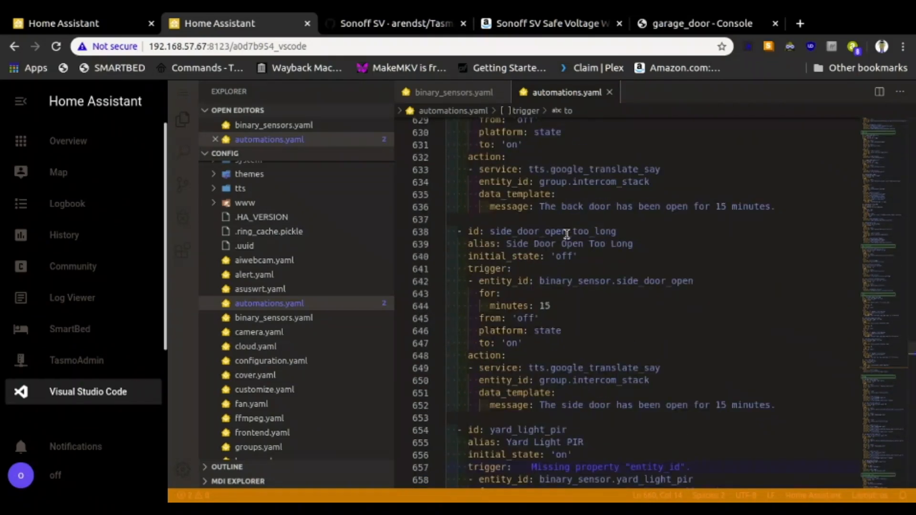
scroll(down, 3)
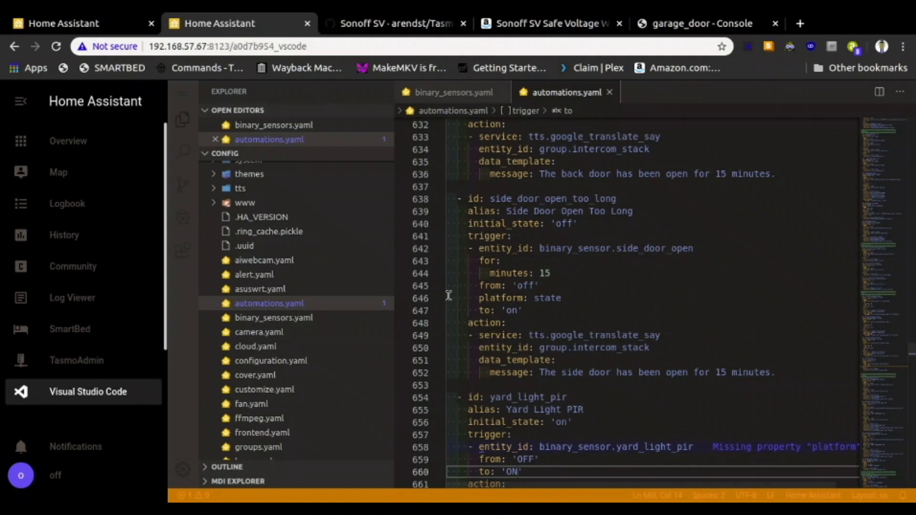
double_click(508, 298)
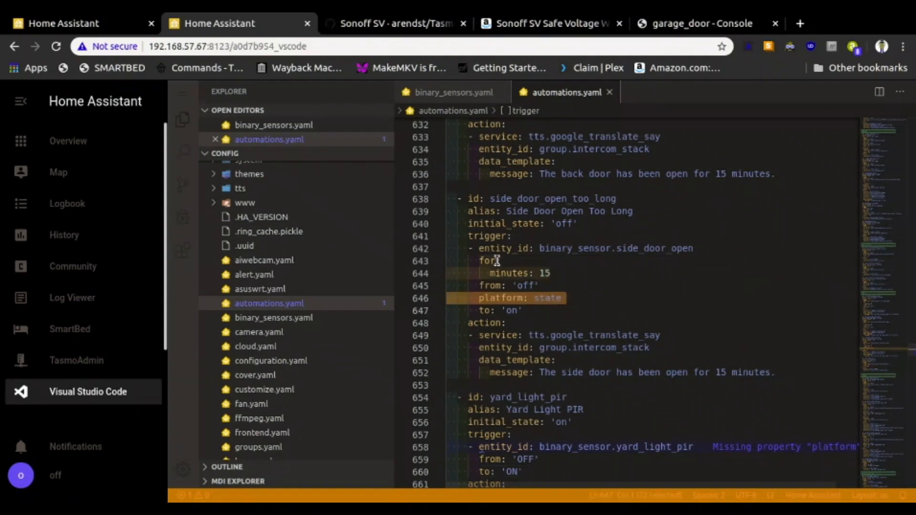
scroll(down, 3)
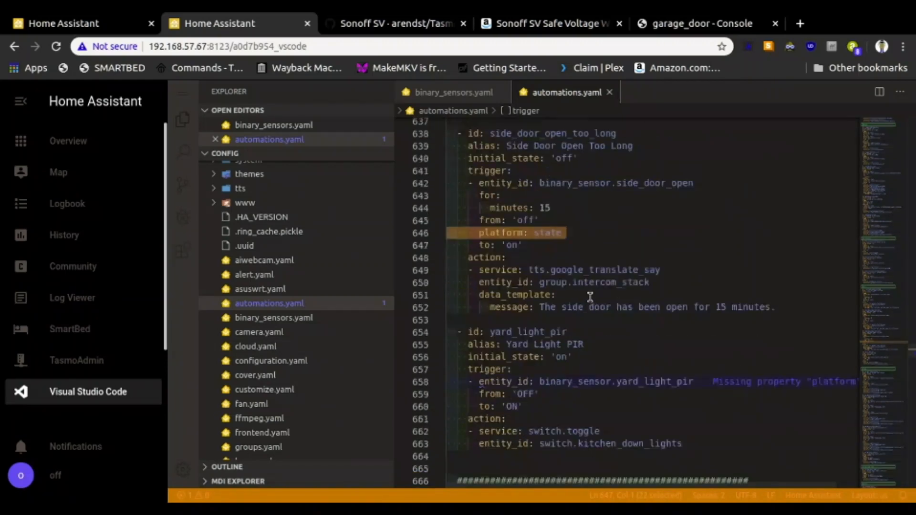
scroll(down, 3)
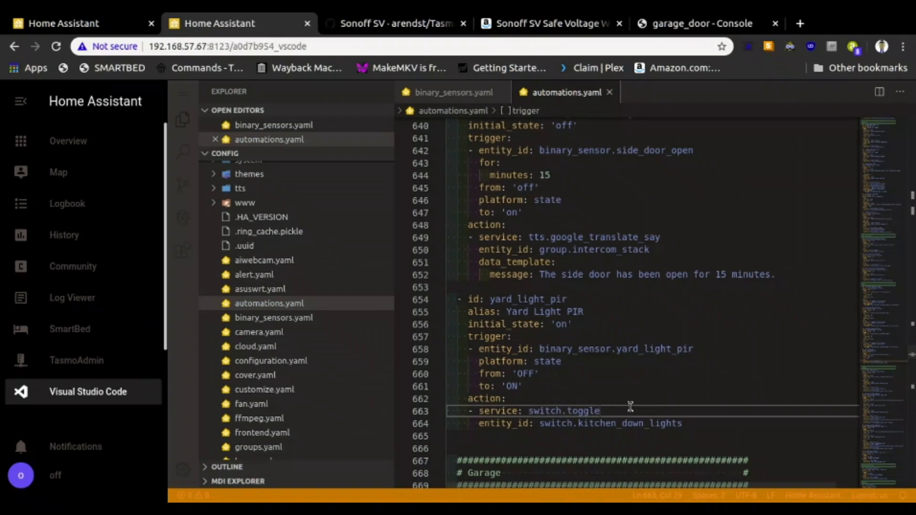
mouse_move(669, 395)
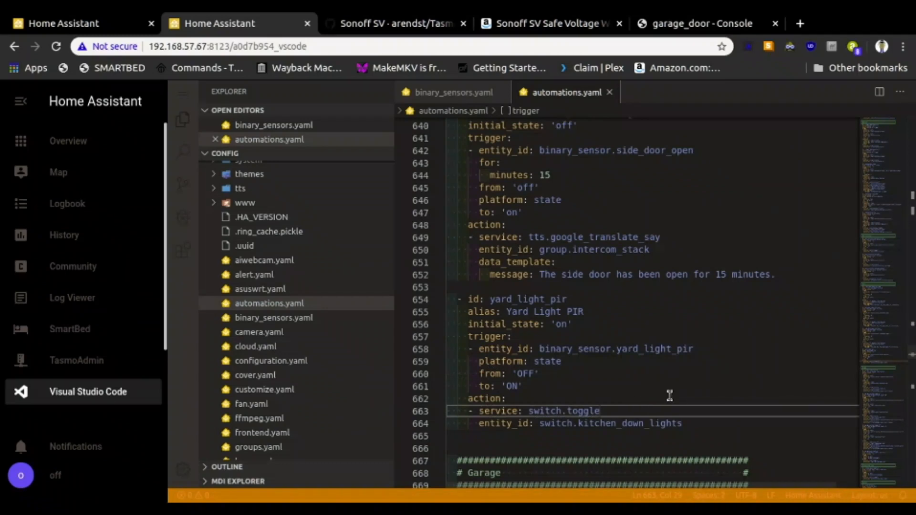
mouse_move(637, 411)
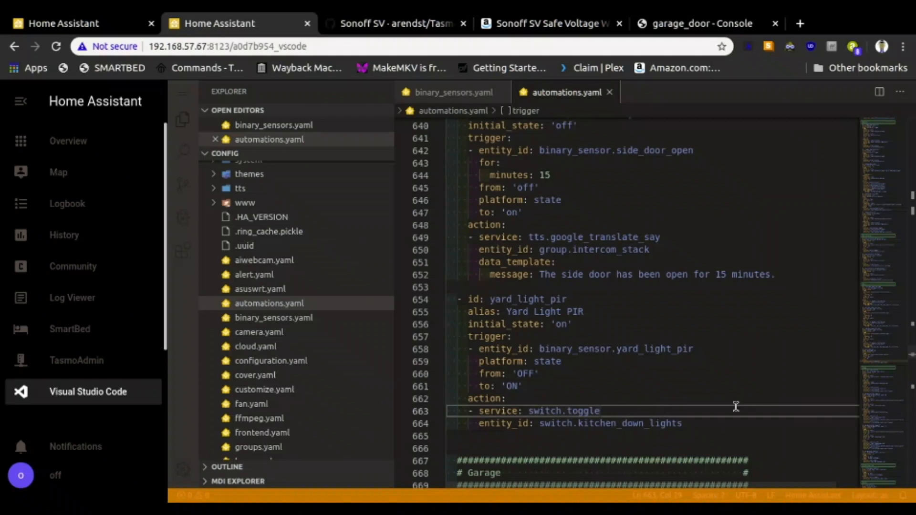
mouse_move(638, 411)
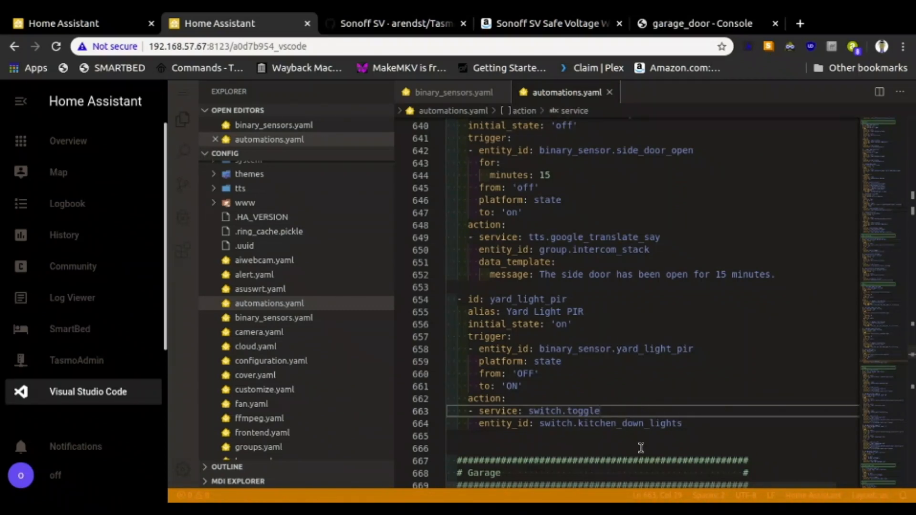
mouse_move(603, 411)
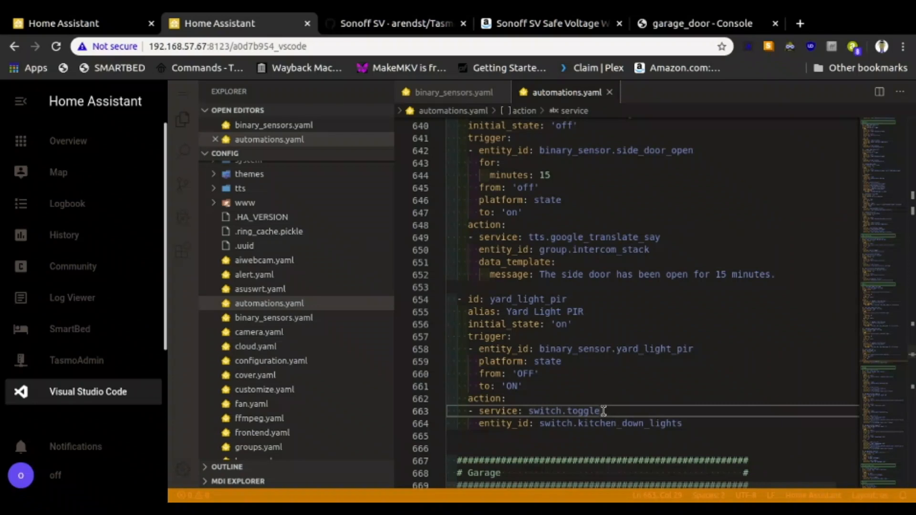
mouse_move(726, 403)
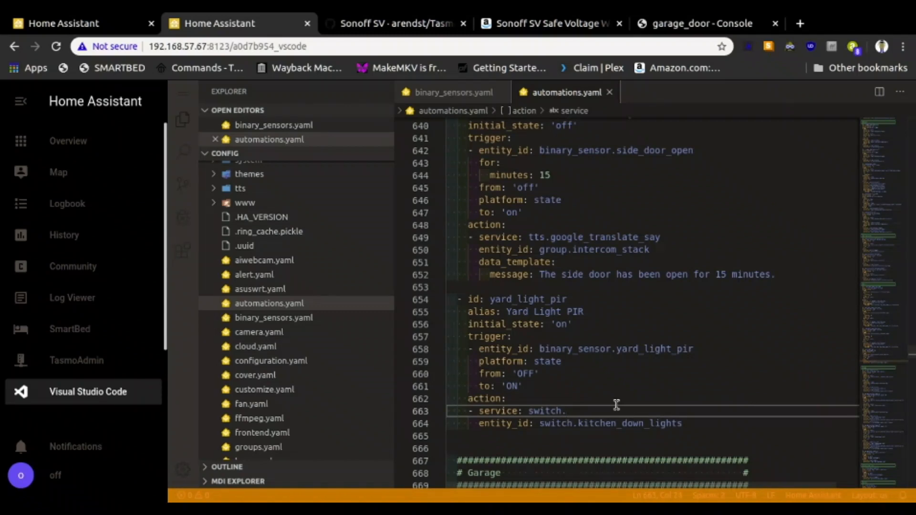
Make the Yard Light PIR action call switch.turn_on with entity_id switch.garage
text(tu)
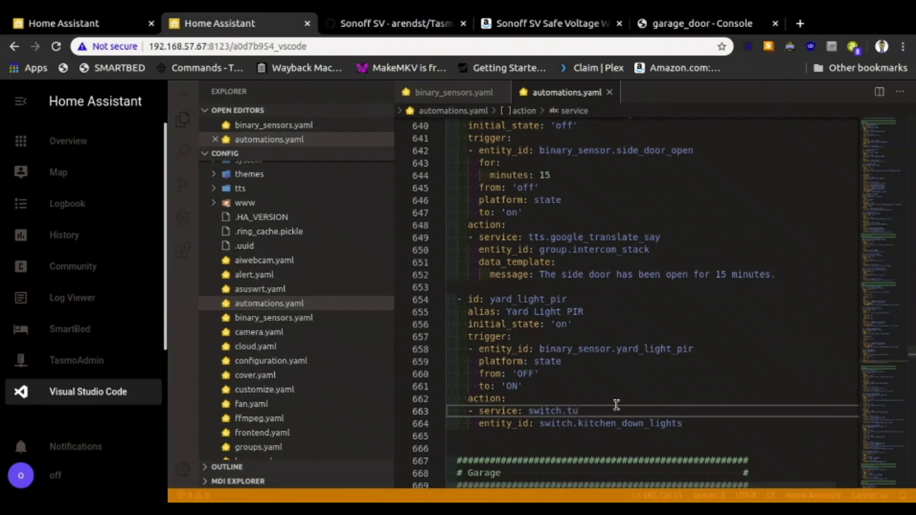
text(rn)
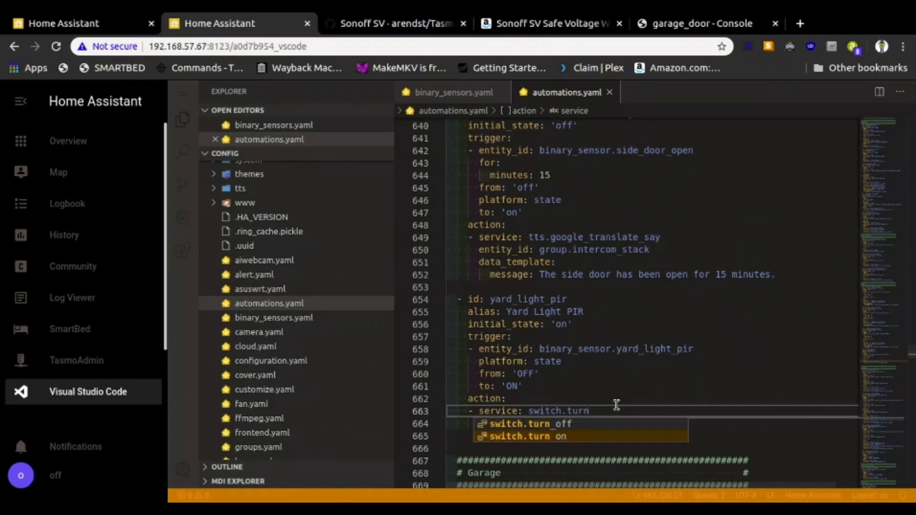
click(529, 437)
text(entity_id: switch.)
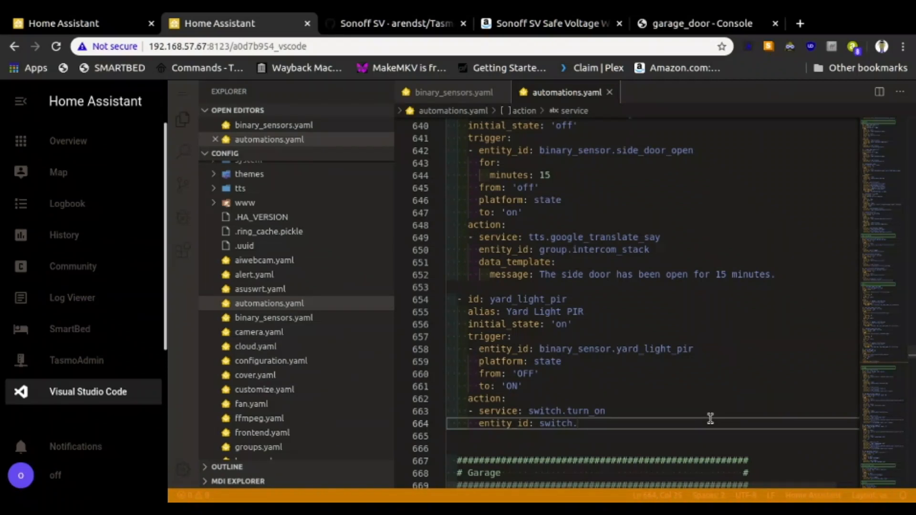
text(gara)
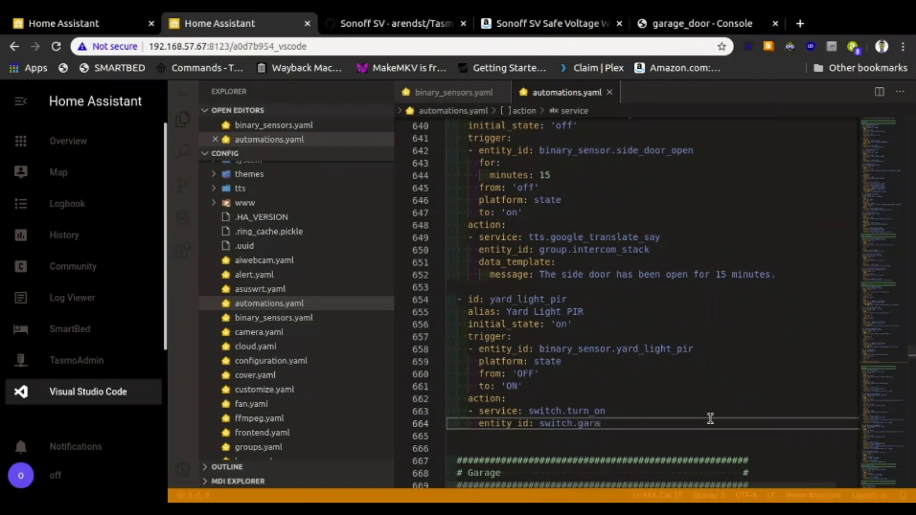
text(ge)
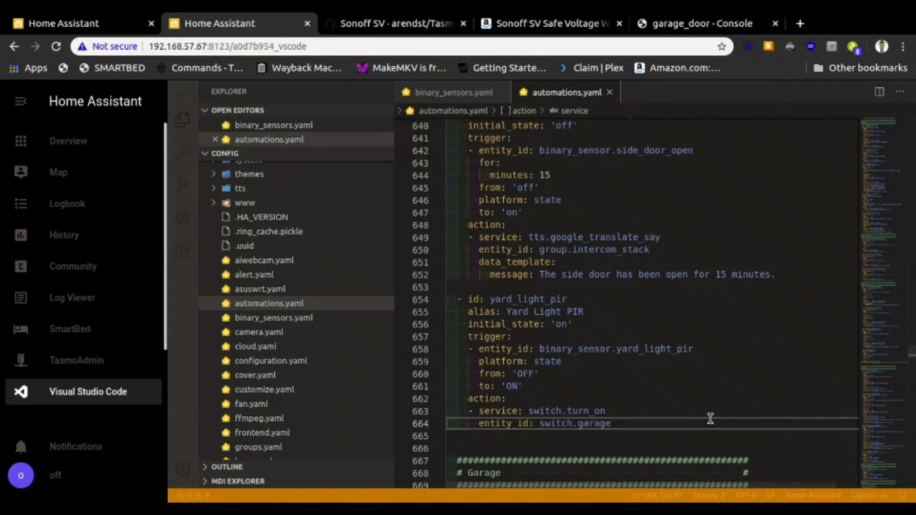
mouse_move(640, 410)
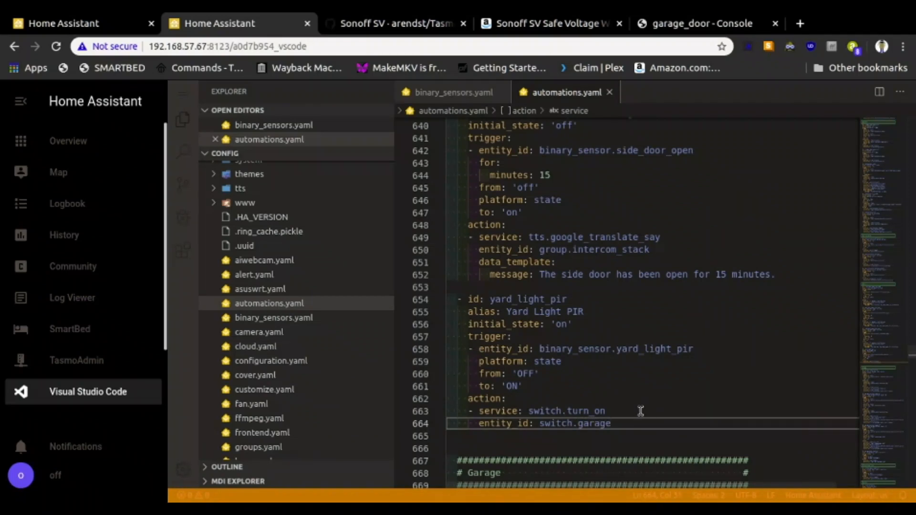
mouse_move(710, 396)
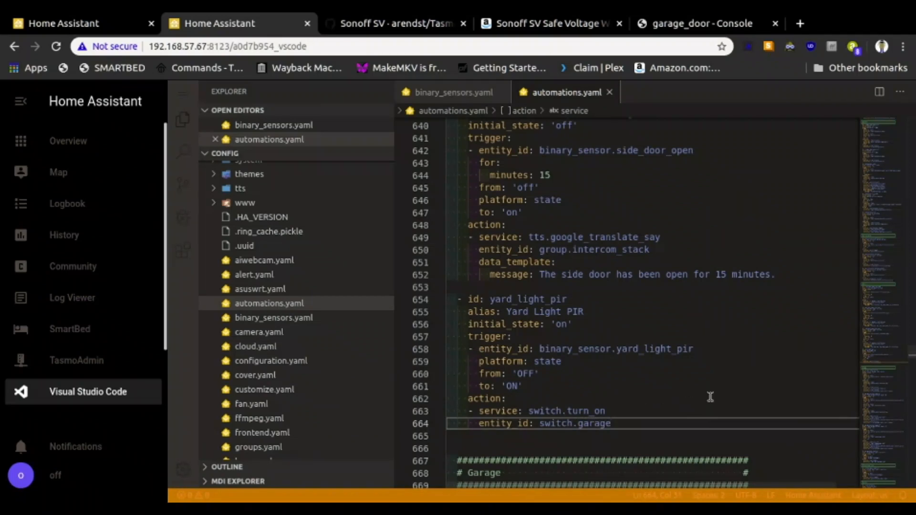
scroll(down, 3)
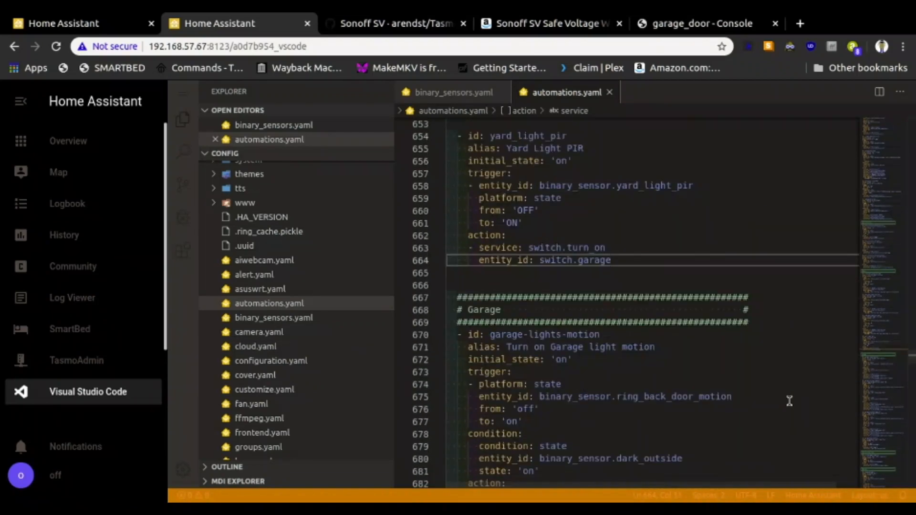
scroll(down, 3)
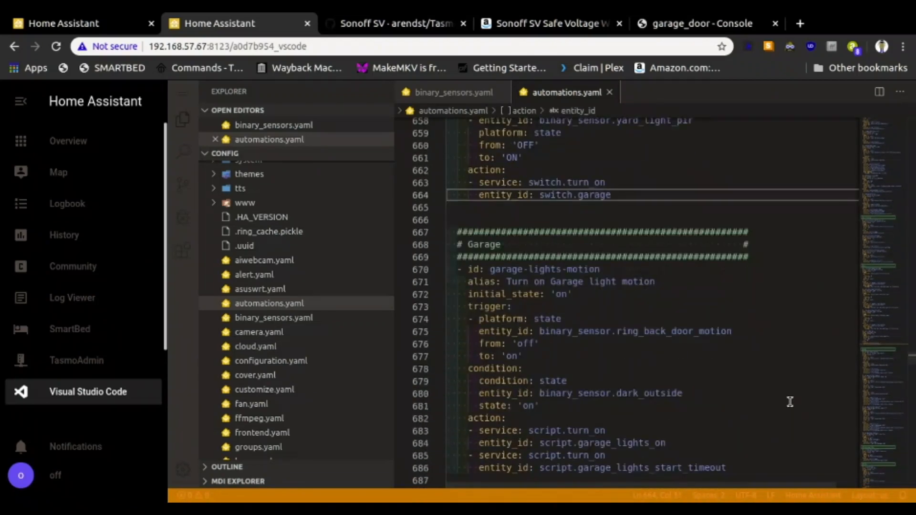
scroll(down, 3)
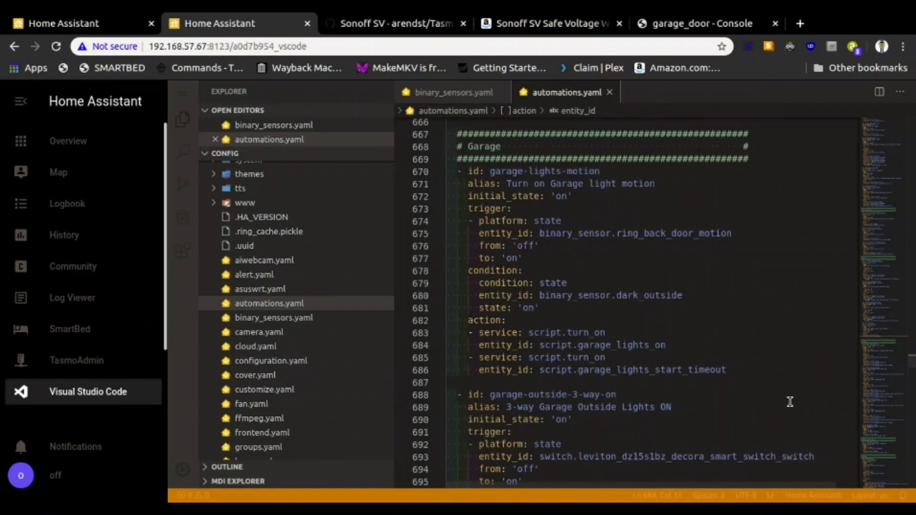
mouse_move(758, 383)
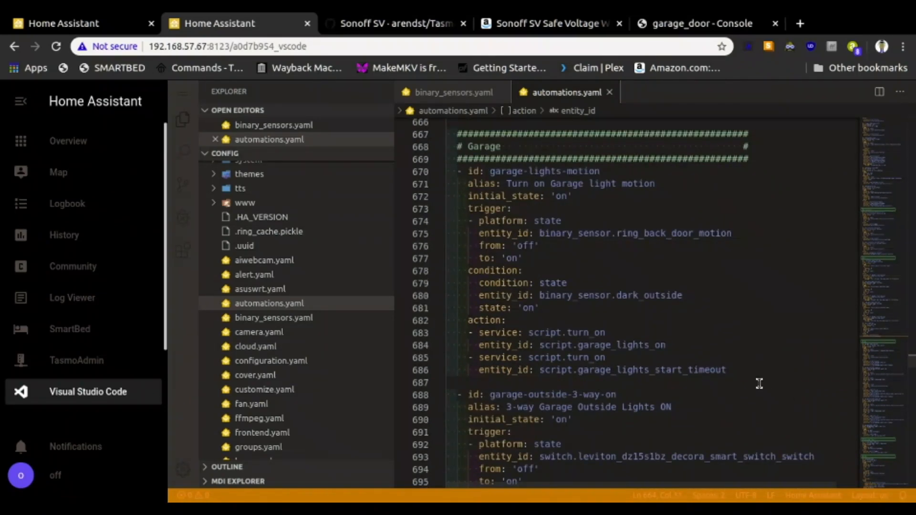
scroll(down, 3)
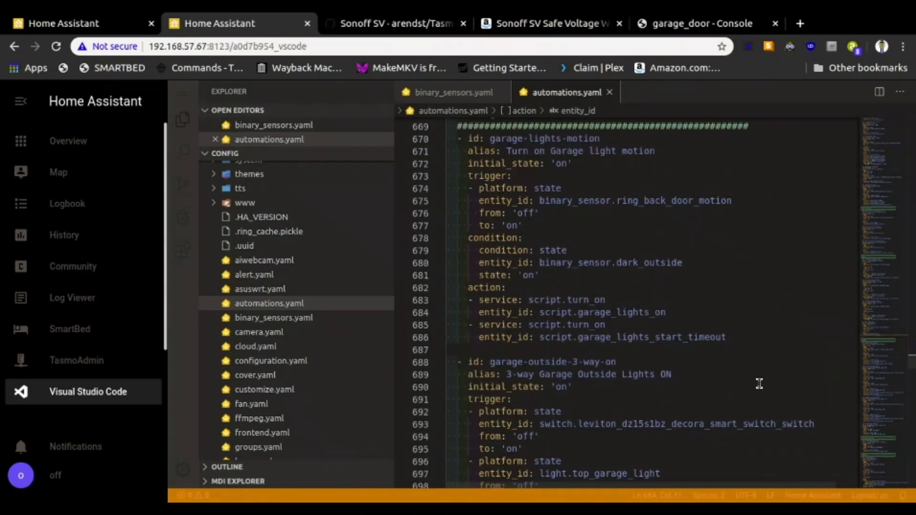
mouse_move(674, 304)
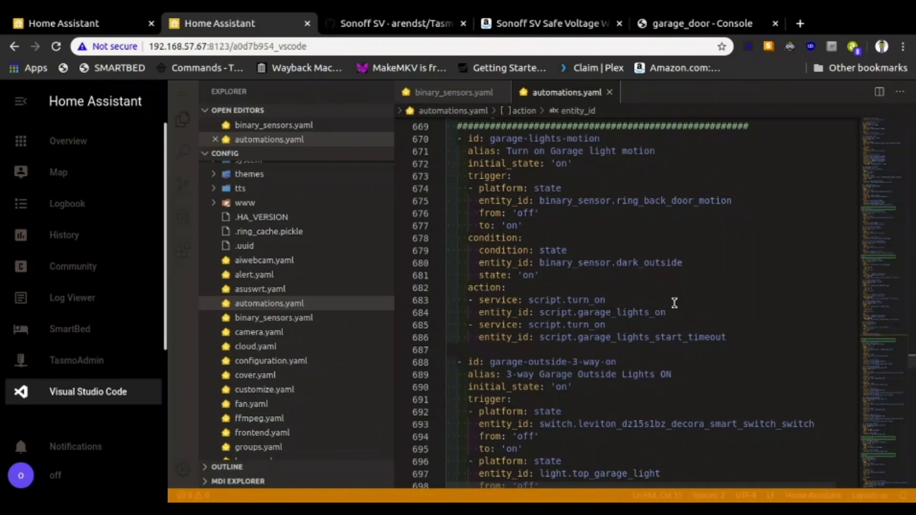
scroll(up, 3)
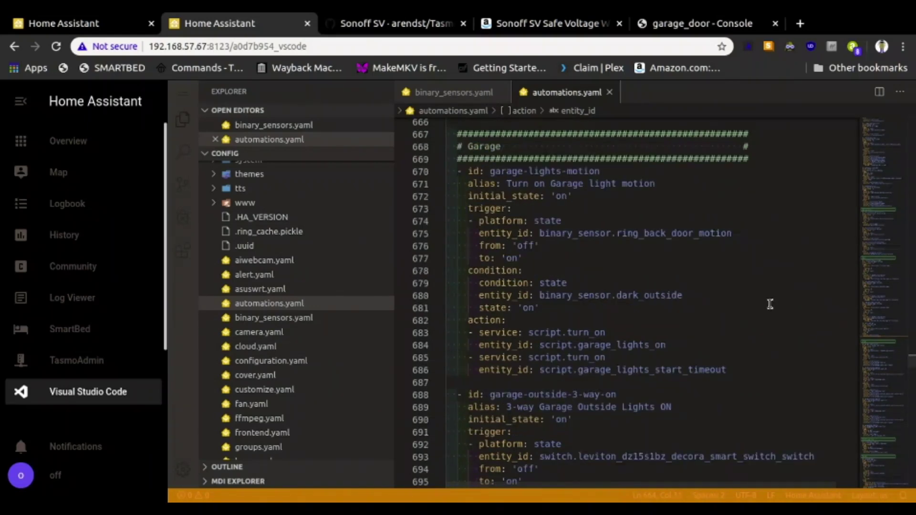
mouse_move(604, 257)
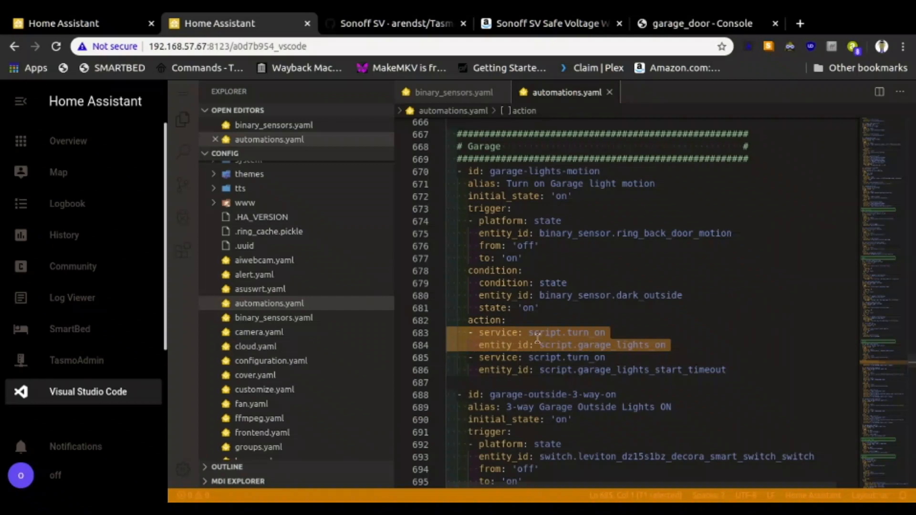
click(543, 332)
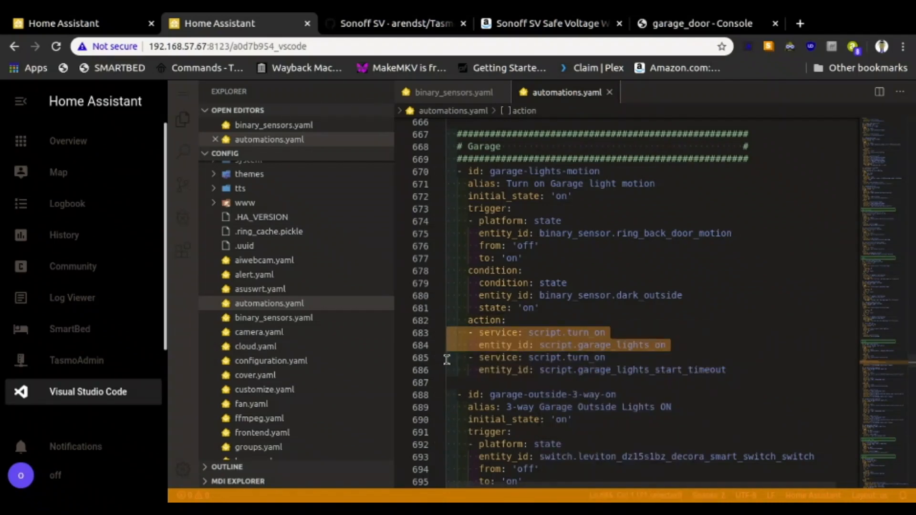
right_click(584, 357)
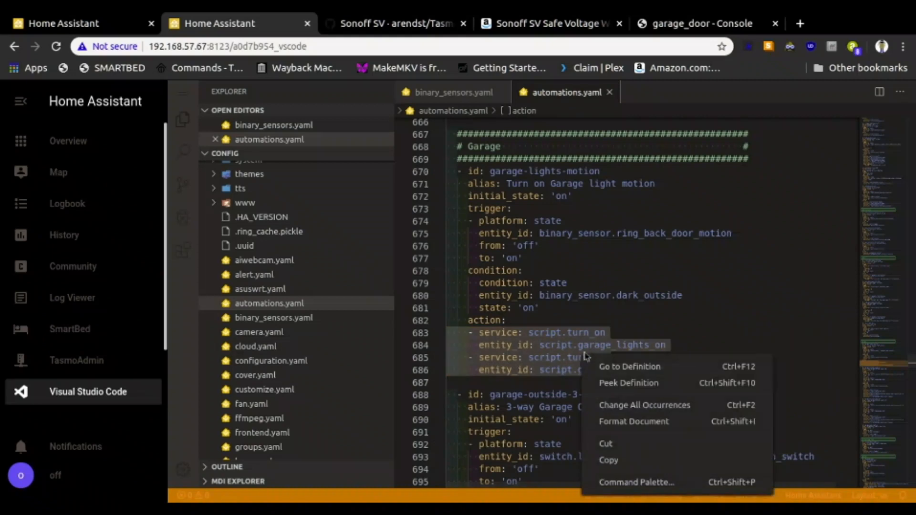
mouse_move(658, 460)
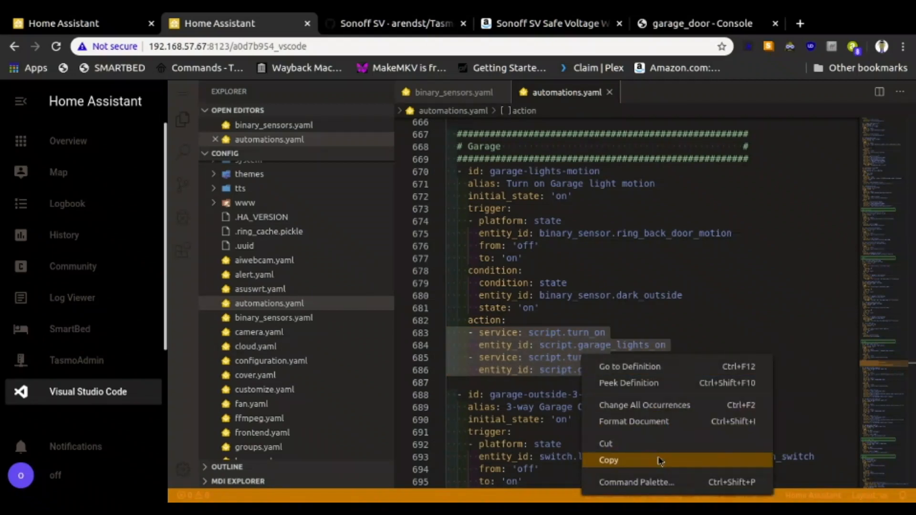
click(609, 460)
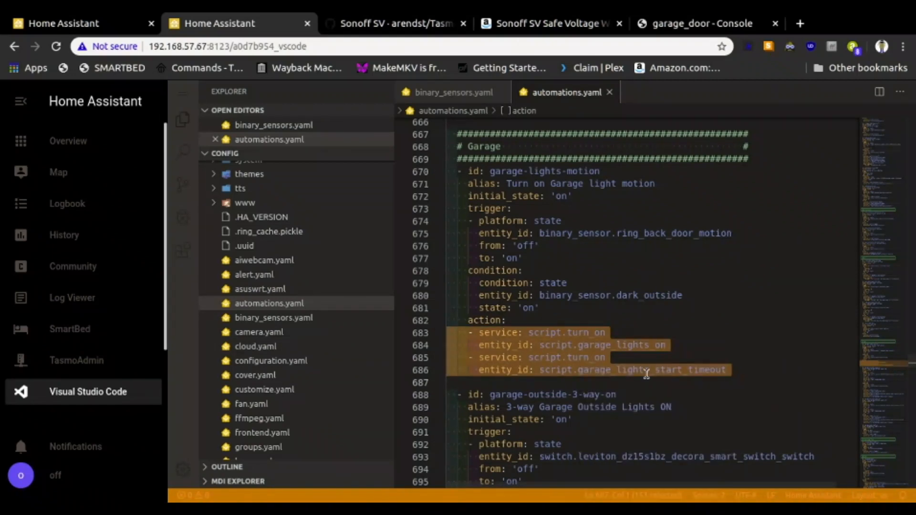
mouse_move(648, 370)
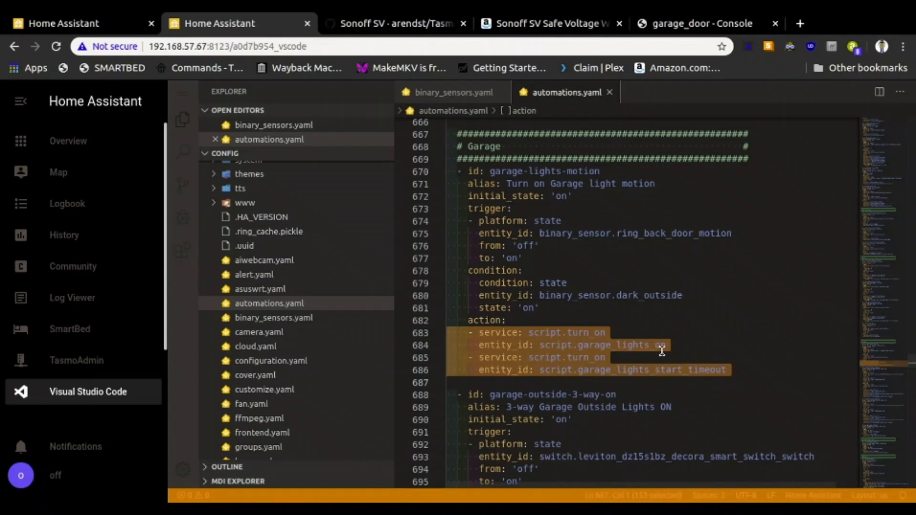
mouse_move(672, 356)
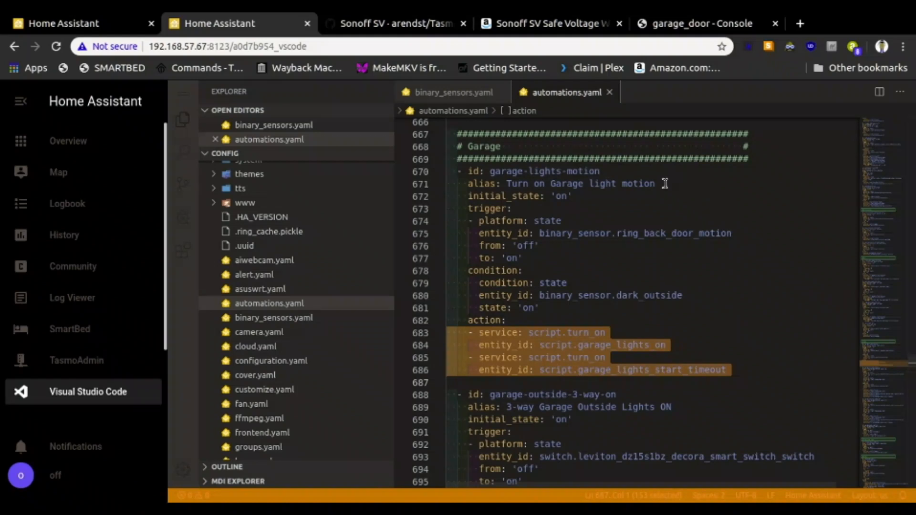
mouse_move(652, 200)
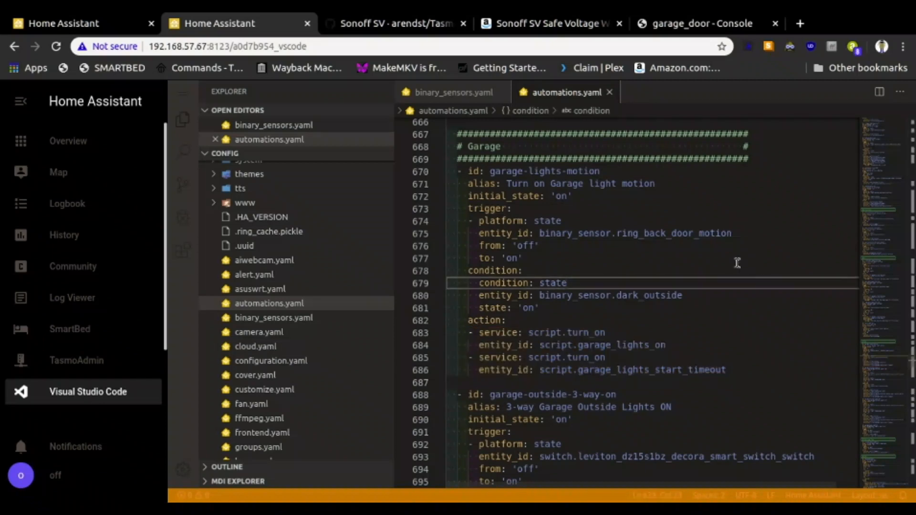
mouse_move(473, 183)
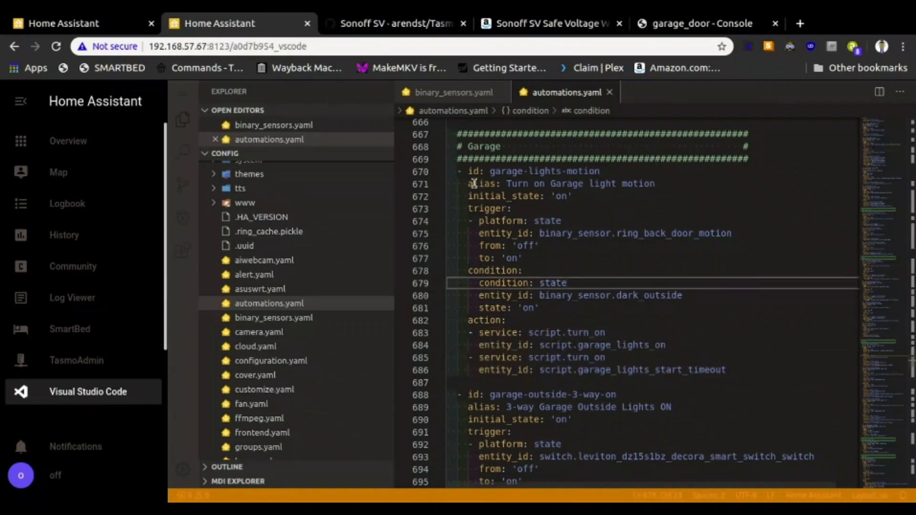
mouse_move(359, 339)
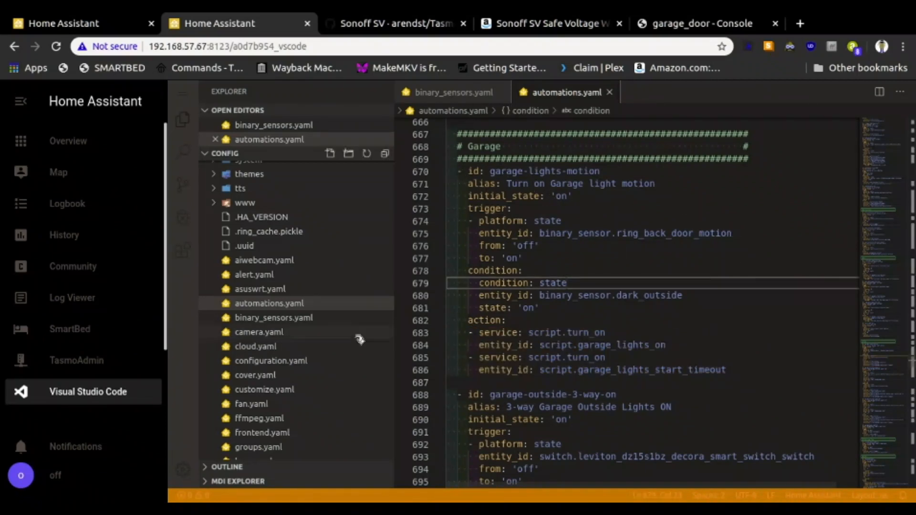
mouse_move(447, 342)
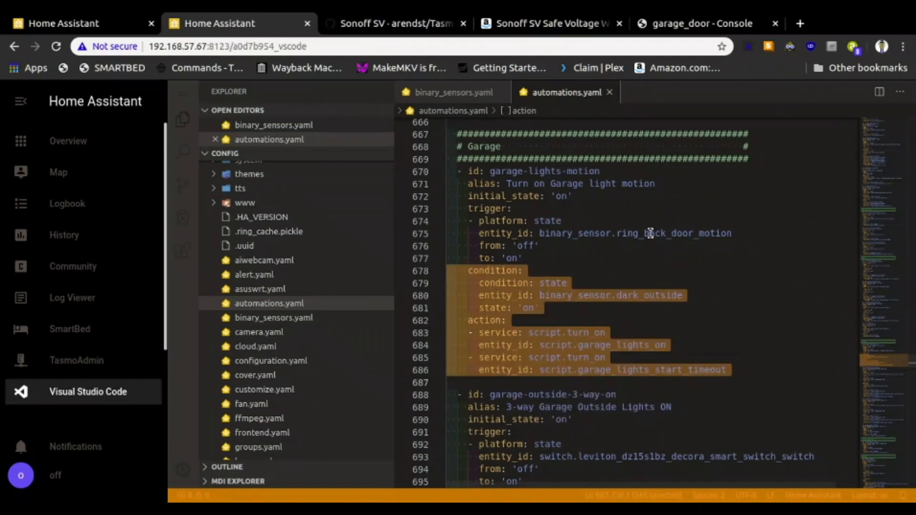
Scroll up to the Yard Light PIR automation's switch.garage action in automations.yaml
scroll(up, 3)
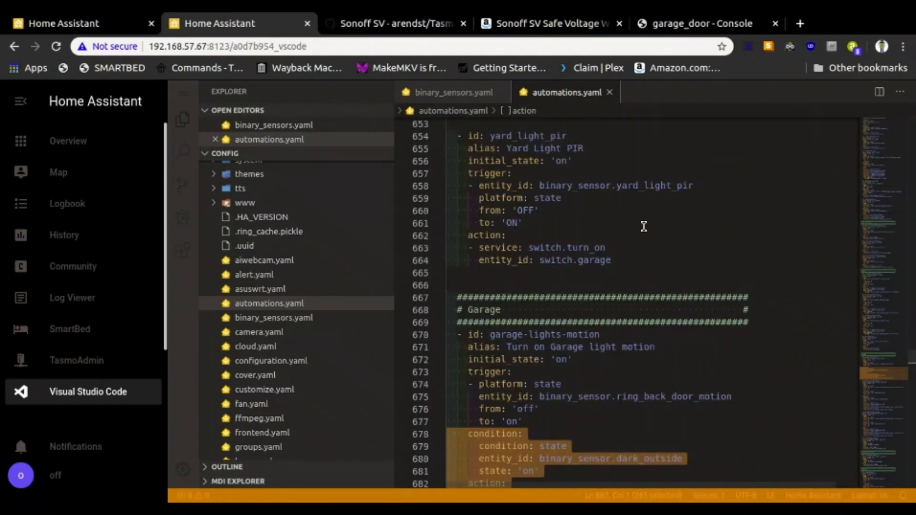
scroll(up, 3)
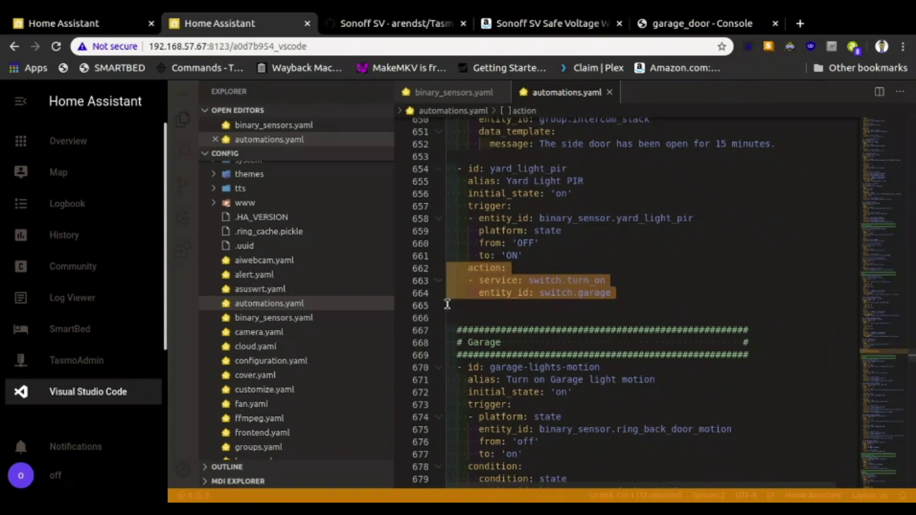
mouse_move(443, 307)
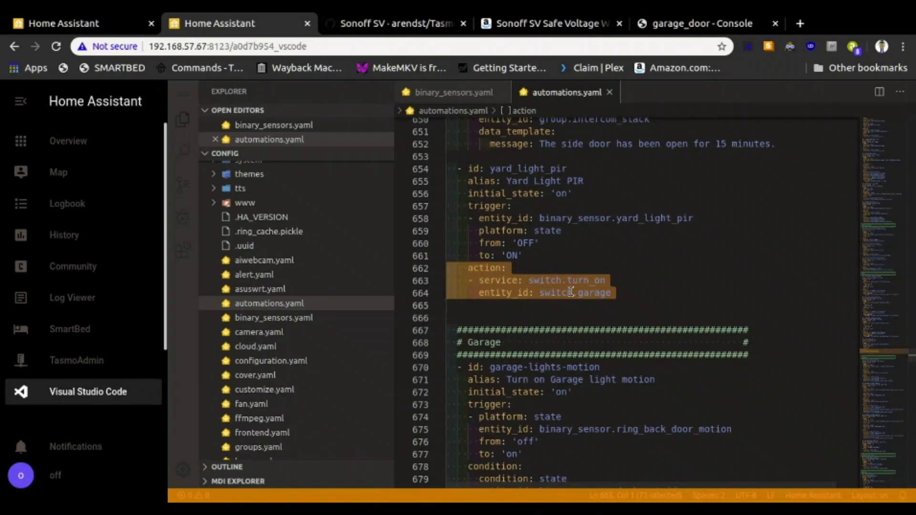
mouse_move(647, 292)
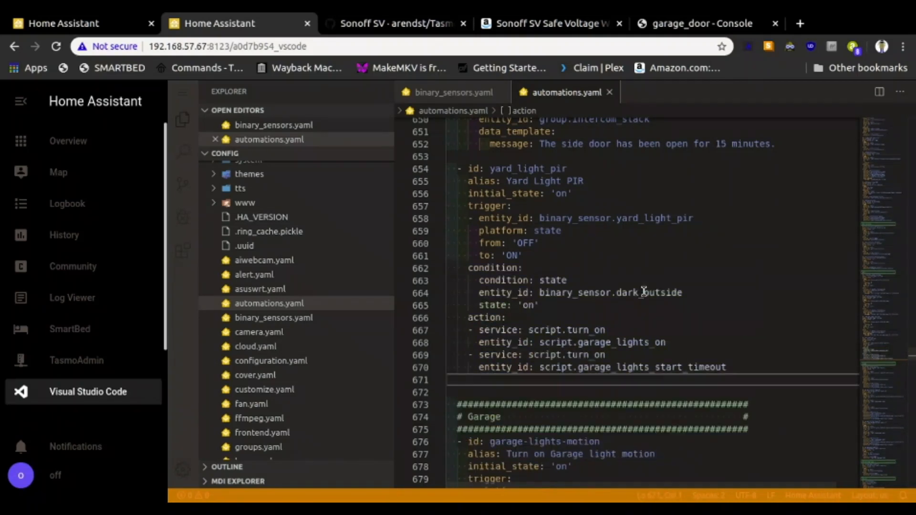
mouse_move(560, 216)
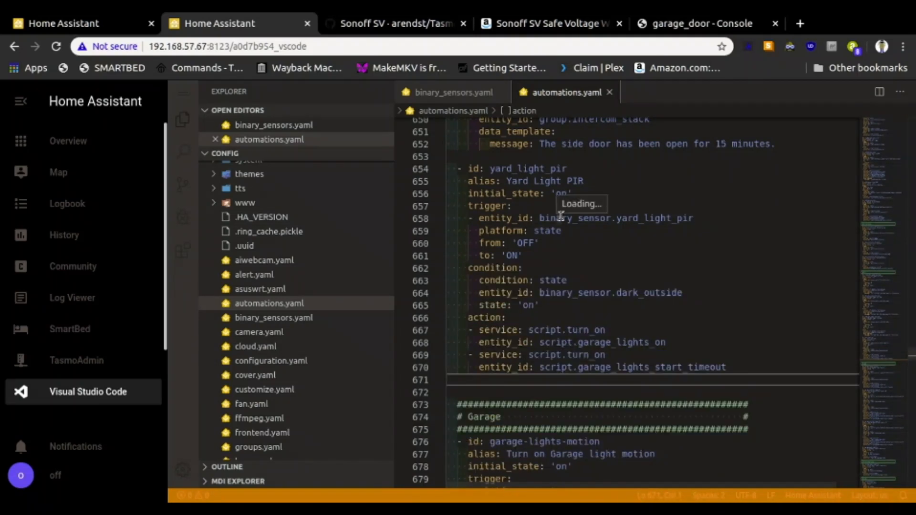
mouse_move(612, 155)
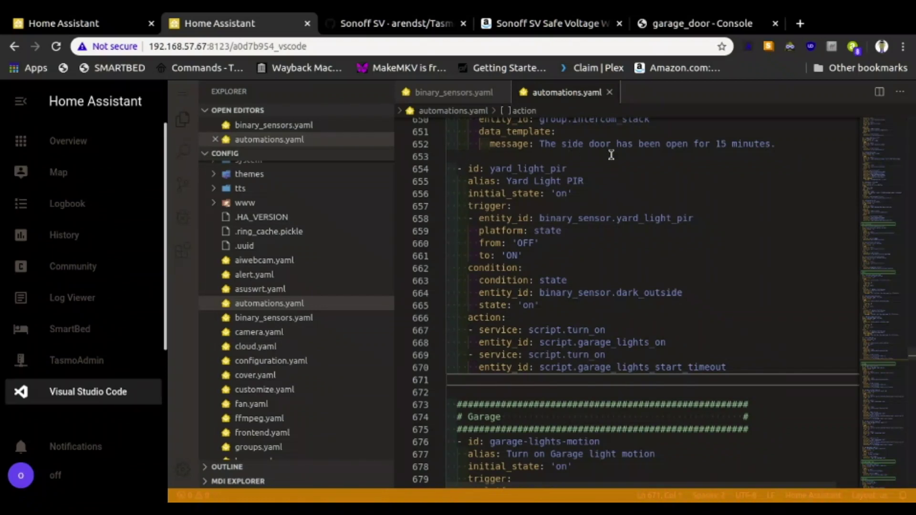
mouse_move(456, 194)
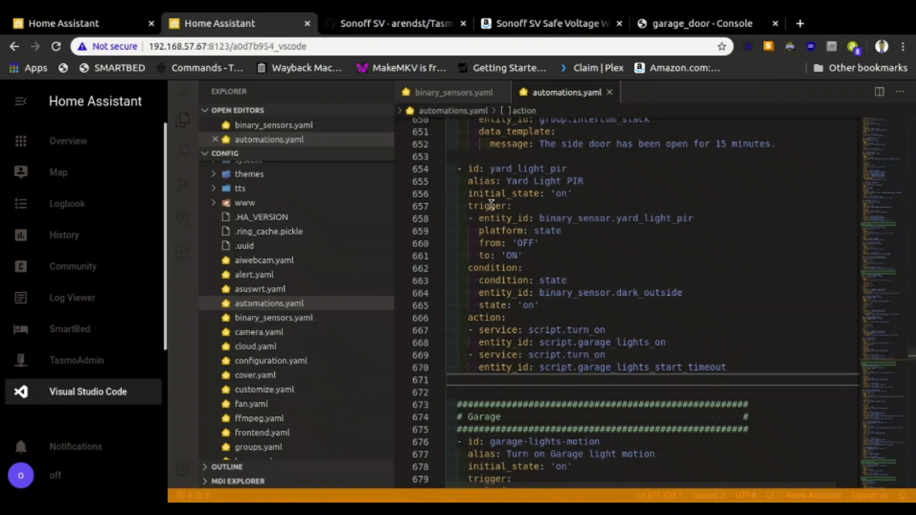
mouse_move(550, 158)
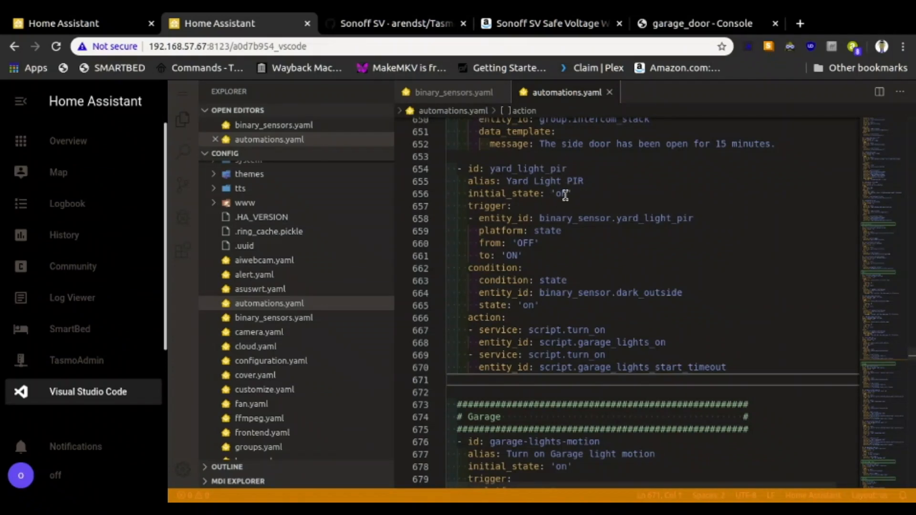
mouse_move(534, 201)
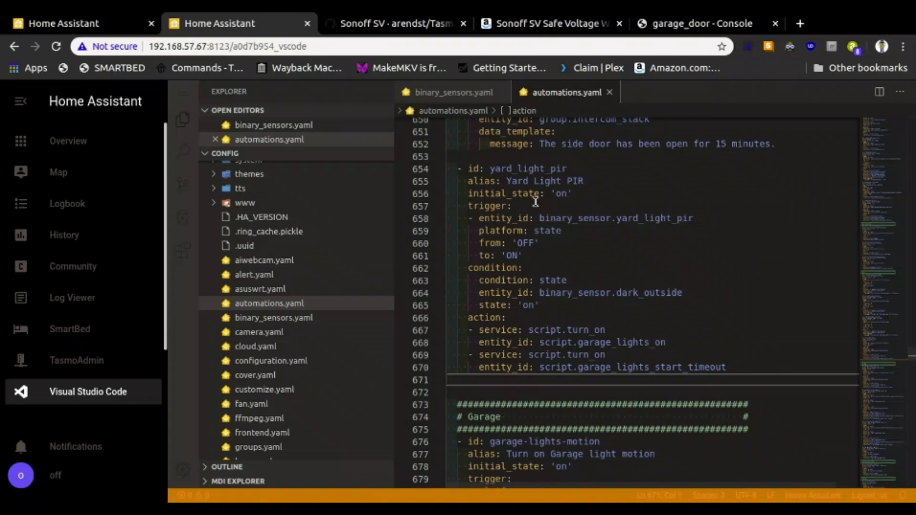
mouse_move(684, 218)
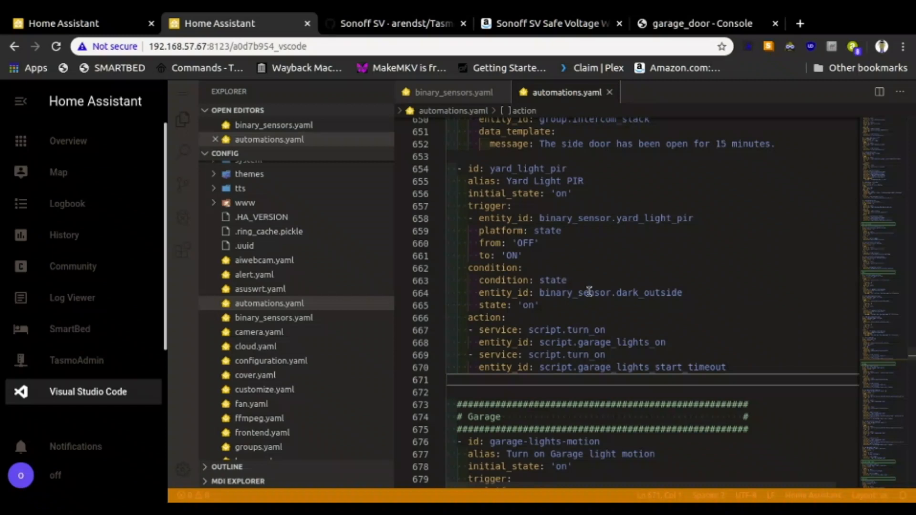
mouse_move(645, 295)
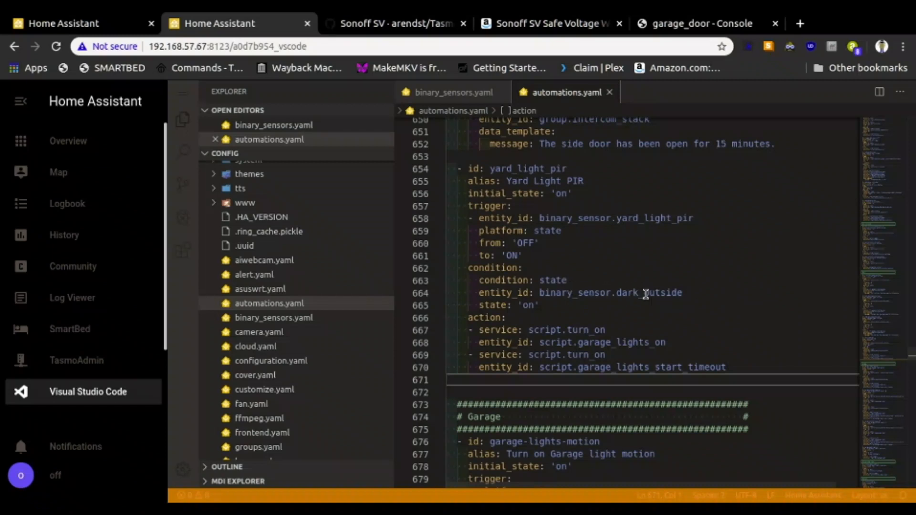
mouse_move(556, 320)
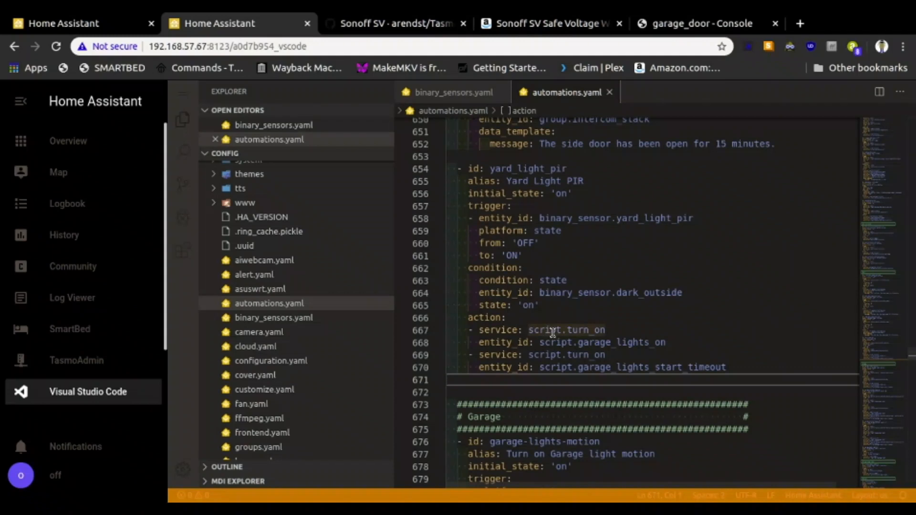
mouse_move(665, 342)
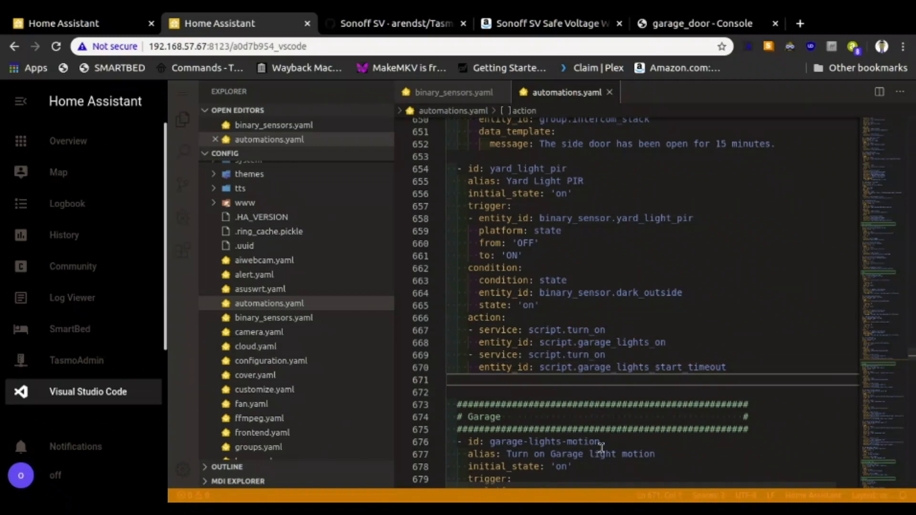
Comment out the old Turn on Garage light motion automation with Ctrl+/
scroll(down, 3)
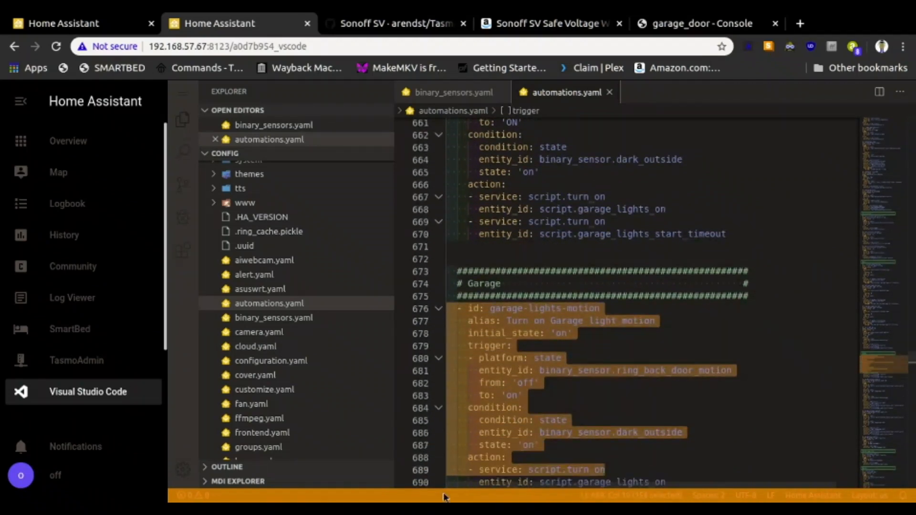
scroll(down, 3)
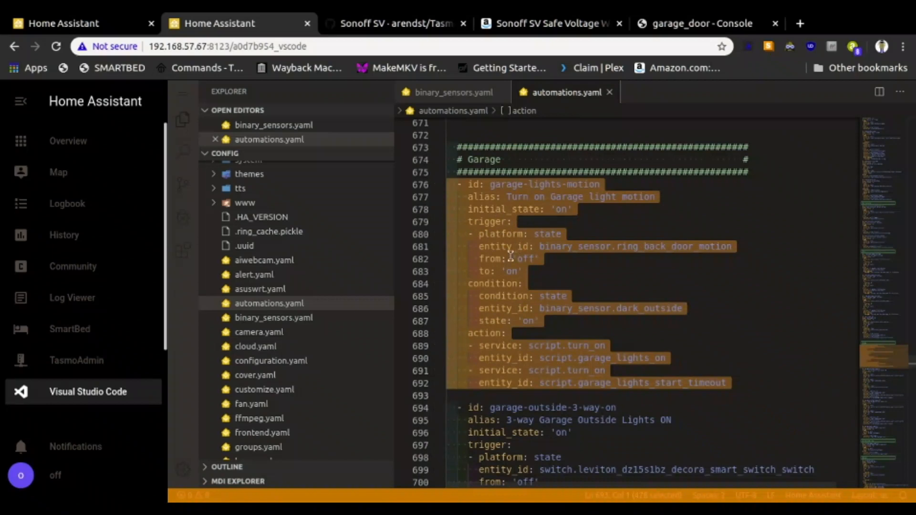
mouse_move(494, 254)
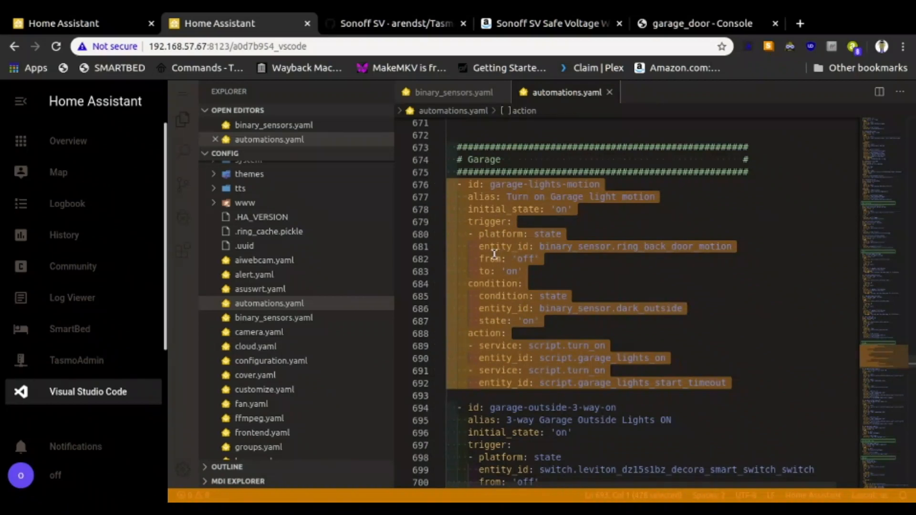
key(ctrl+/)
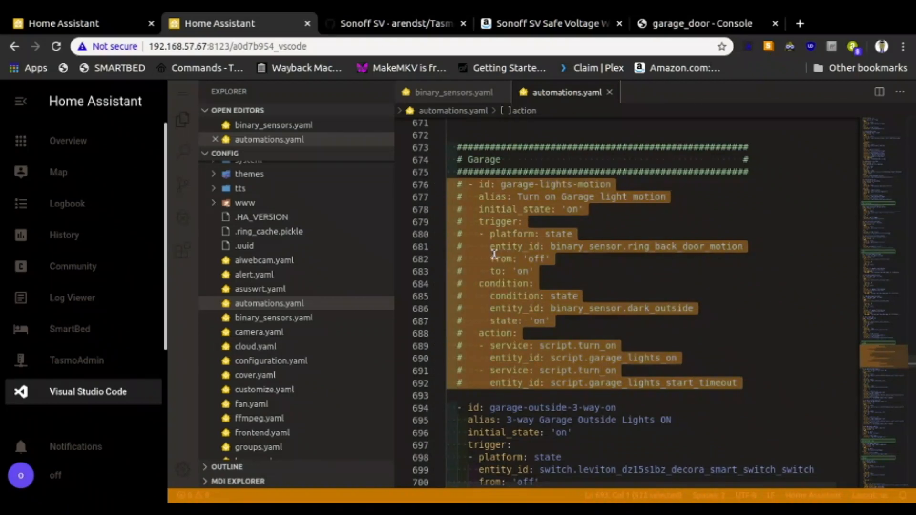
mouse_move(750, 209)
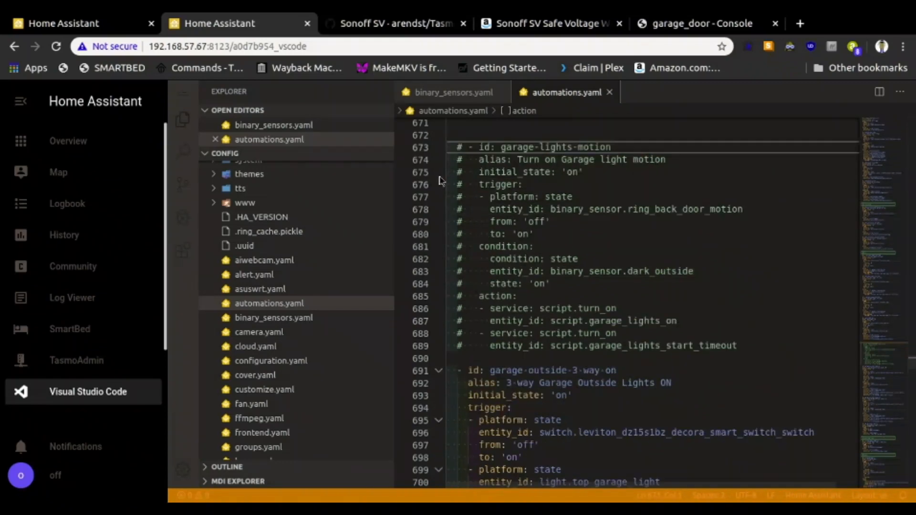
Review the yard_light_pir automation's state trigger, dark_outside condition and garage script actions
scroll(up, 3)
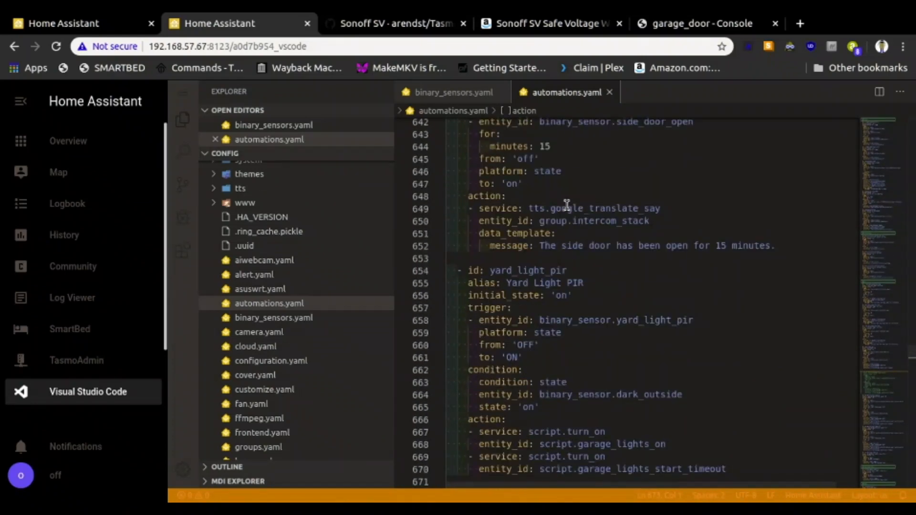
mouse_move(445, 262)
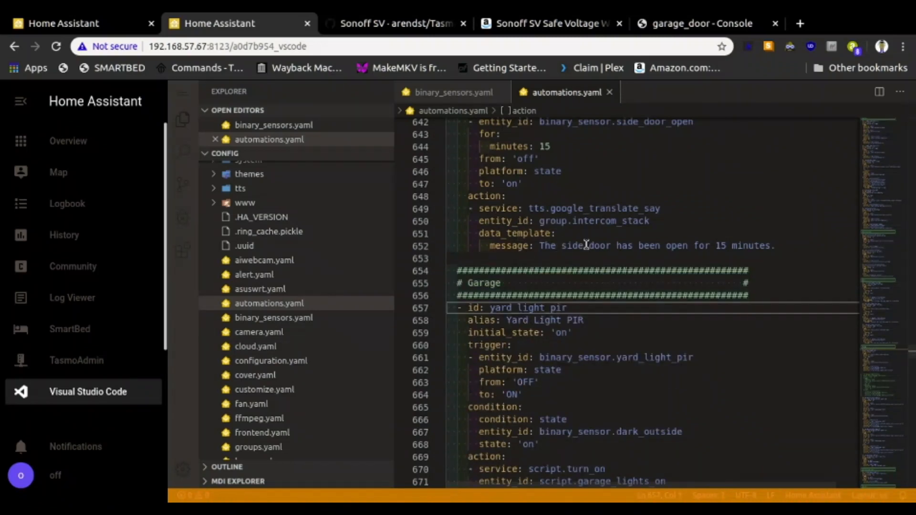
click(525, 370)
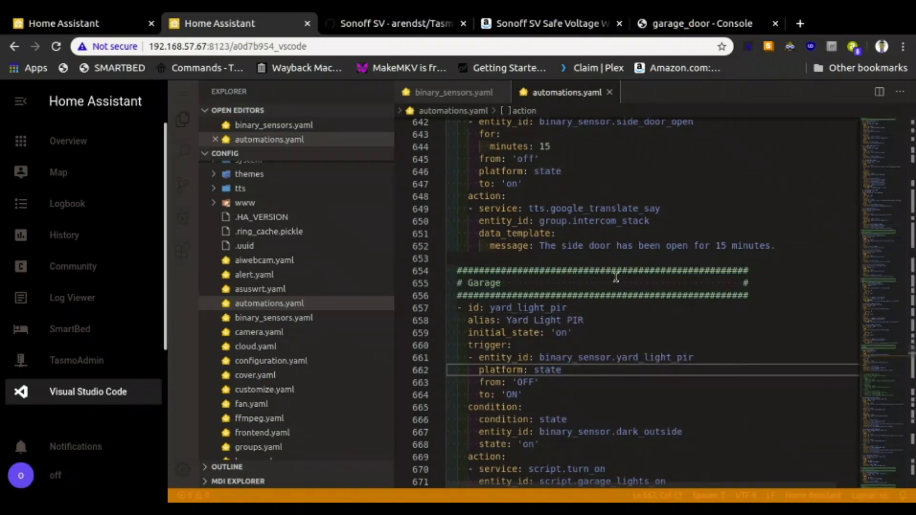
mouse_move(578, 354)
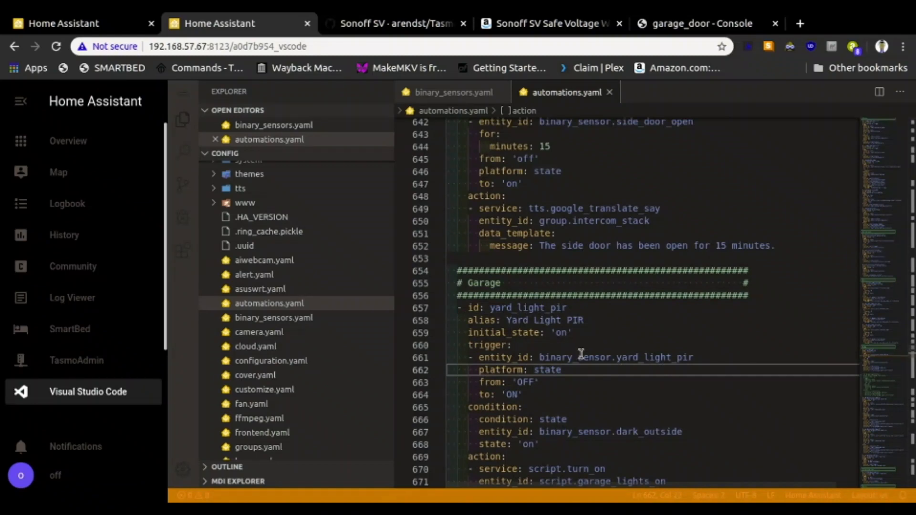
scroll(down, 3)
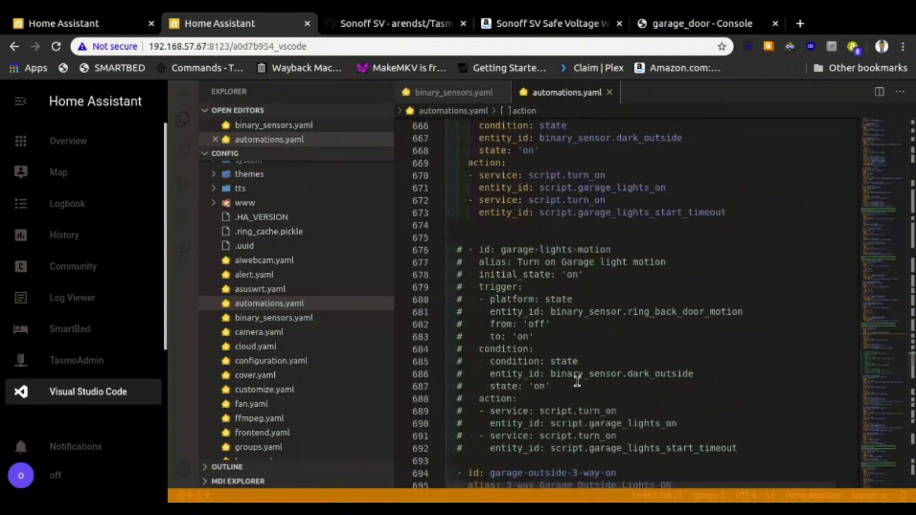
scroll(up, 3)
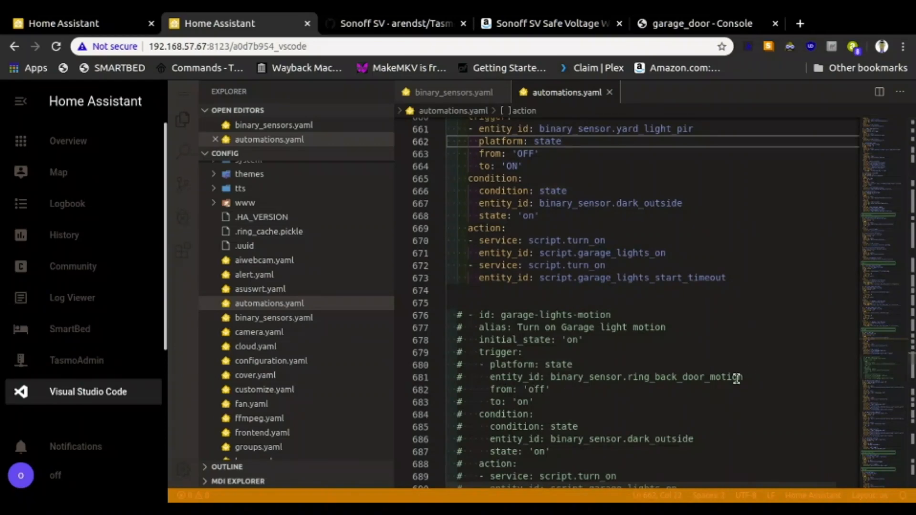
scroll(up, 3)
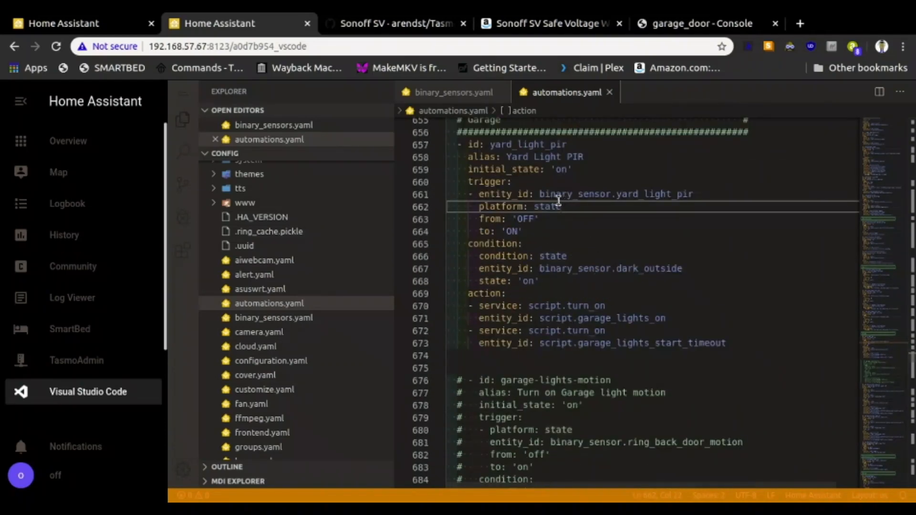
click(547, 206)
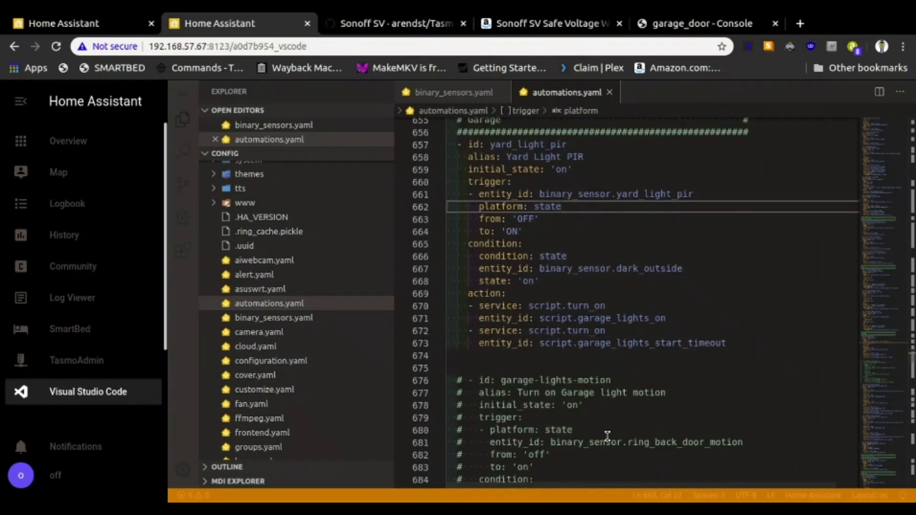
scroll(down, 3)
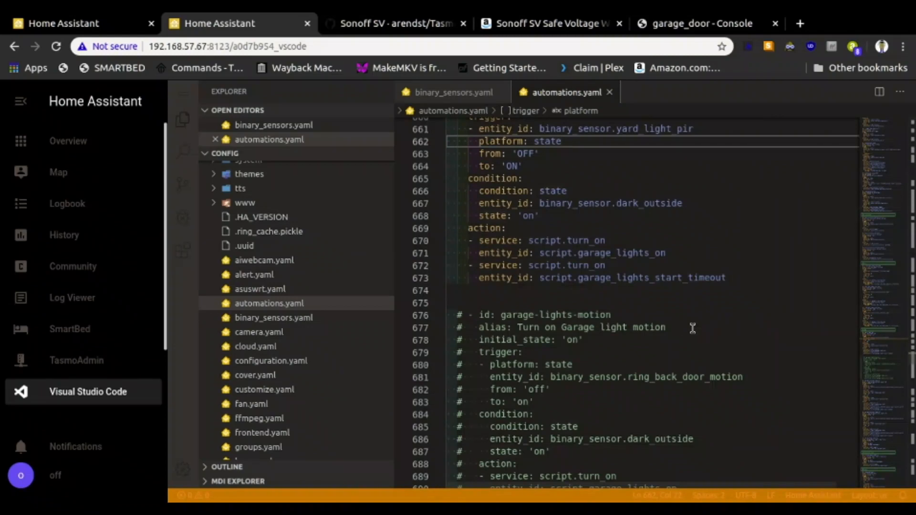
scroll(up, 3)
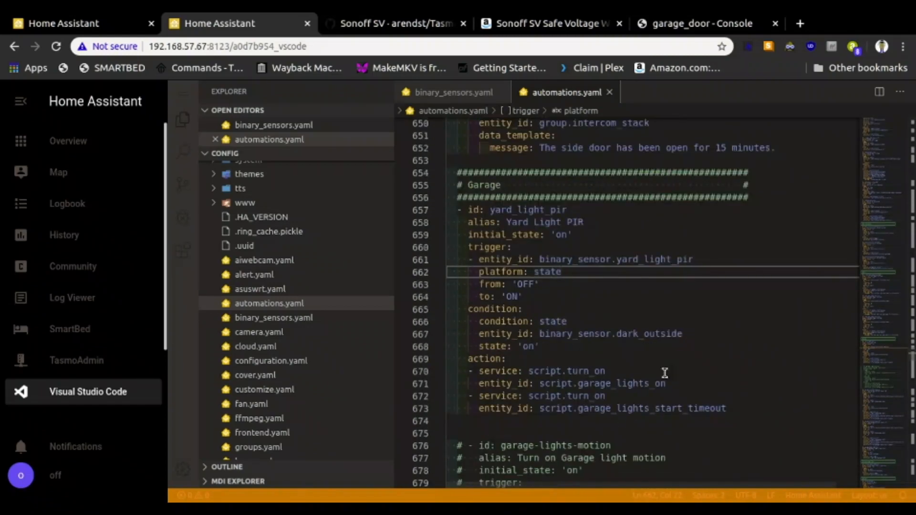
mouse_move(685, 322)
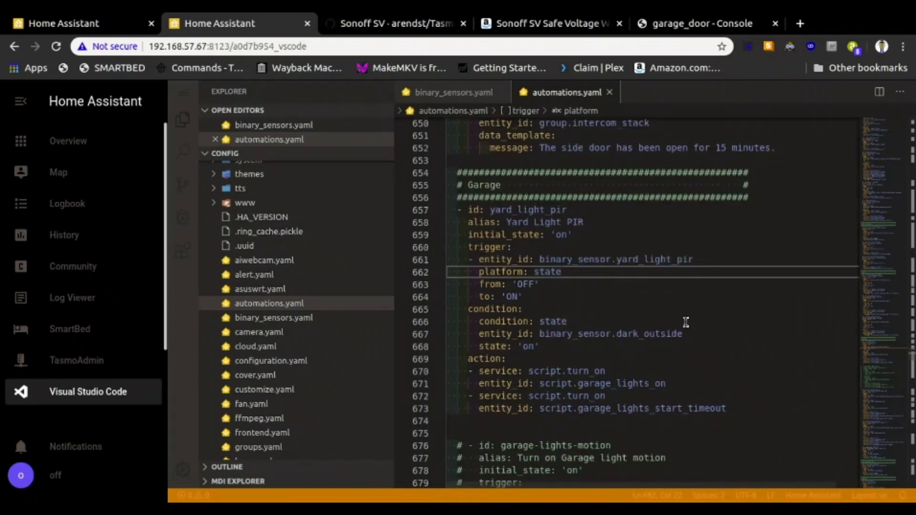
mouse_move(661, 243)
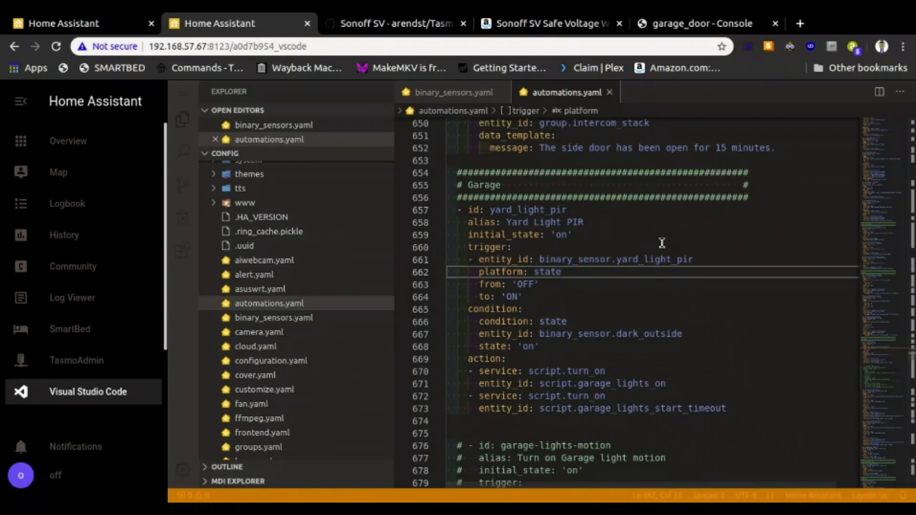
mouse_move(233, 51)
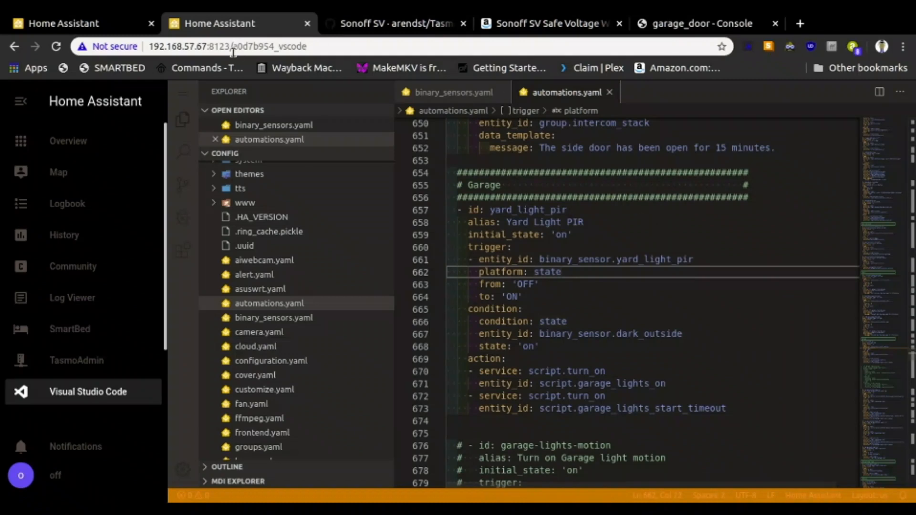
mouse_move(228, 23)
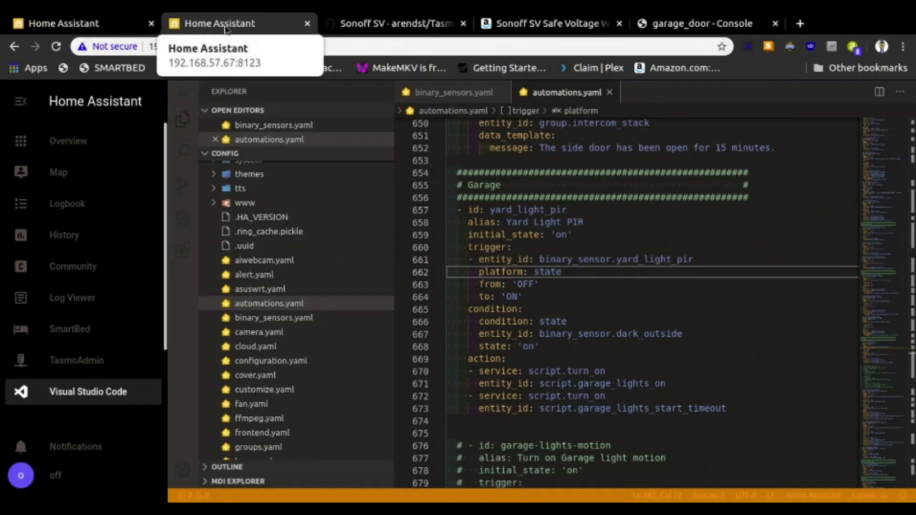
Run CHECK CONFIG in Server Controls and confirm 'Configuration valid!'
click(70, 24)
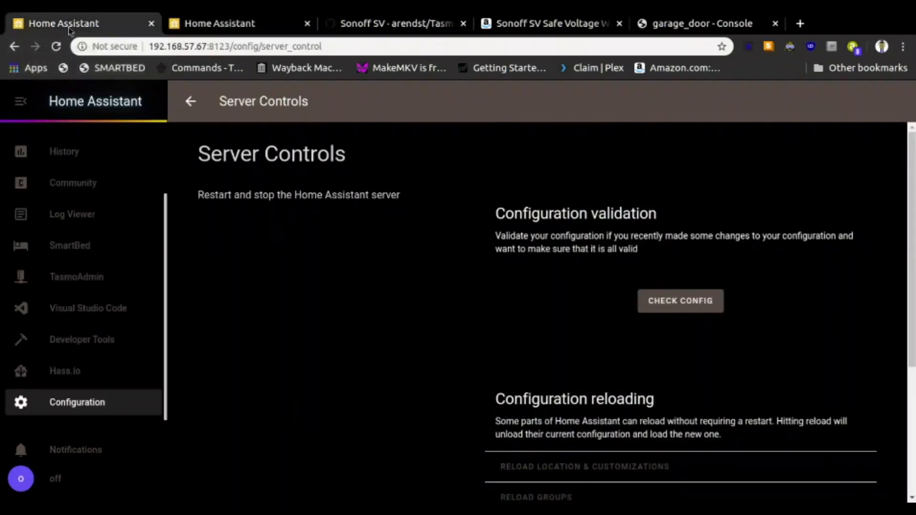
scroll(down, 3)
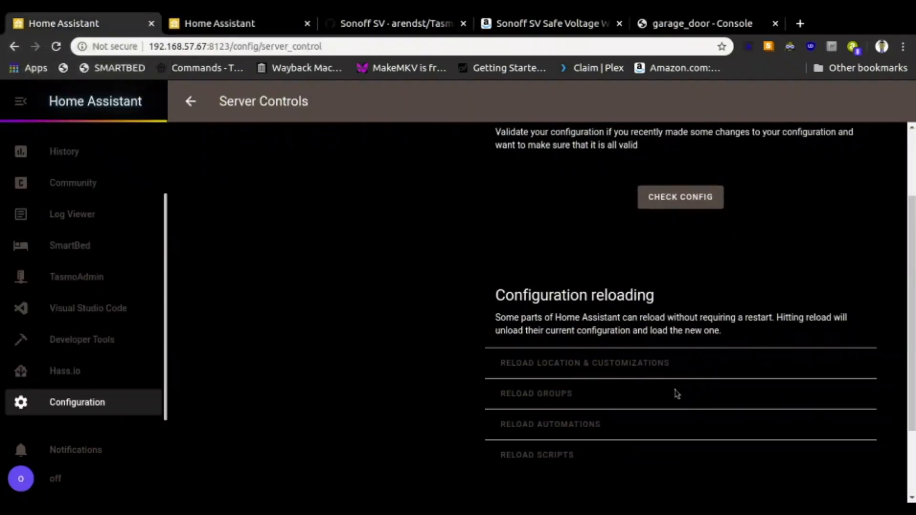
click(680, 197)
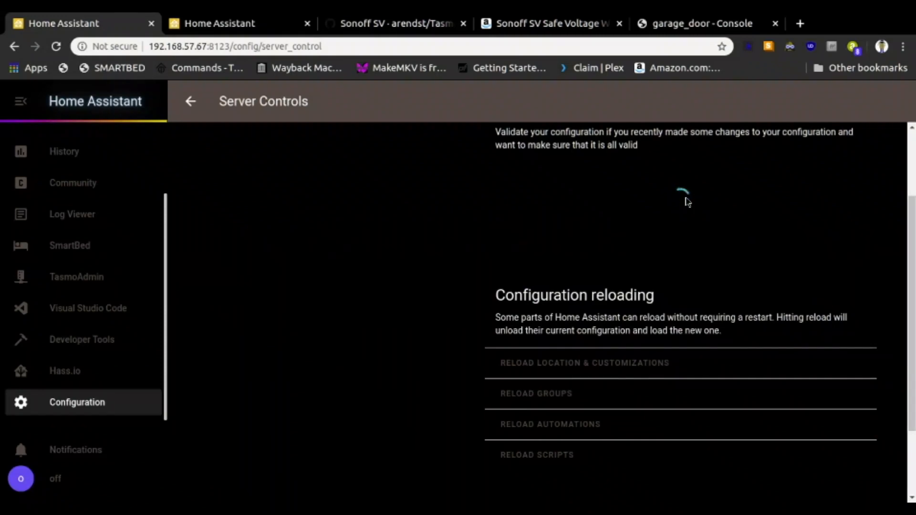
click(680, 208)
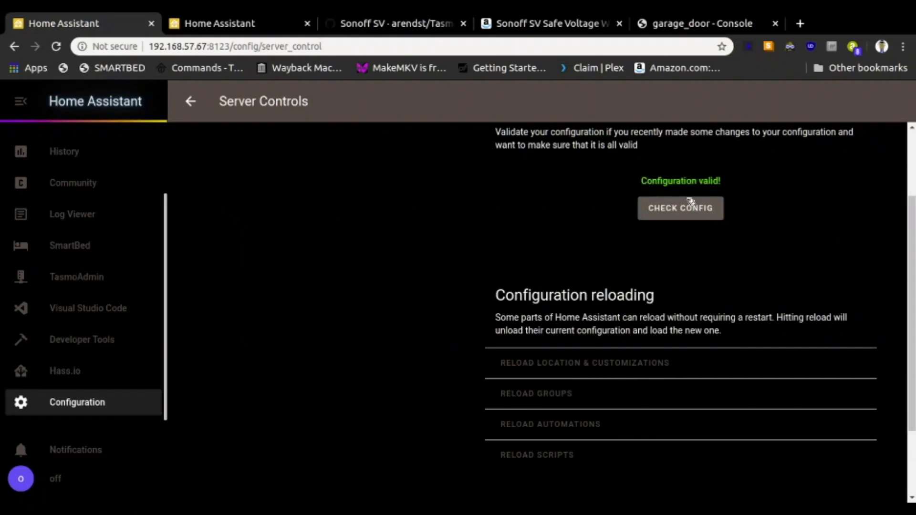
click(549, 424)
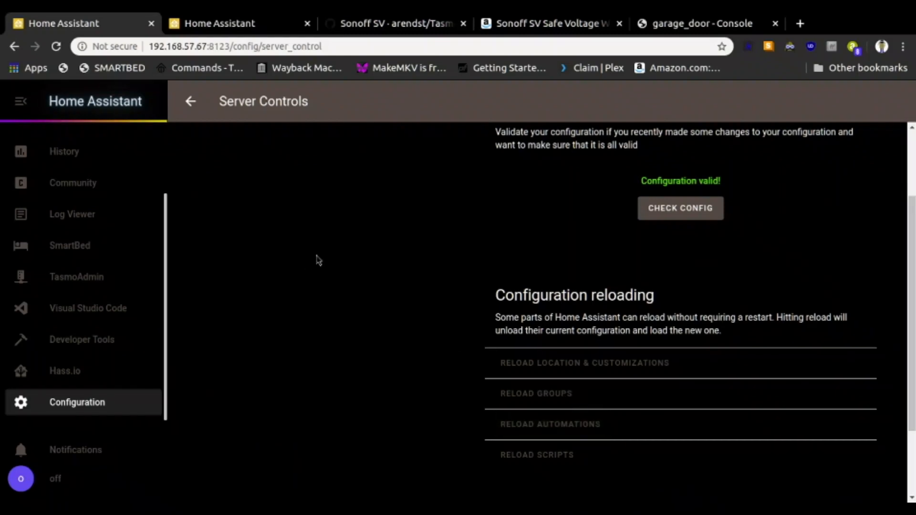
scroll(up, 3)
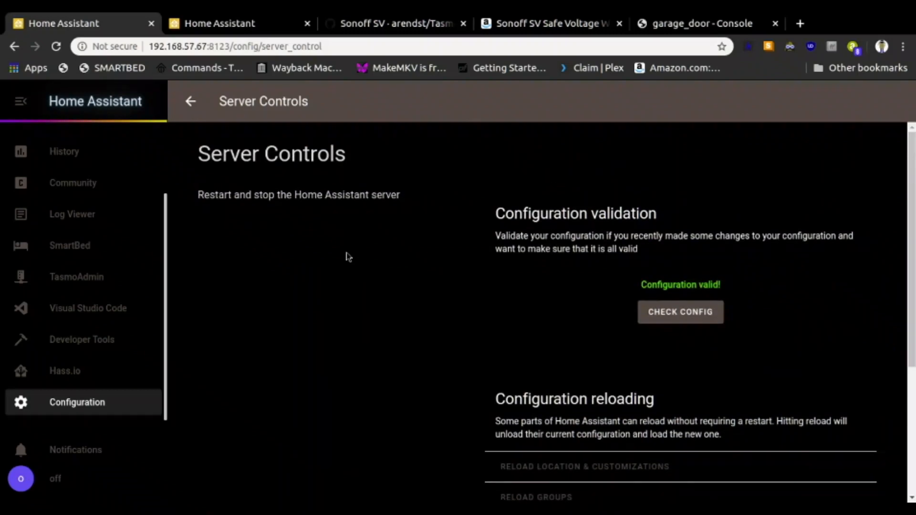
mouse_move(343, 300)
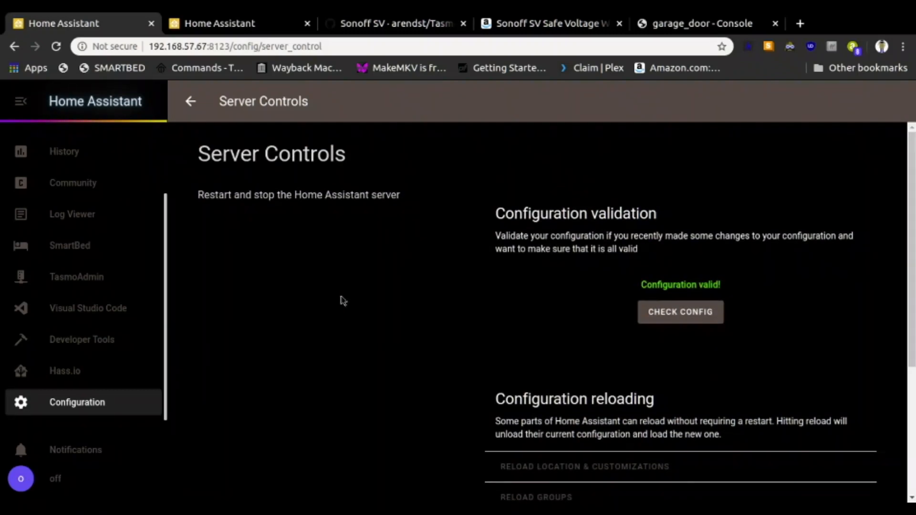
mouse_move(197, 67)
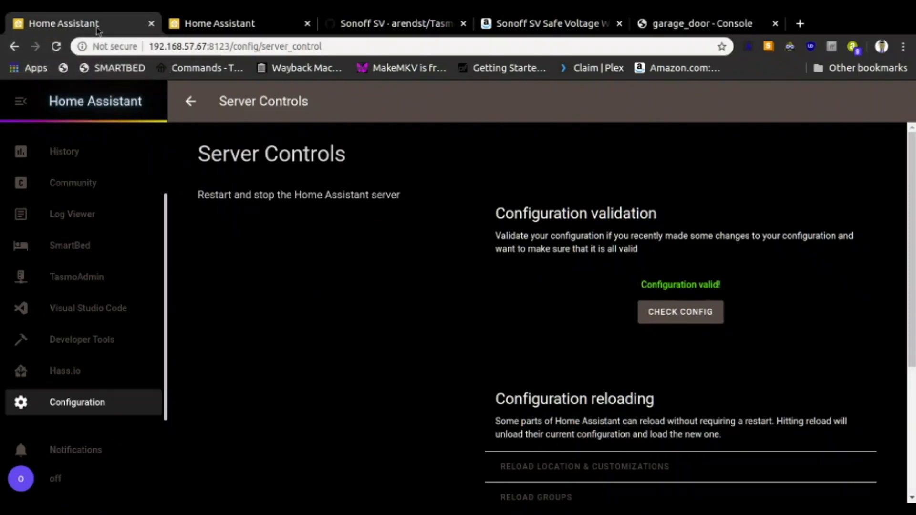
mouse_move(63, 24)
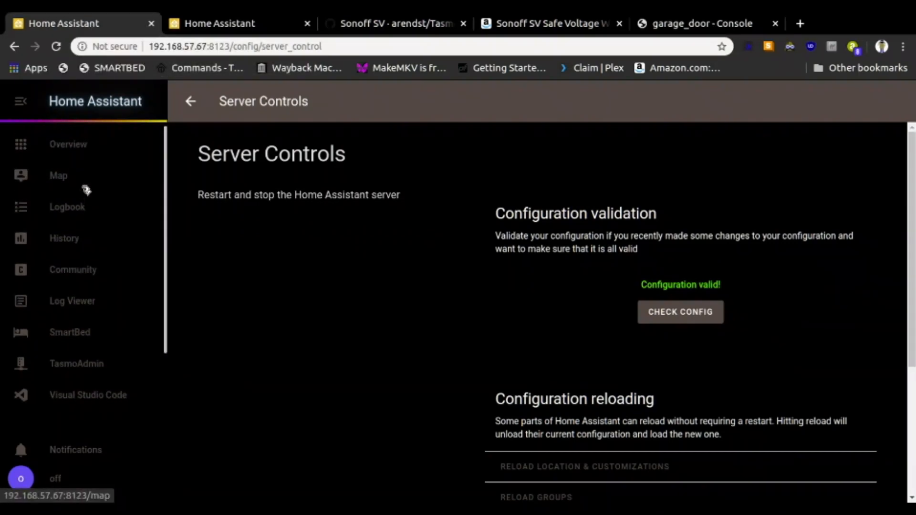
Open the Control-Central overview and scroll to the Garage card's lights, scripts and sensors
click(68, 145)
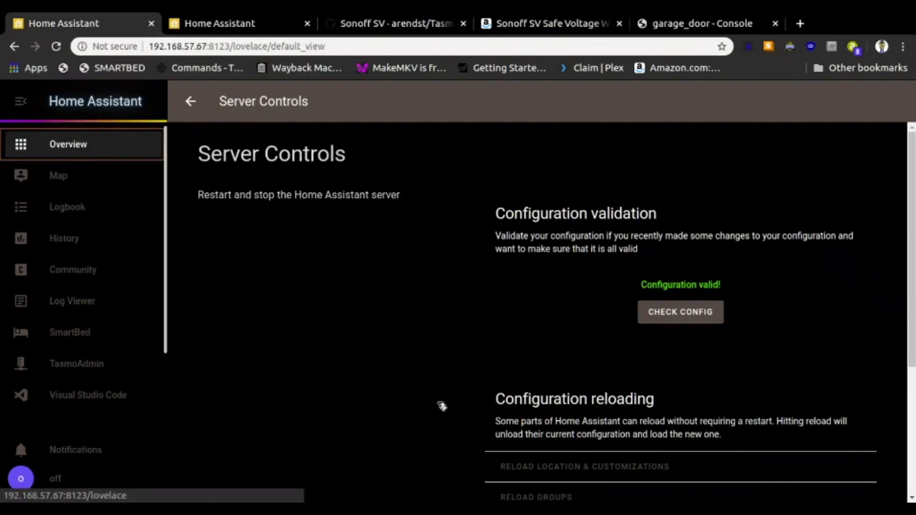
click(190, 101)
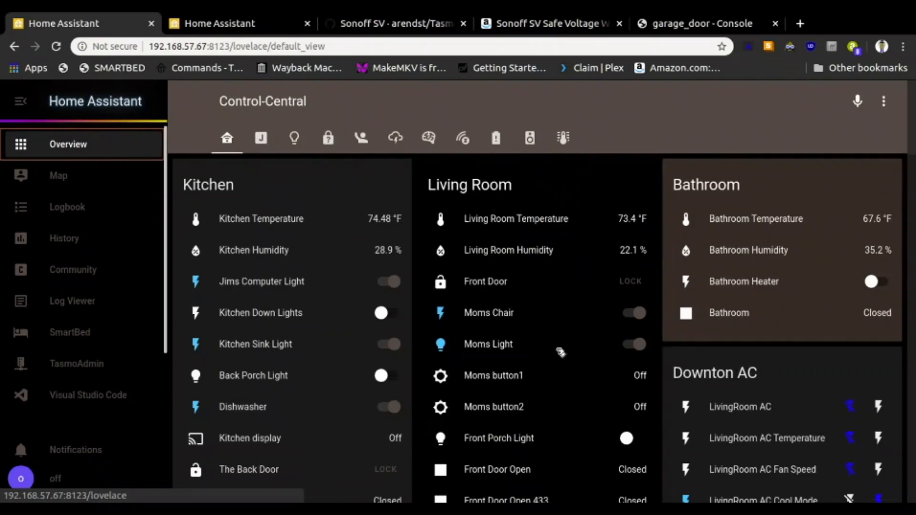
scroll(down, 3)
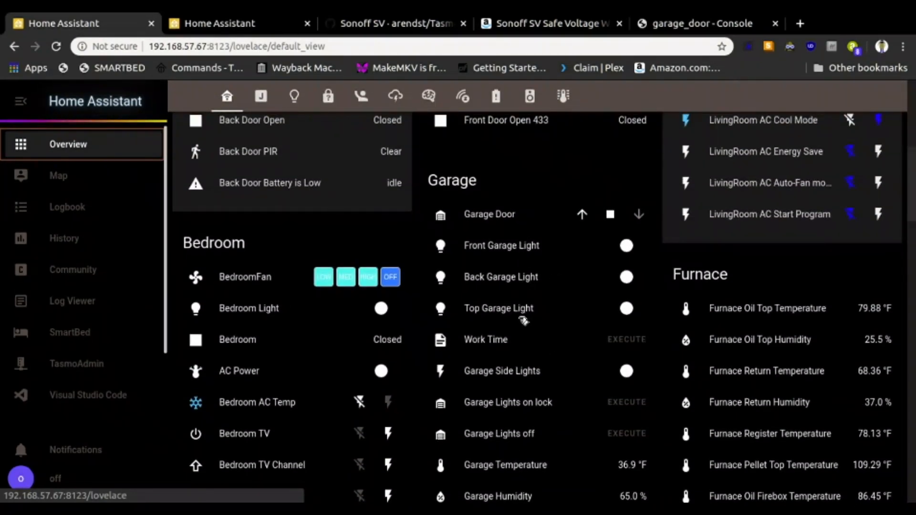
mouse_move(508, 343)
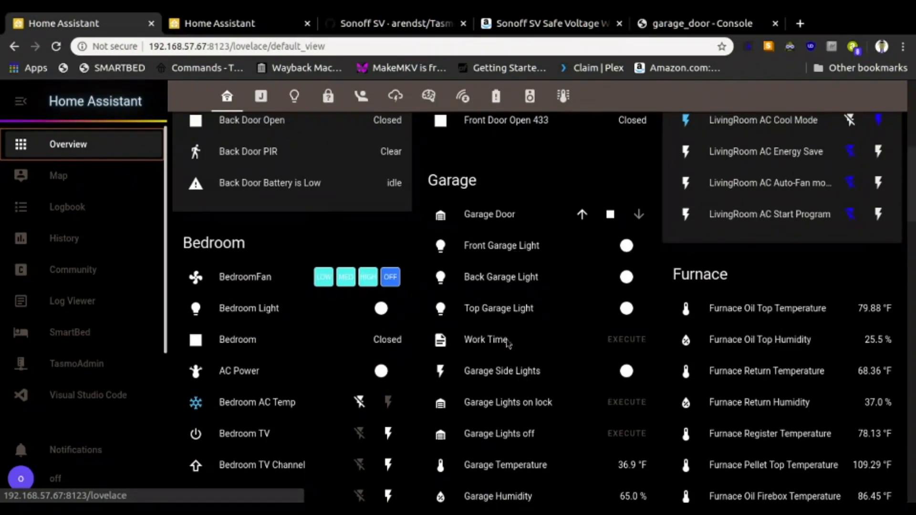
mouse_move(507, 304)
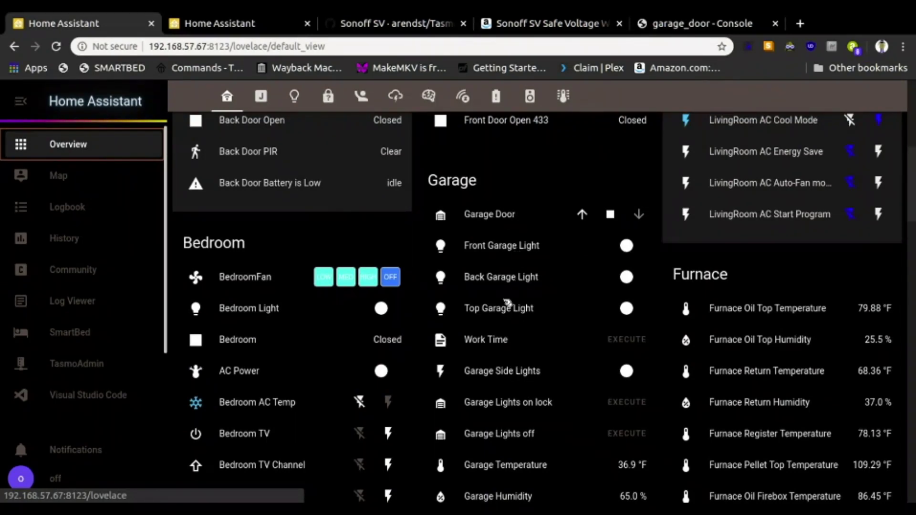
scroll(down, 3)
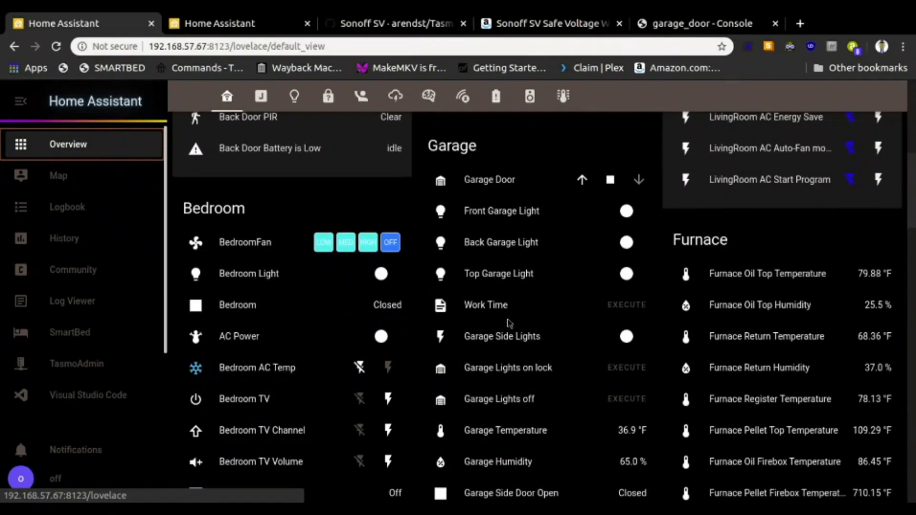
scroll(down, 3)
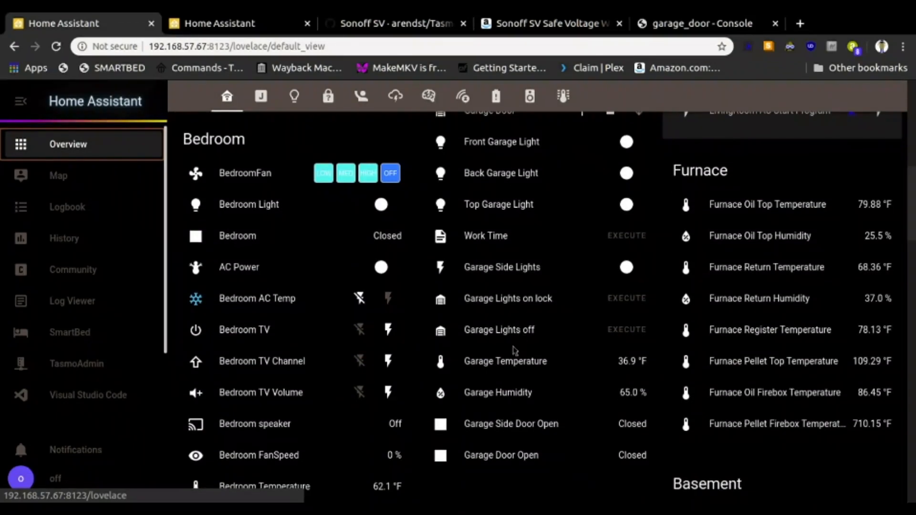
scroll(up, 3)
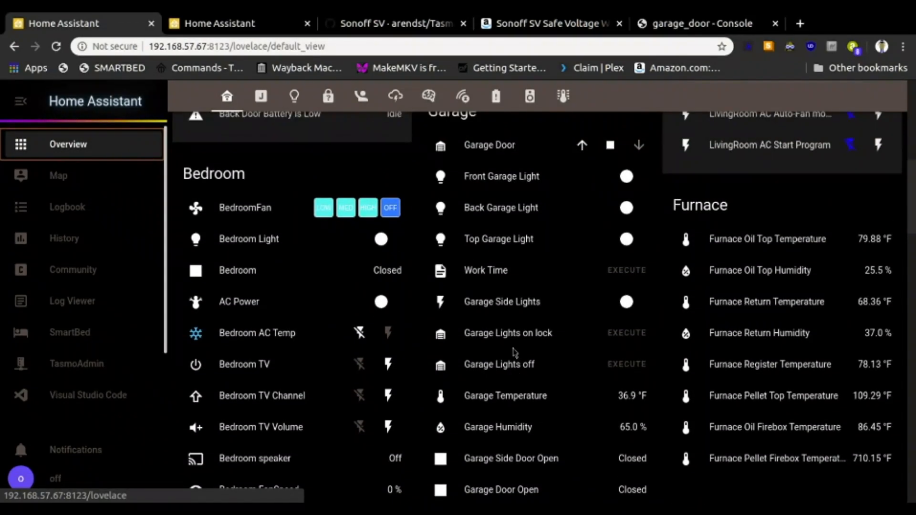
scroll(up, 3)
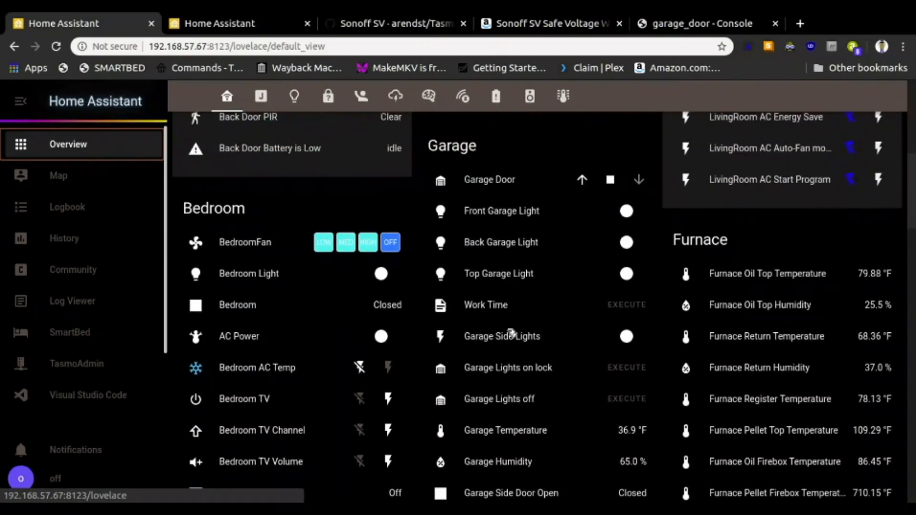
mouse_move(535, 299)
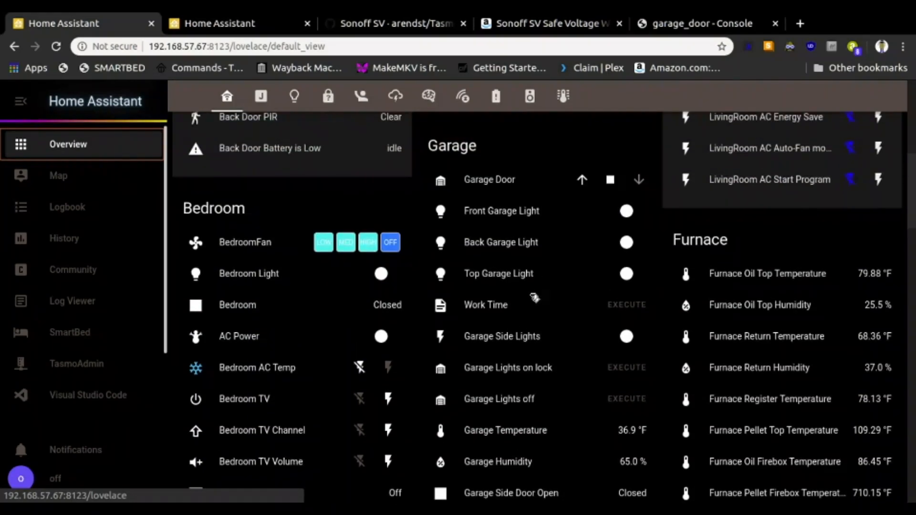
mouse_move(532, 283)
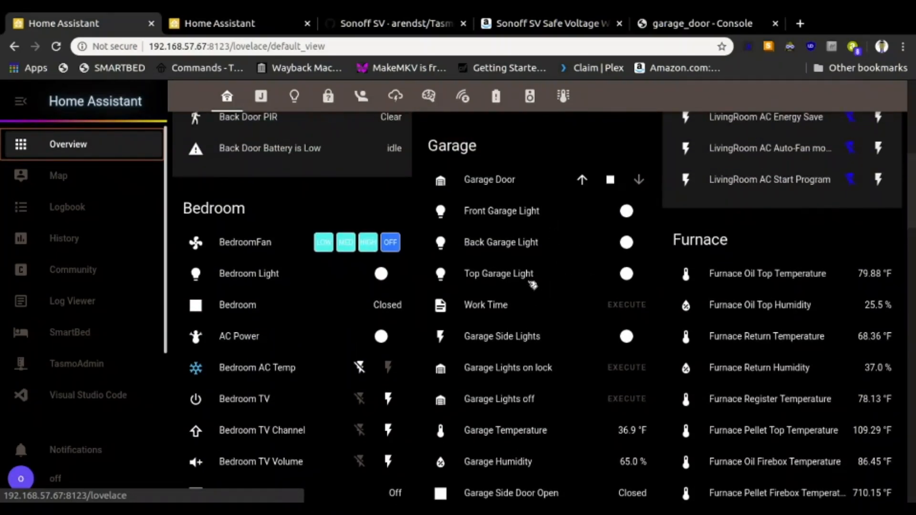
mouse_move(532, 221)
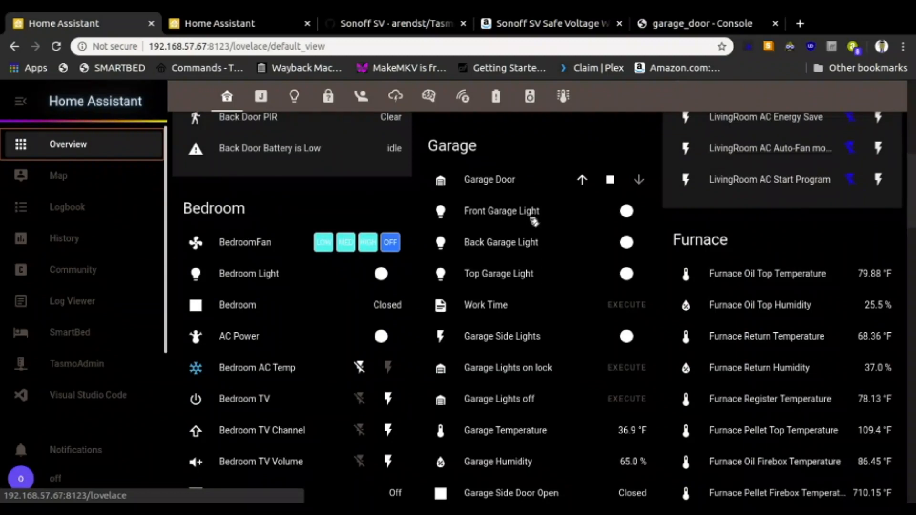
mouse_move(538, 343)
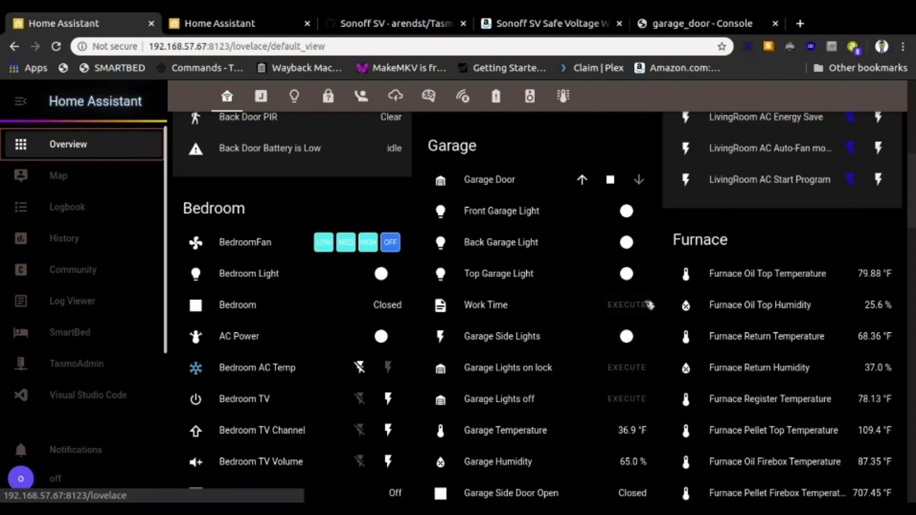
mouse_move(638, 320)
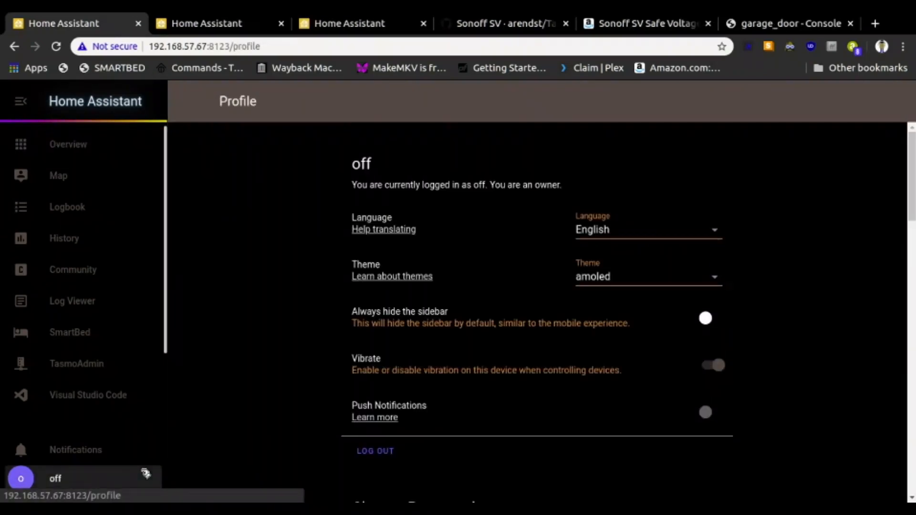
mouse_move(86, 169)
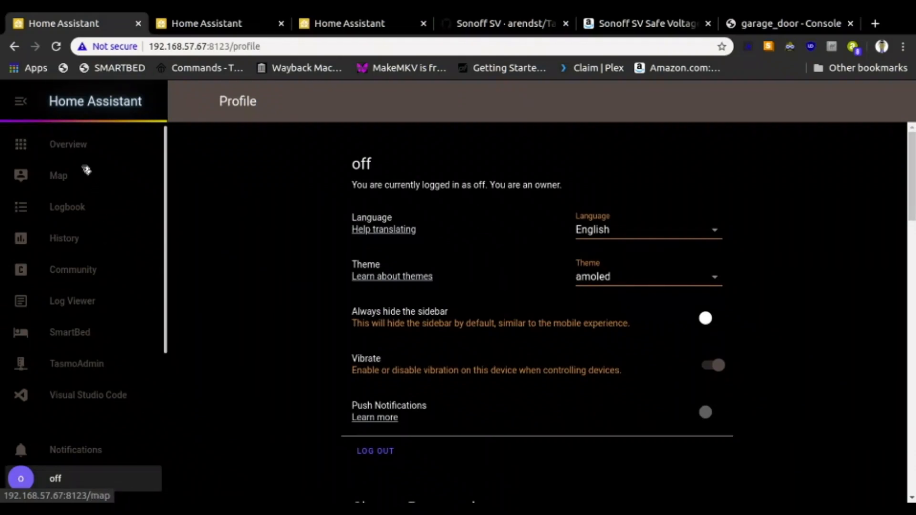
Return to the top of the Control-Central dashboard with its Kitchen, Living Room and Bathroom cards
click(68, 144)
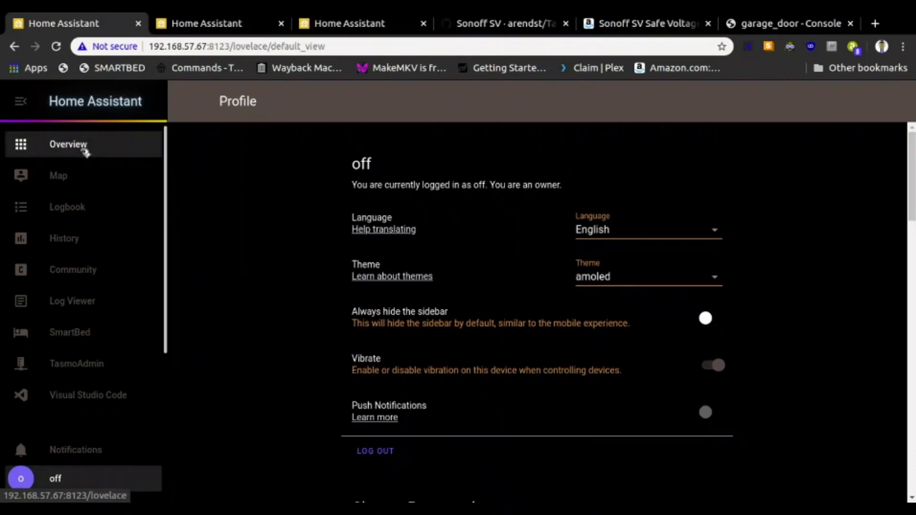
click(67, 144)
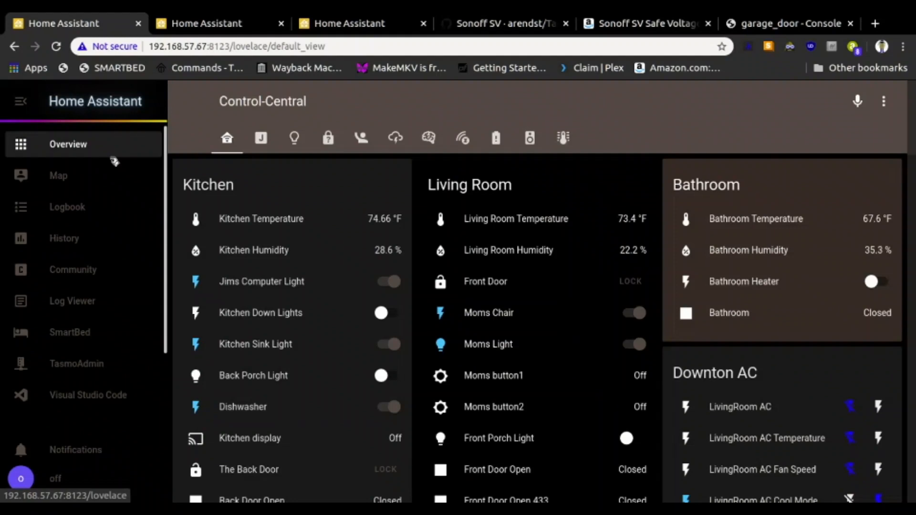
mouse_move(105, 158)
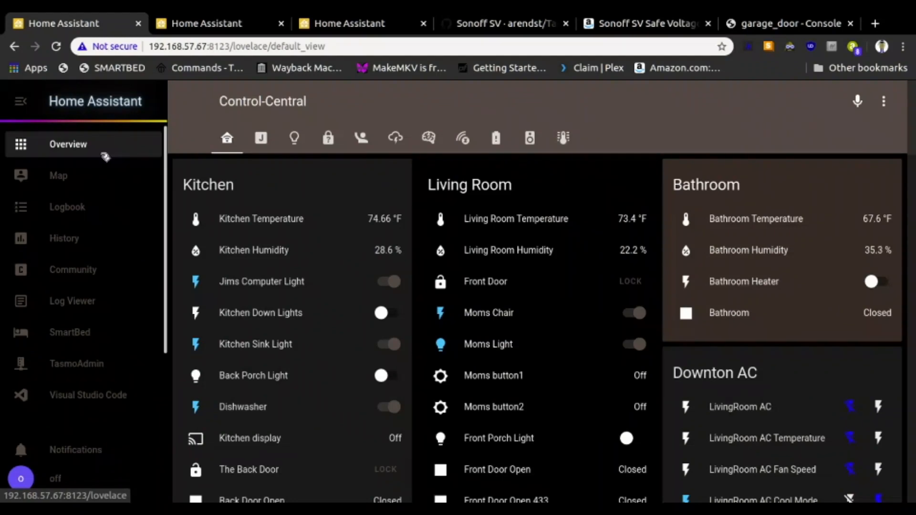
mouse_move(151, 313)
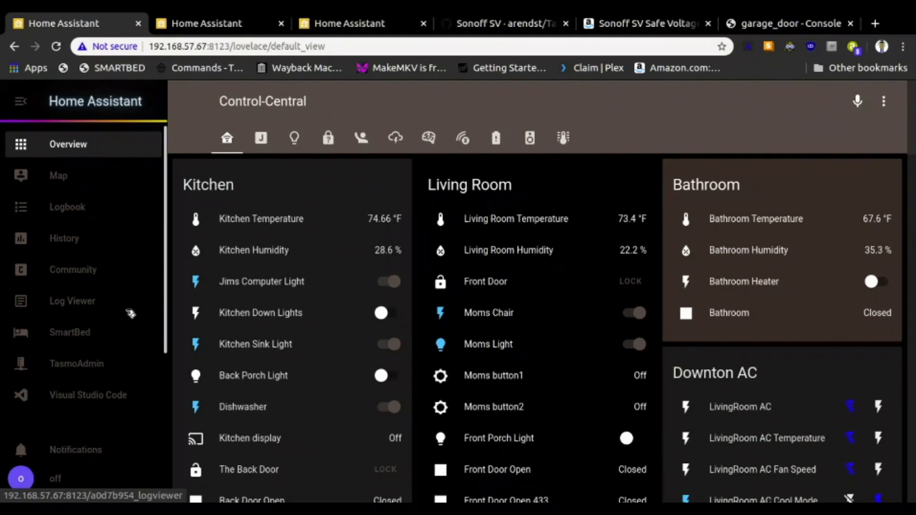
mouse_move(93, 166)
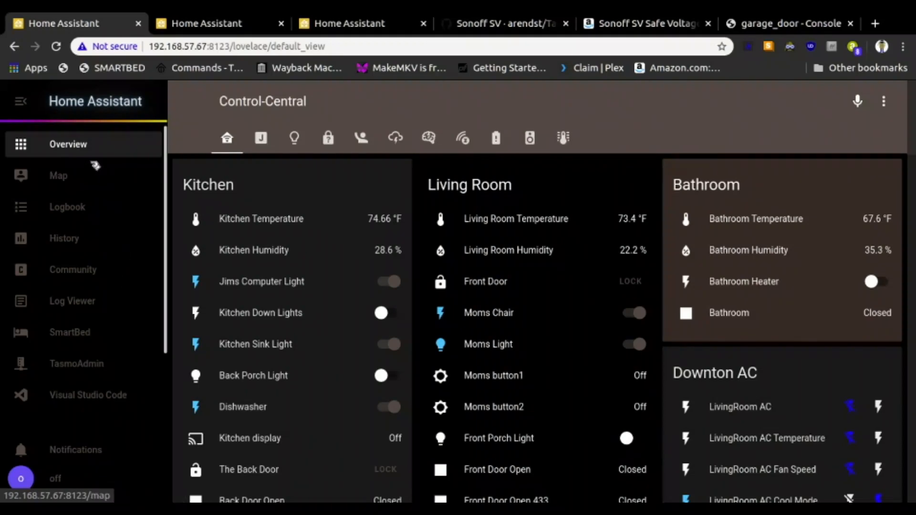
mouse_move(357, 24)
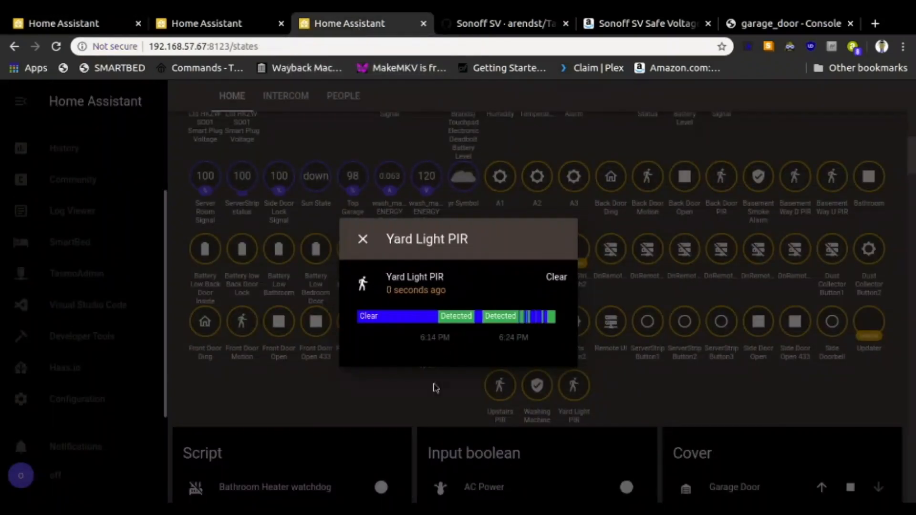
mouse_move(434, 282)
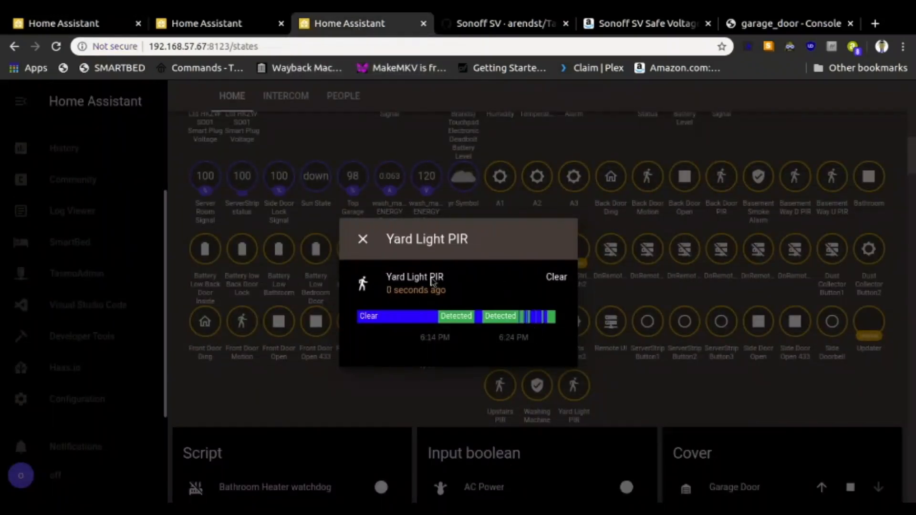
mouse_move(543, 325)
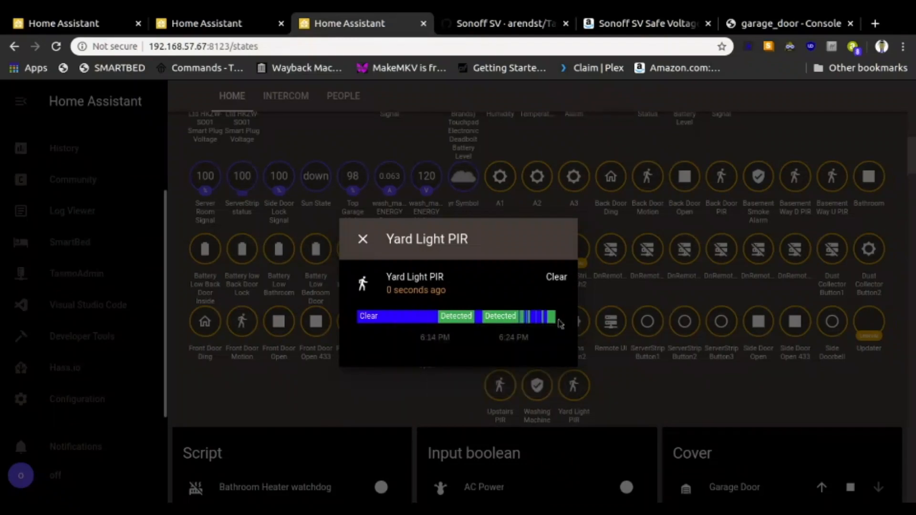
mouse_move(363, 239)
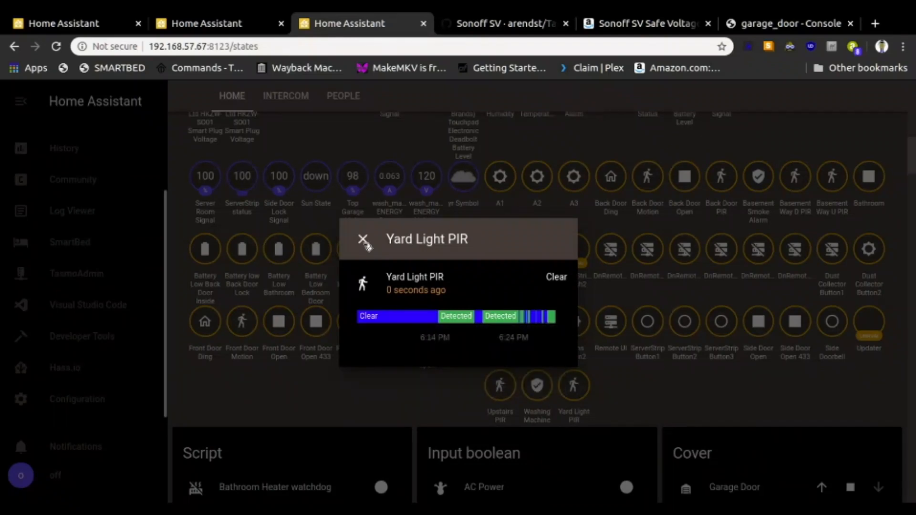
mouse_move(502, 317)
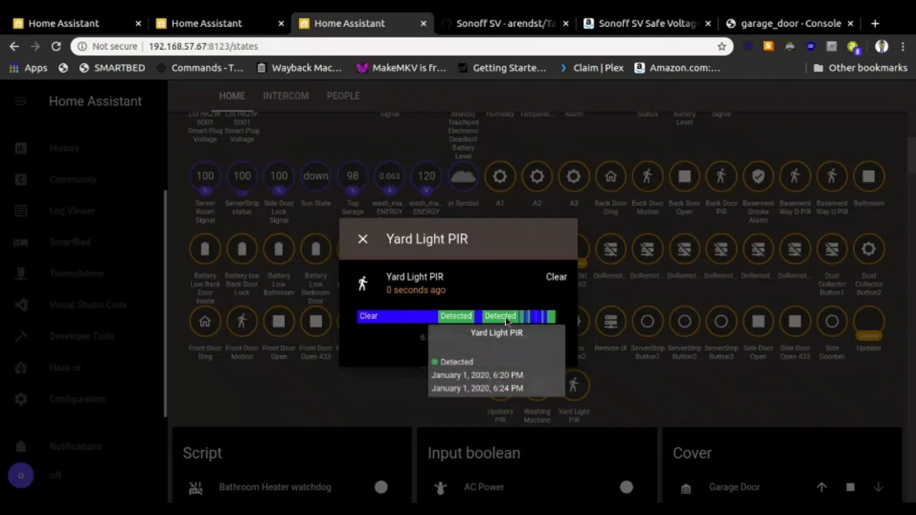
mouse_move(520, 308)
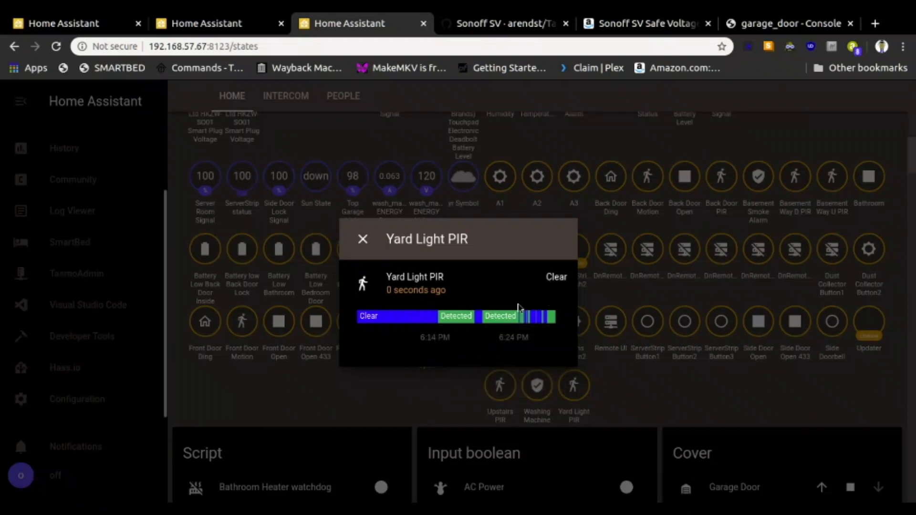
mouse_move(555, 277)
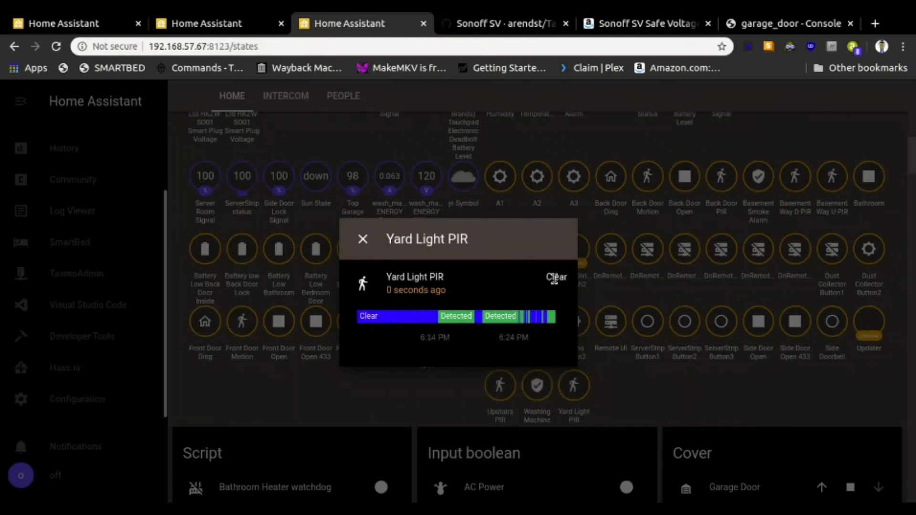
Return to the Control-Central dashboard after reviewing the 6:20–6:24 PM detections
click(362, 239)
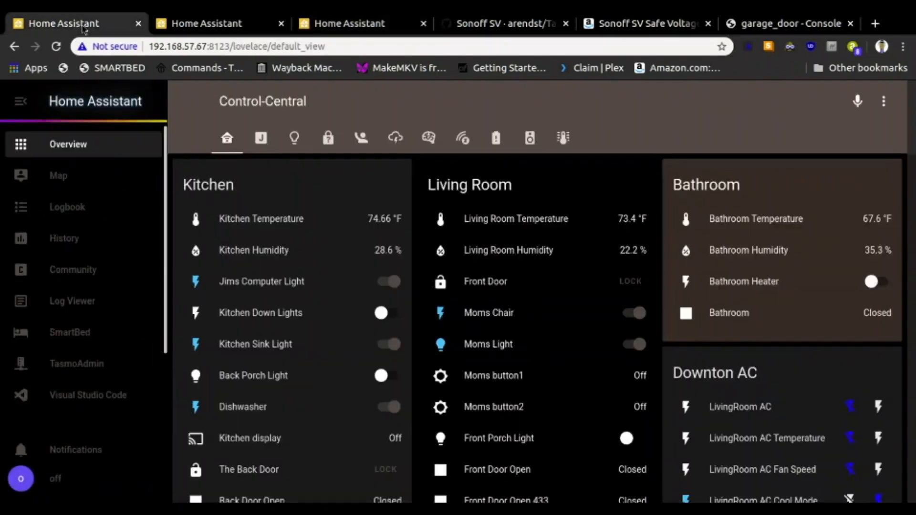
View binary_sensor.yard_light_pir in Developer Tools States, showing state on
scroll(down, 3)
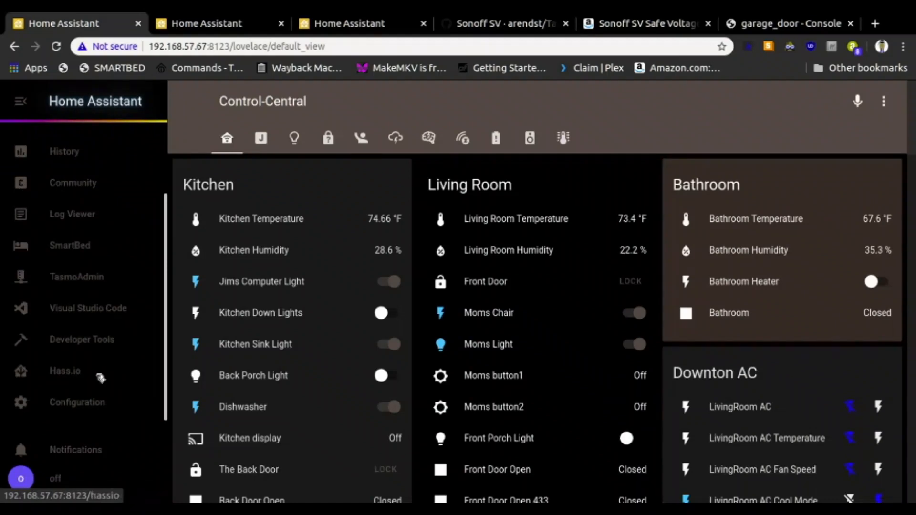
click(81, 340)
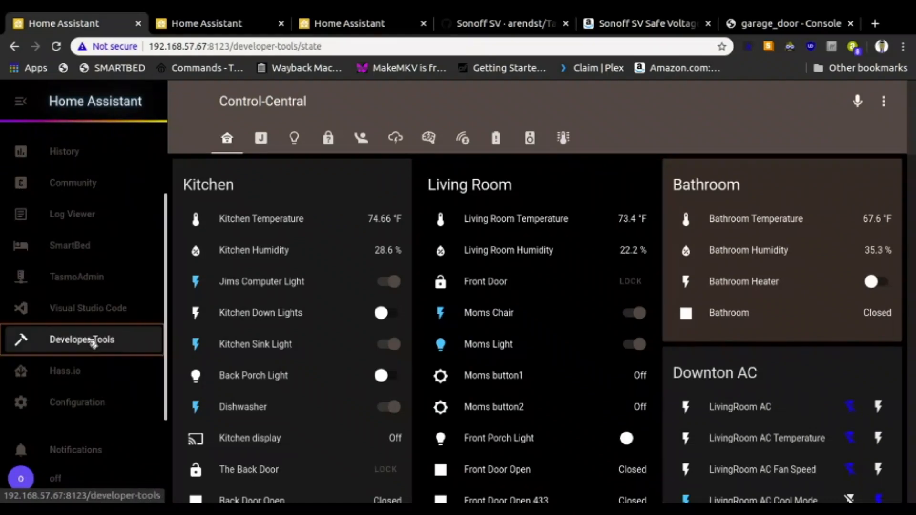
click(82, 339)
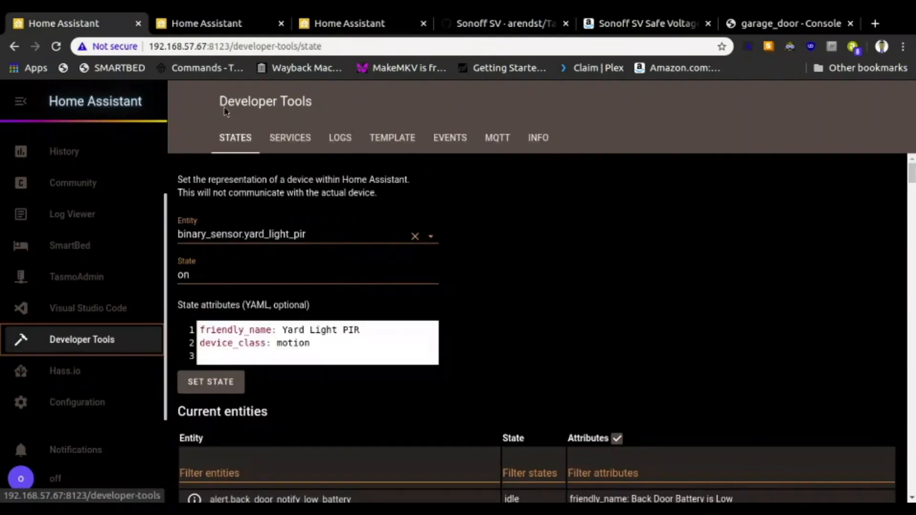
mouse_move(279, 165)
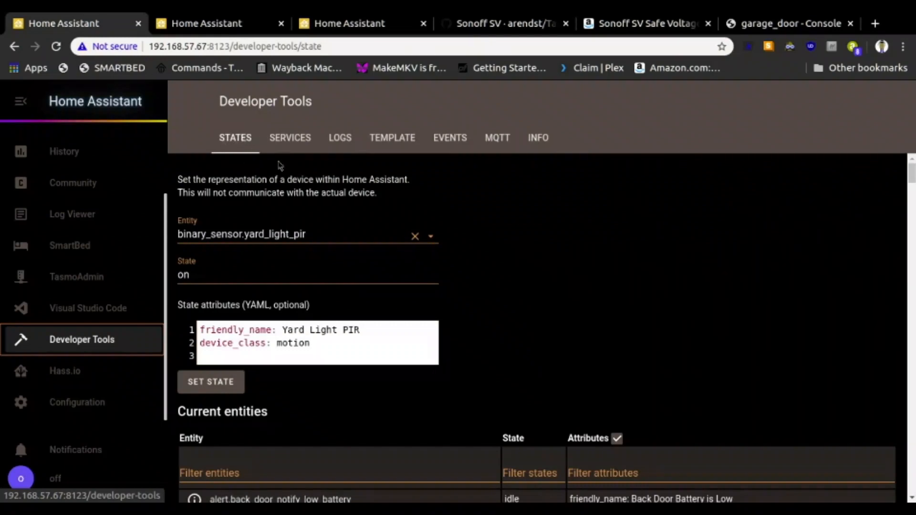
mouse_move(297, 237)
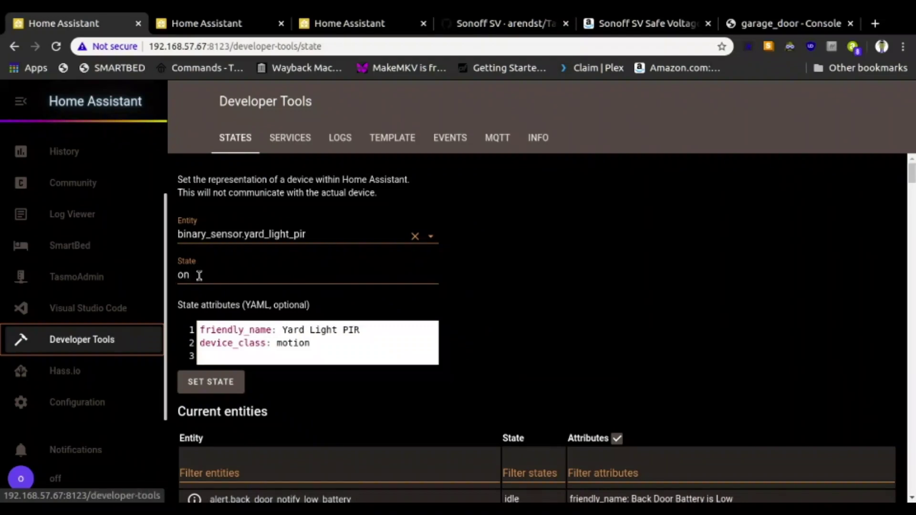
mouse_move(187, 305)
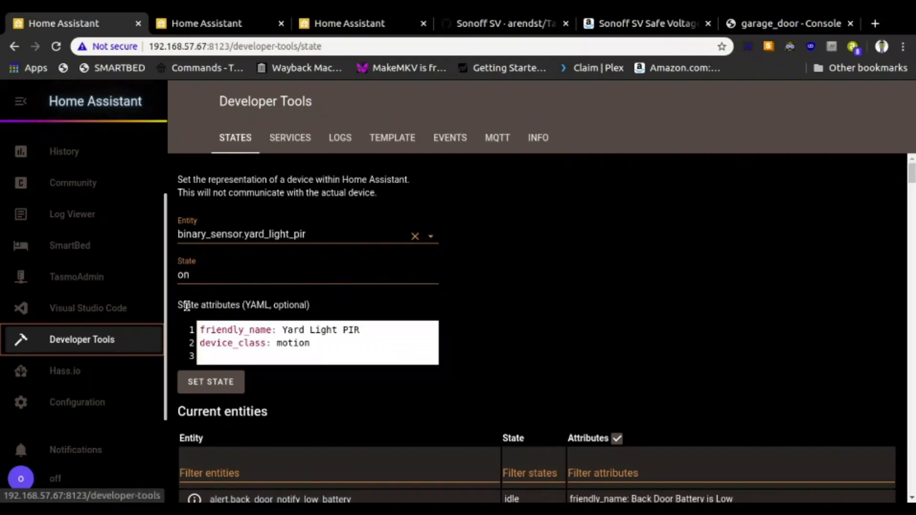
mouse_move(313, 33)
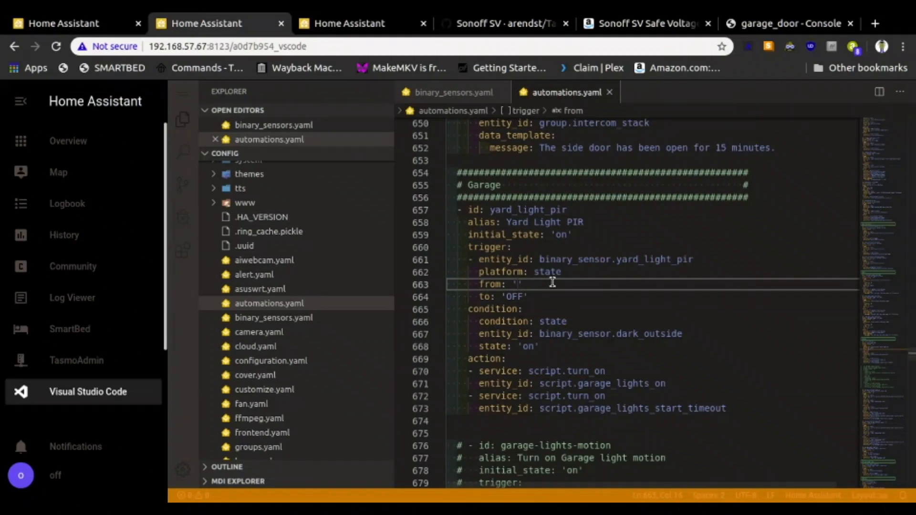
Change the Yard Light PIR trigger in automations.yaml to from 'on' to 'off'
text(on)
click(504, 297)
text(off)
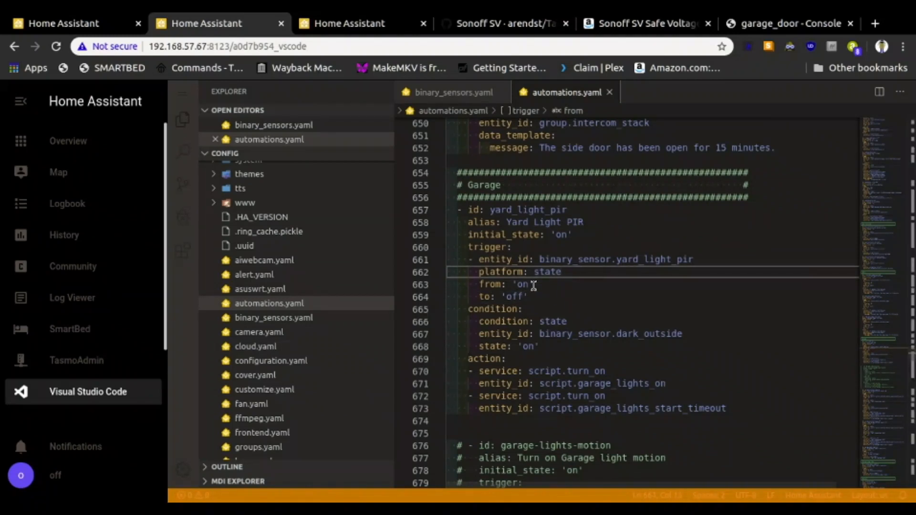
mouse_move(663, 271)
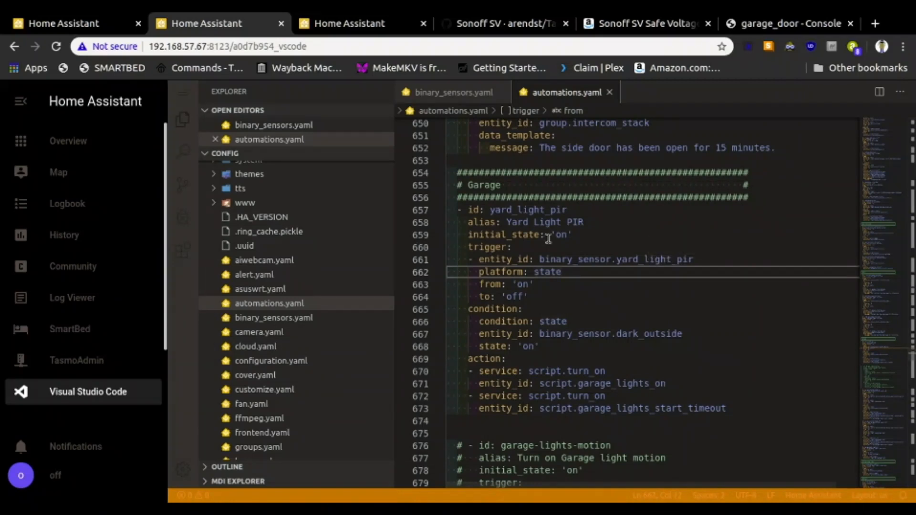
mouse_move(195, 94)
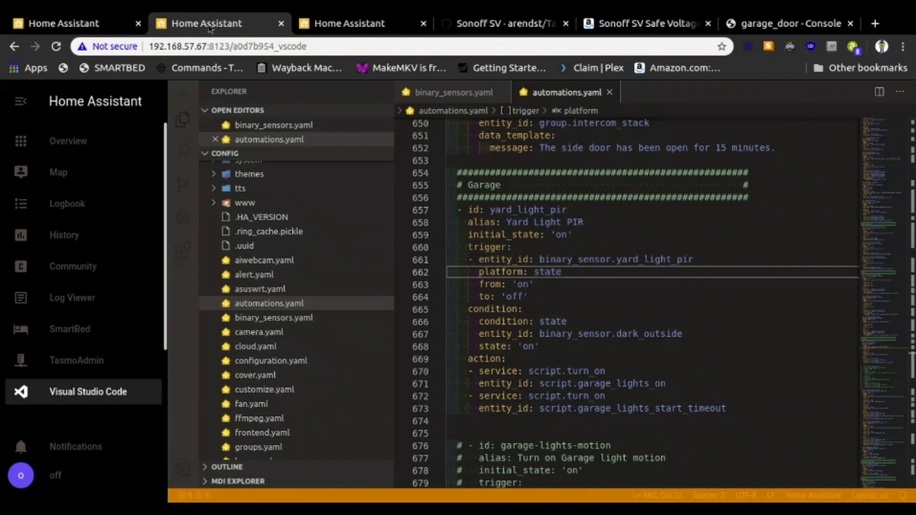
Reload automations from Configuration > Server Controls to apply the on-to-off trigger edit
click(70, 23)
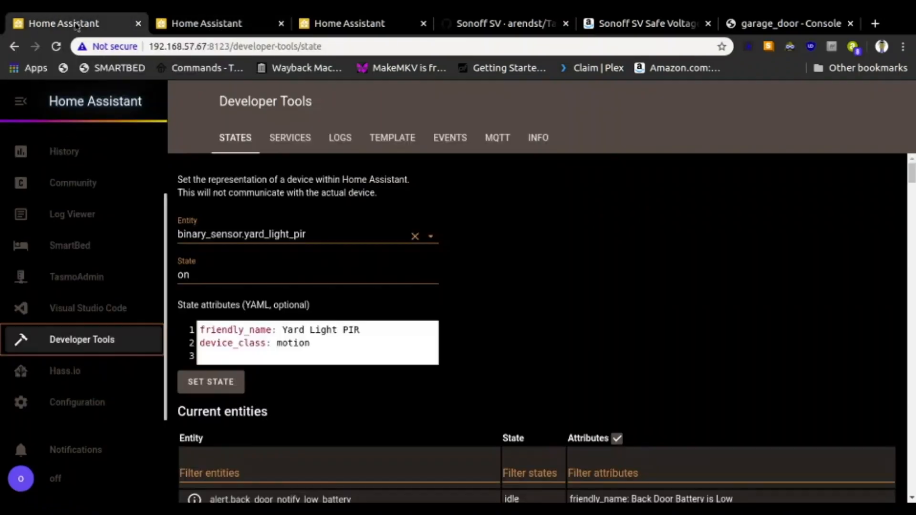
mouse_move(88, 406)
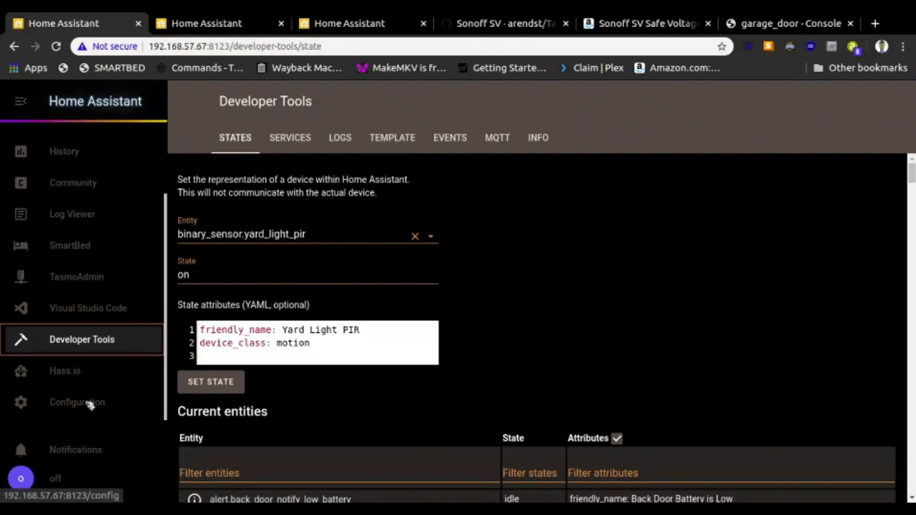
click(77, 401)
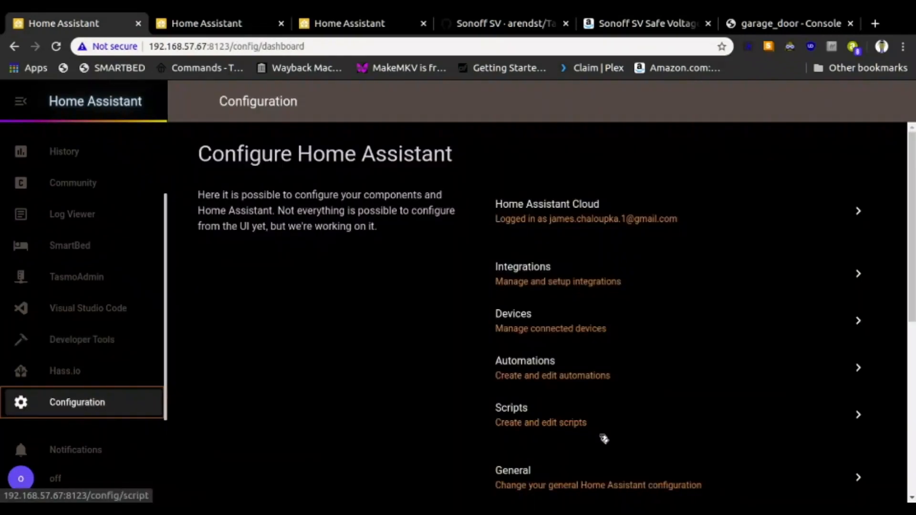
scroll(down, 3)
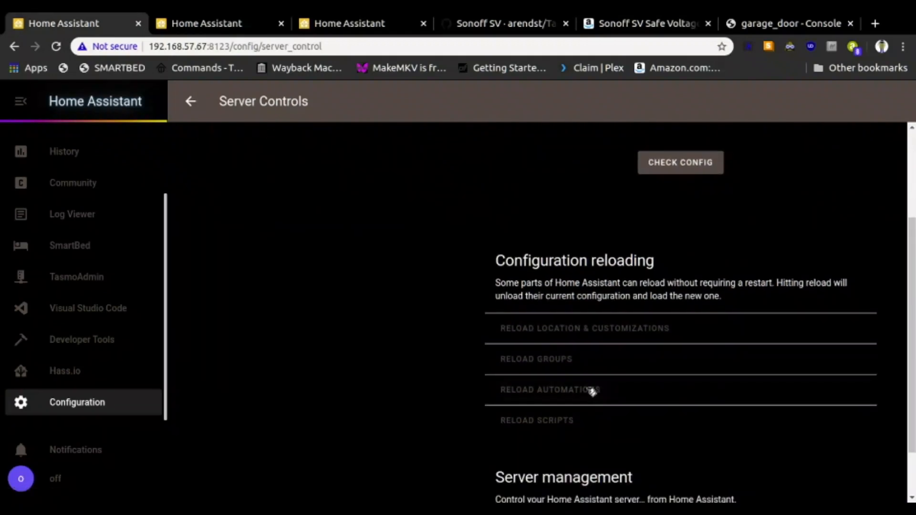
click(549, 390)
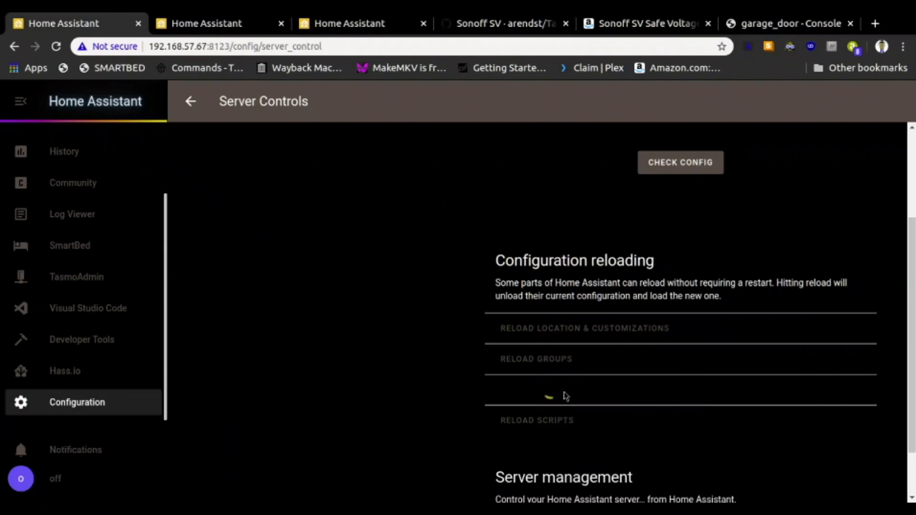
click(550, 390)
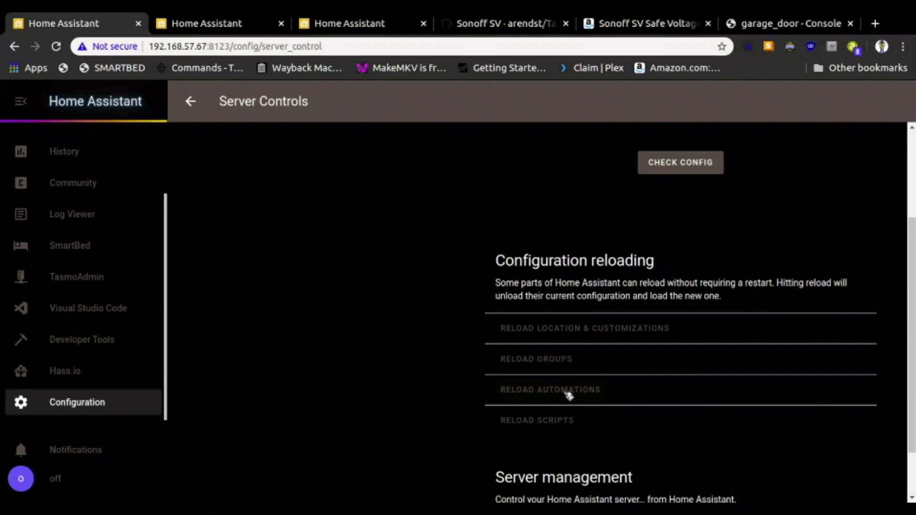
mouse_move(283, 80)
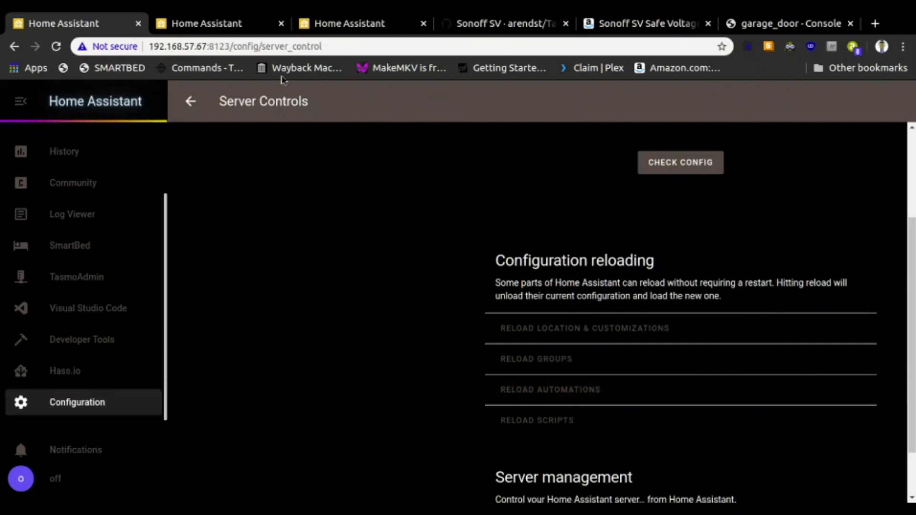
mouse_move(352, 208)
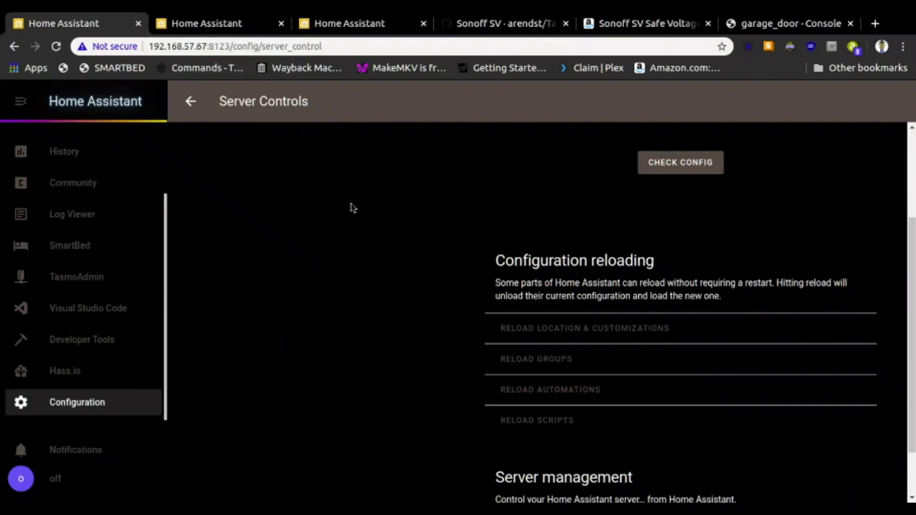
mouse_move(369, 192)
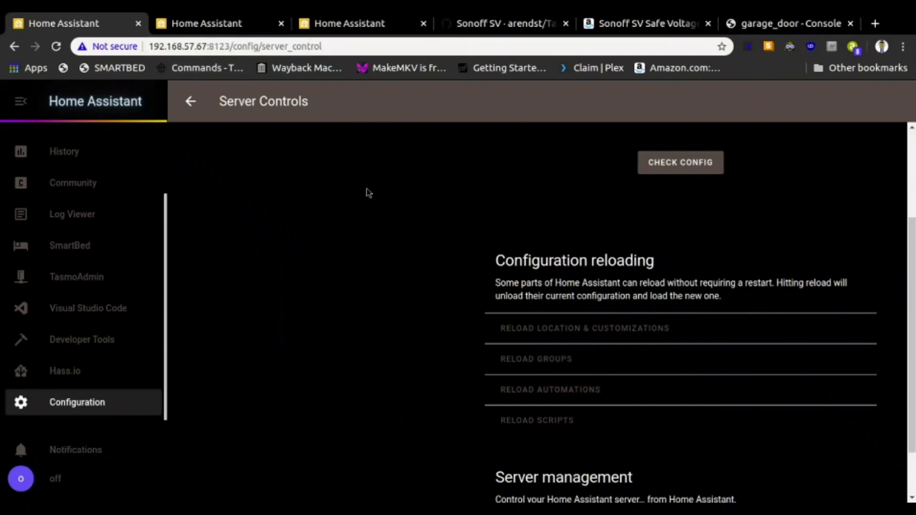
mouse_move(830, 52)
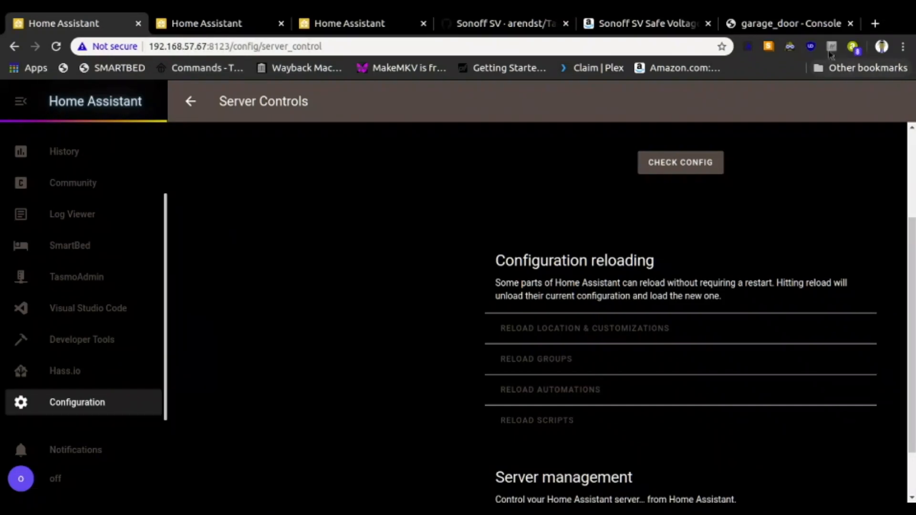
Check that the garage_door Tasmota page shows both relays OFF, then return to Home Assistant
click(789, 23)
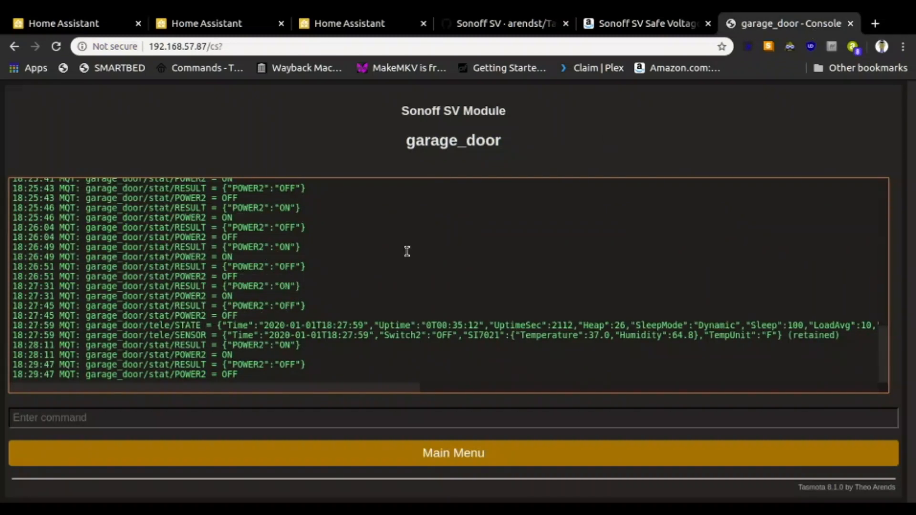
click(453, 453)
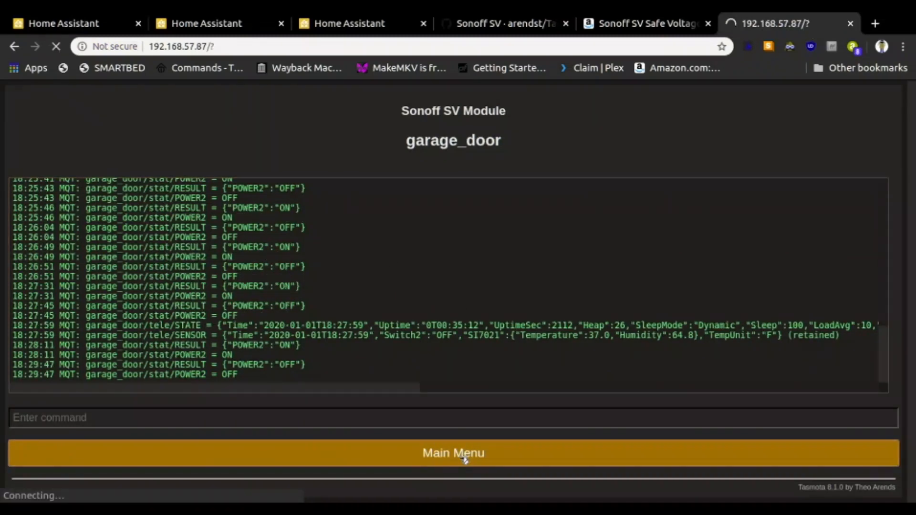
click(453, 453)
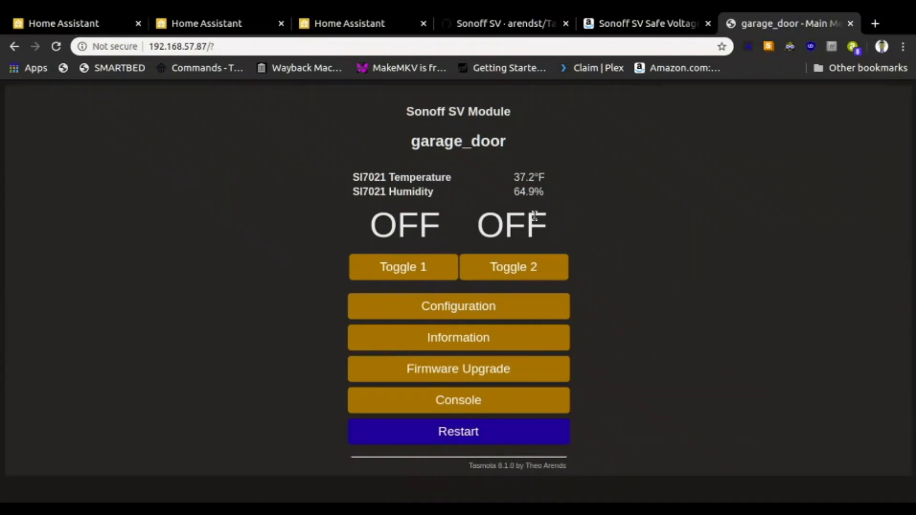
mouse_move(462, 242)
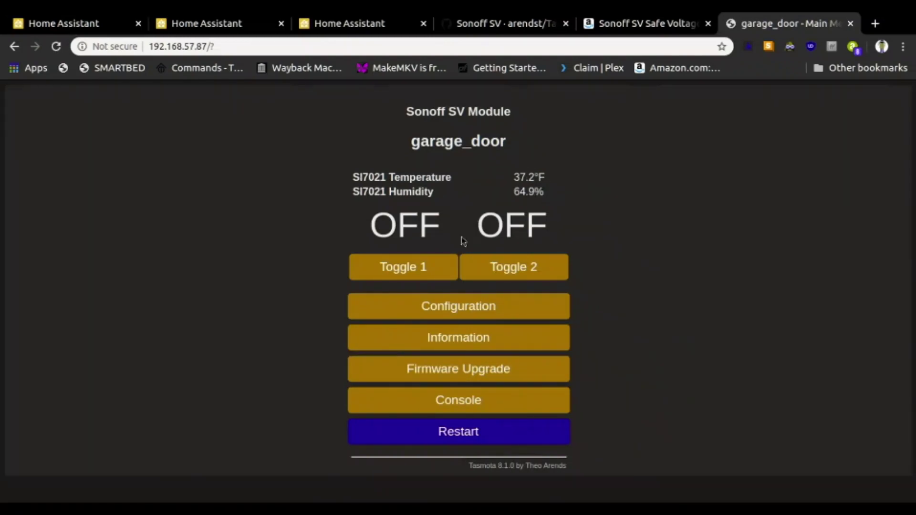
mouse_move(484, 249)
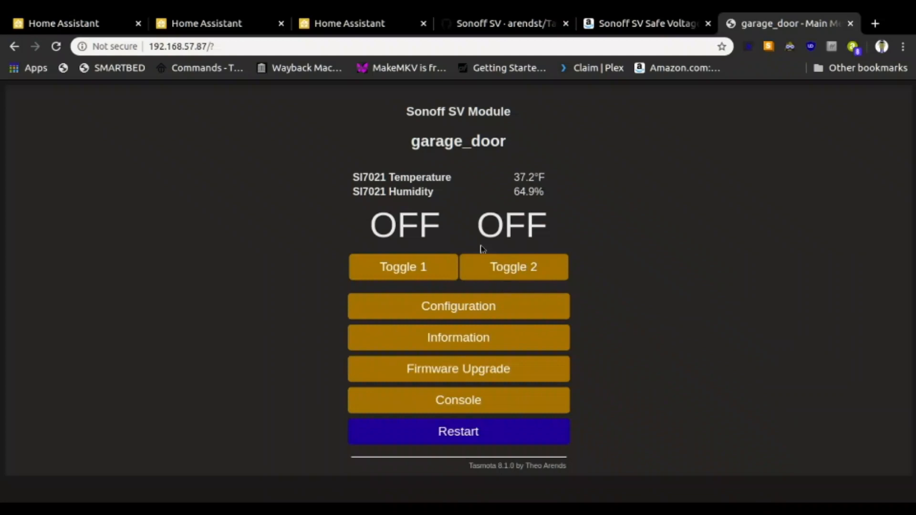
mouse_move(523, 273)
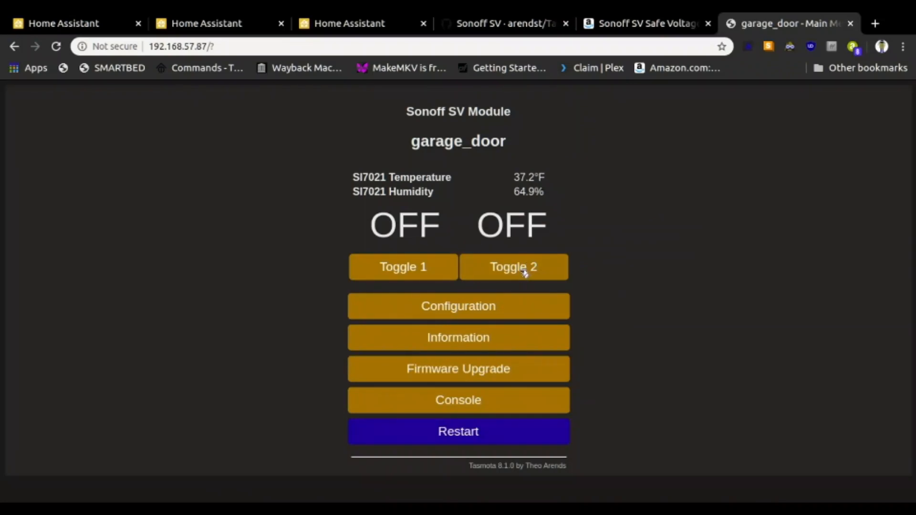
mouse_move(595, 283)
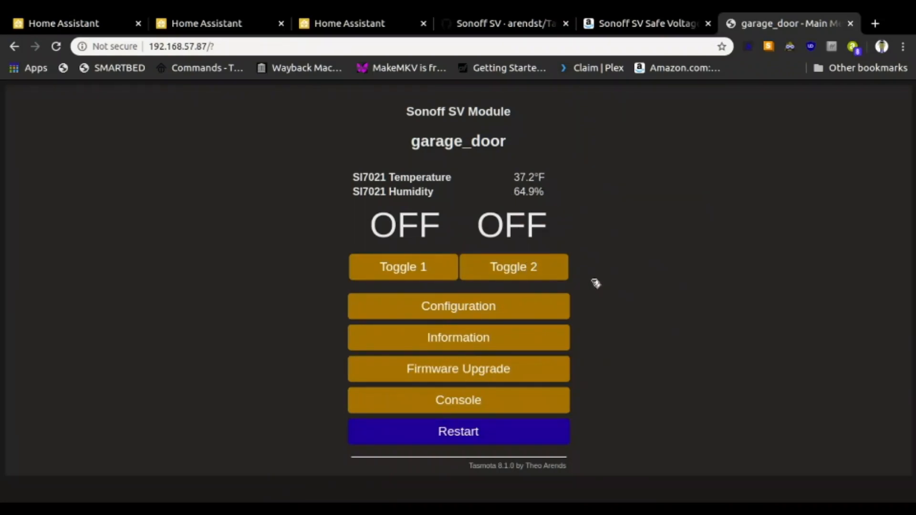
mouse_move(18, 62)
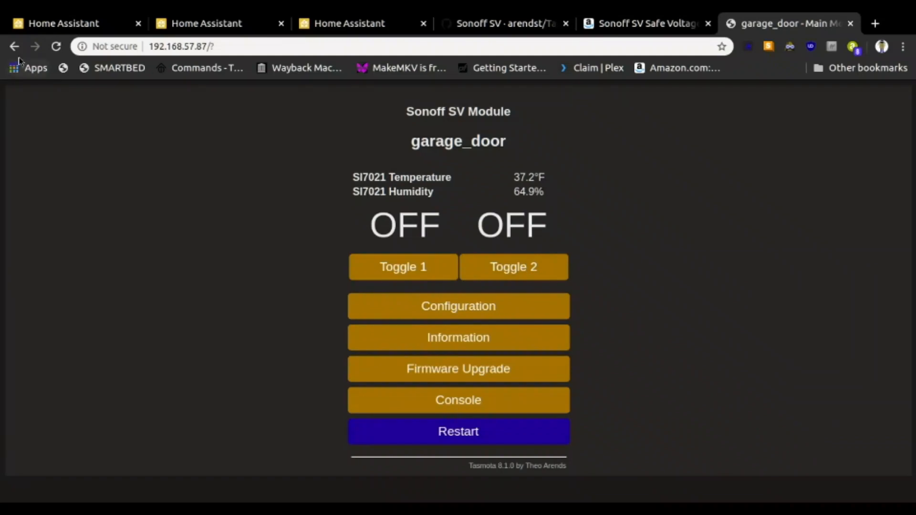
click(70, 23)
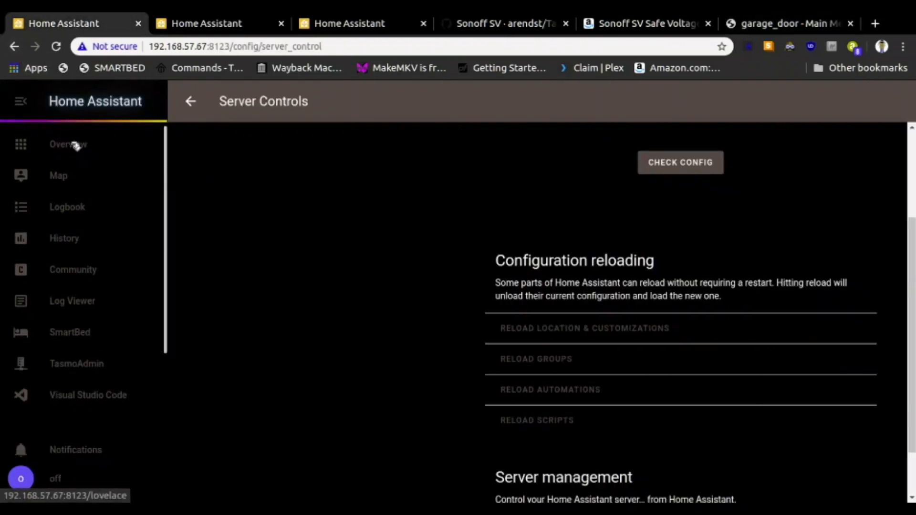
Switch off Top Garage Light and Garage Side Lights on the Overview Garage card
click(68, 143)
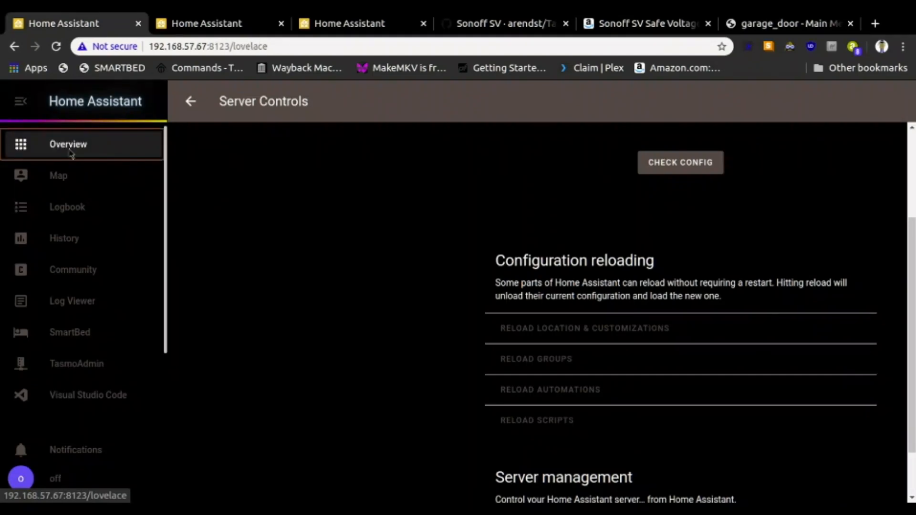
click(68, 145)
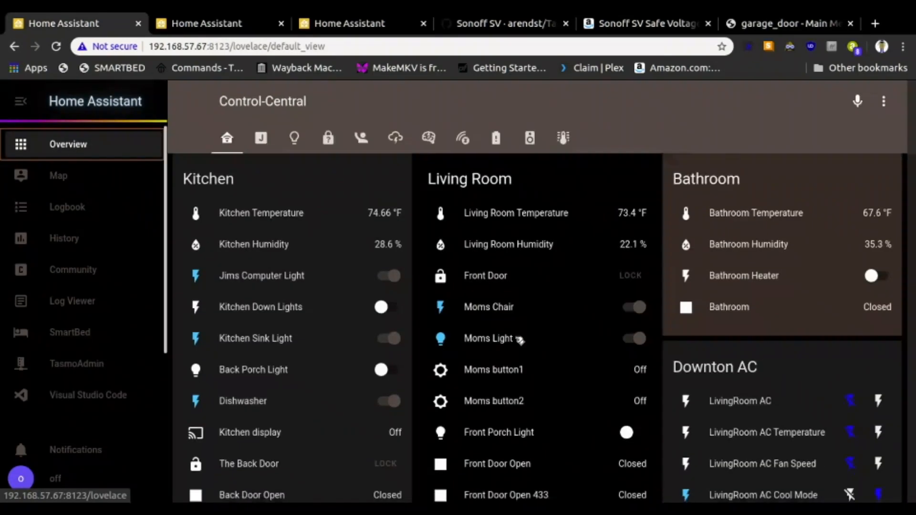
scroll(down, 3)
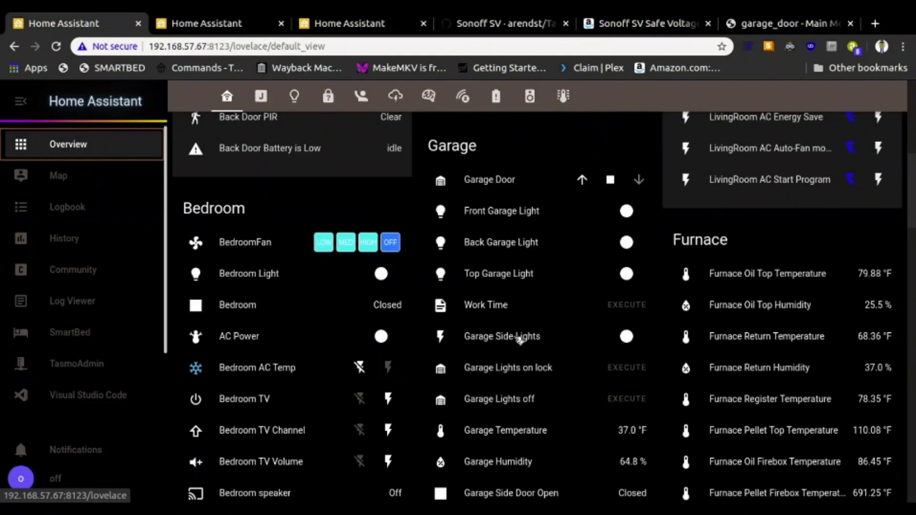
mouse_move(622, 139)
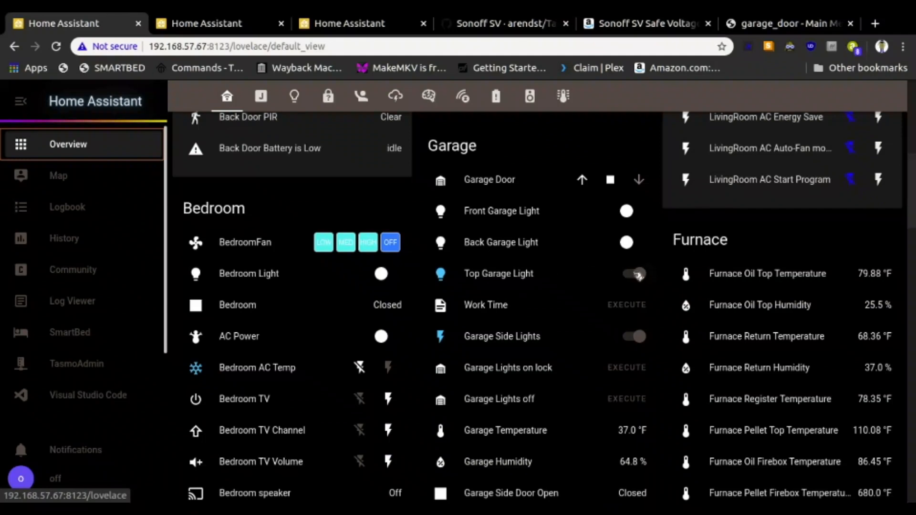
click(634, 273)
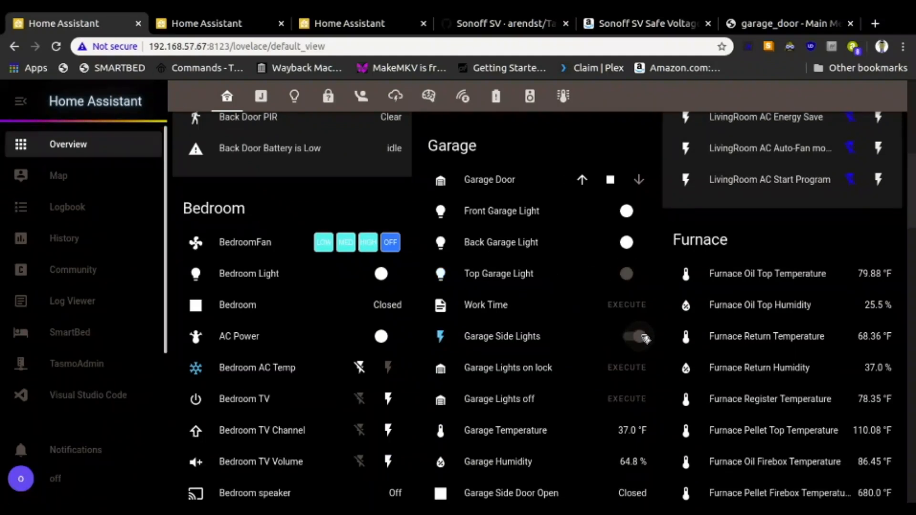
click(626, 336)
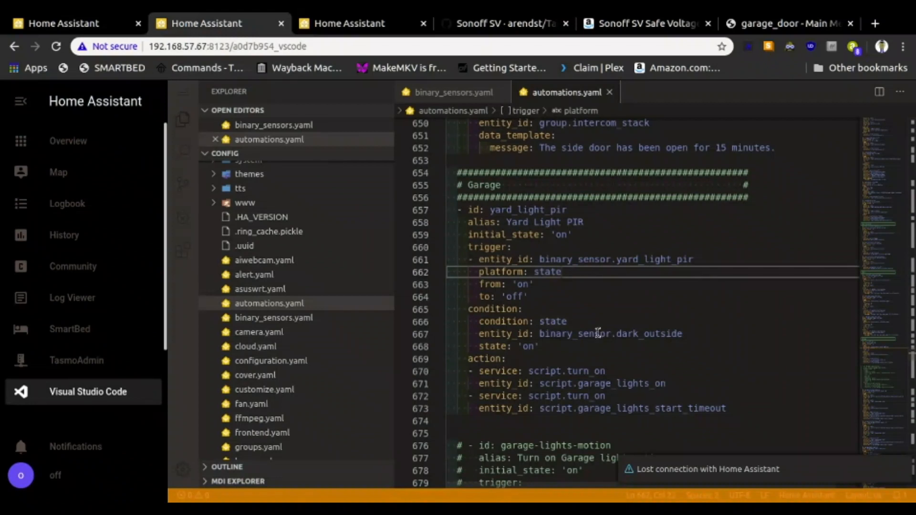
mouse_move(497, 297)
text(ff)
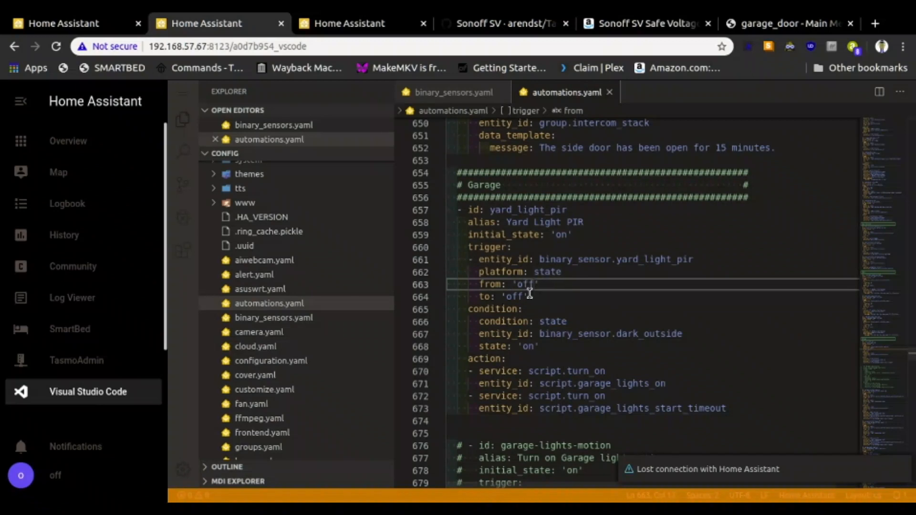
Set the yard_light_pir trigger to from 'off' to 'on', then return to Configuration
click(549, 297)
text(n)
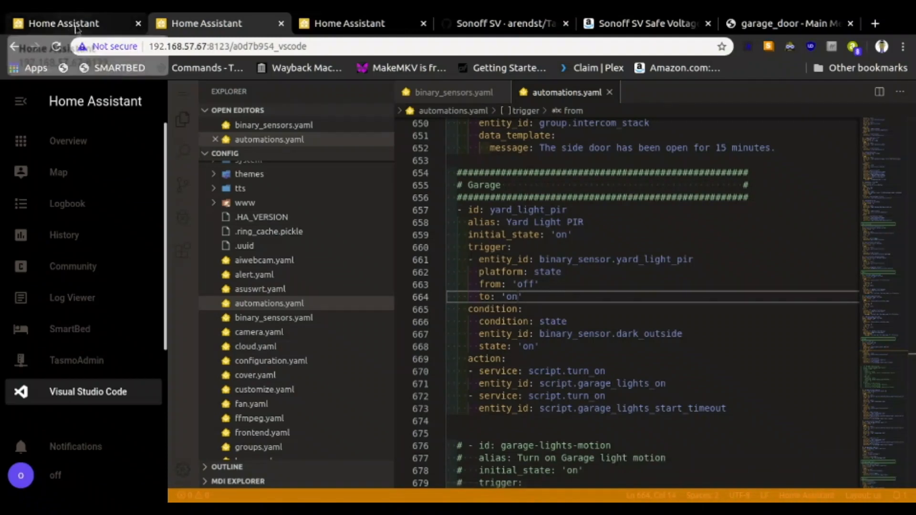
click(68, 144)
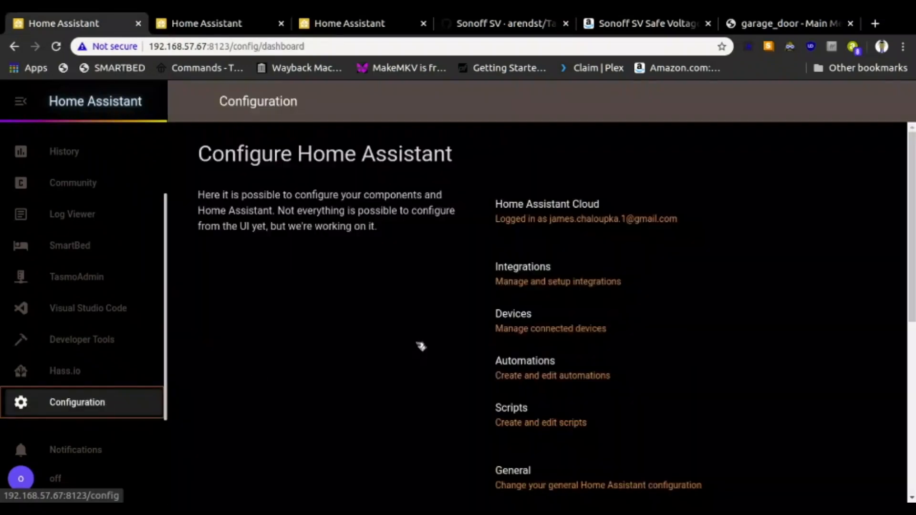
Reload automations in Server Controls to apply the off-to-on trigger
scroll(down, 3)
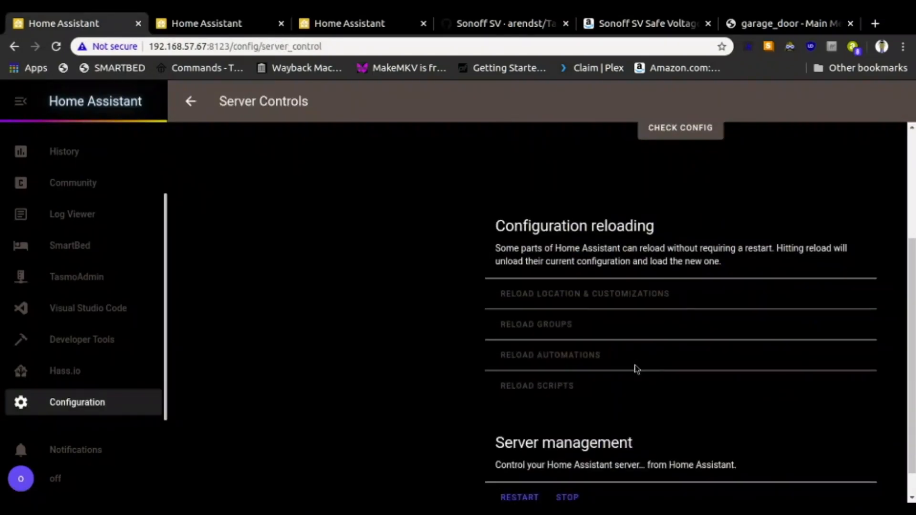
click(549, 355)
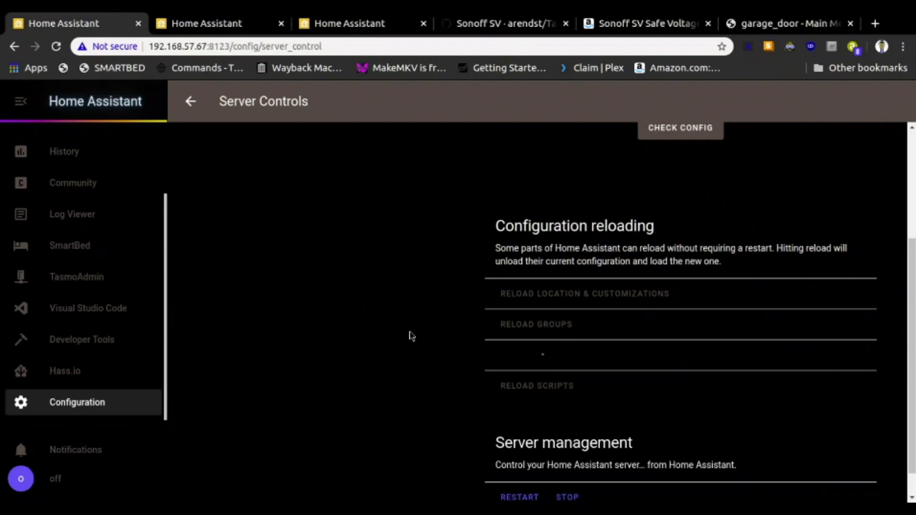
click(550, 354)
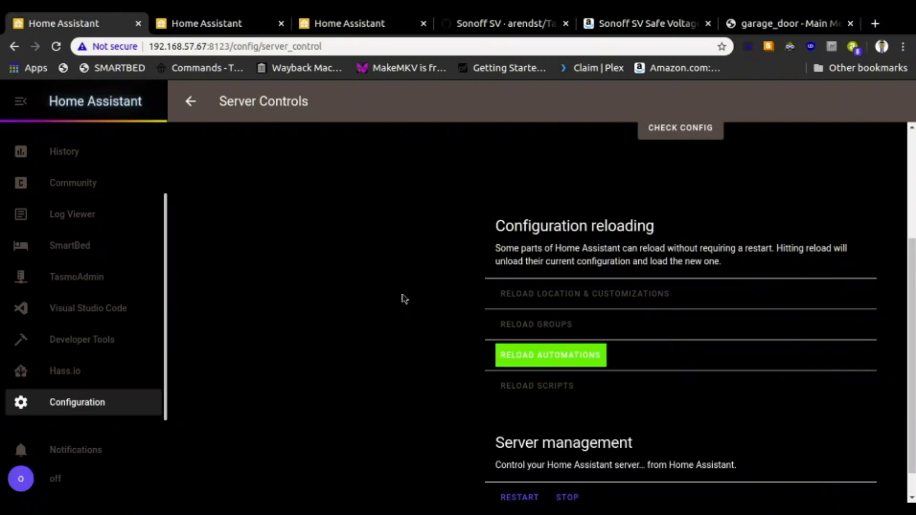
scroll(up, 3)
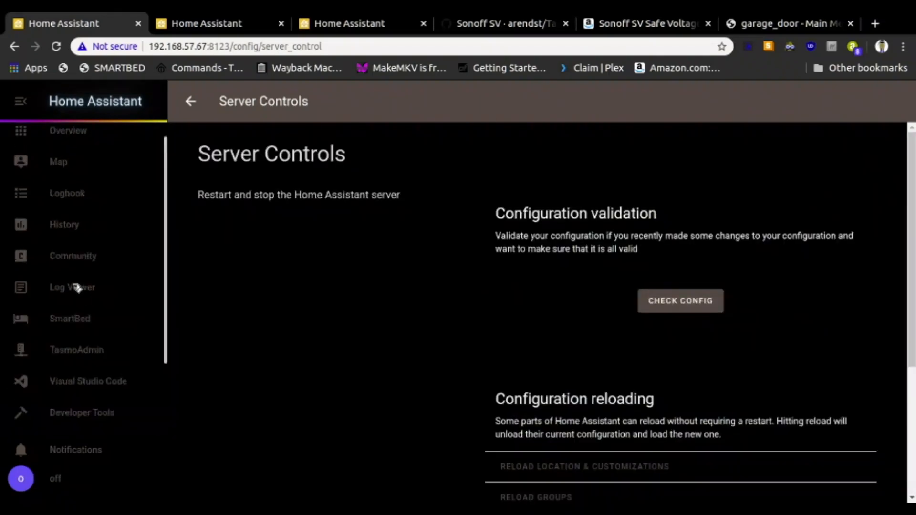
Return to the Control-Central Overview dashboard and scroll to the Garage card
click(68, 144)
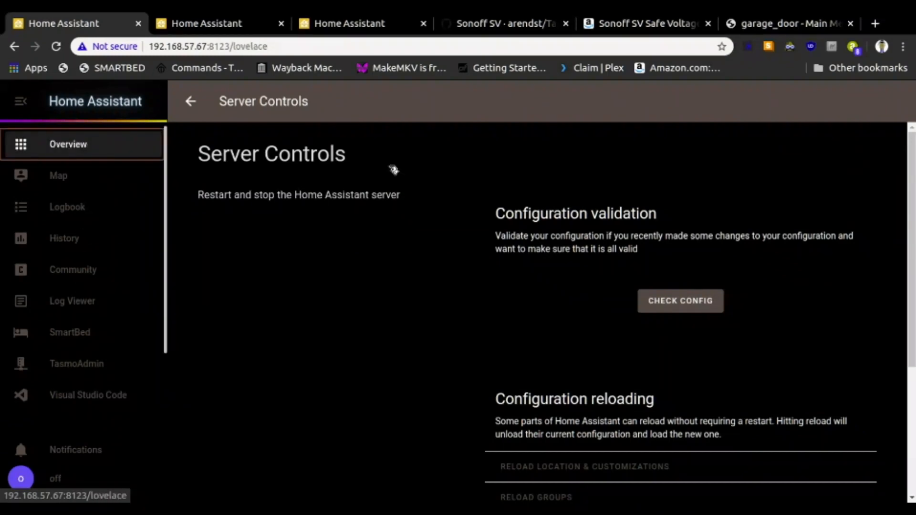
mouse_move(669, 406)
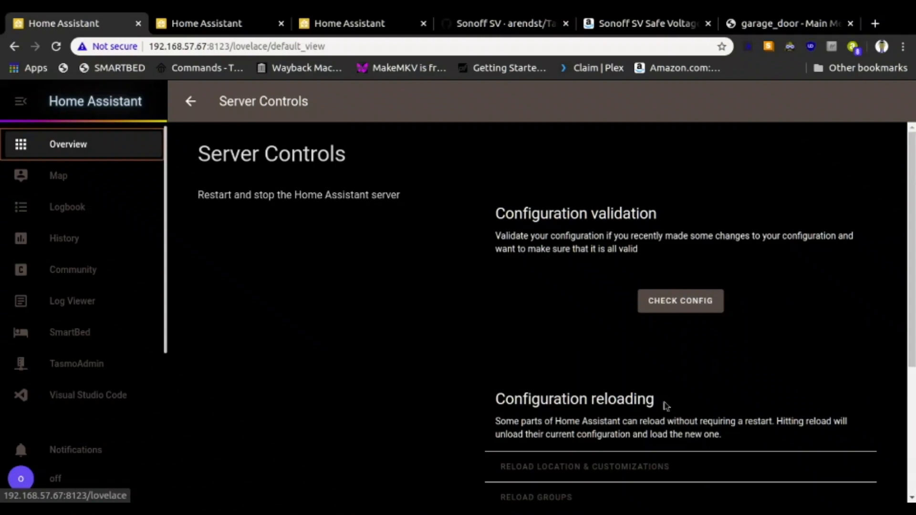
click(190, 101)
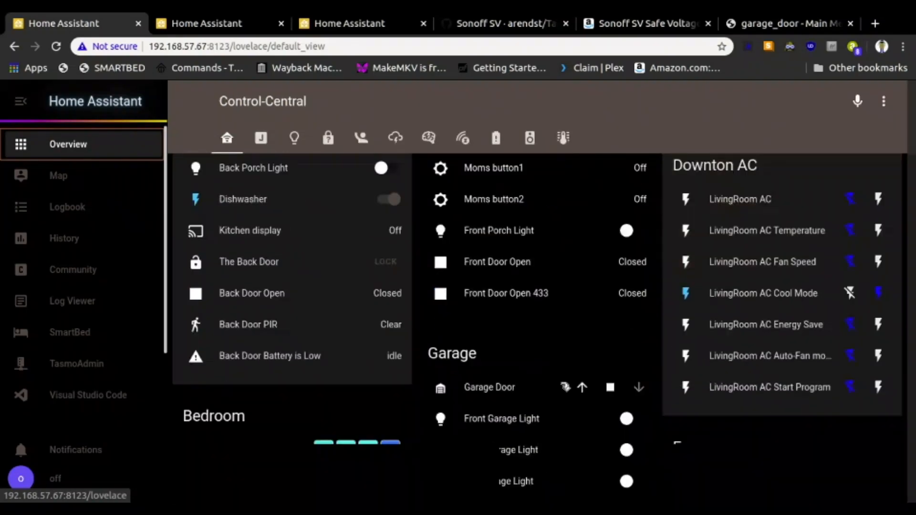
scroll(down, 3)
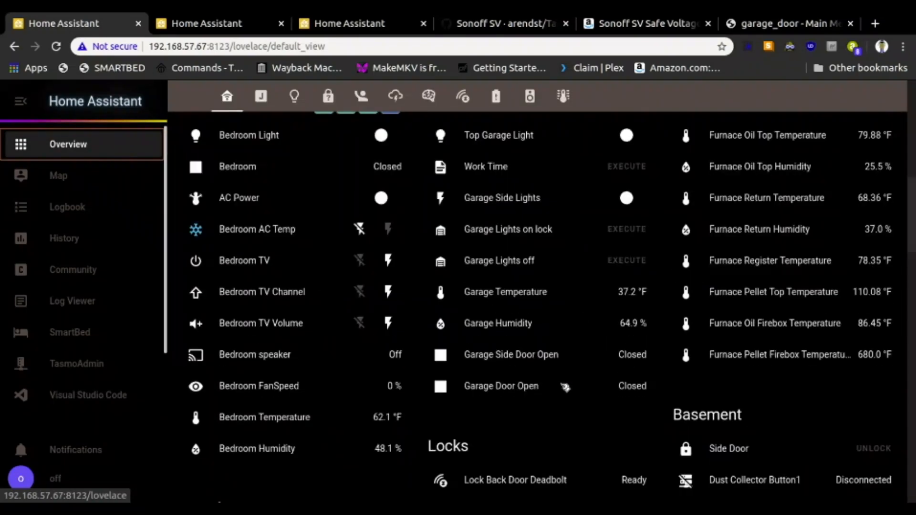
scroll(up, 3)
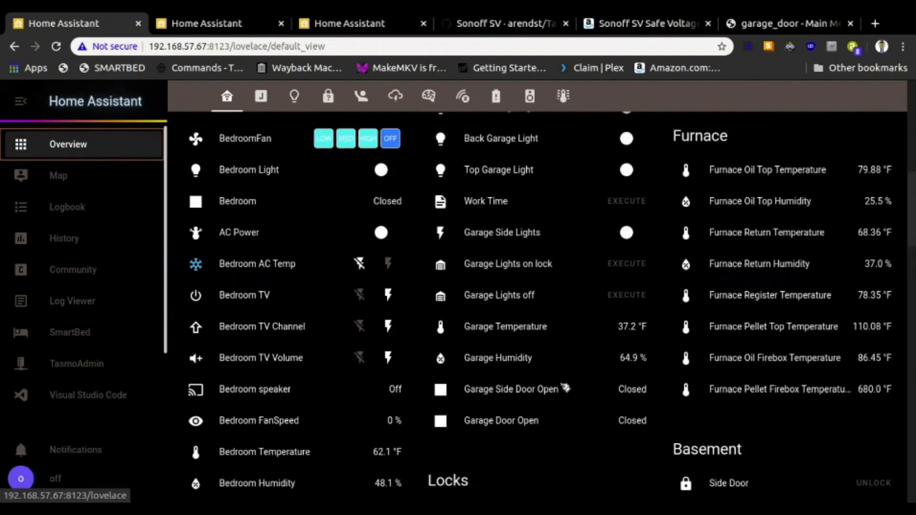
Put the Control-Central dashboard into edit mode and scroll down to the Garage card
scroll(up, 3)
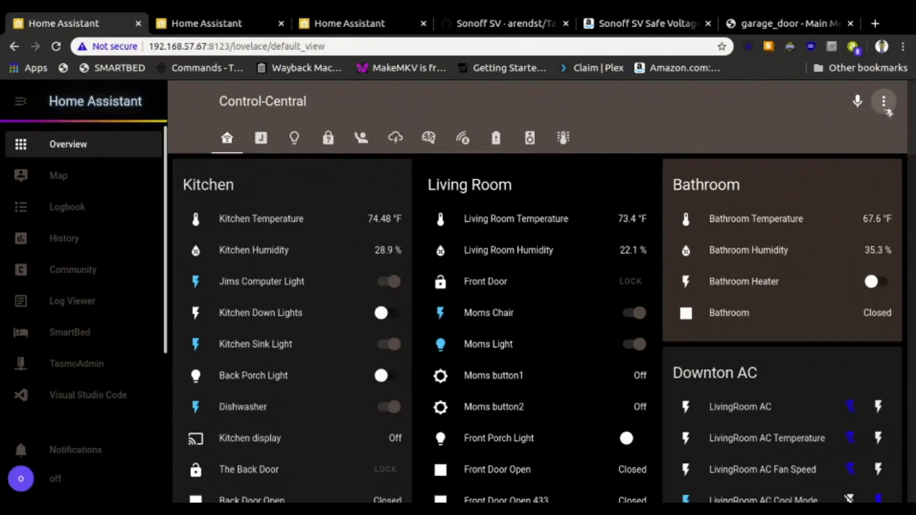
click(883, 101)
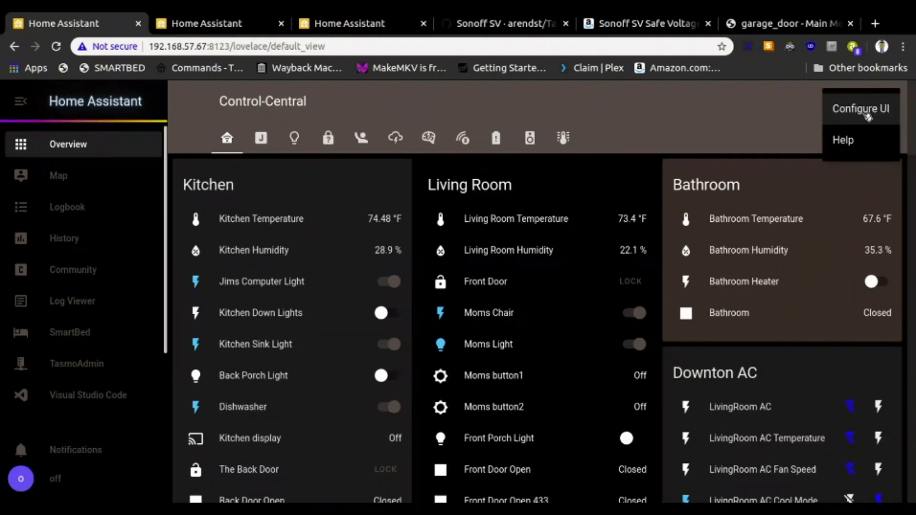
click(860, 108)
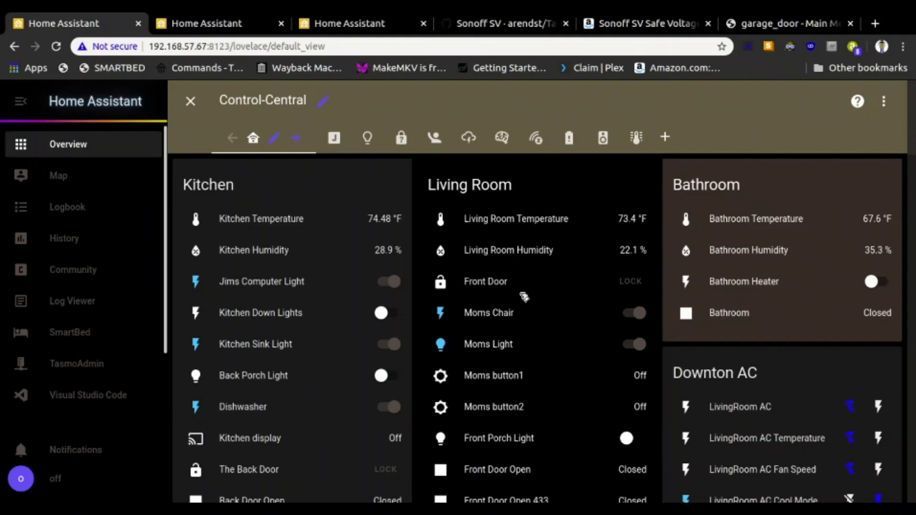
mouse_move(550, 294)
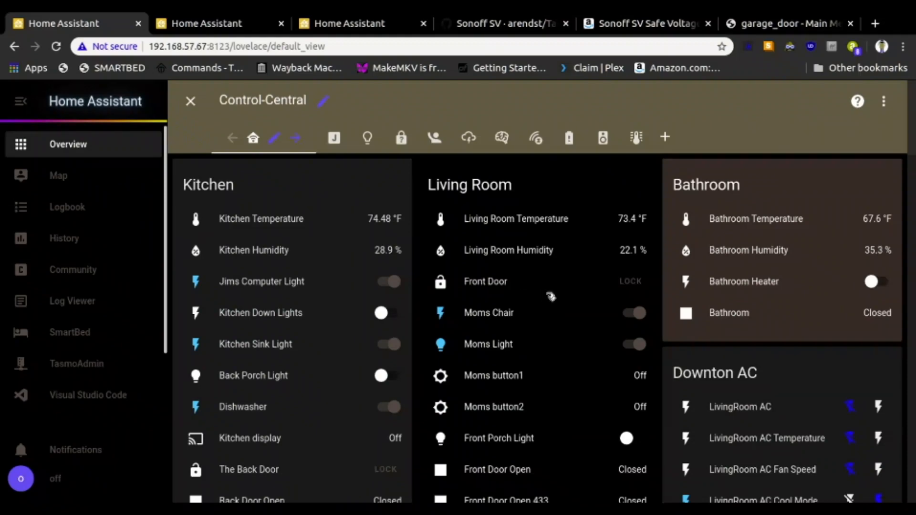
scroll(down, 3)
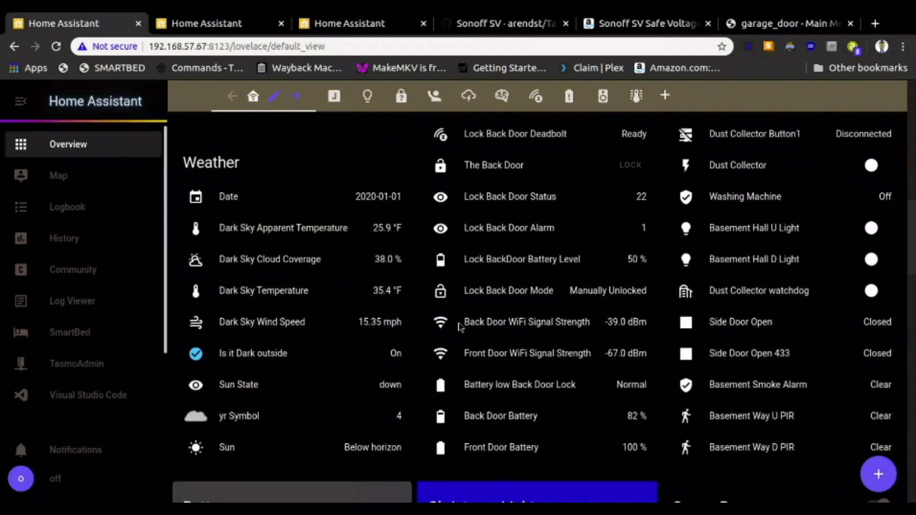
mouse_move(564, 311)
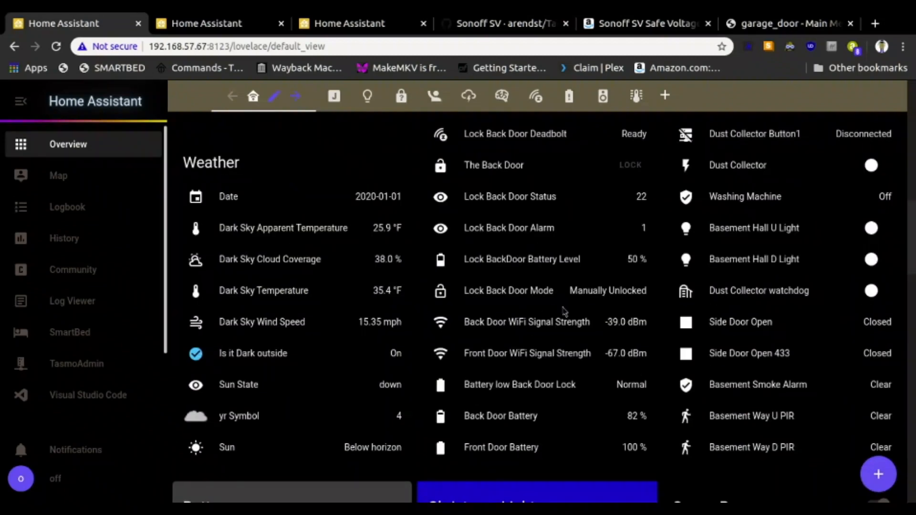
scroll(down, 3)
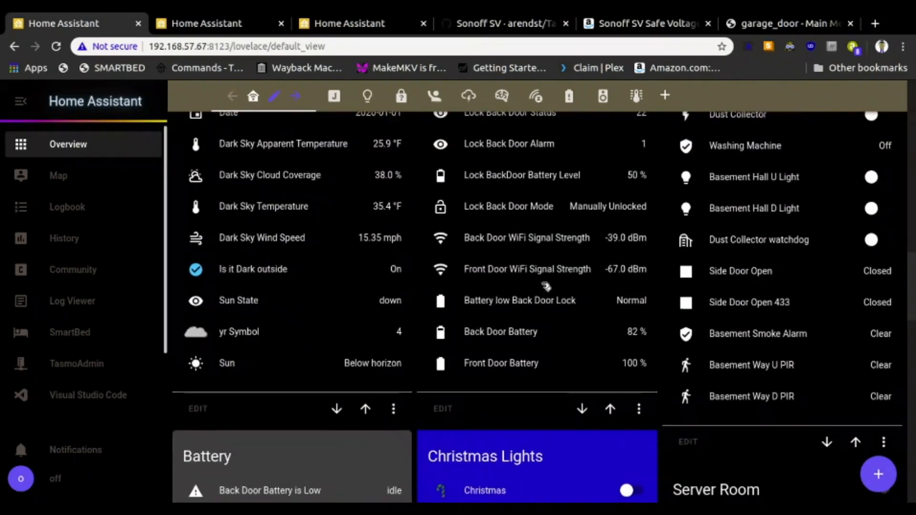
scroll(down, 3)
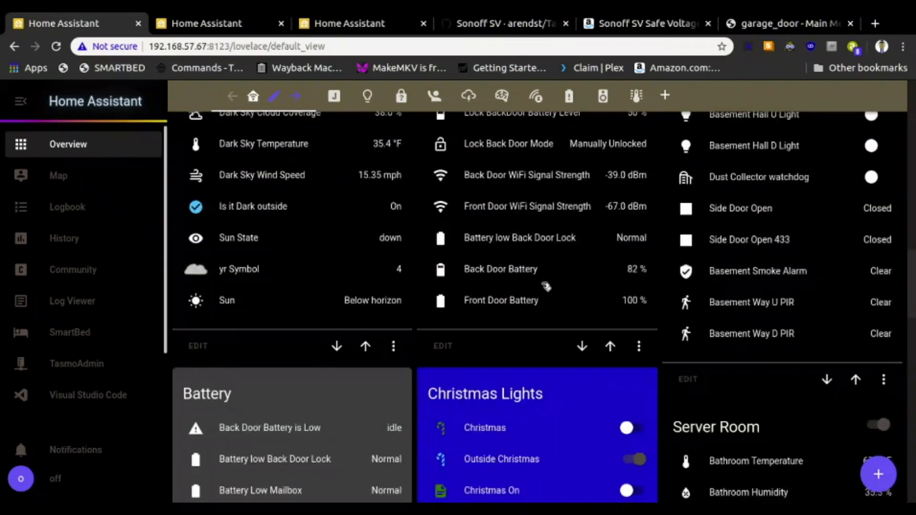
scroll(down, 3)
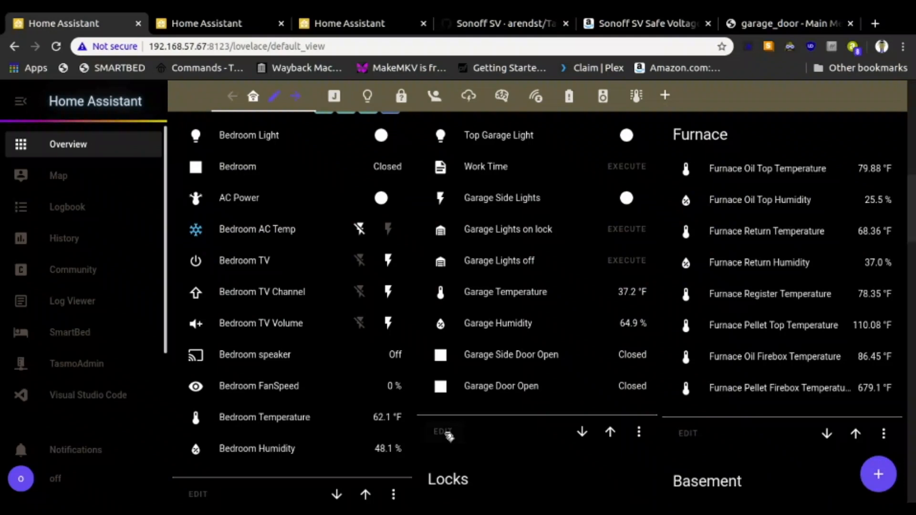
Add binary_sensor.yard_light_pir to the Garage card, move it above Garage Side Door Open, and save
click(442, 433)
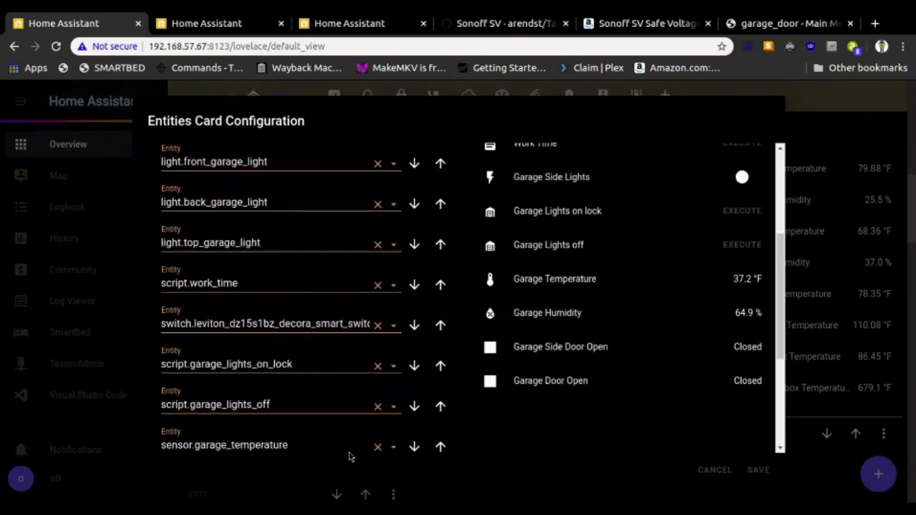
scroll(down, 3)
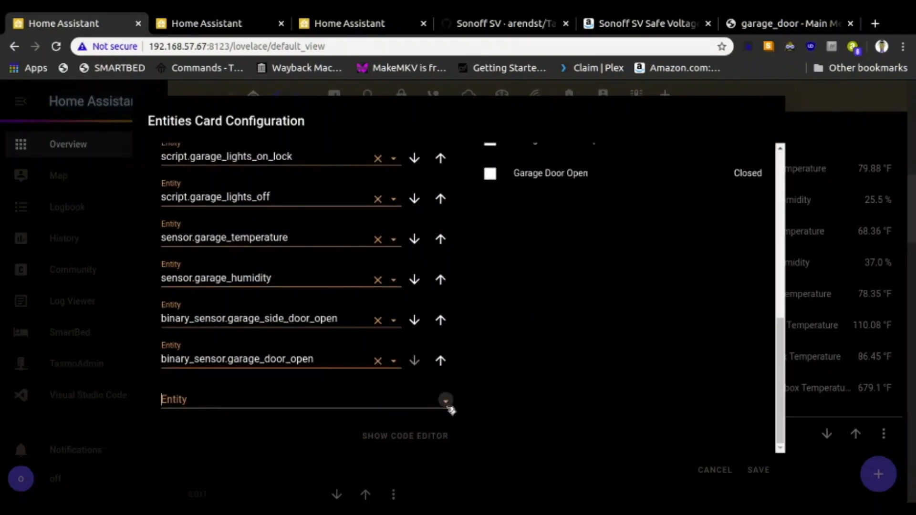
click(445, 401)
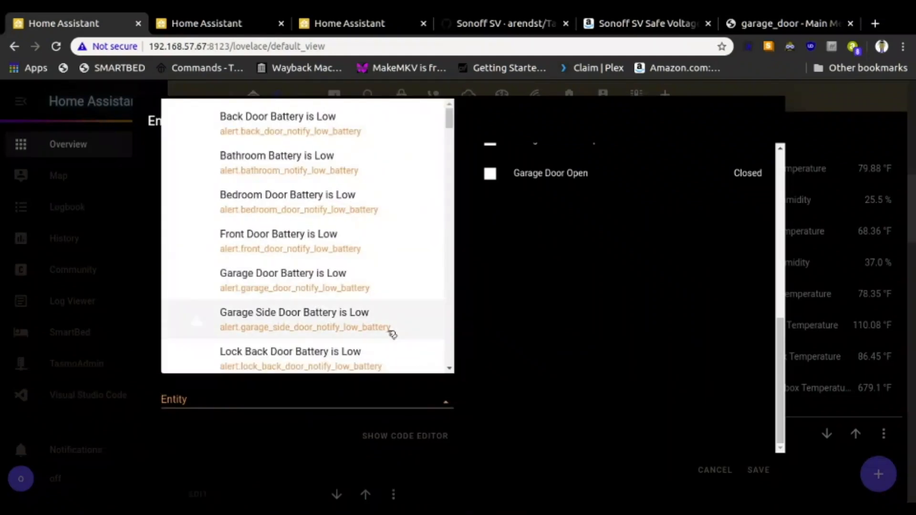
text(y)
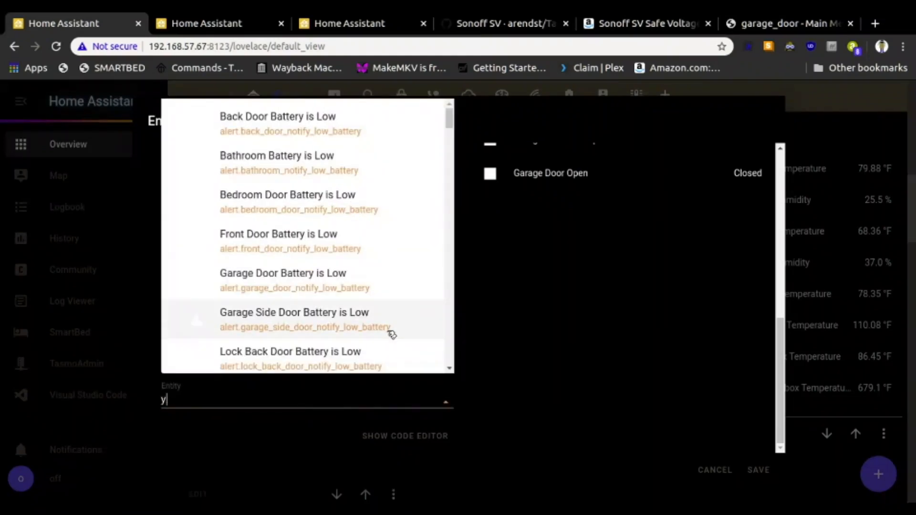
text(a)
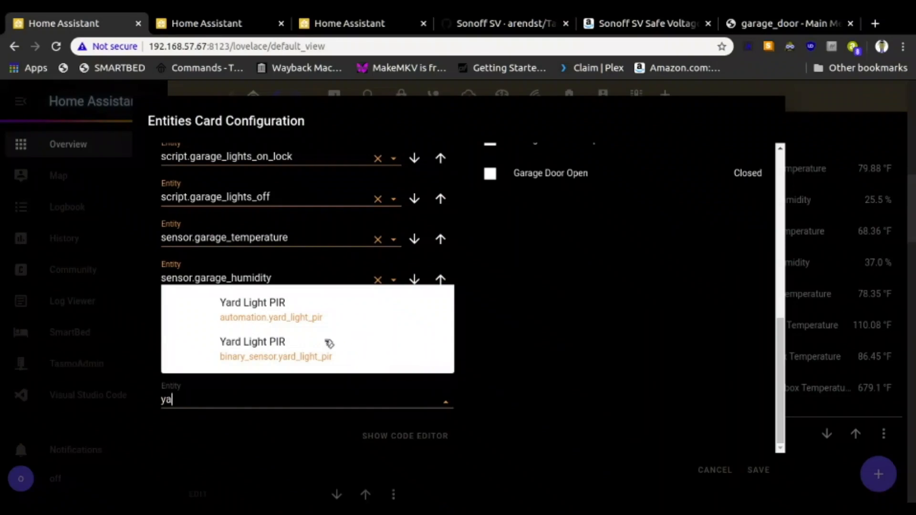
mouse_move(277, 349)
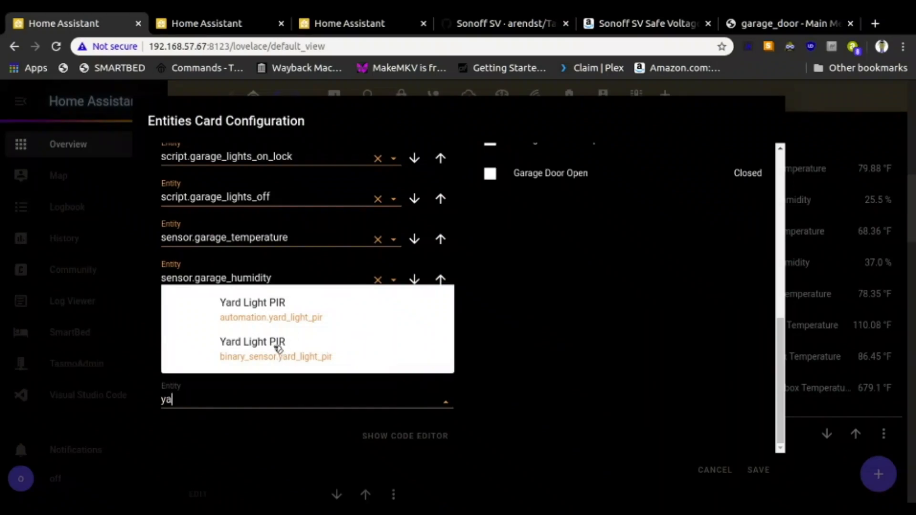
click(252, 348)
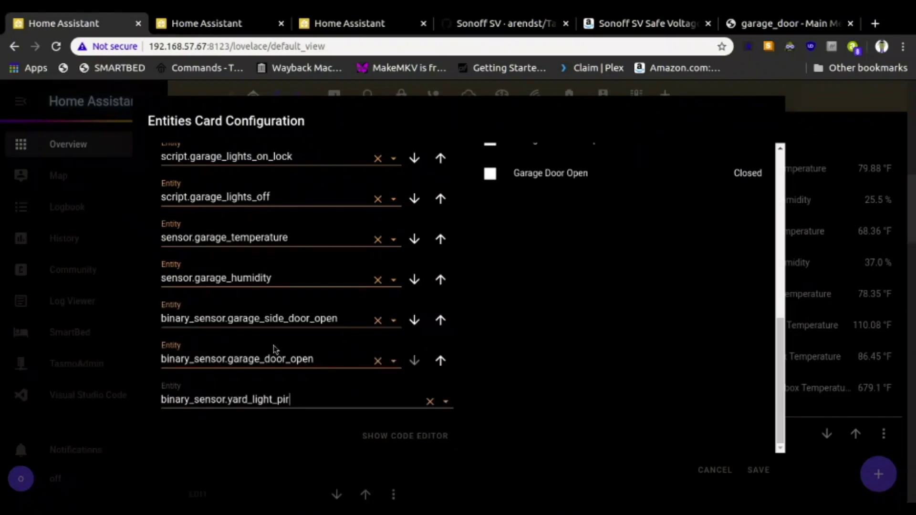
mouse_move(431, 403)
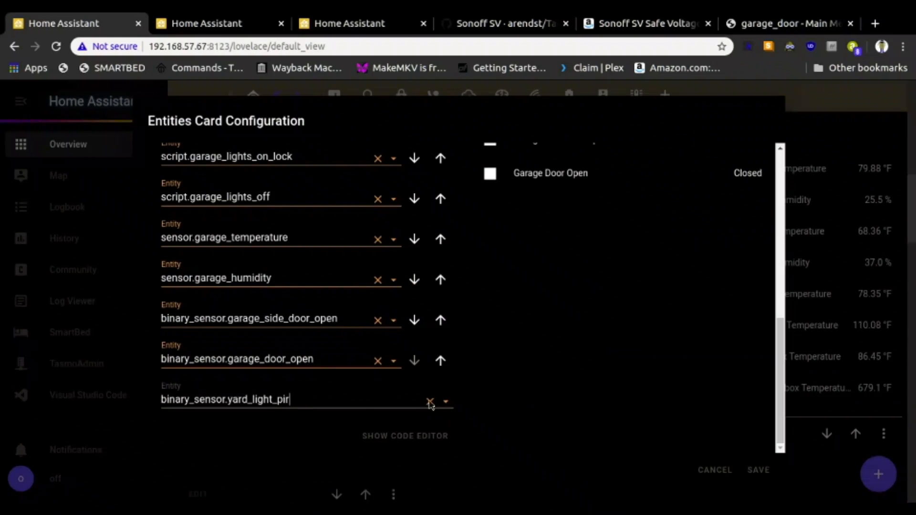
mouse_move(333, 415)
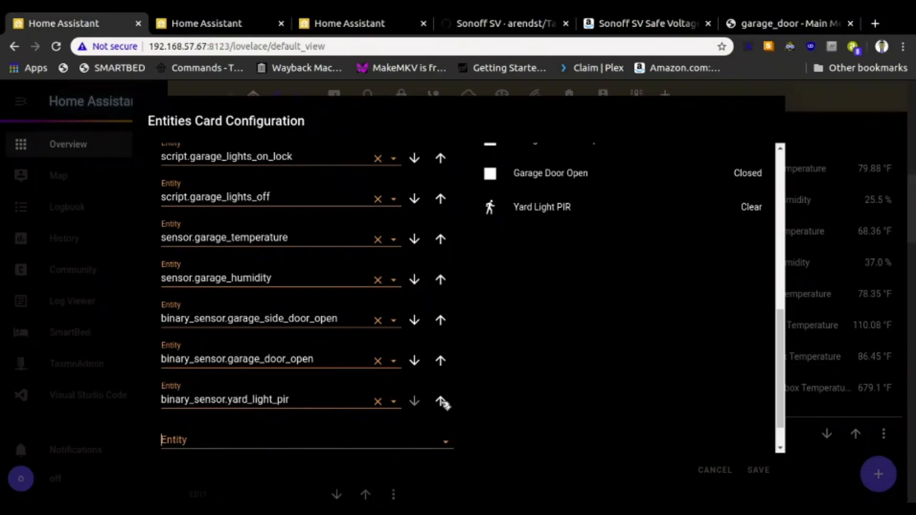
click(440, 402)
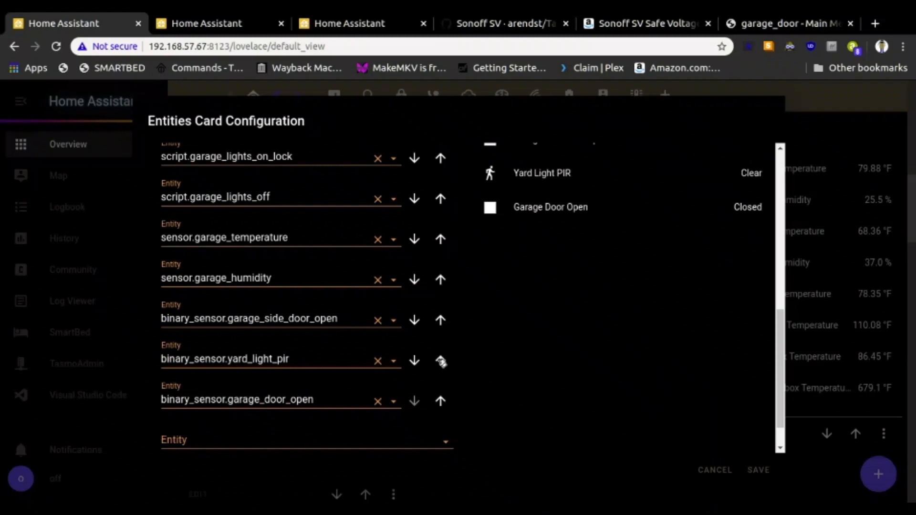
click(441, 359)
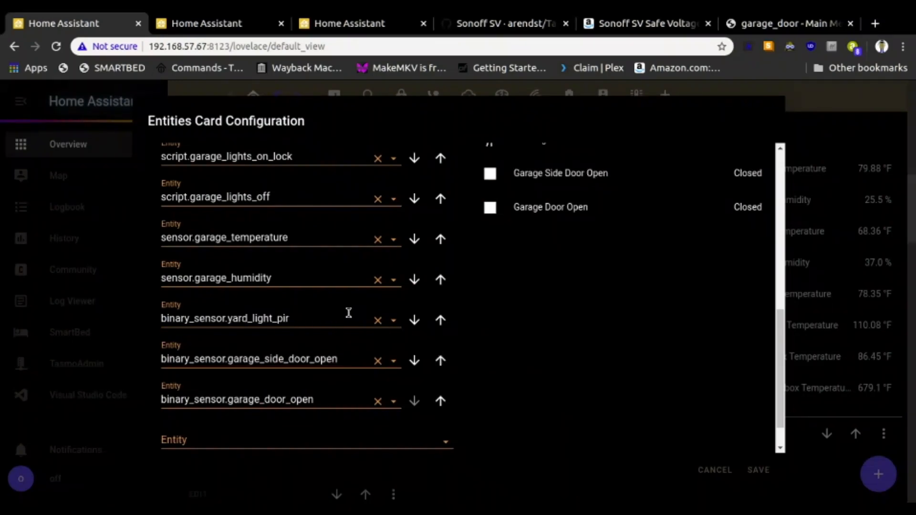
mouse_move(598, 438)
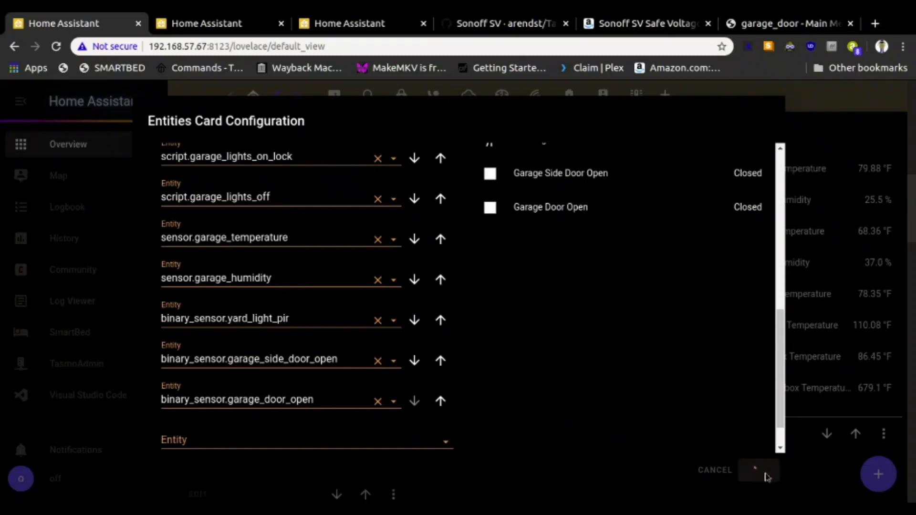
click(759, 469)
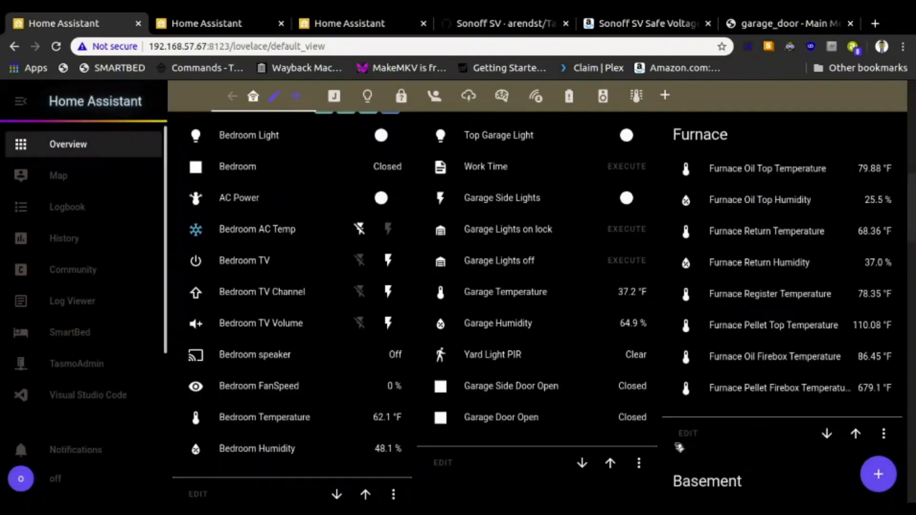
mouse_move(527, 356)
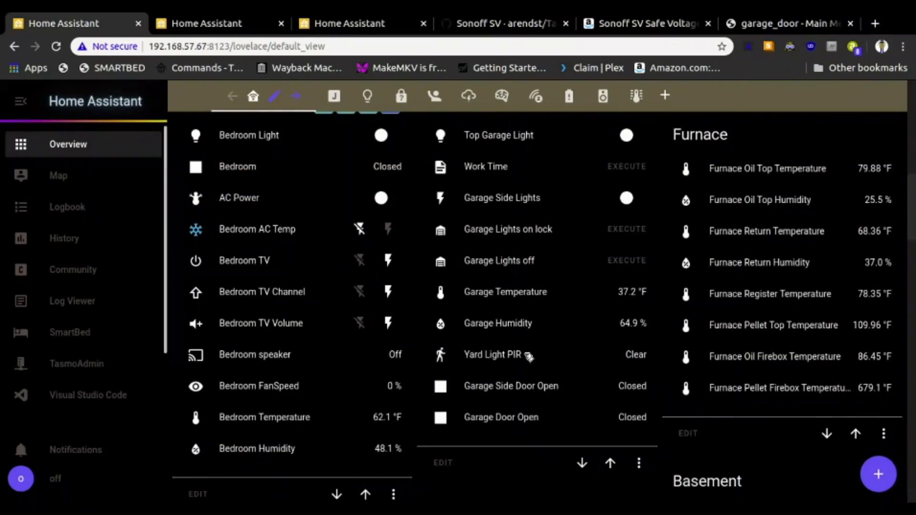
Scroll up the dashboard to view the updated Garage card showing Yard Light PIR
scroll(up, 3)
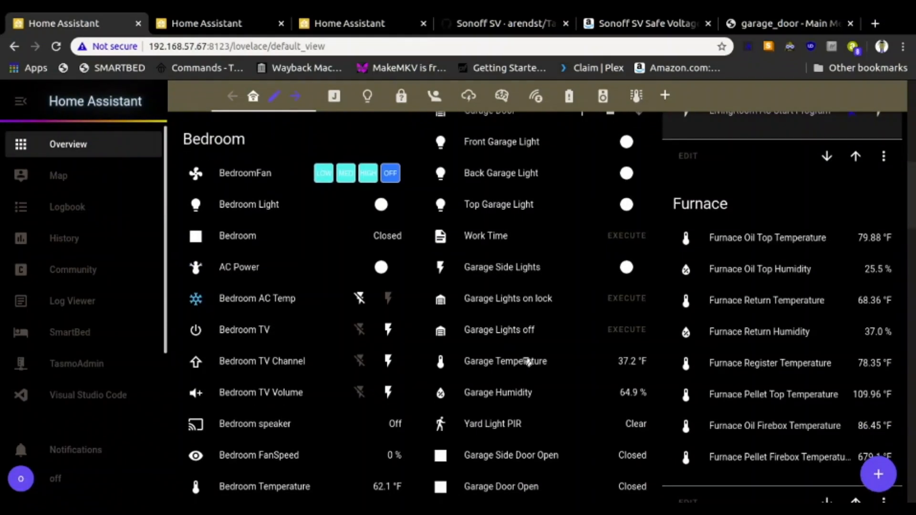
scroll(up, 3)
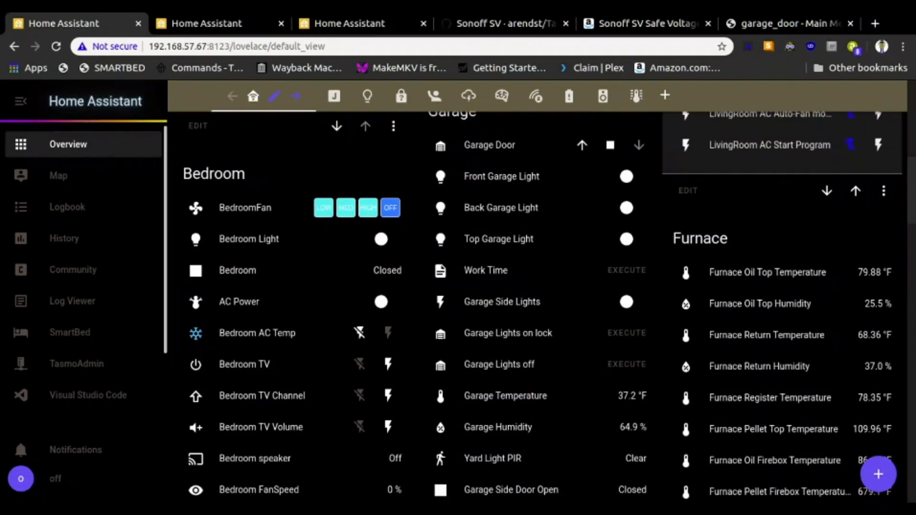
mouse_move(587, 313)
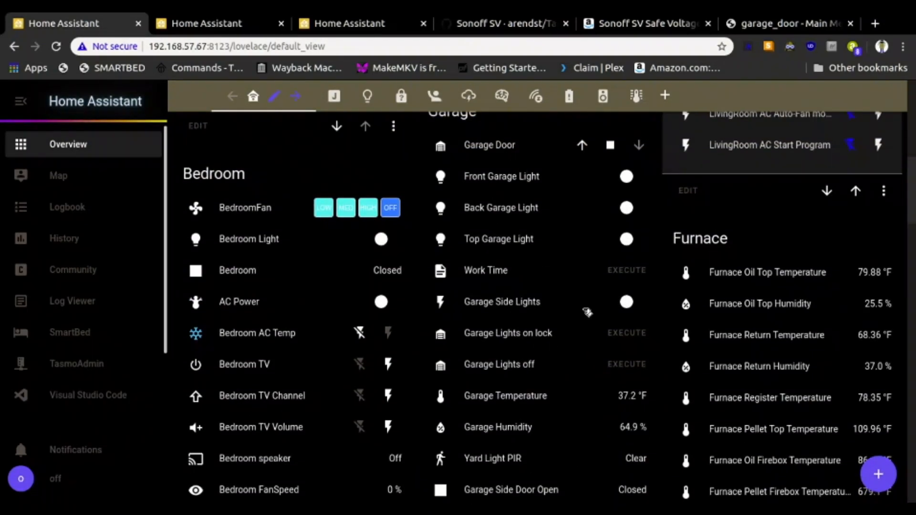
mouse_move(527, 255)
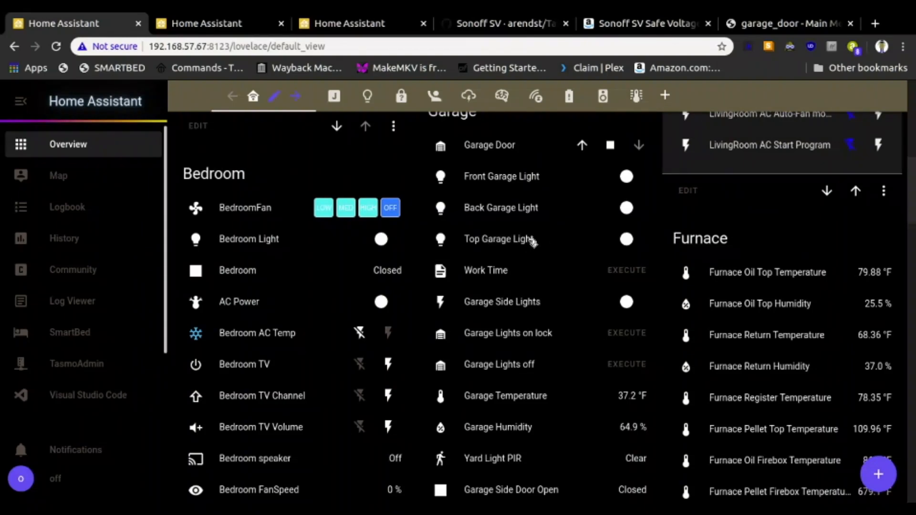
mouse_move(444, 467)
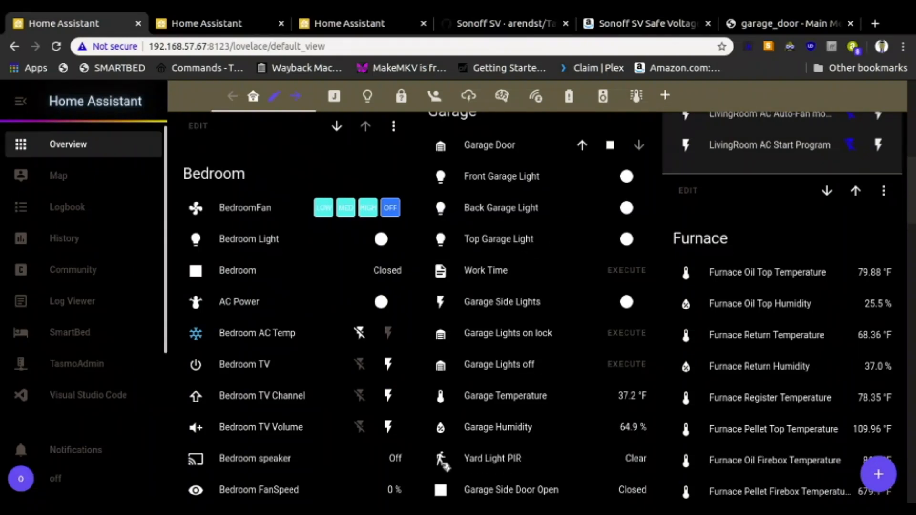
mouse_move(450, 464)
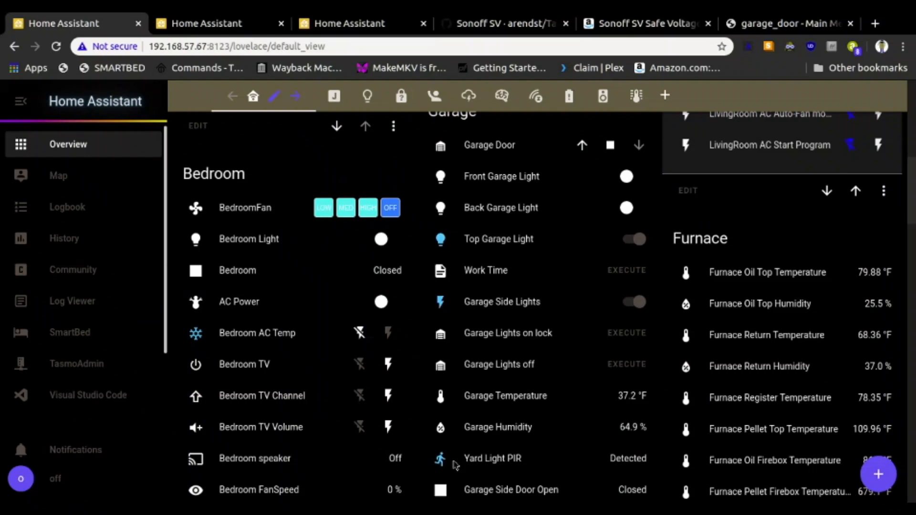
mouse_move(641, 264)
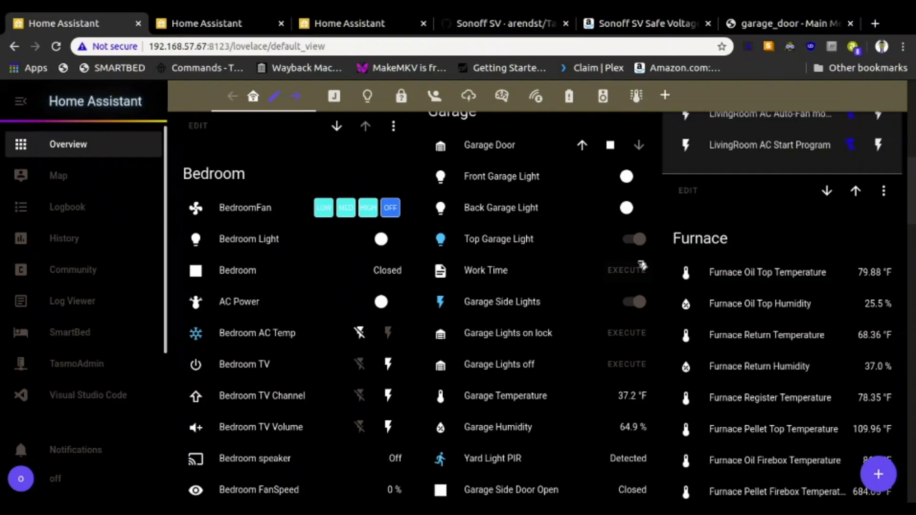
mouse_move(673, 247)
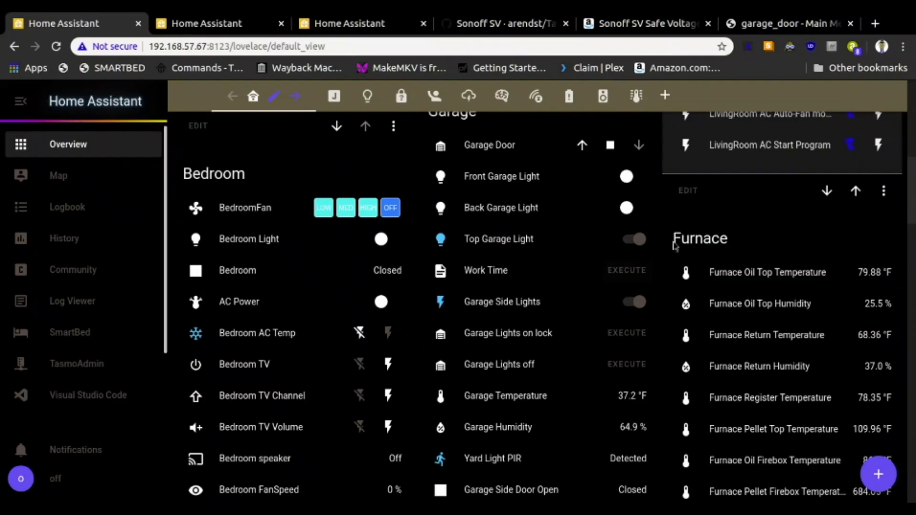
mouse_move(487, 257)
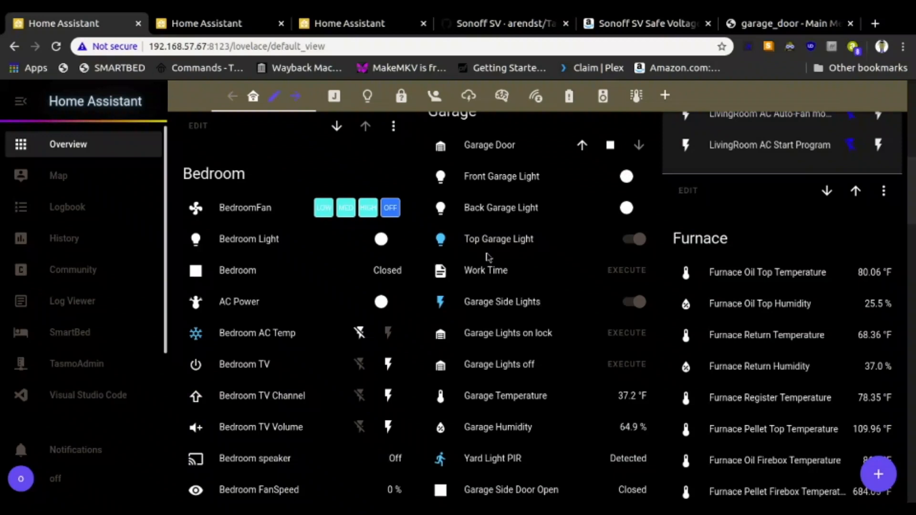
mouse_move(511, 248)
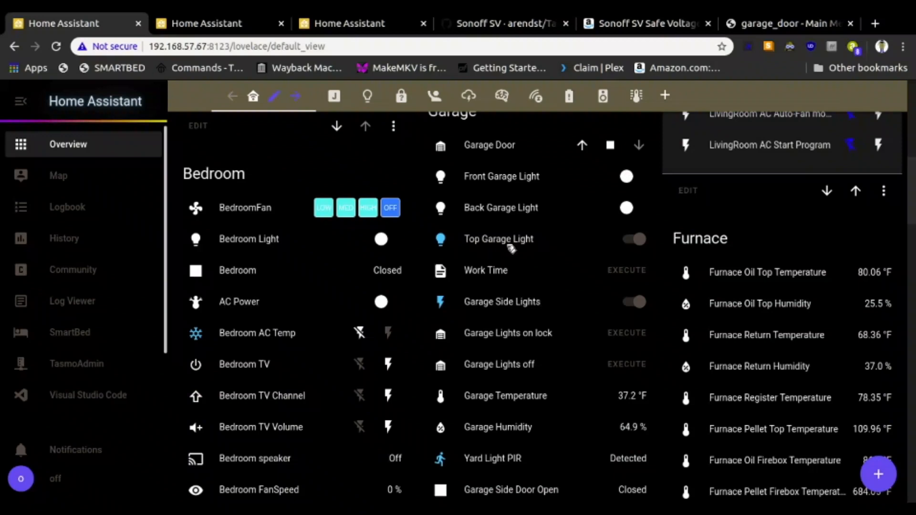
mouse_move(513, 244)
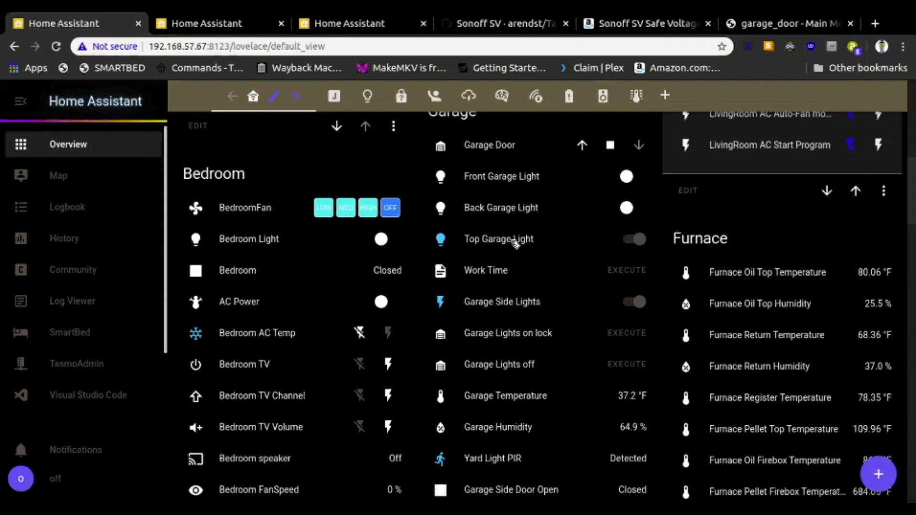
mouse_move(450, 236)
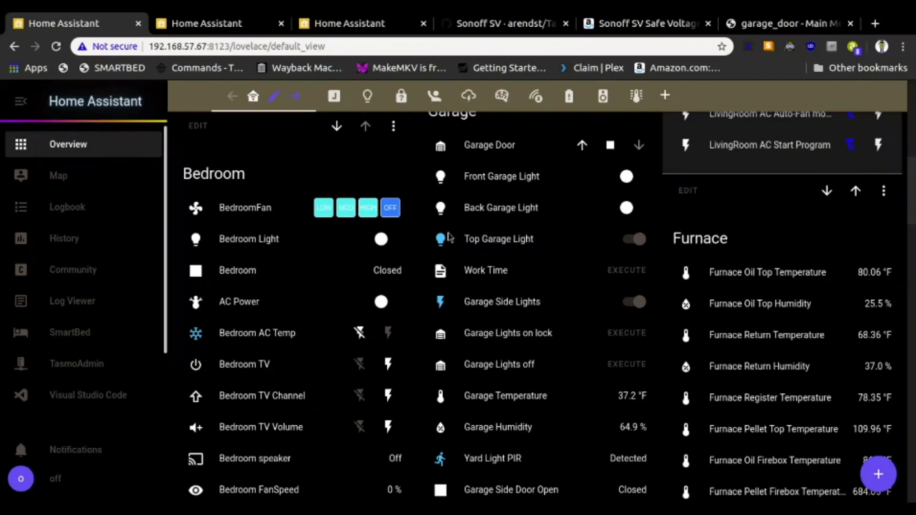
mouse_move(505, 228)
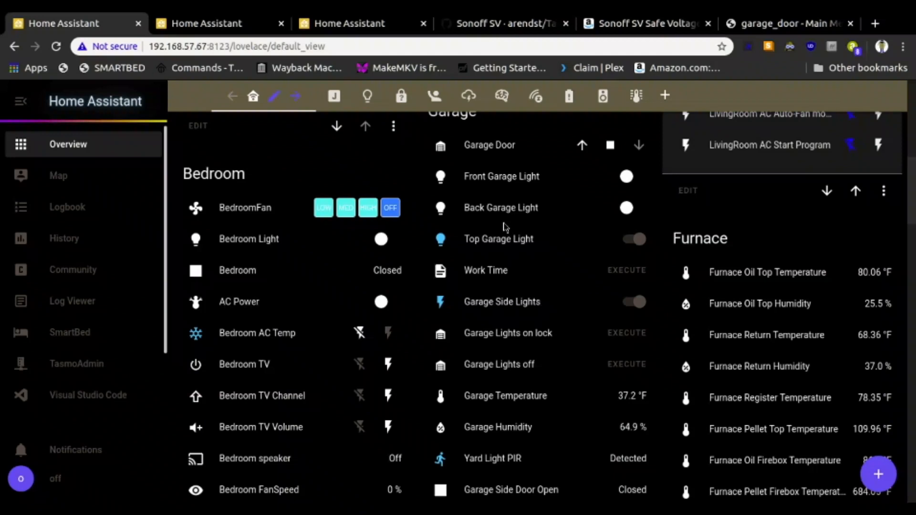
mouse_move(515, 227)
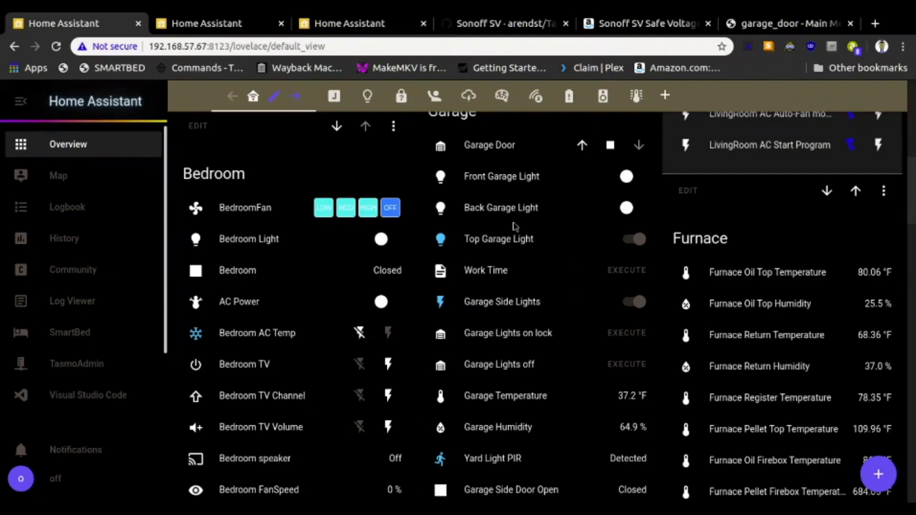
mouse_move(514, 224)
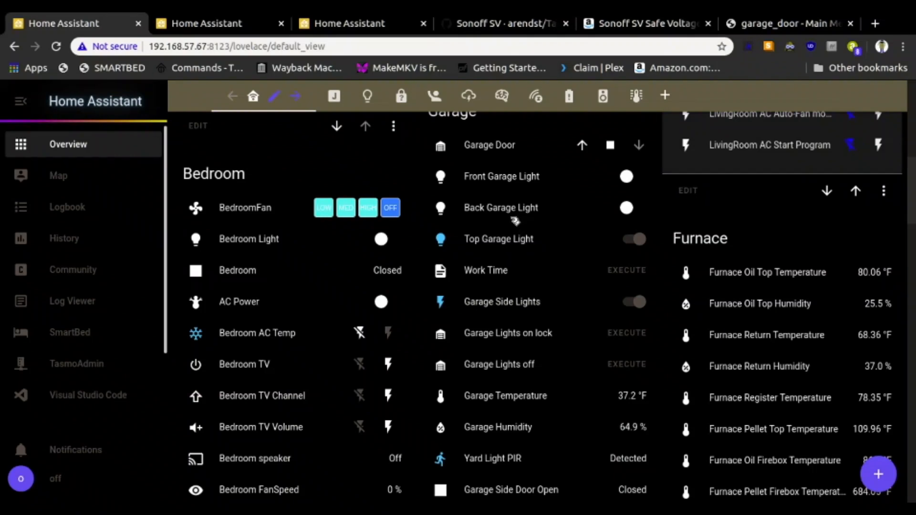